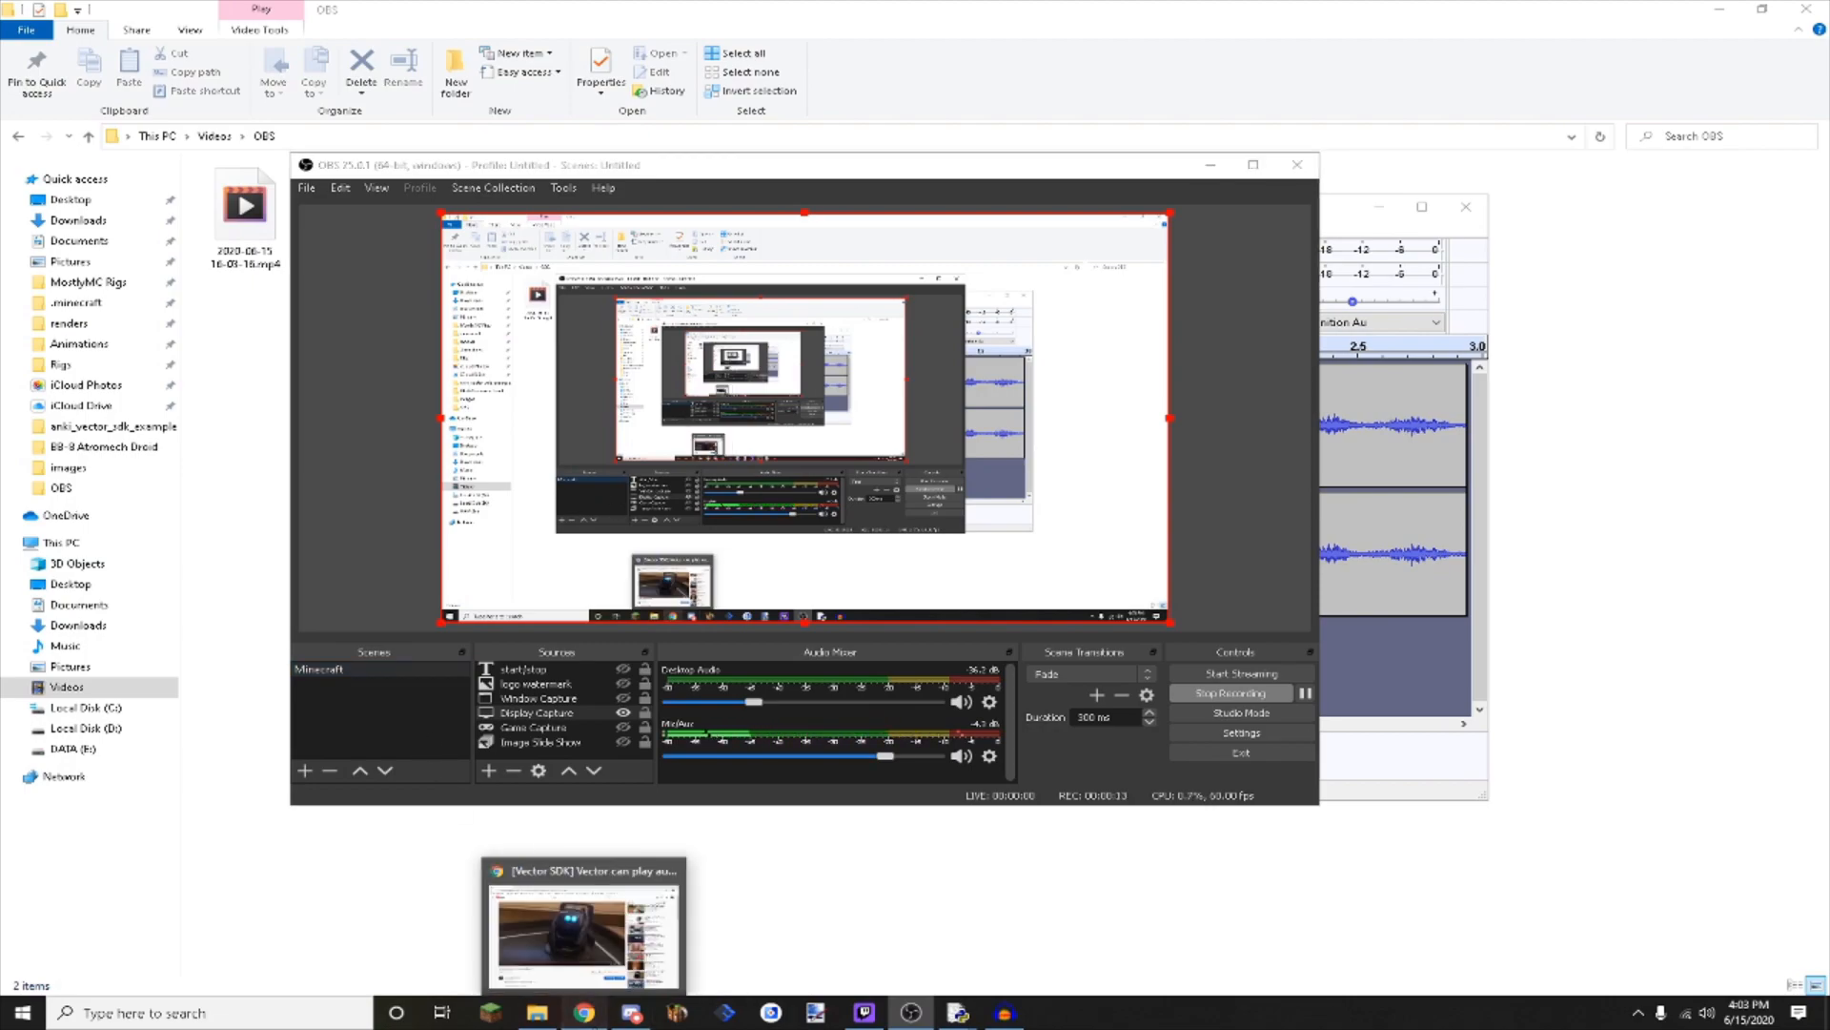
# Resume the Vector audio video and pause it after a few seconds.
pyautogui.click(582, 925)
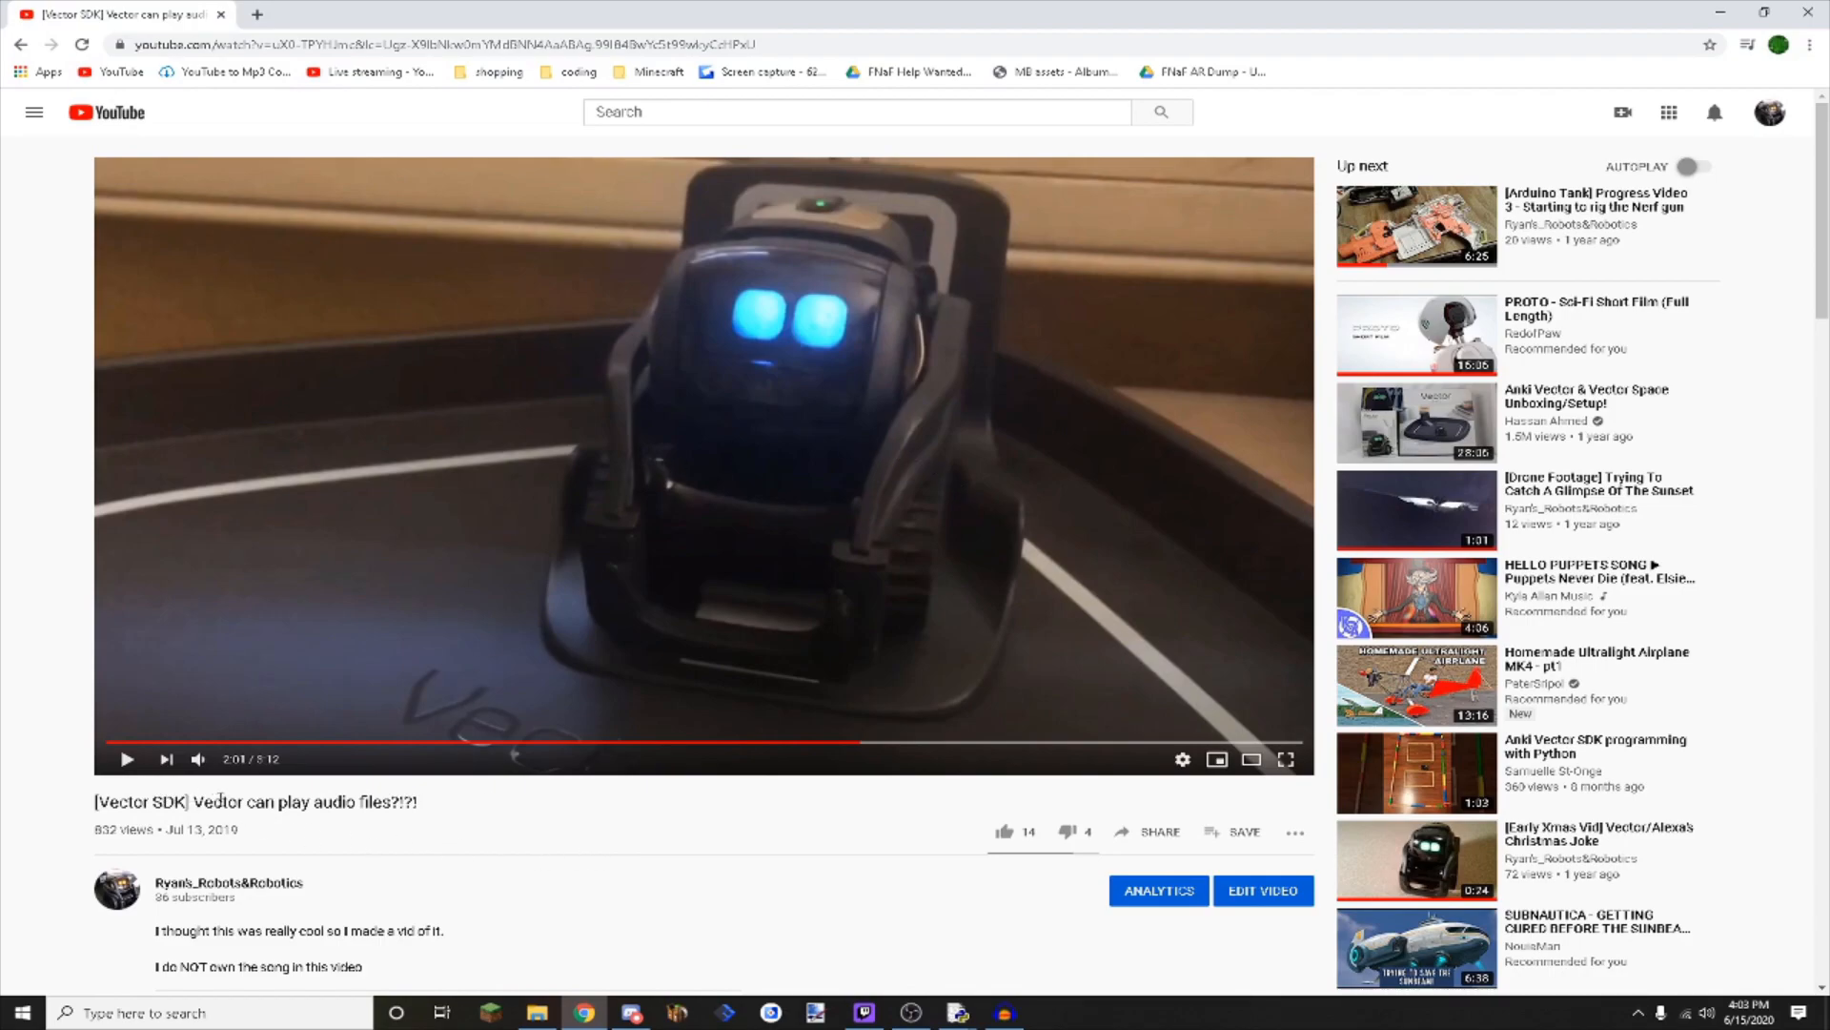
pyautogui.moveTo(480, 813)
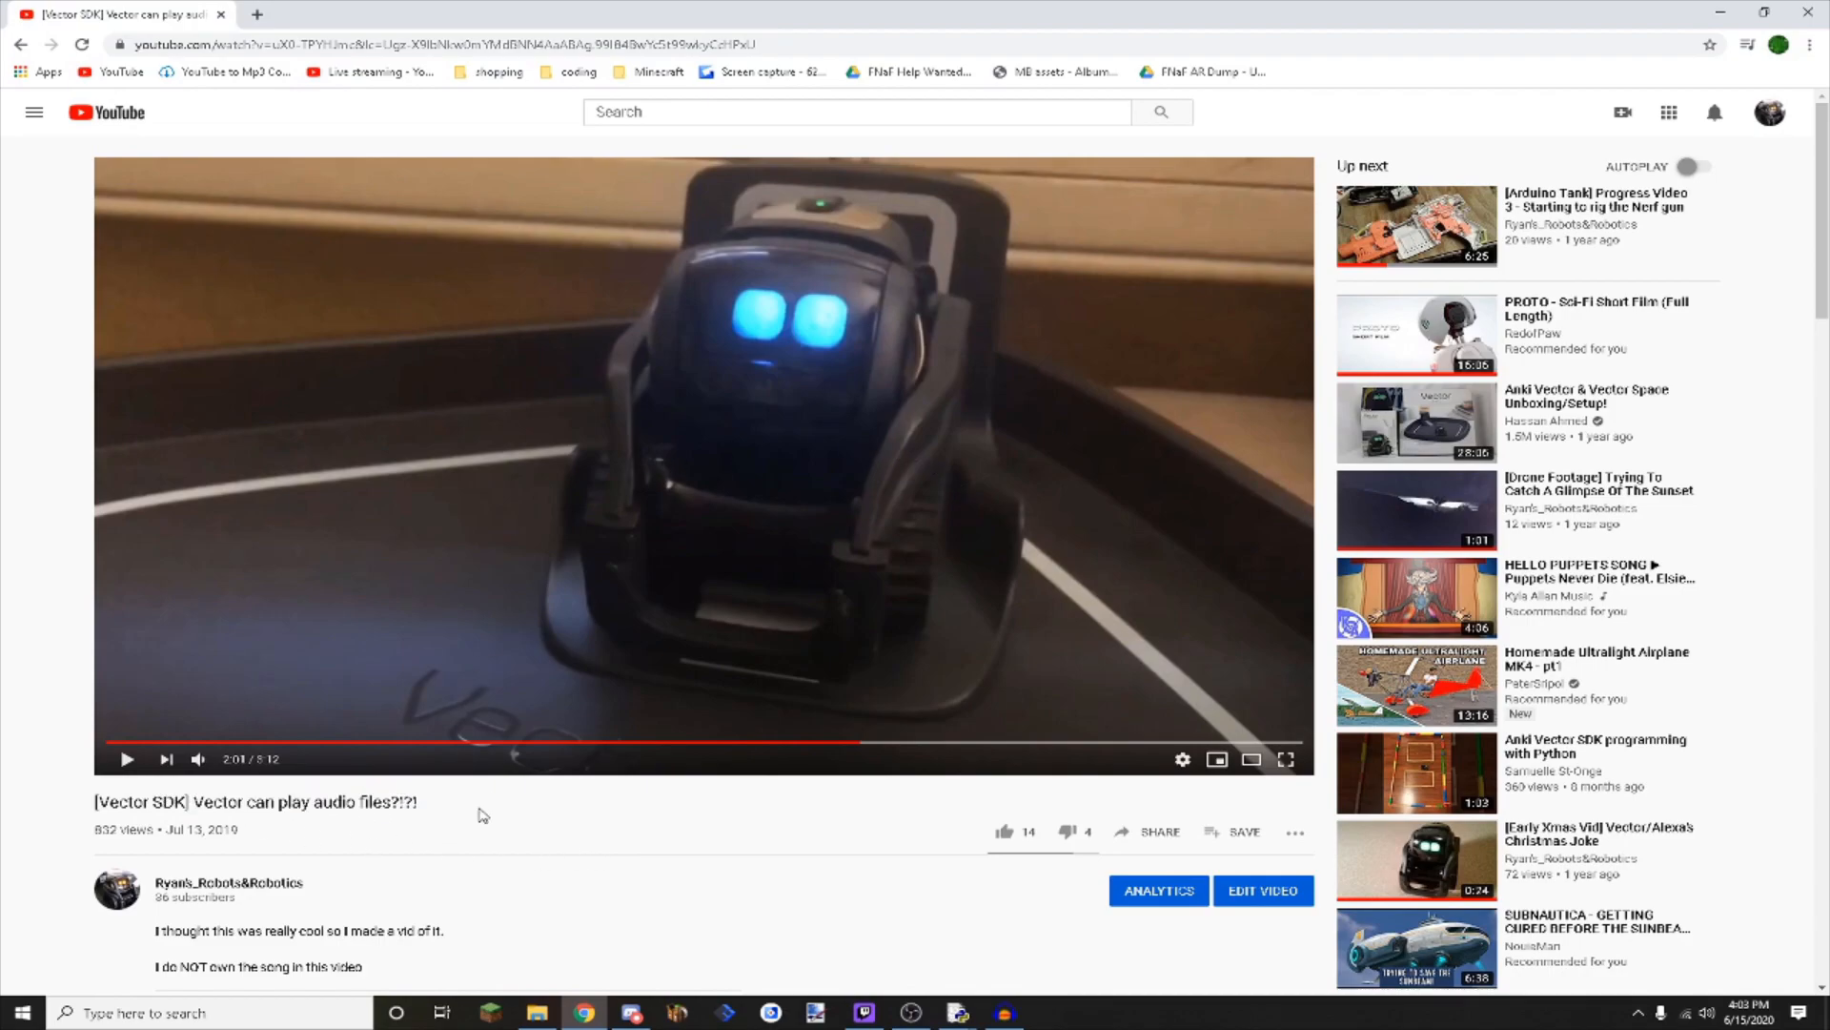
pyautogui.moveTo(573, 817)
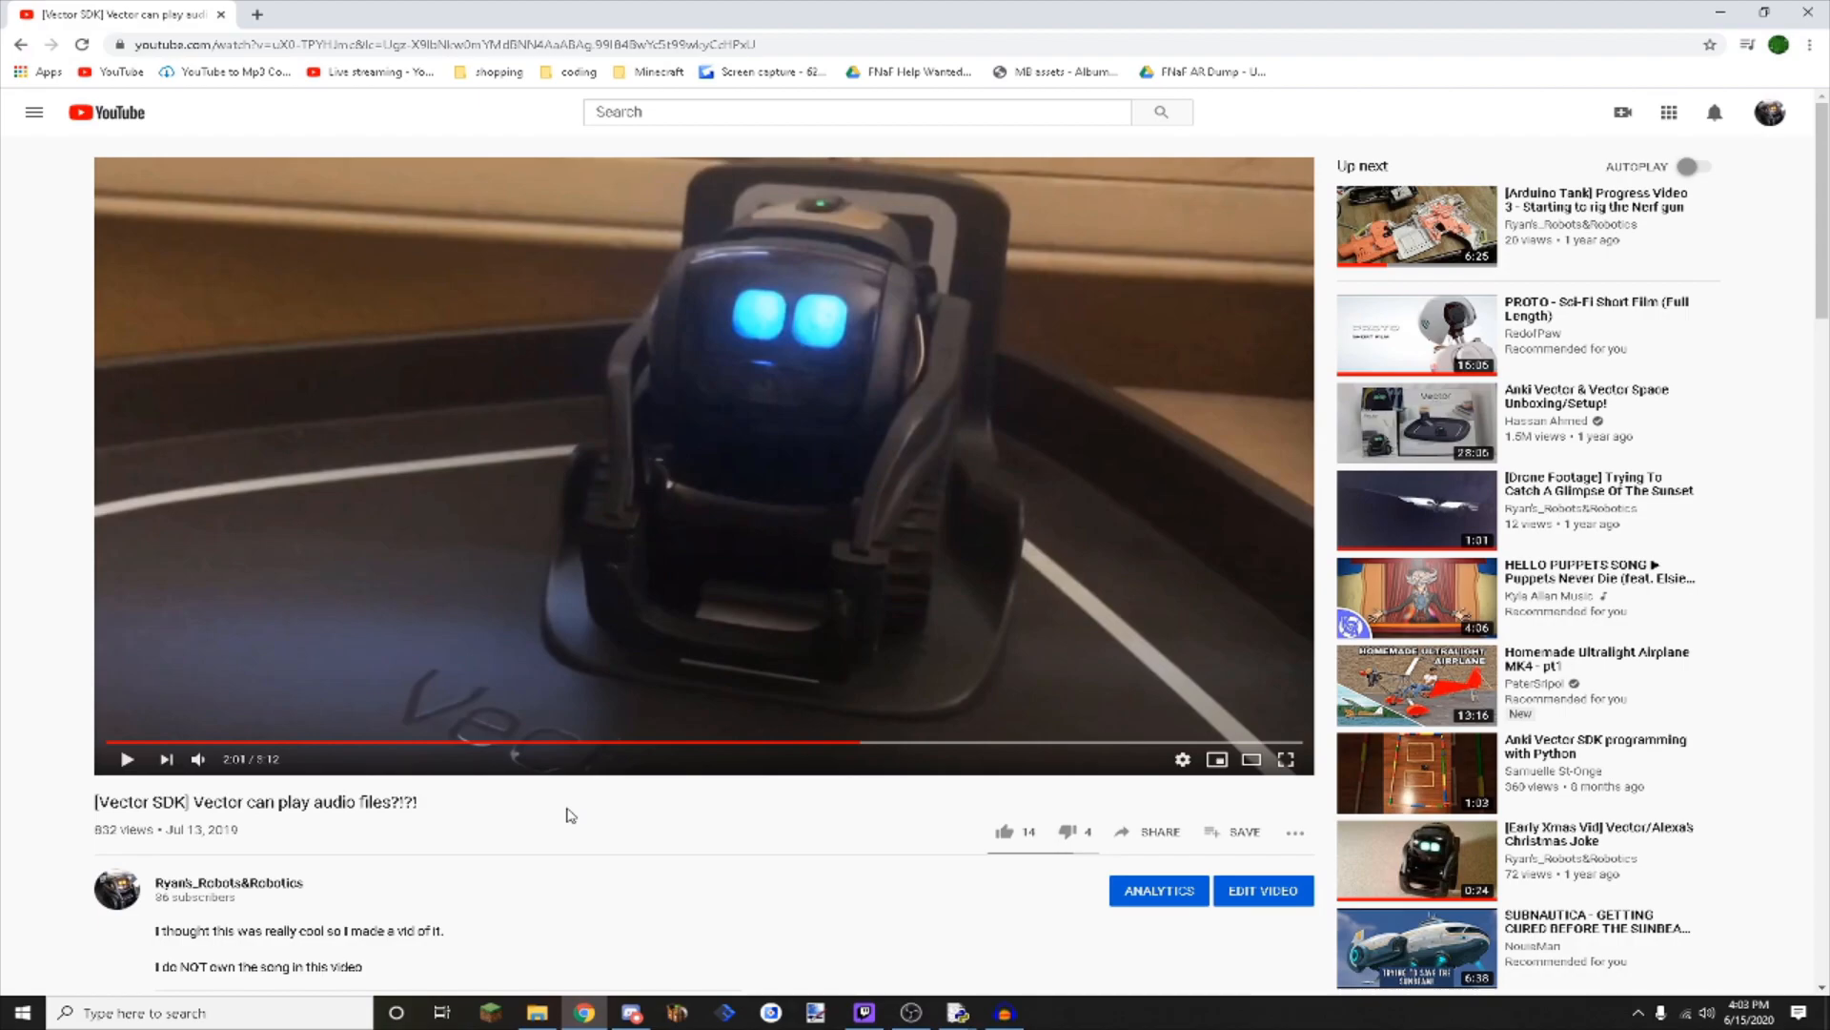
pyautogui.doubleClick(119, 802)
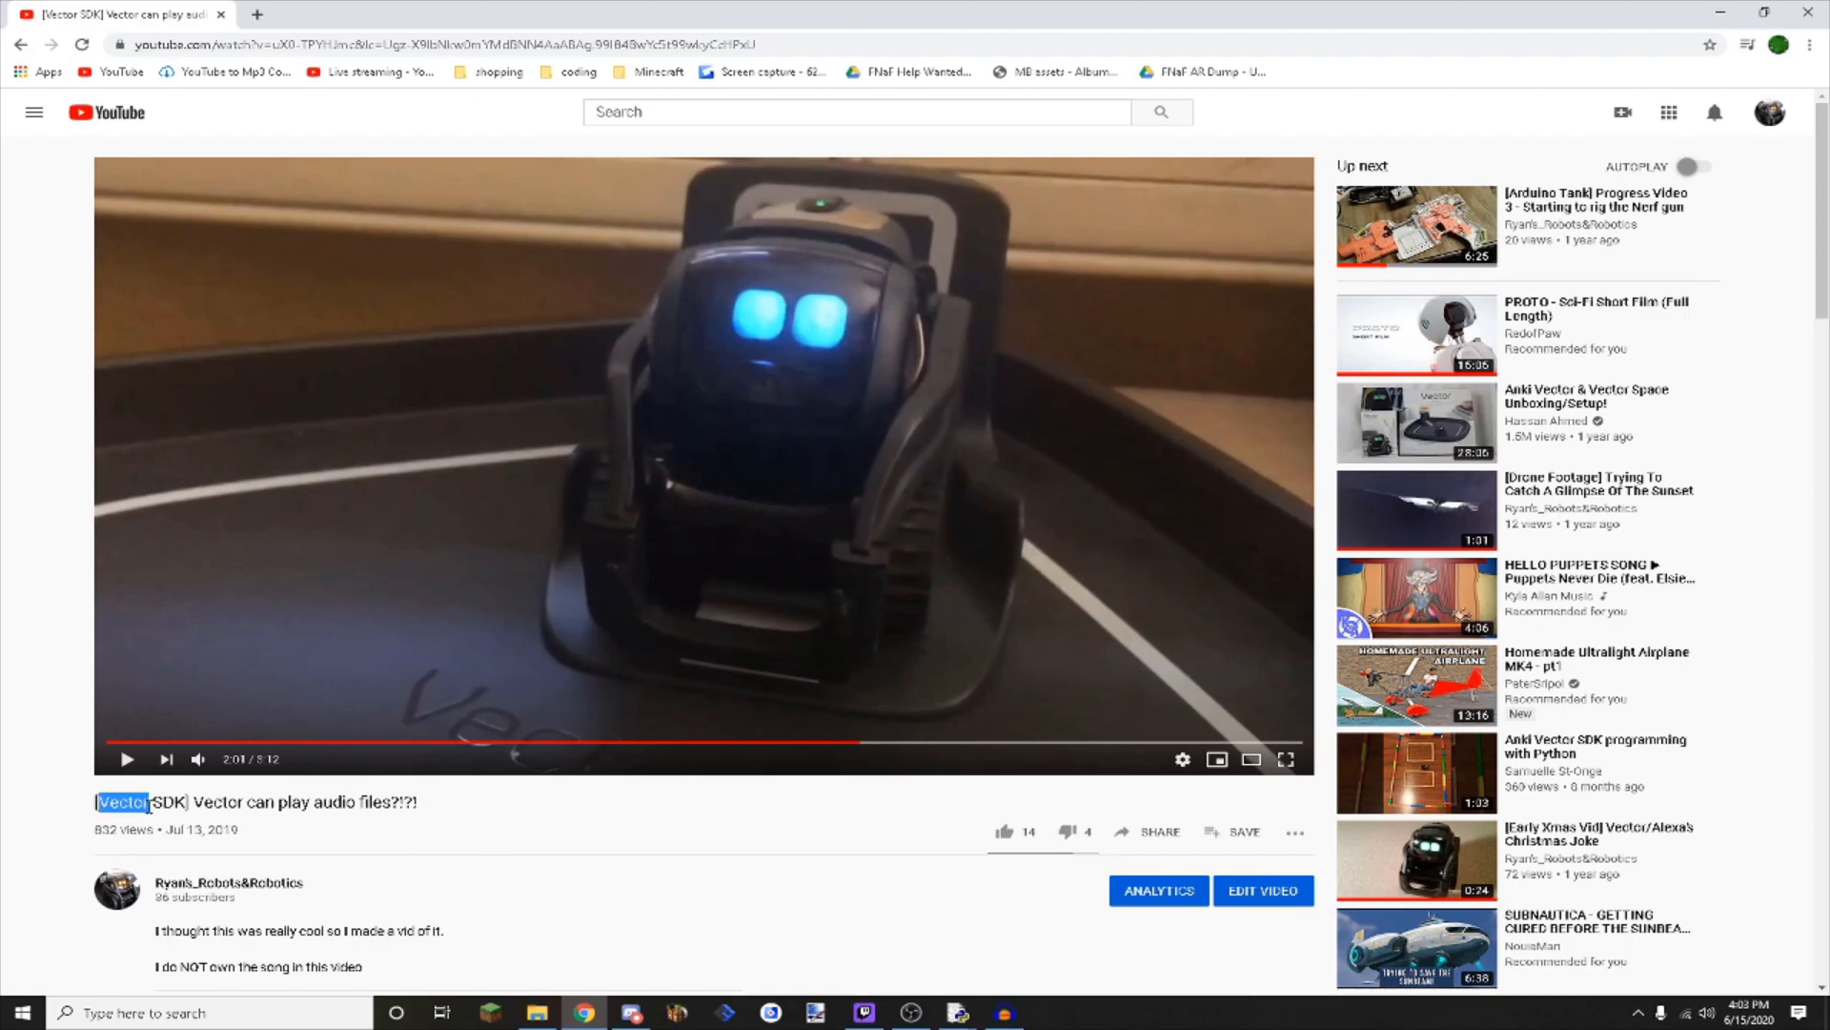
pyautogui.click(770, 829)
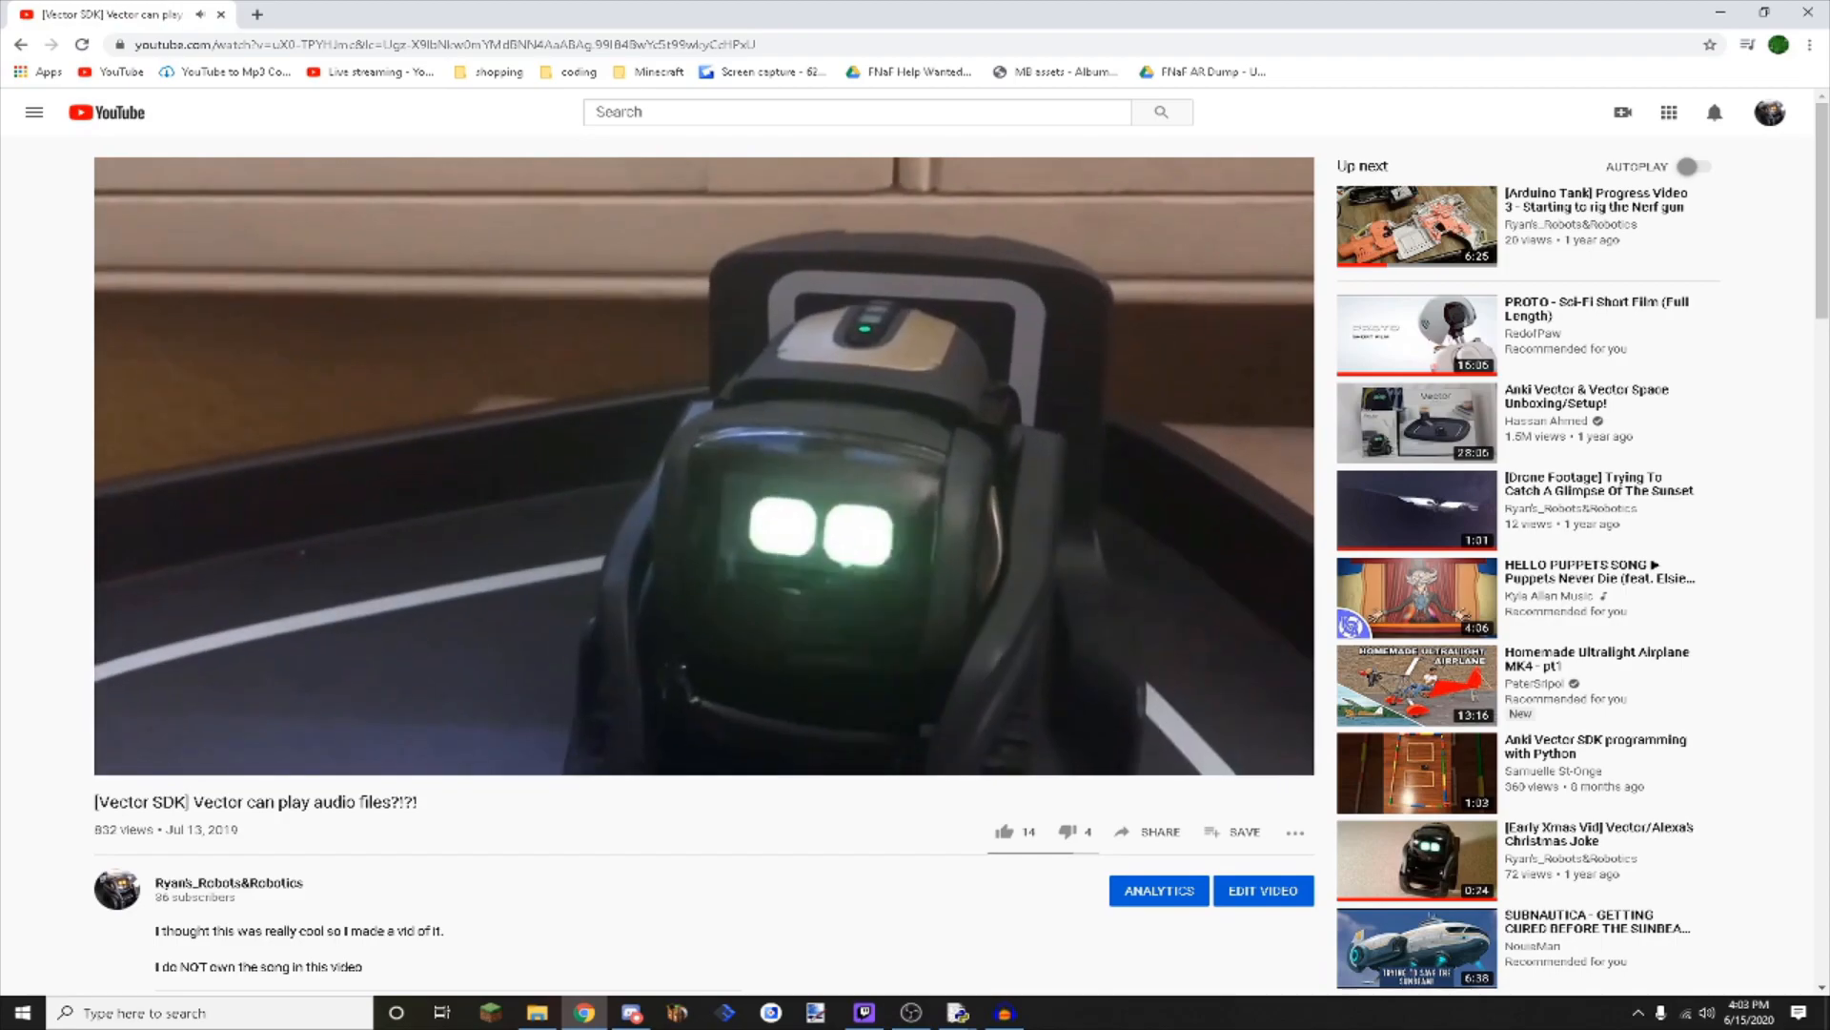
pyautogui.click(623, 524)
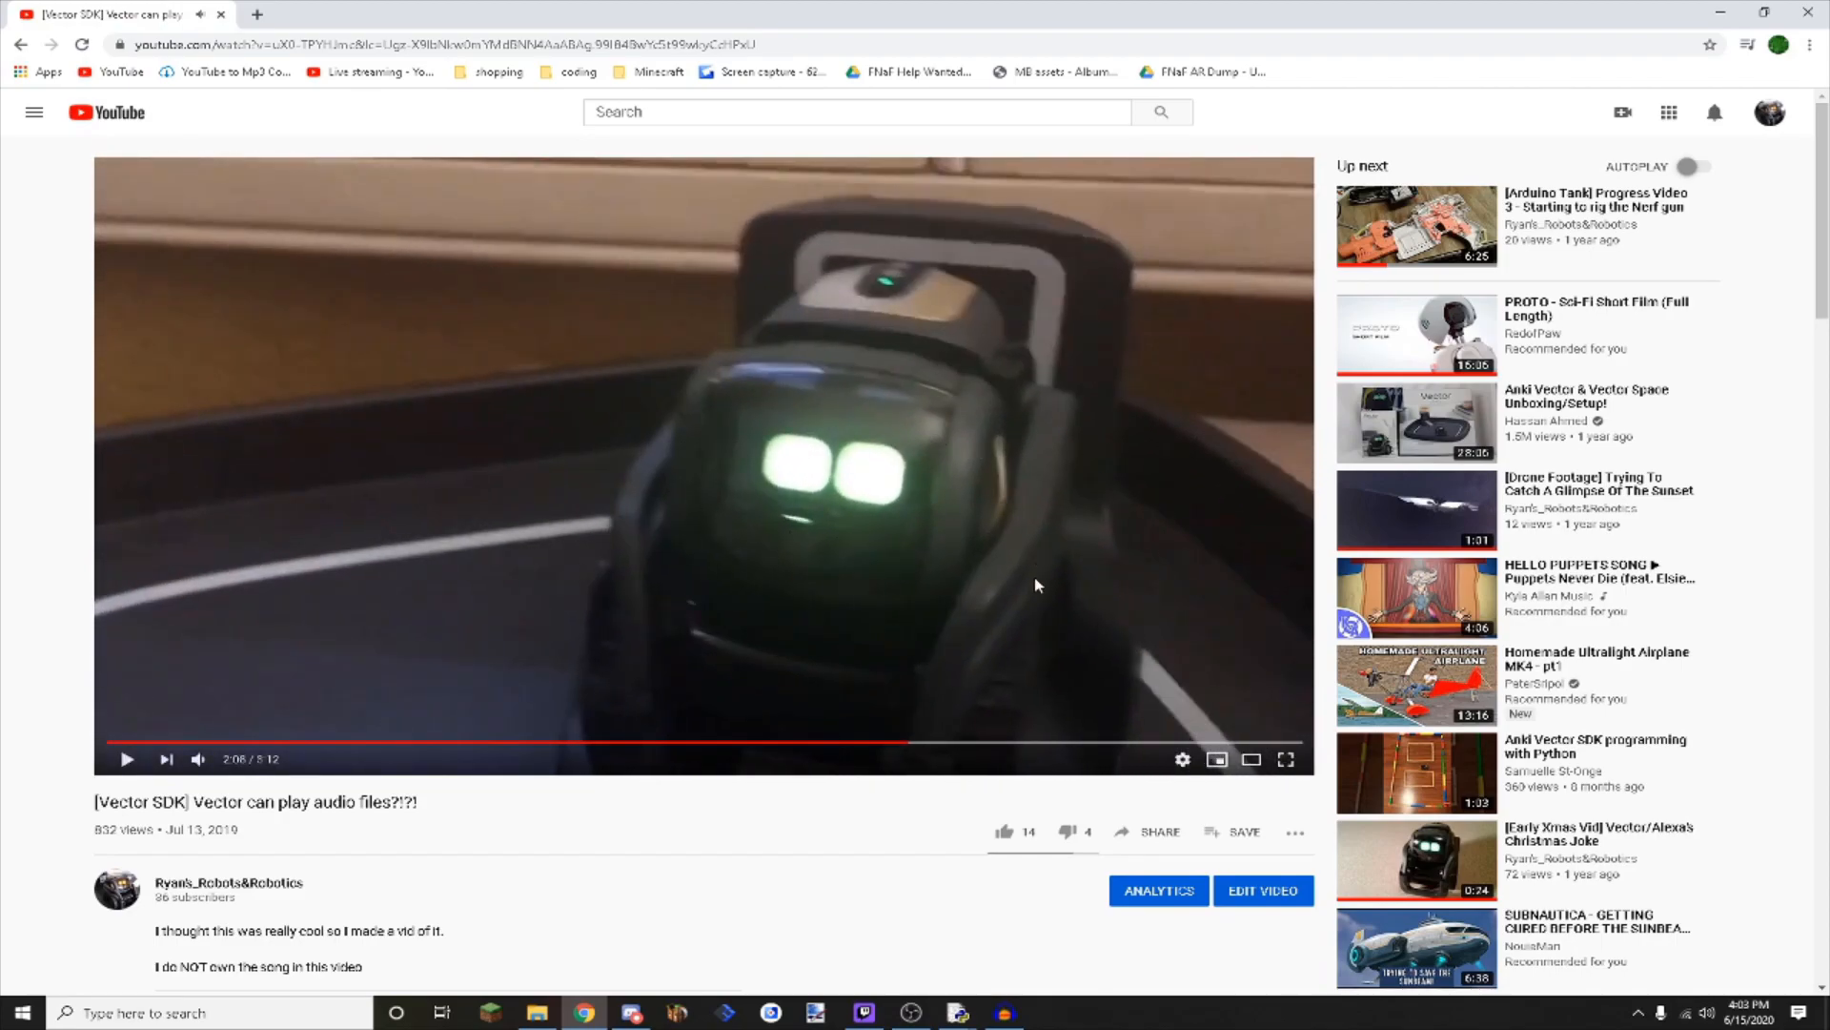
# Scroll down through the video's comments and back up.
pyautogui.scroll(-3)
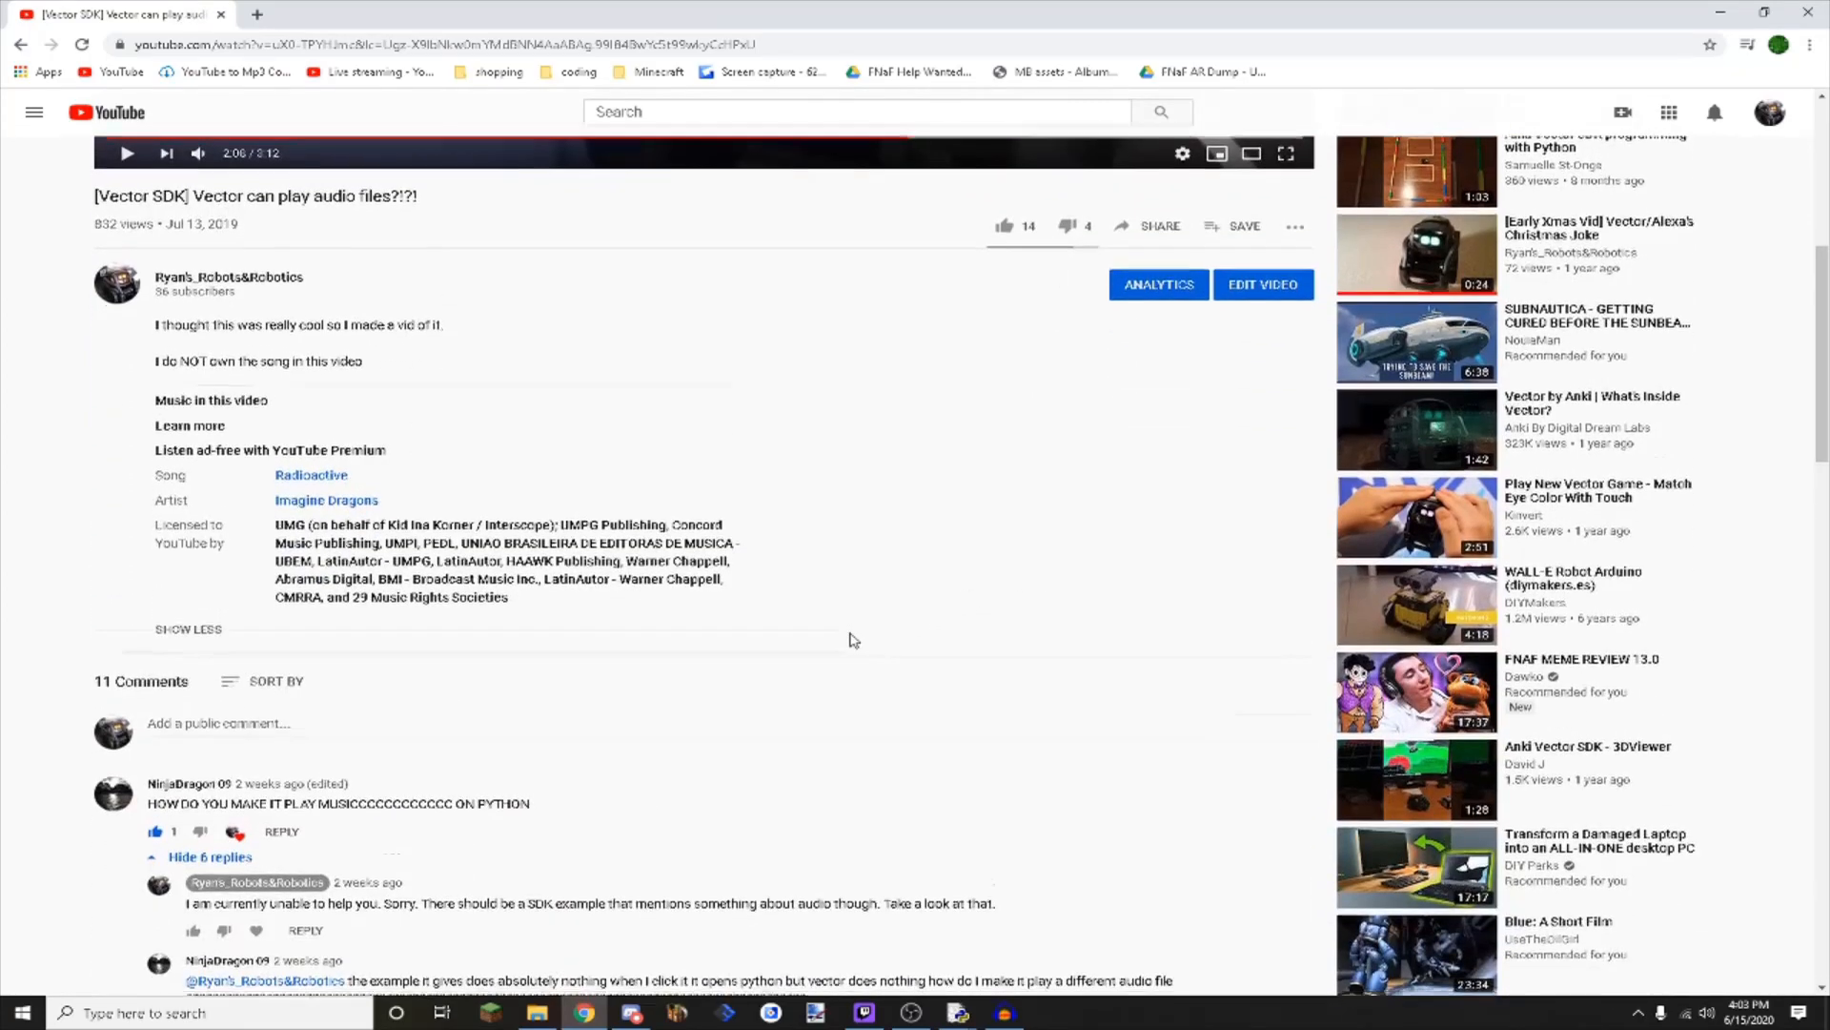
pyautogui.scroll(-3)
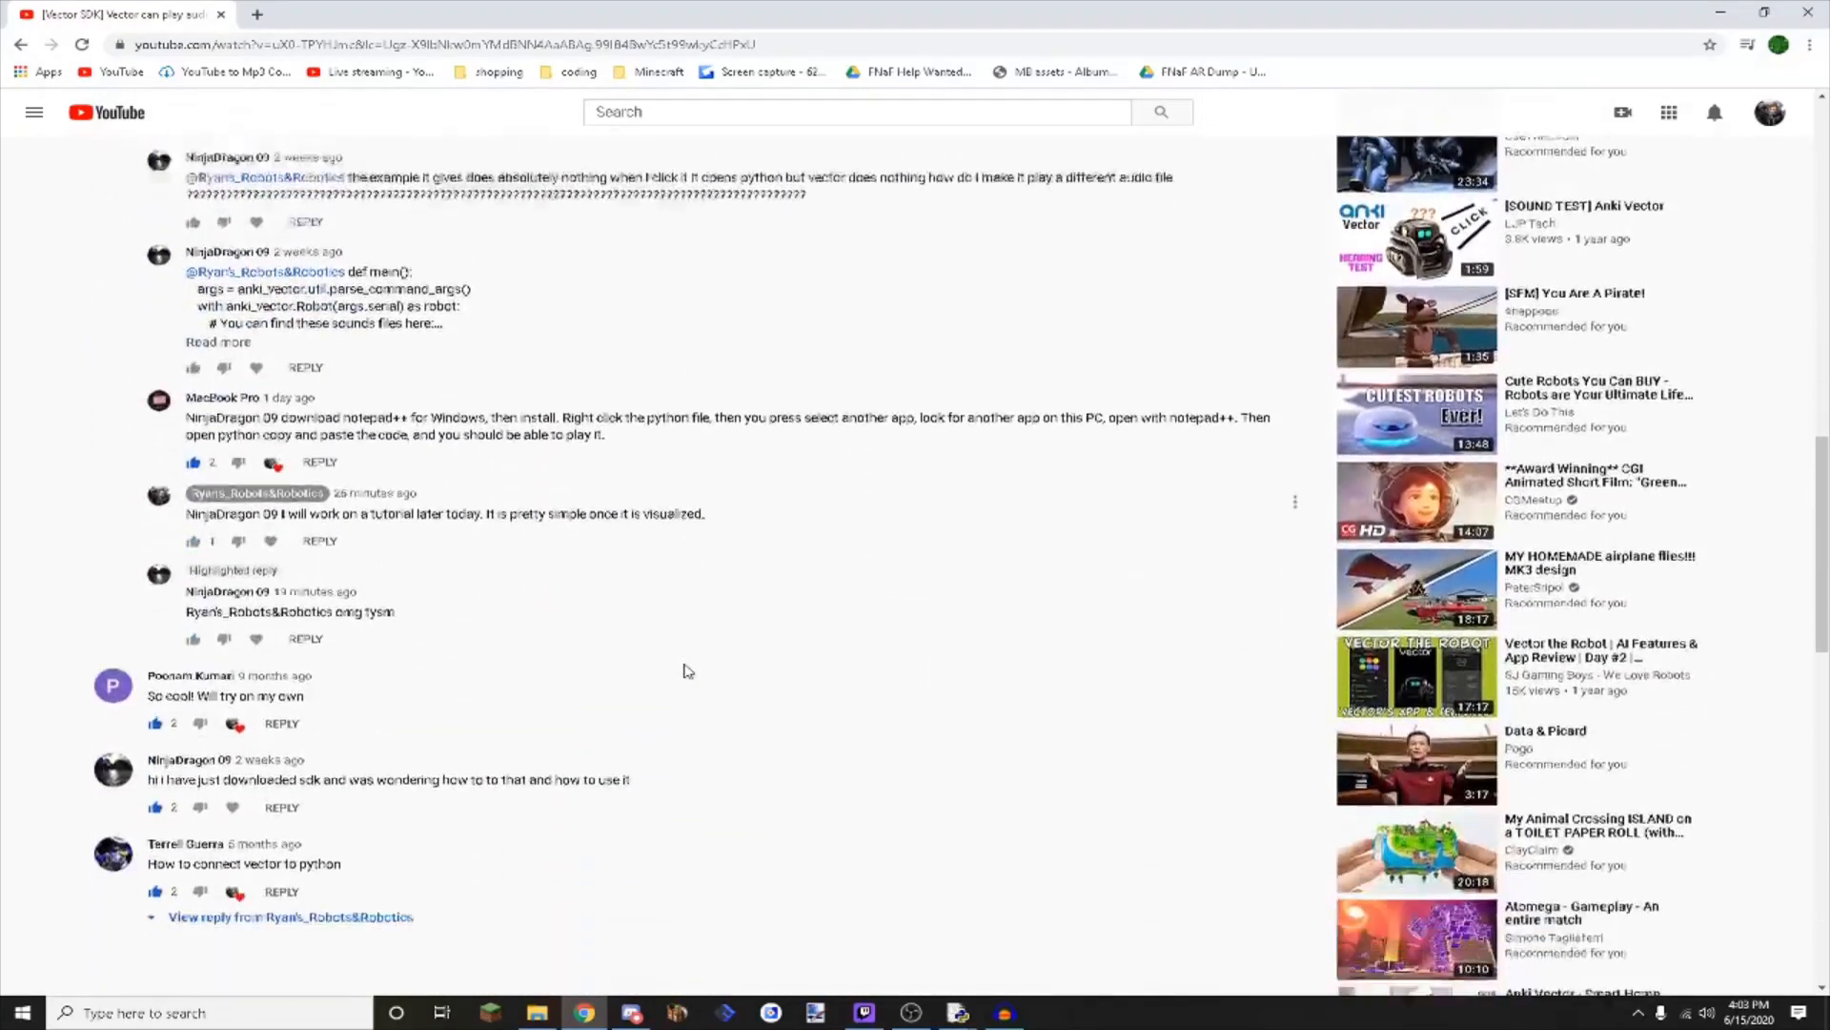
pyautogui.scroll(3)
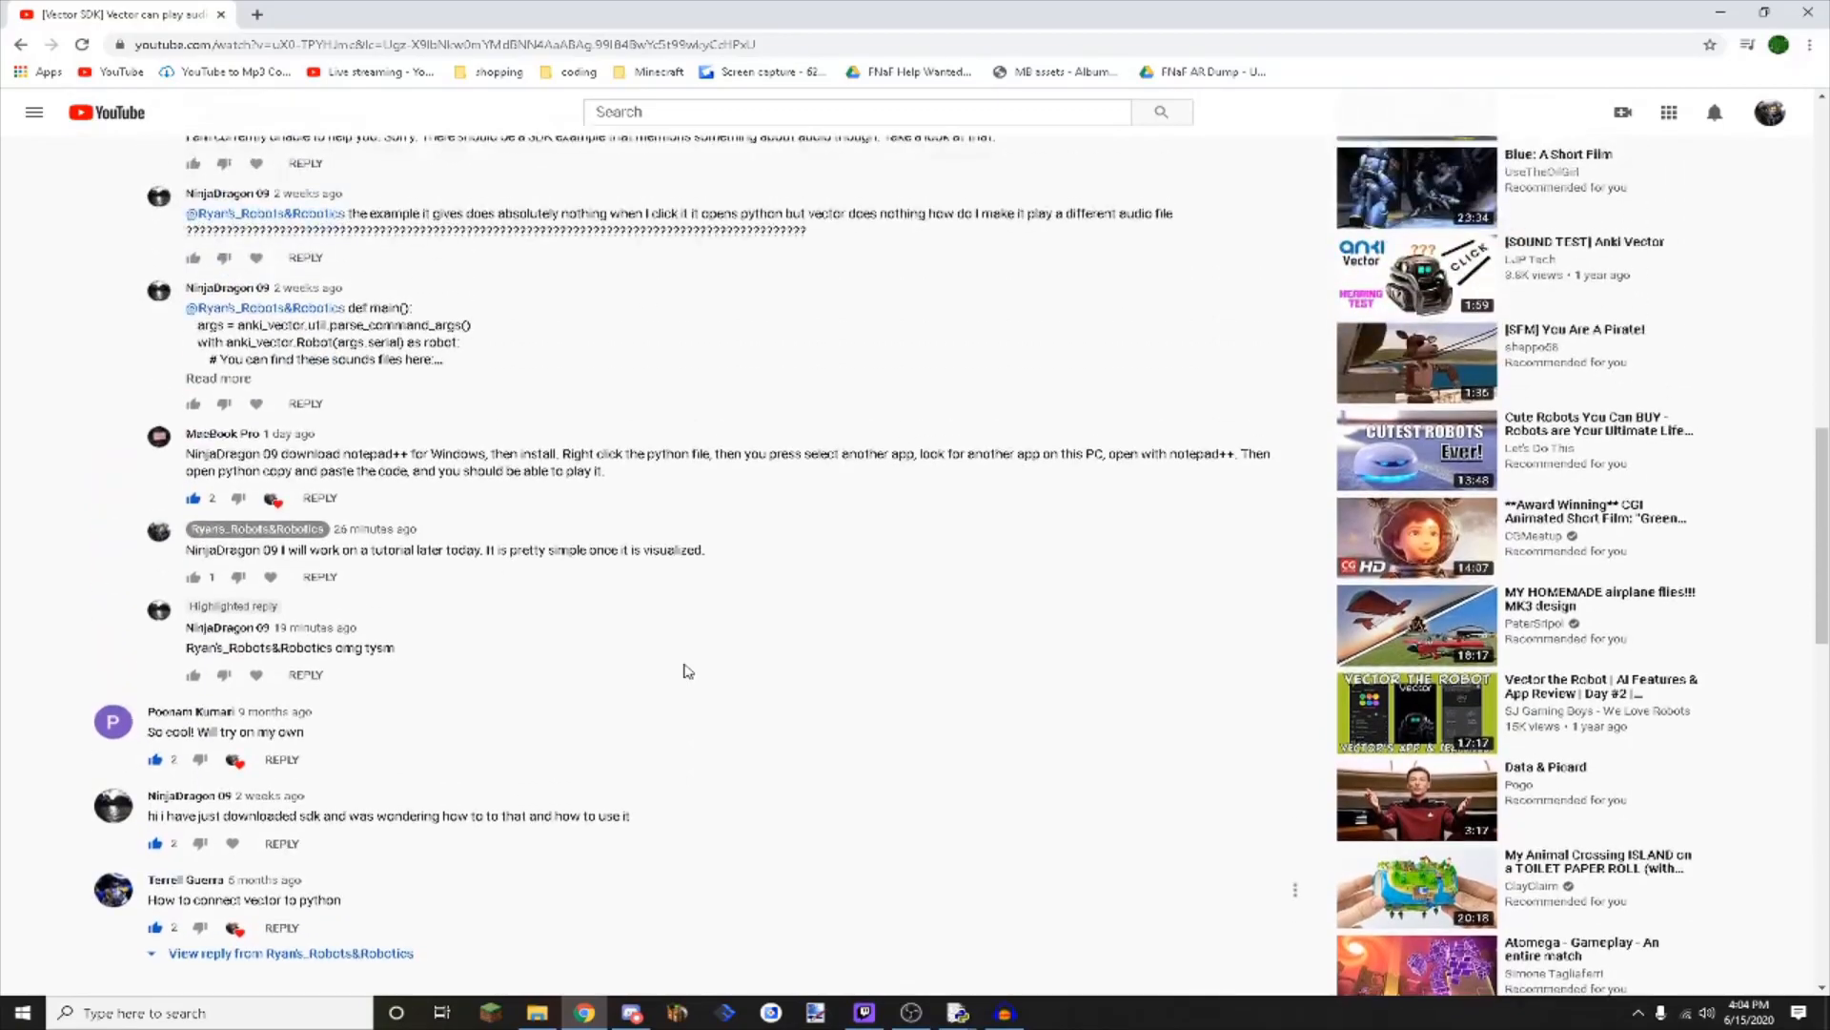
pyautogui.scroll(3)
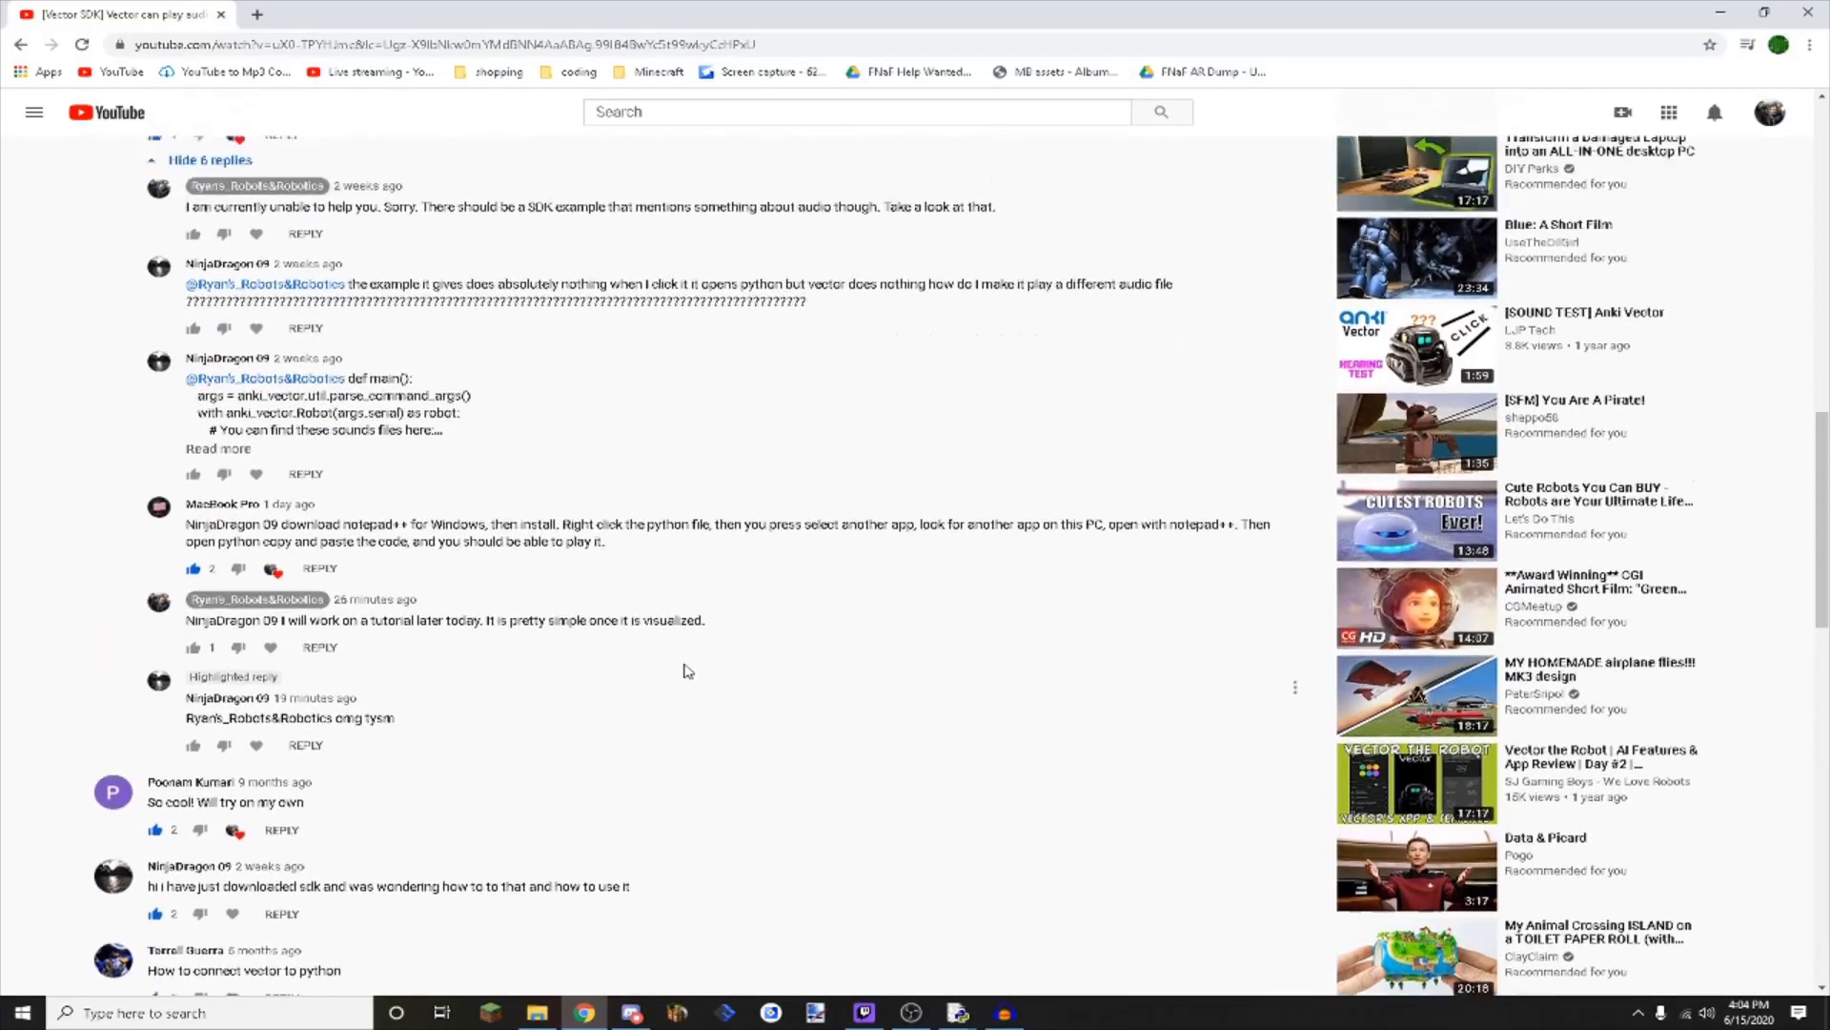
pyautogui.scroll(3)
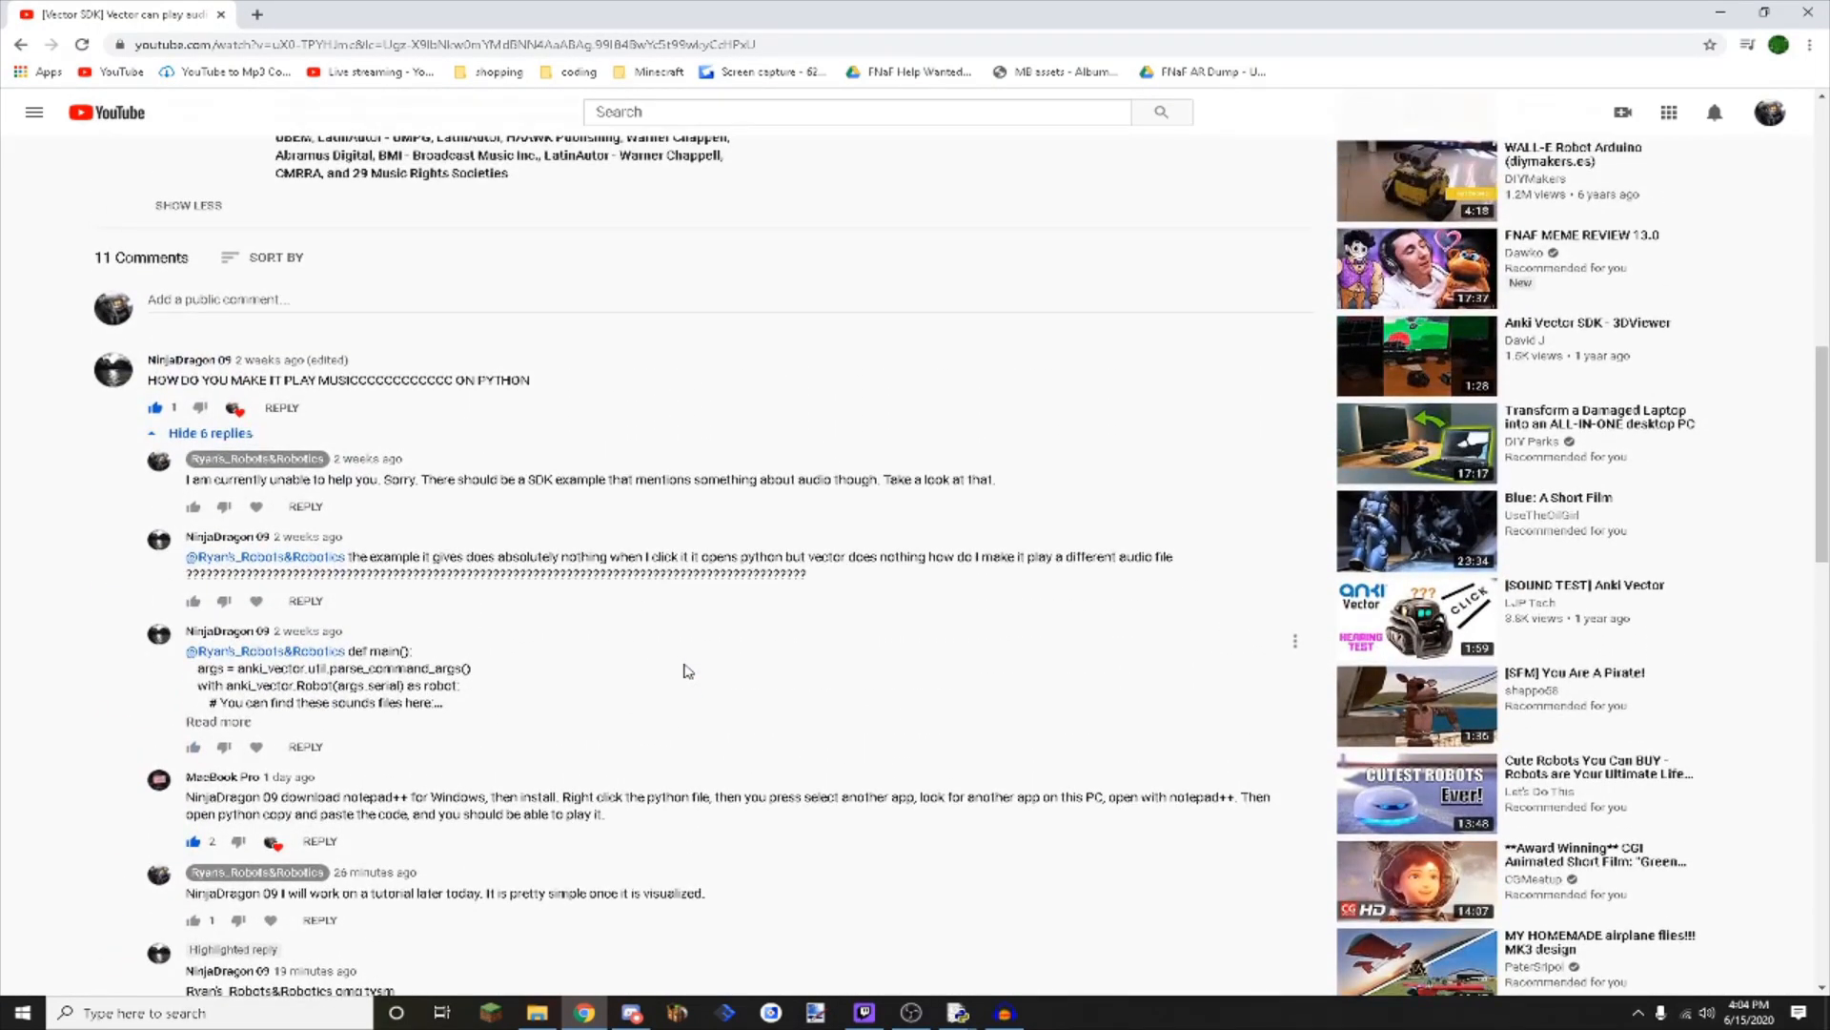
pyautogui.scroll(3)
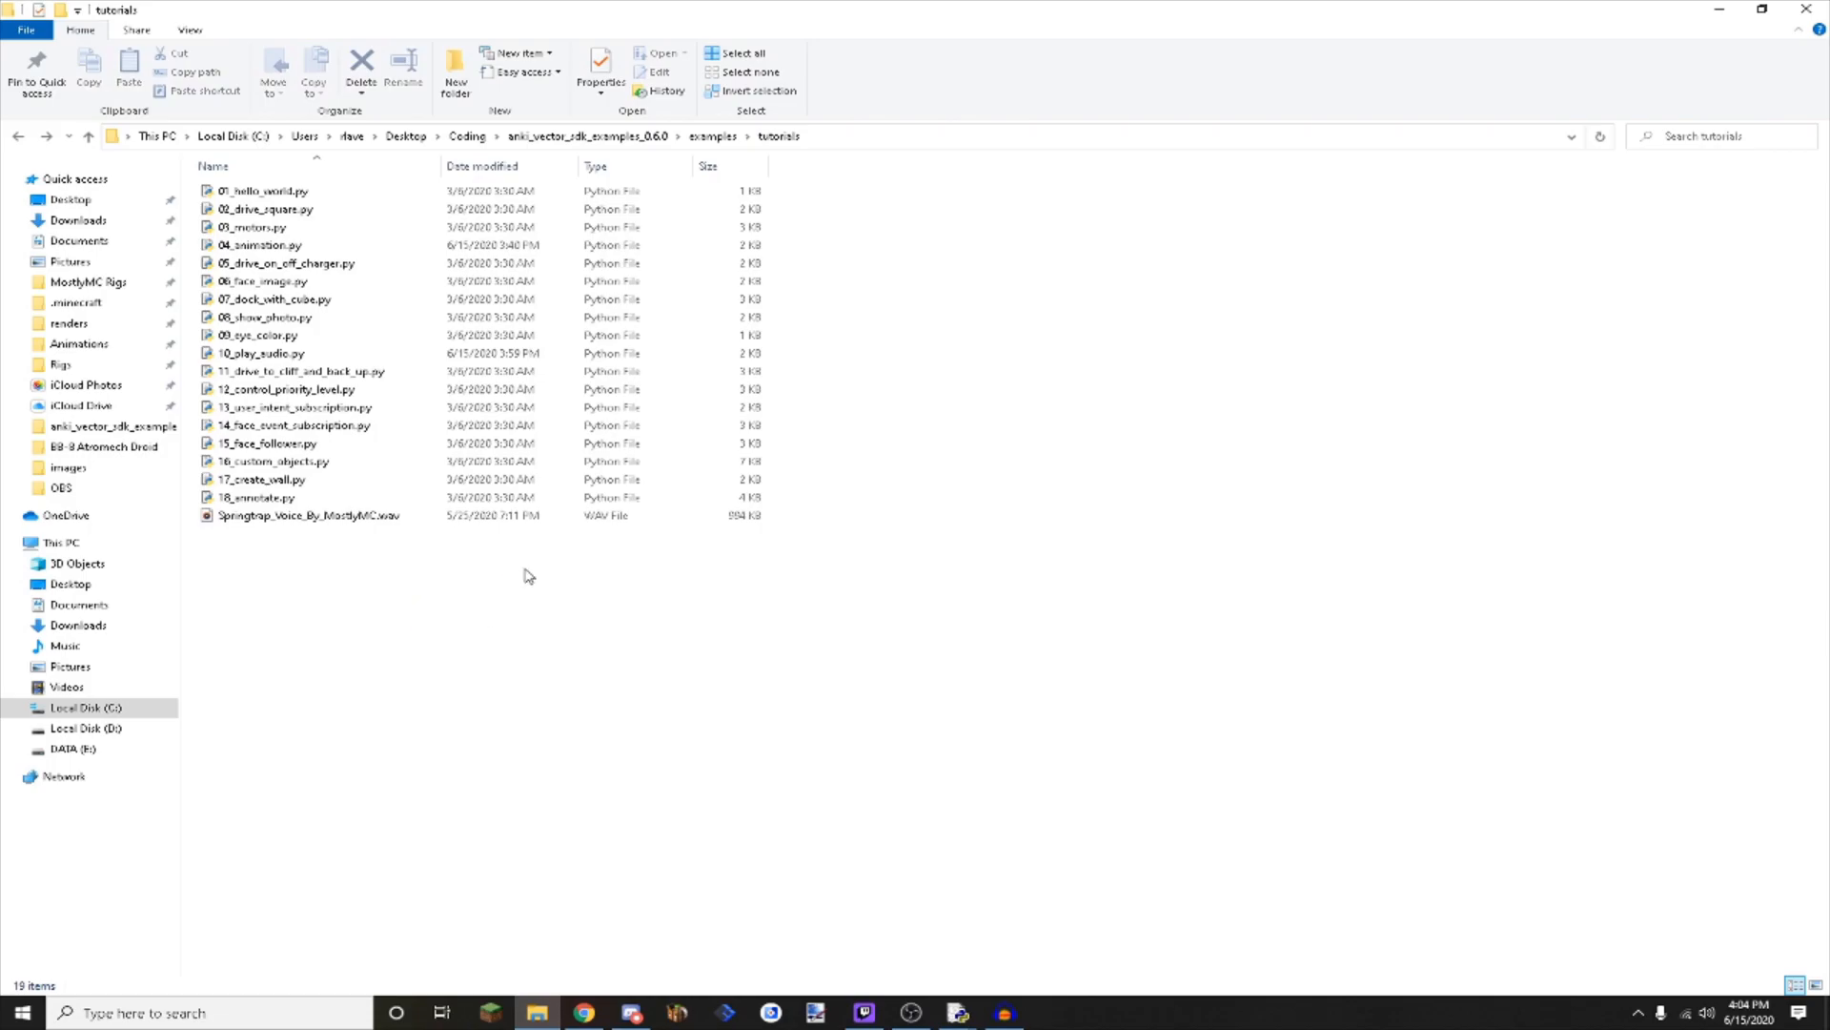
pyautogui.moveTo(818, 462)
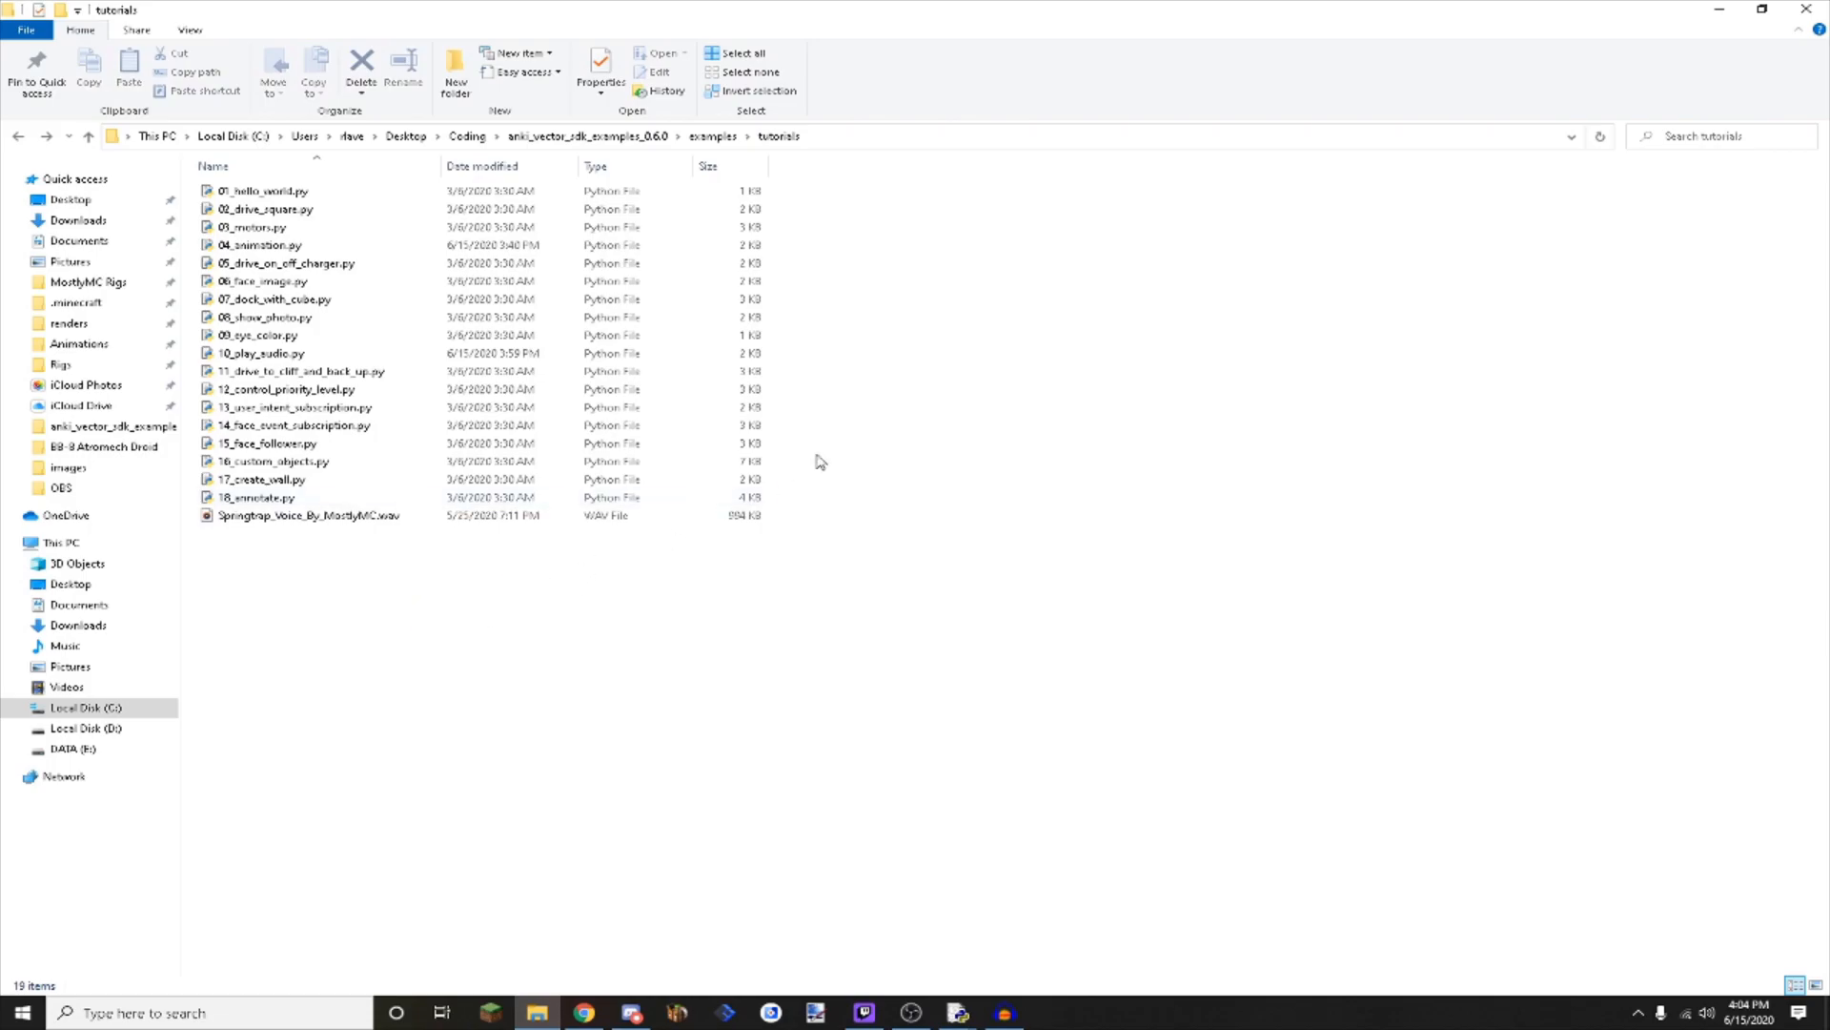
pyautogui.moveTo(595, 135)
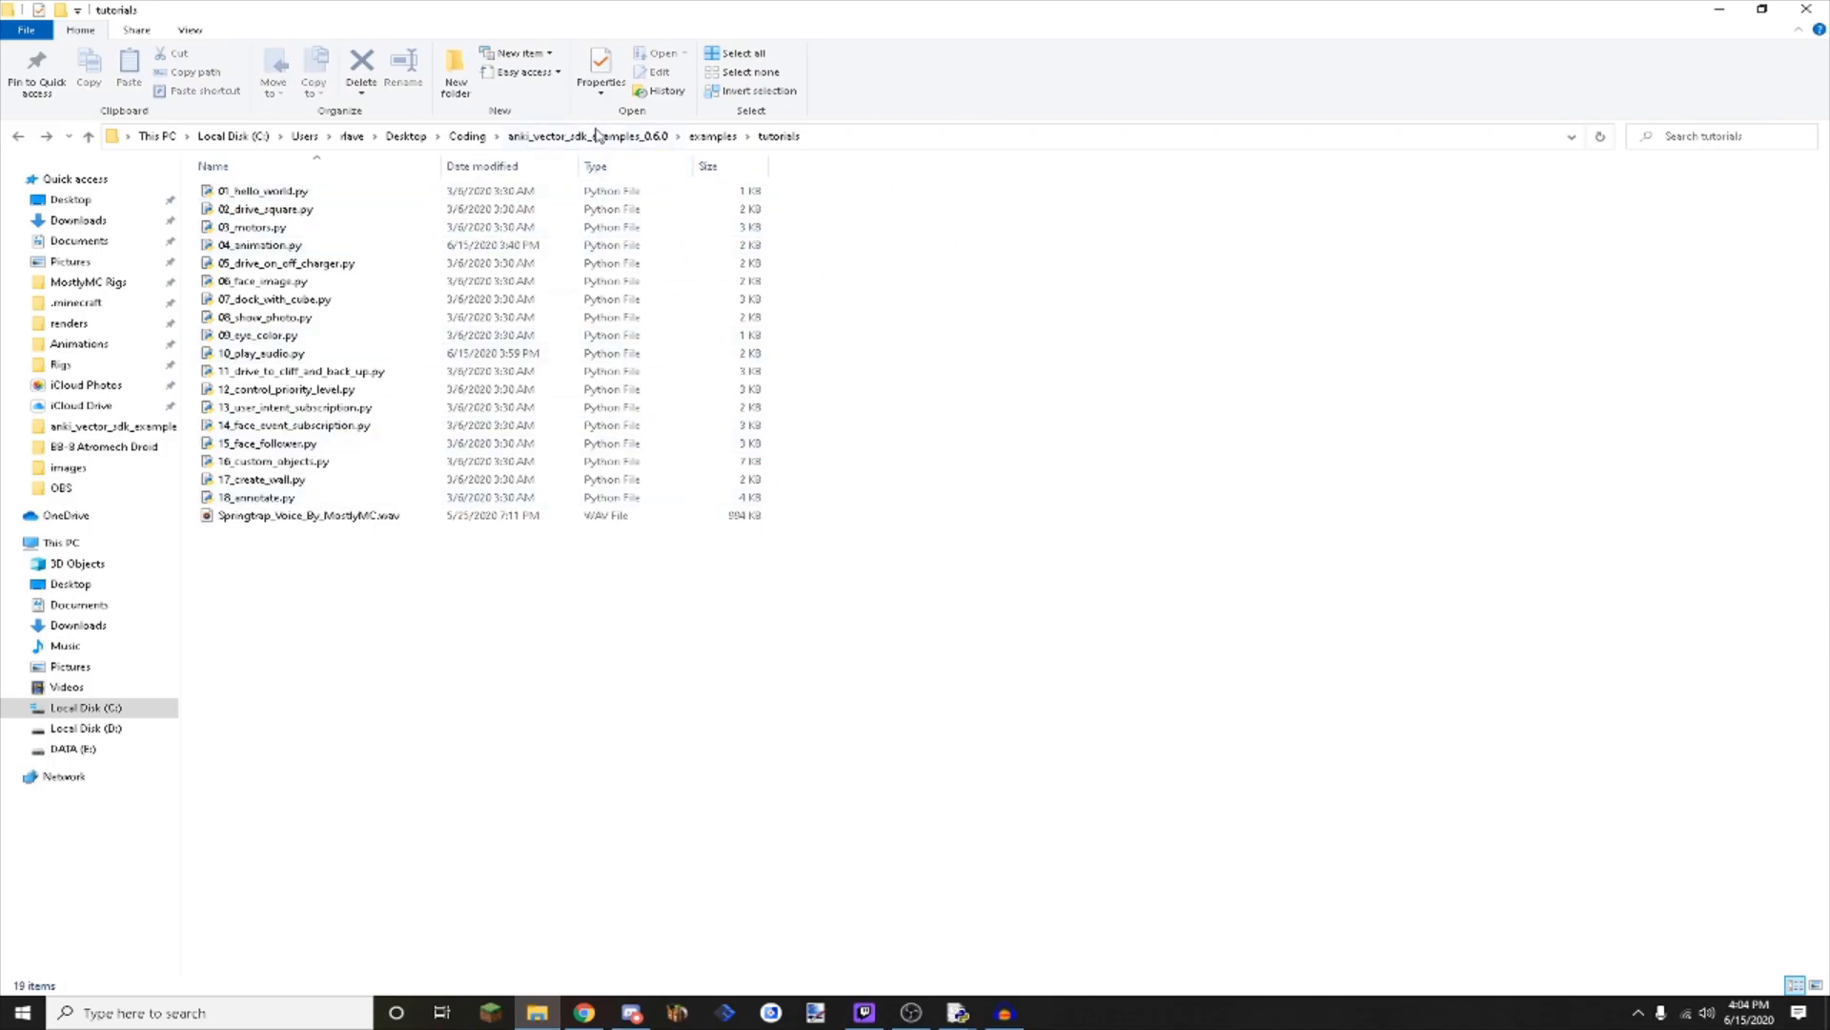
pyautogui.moveTo(878, 276)
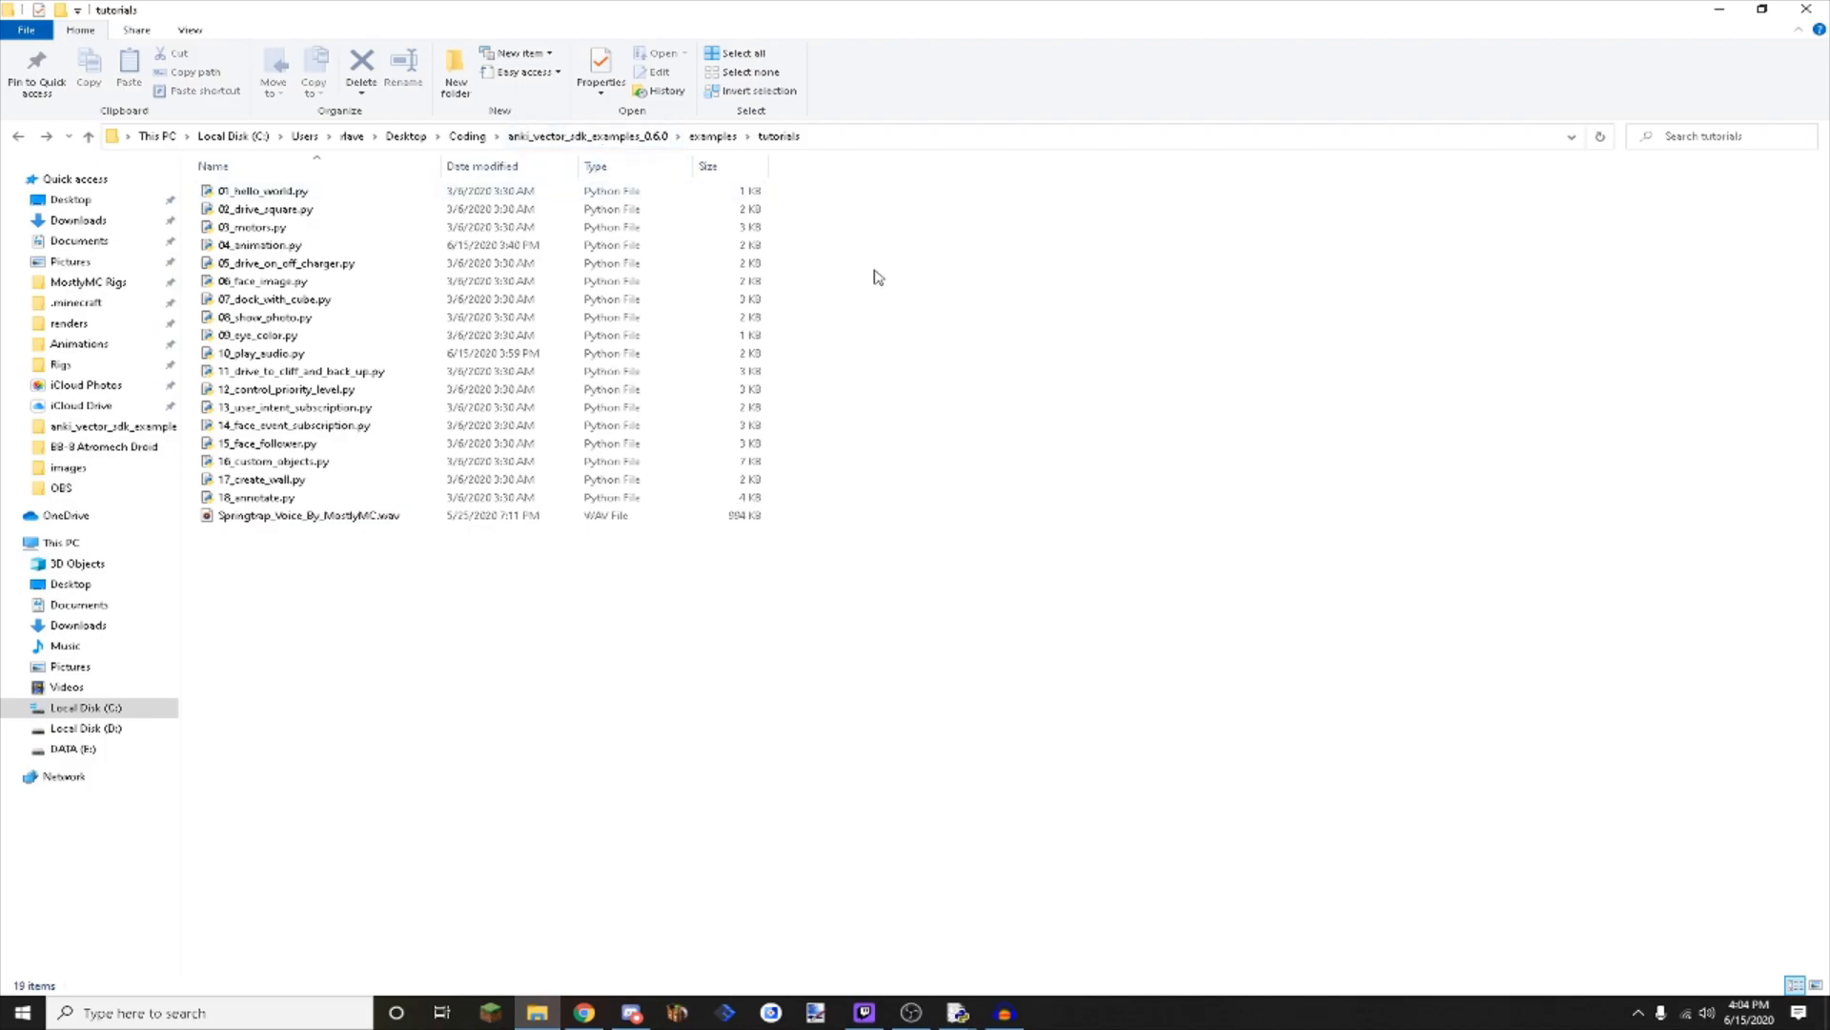
pyautogui.moveTo(857, 268)
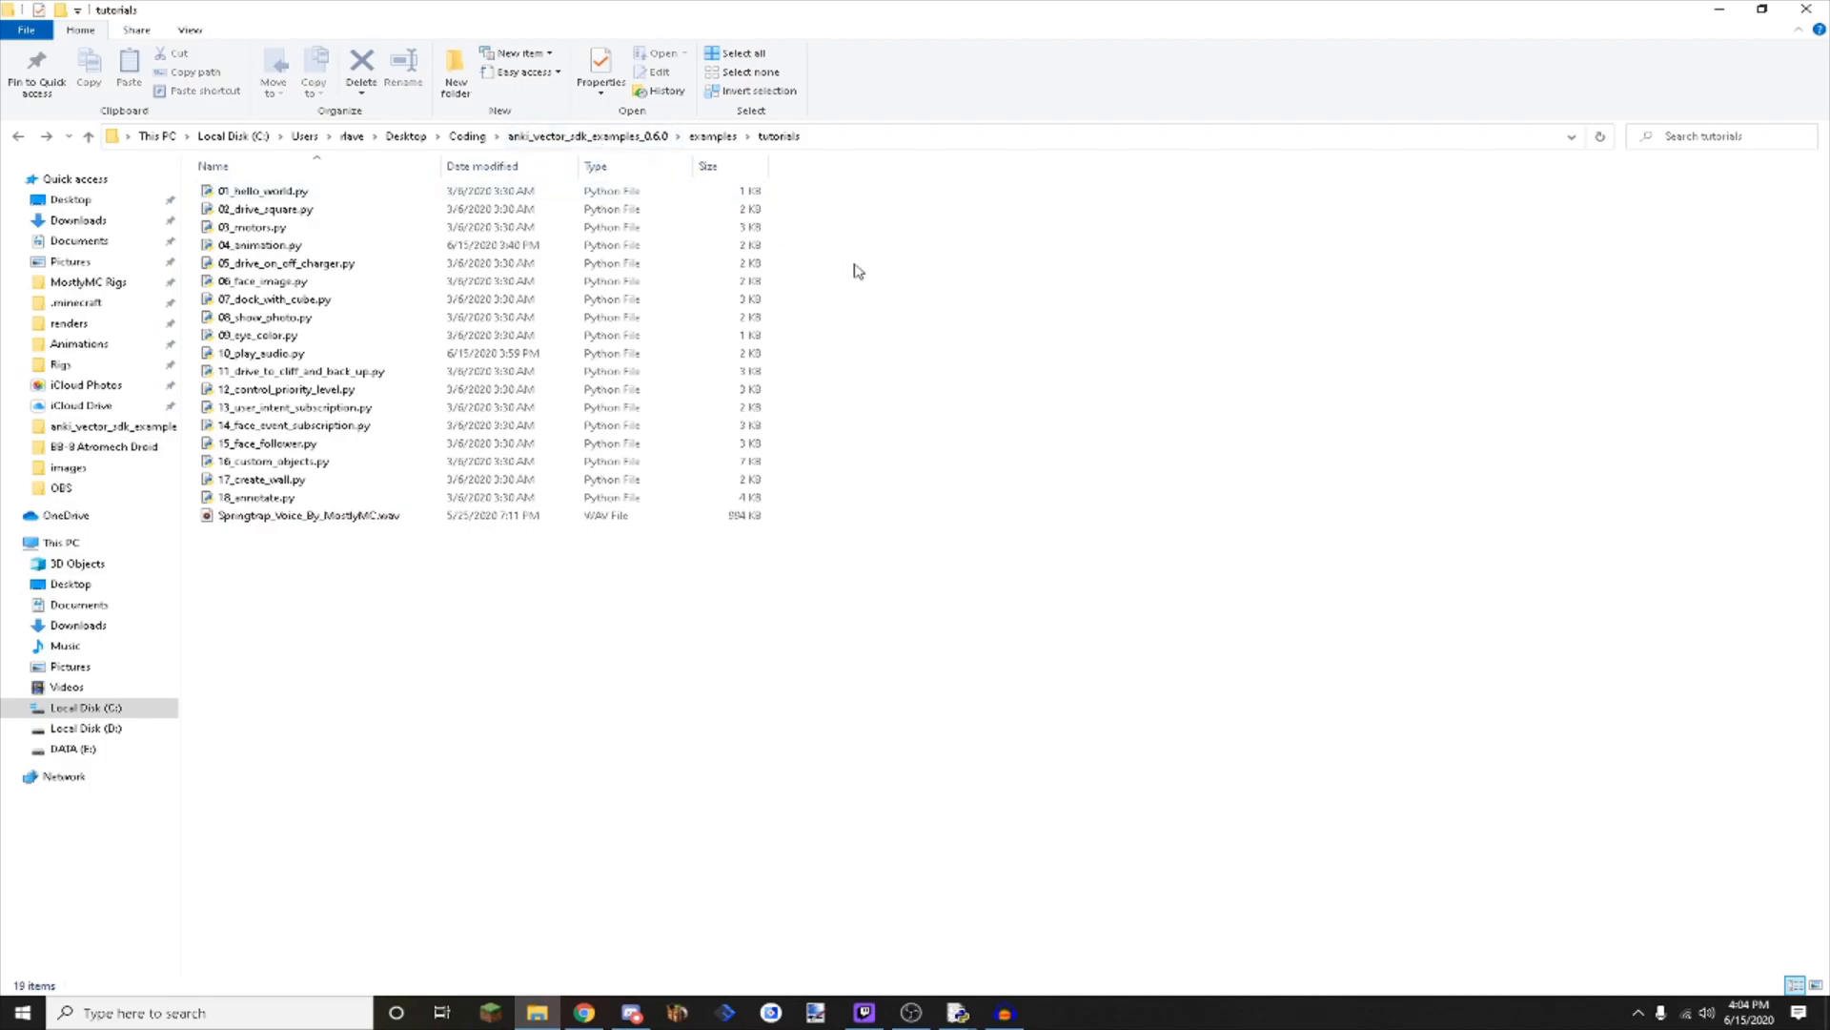
pyautogui.moveTo(434, 534)
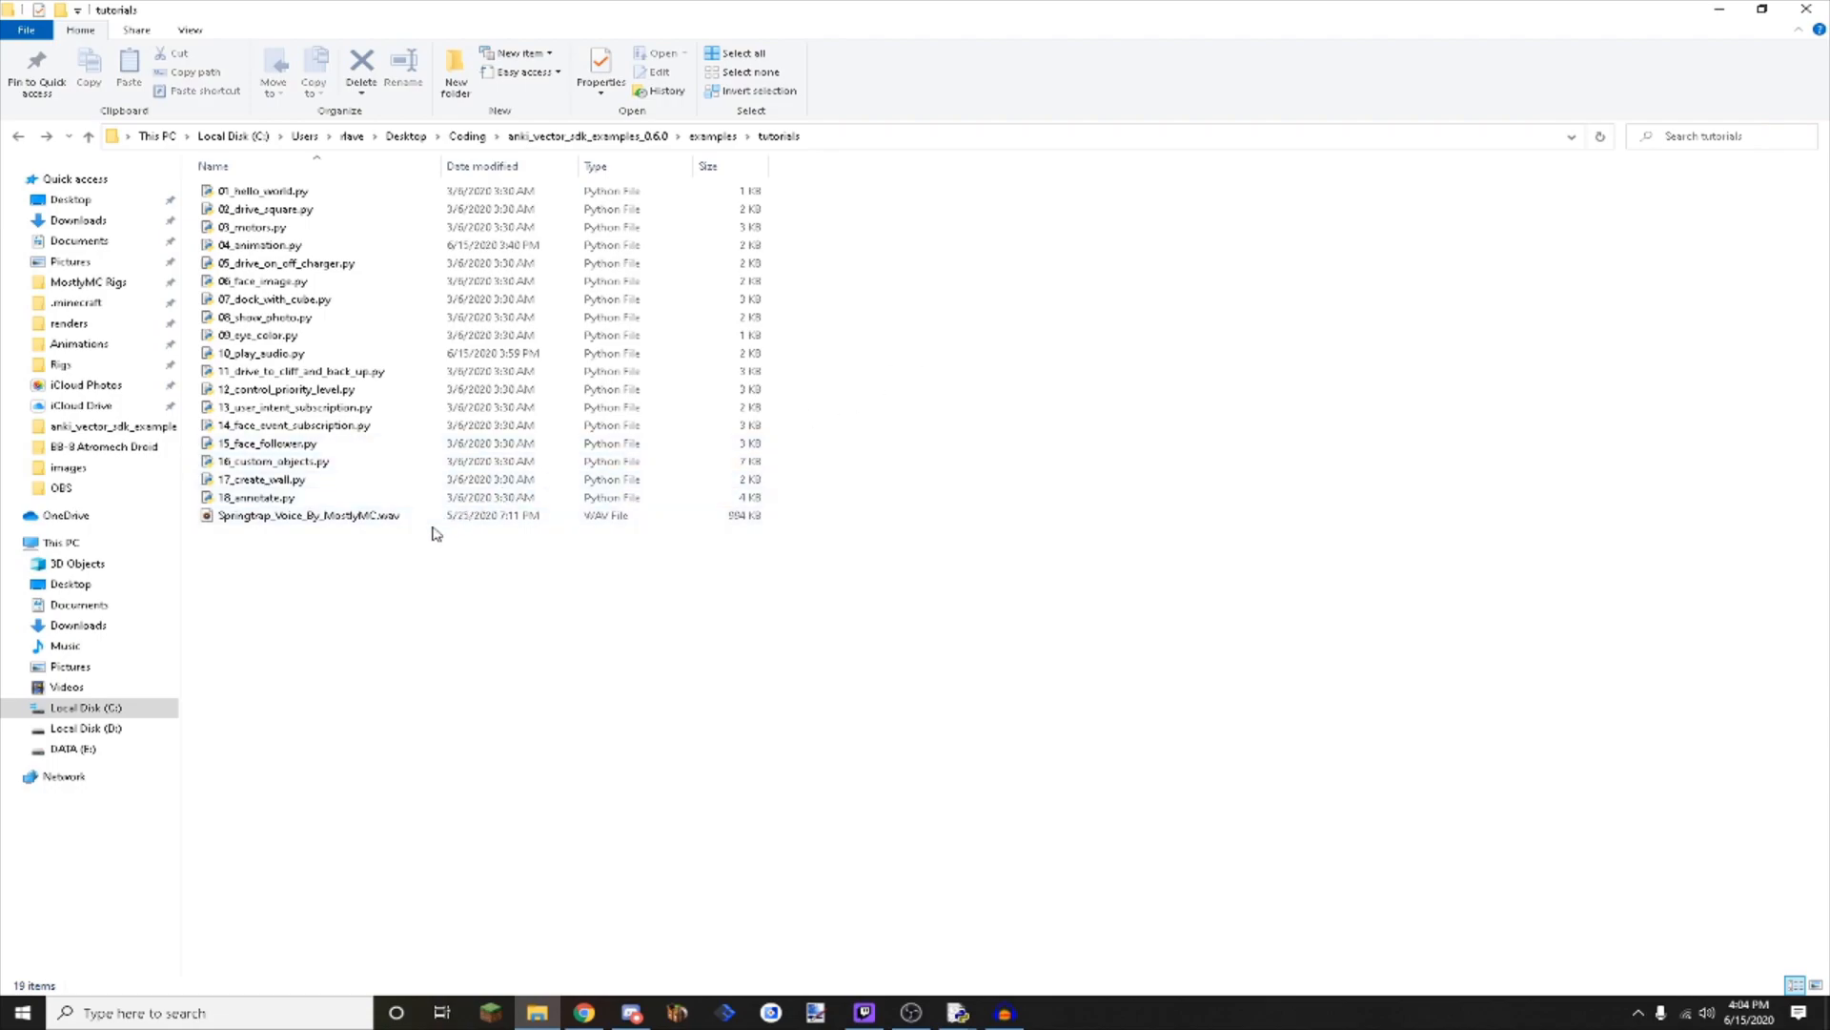
# Select 10_play_audio.py and bring up its context menu with Edit with IDLE.
pyautogui.click(259, 353)
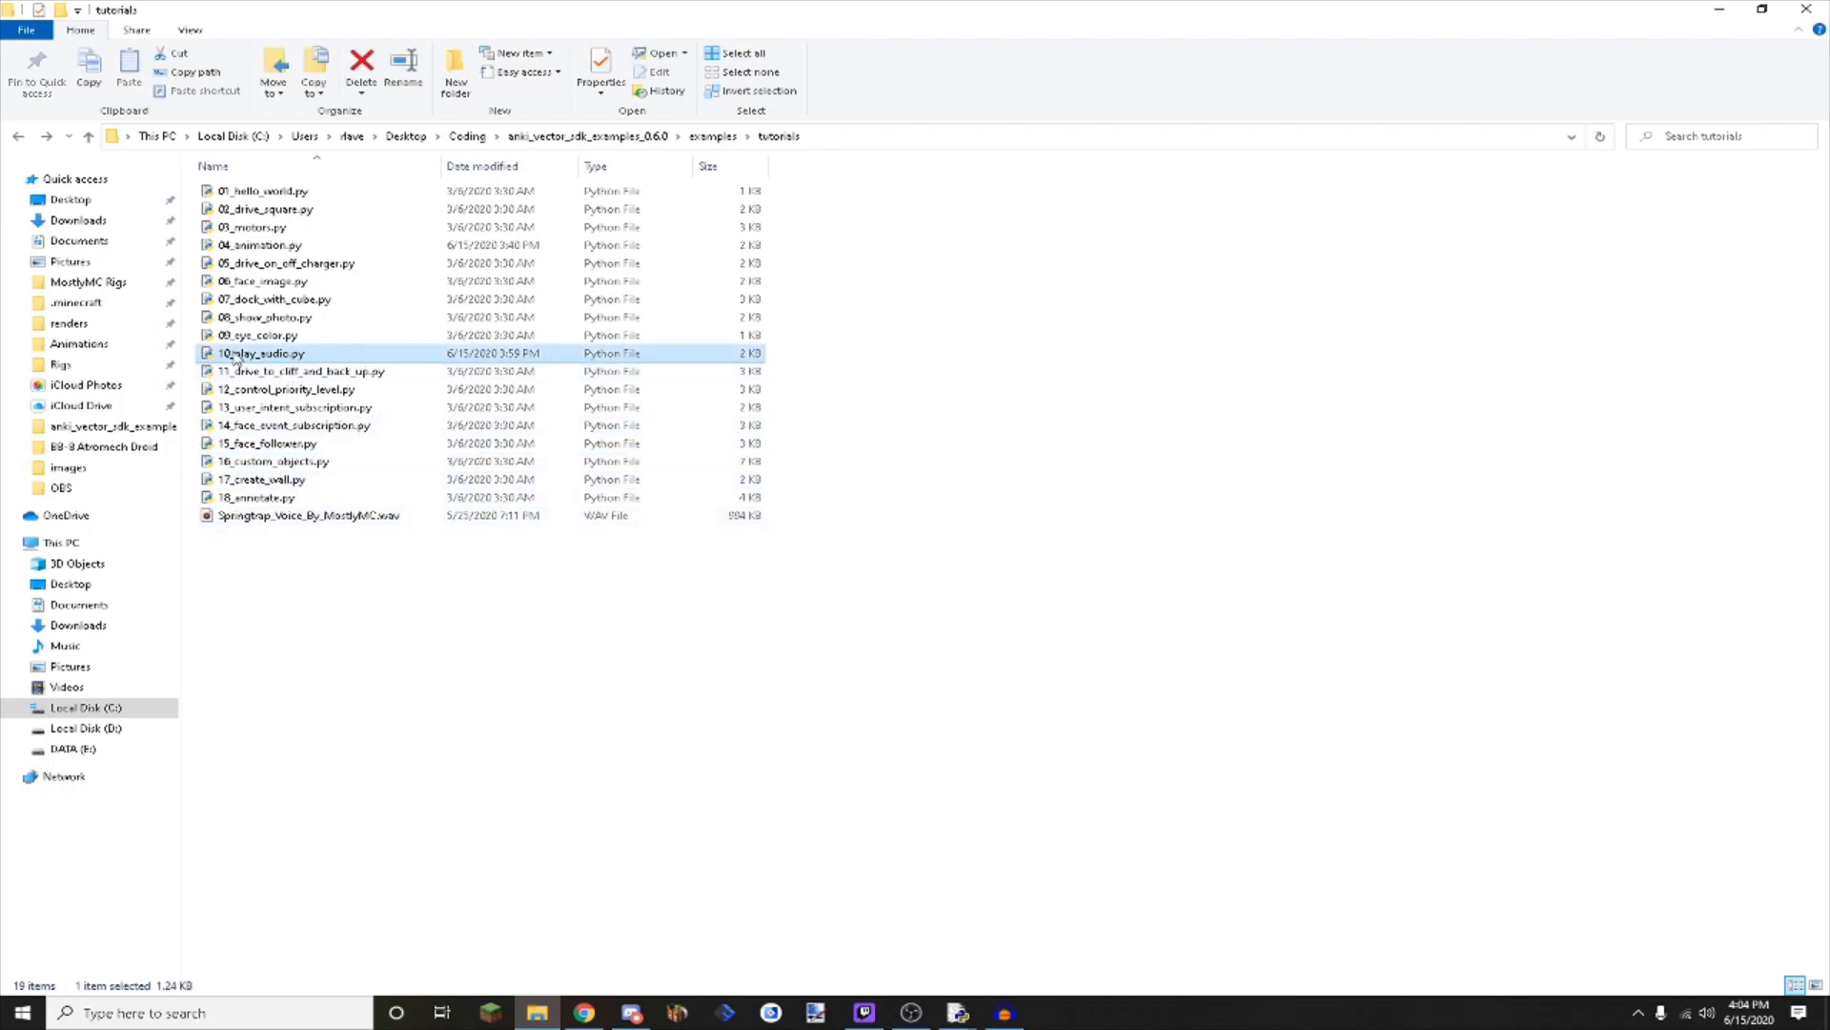
pyautogui.rightClick(259, 353)
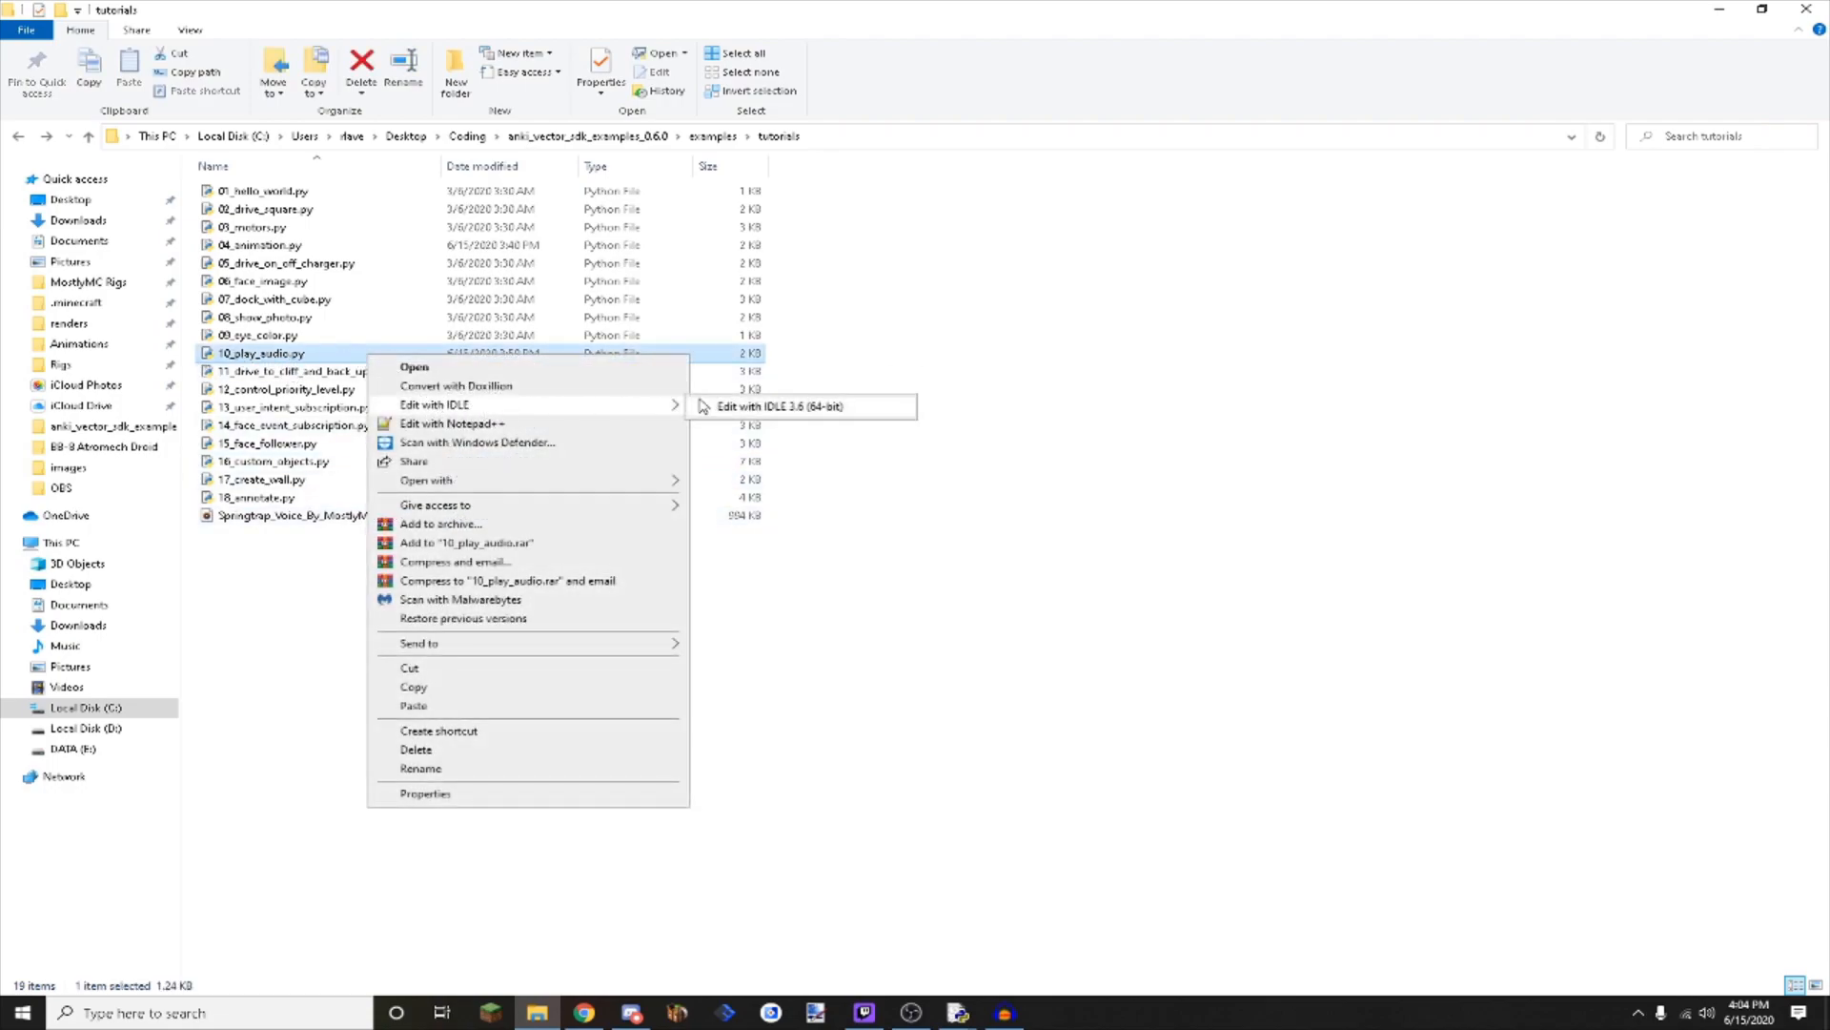
# Open 10_play_audio.py in the IDLE 3.6 (64-bit) editor.
pyautogui.click(780, 405)
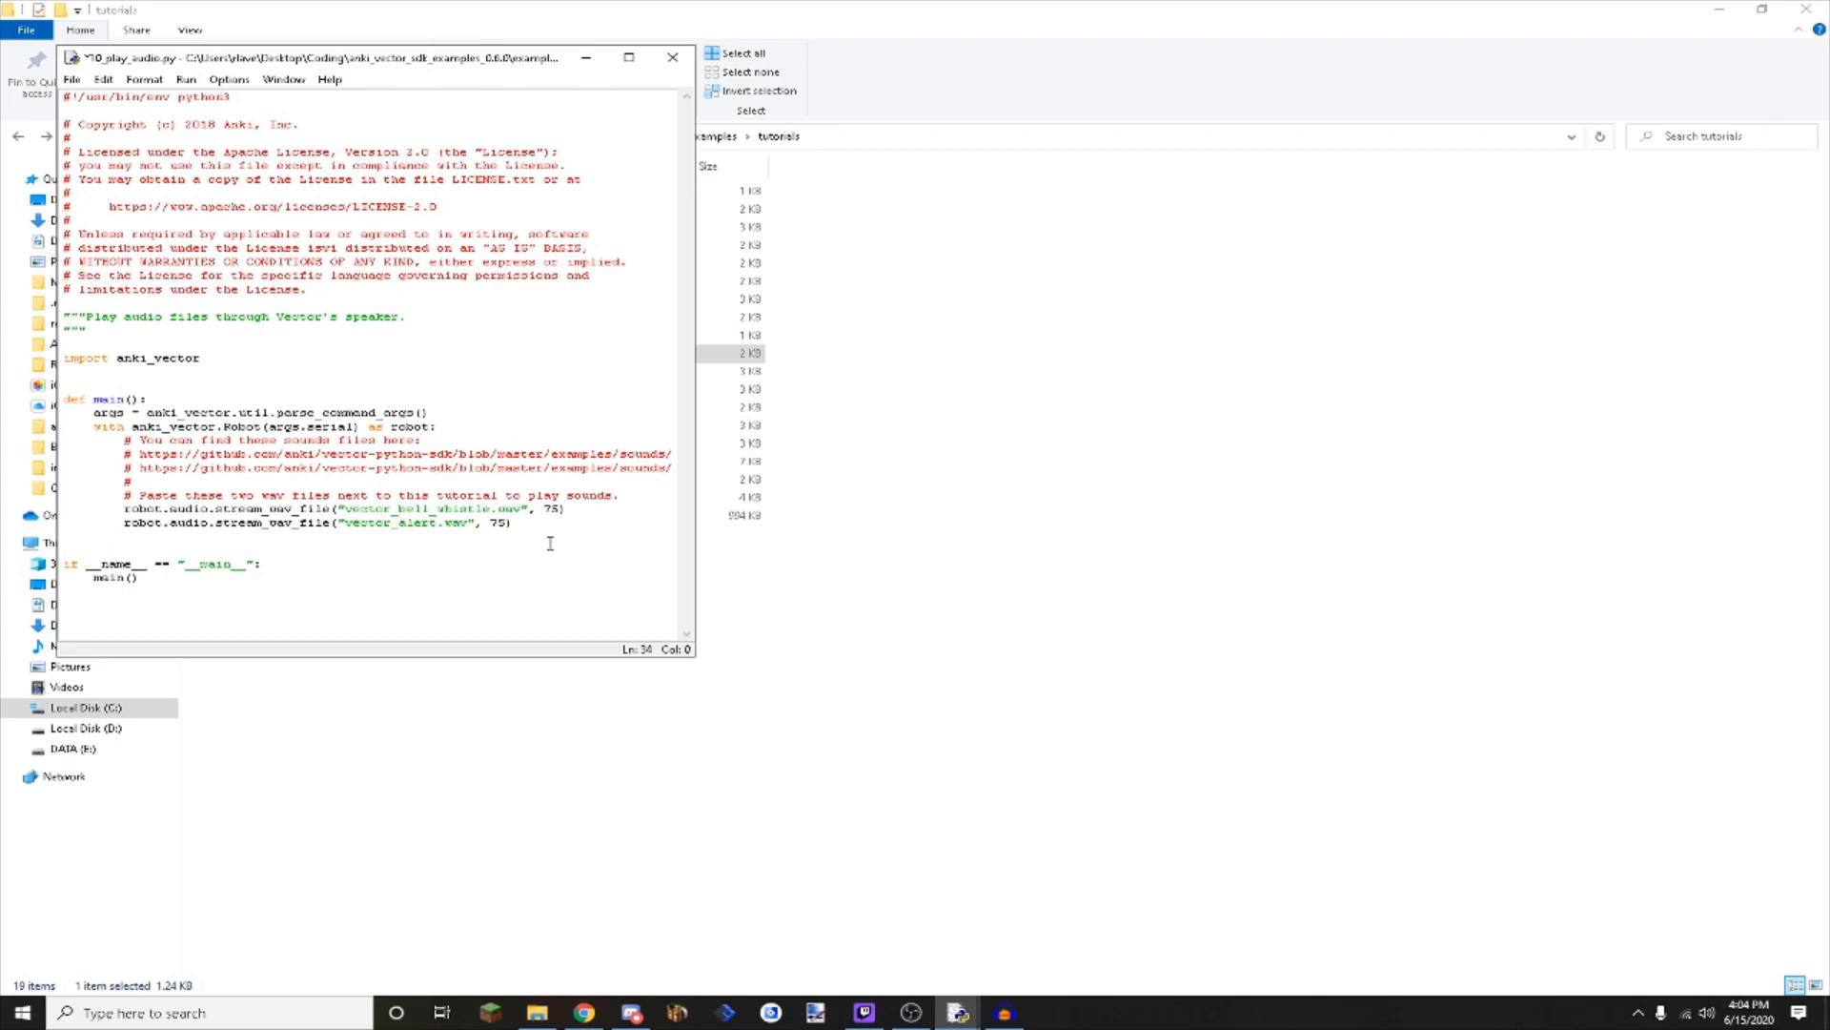
pyautogui.moveTo(410, 550)
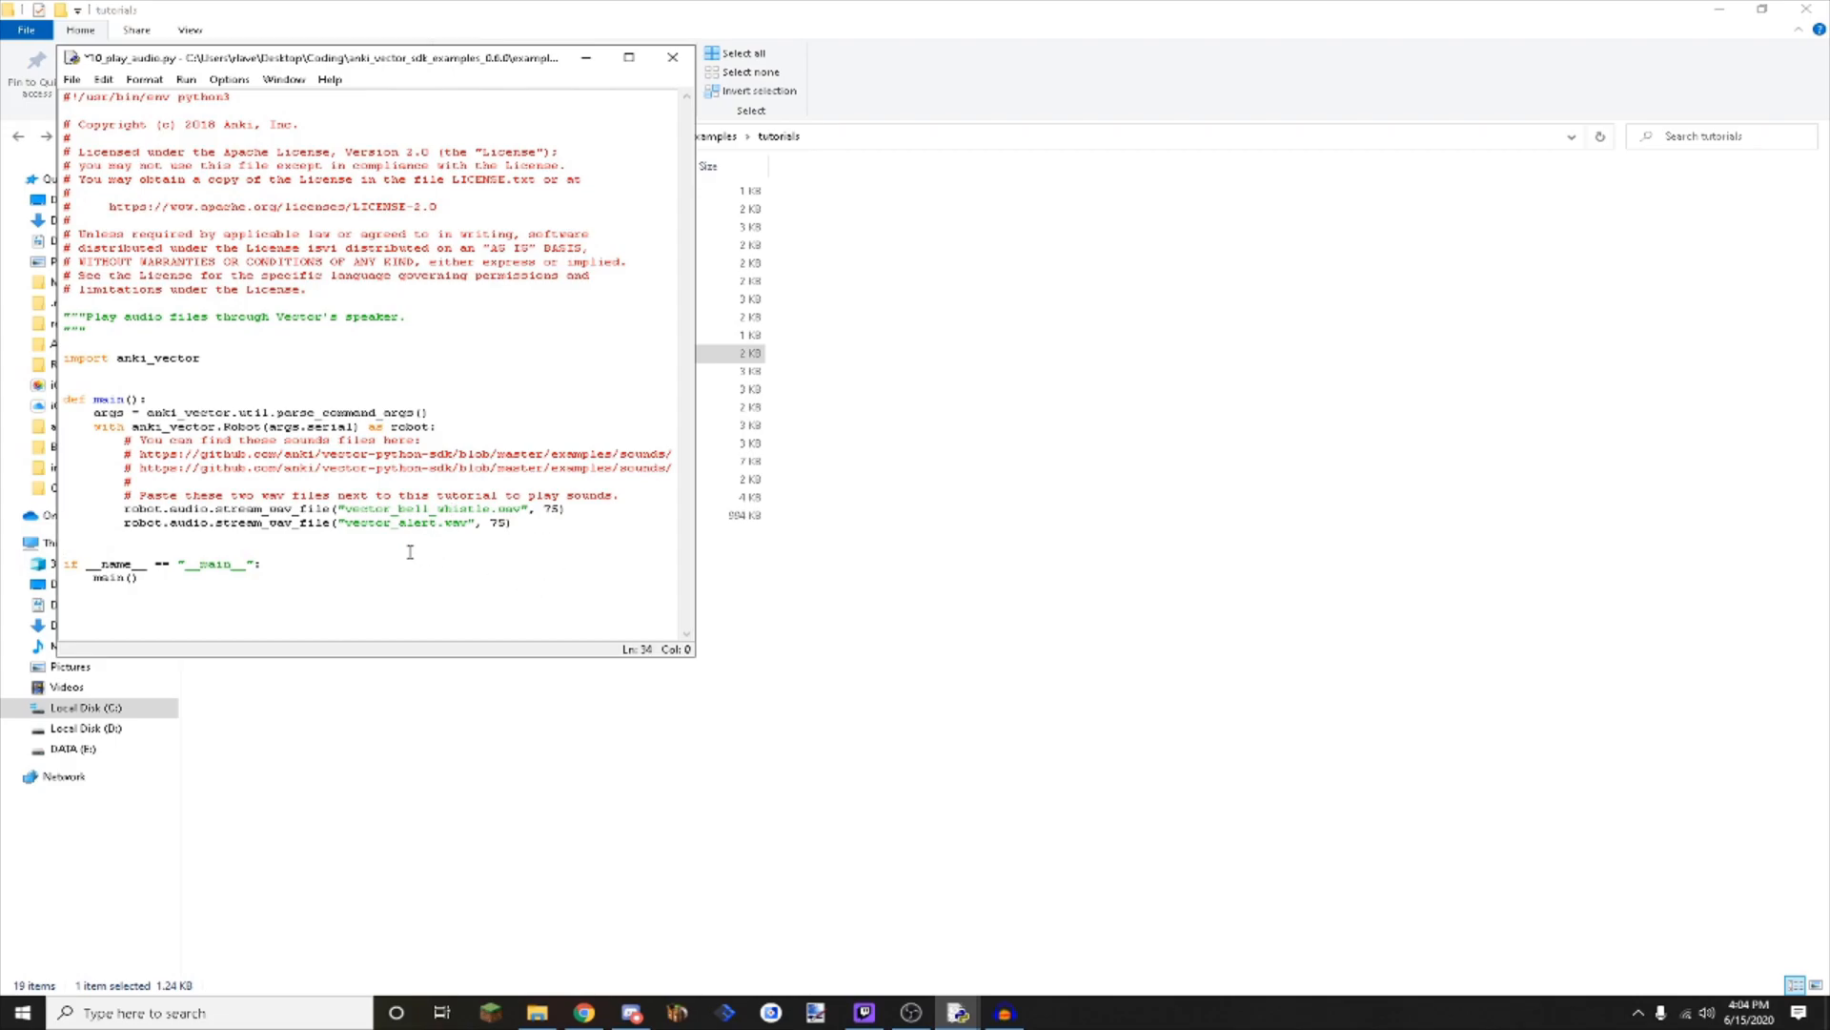
# Navigate from anki_vector_sdk_examples_0.6.0 through examples into the tutorials folder.
pyautogui.click(672, 58)
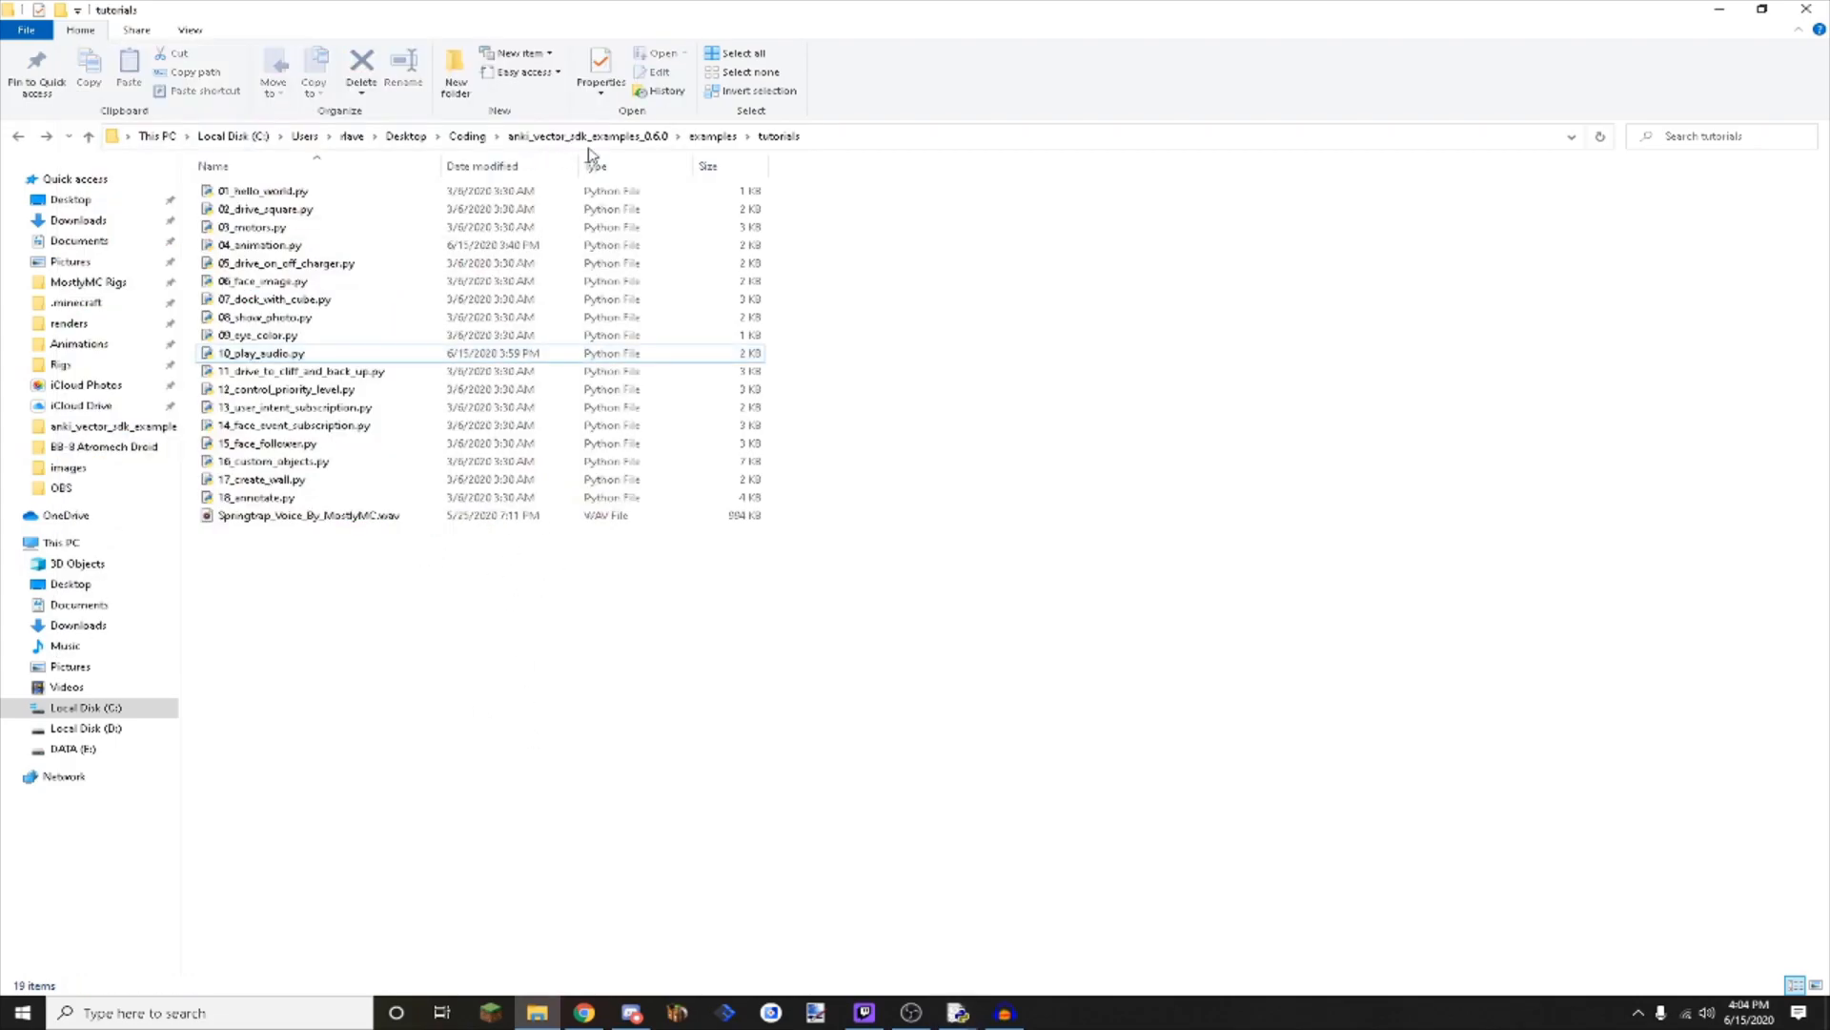
pyautogui.click(588, 135)
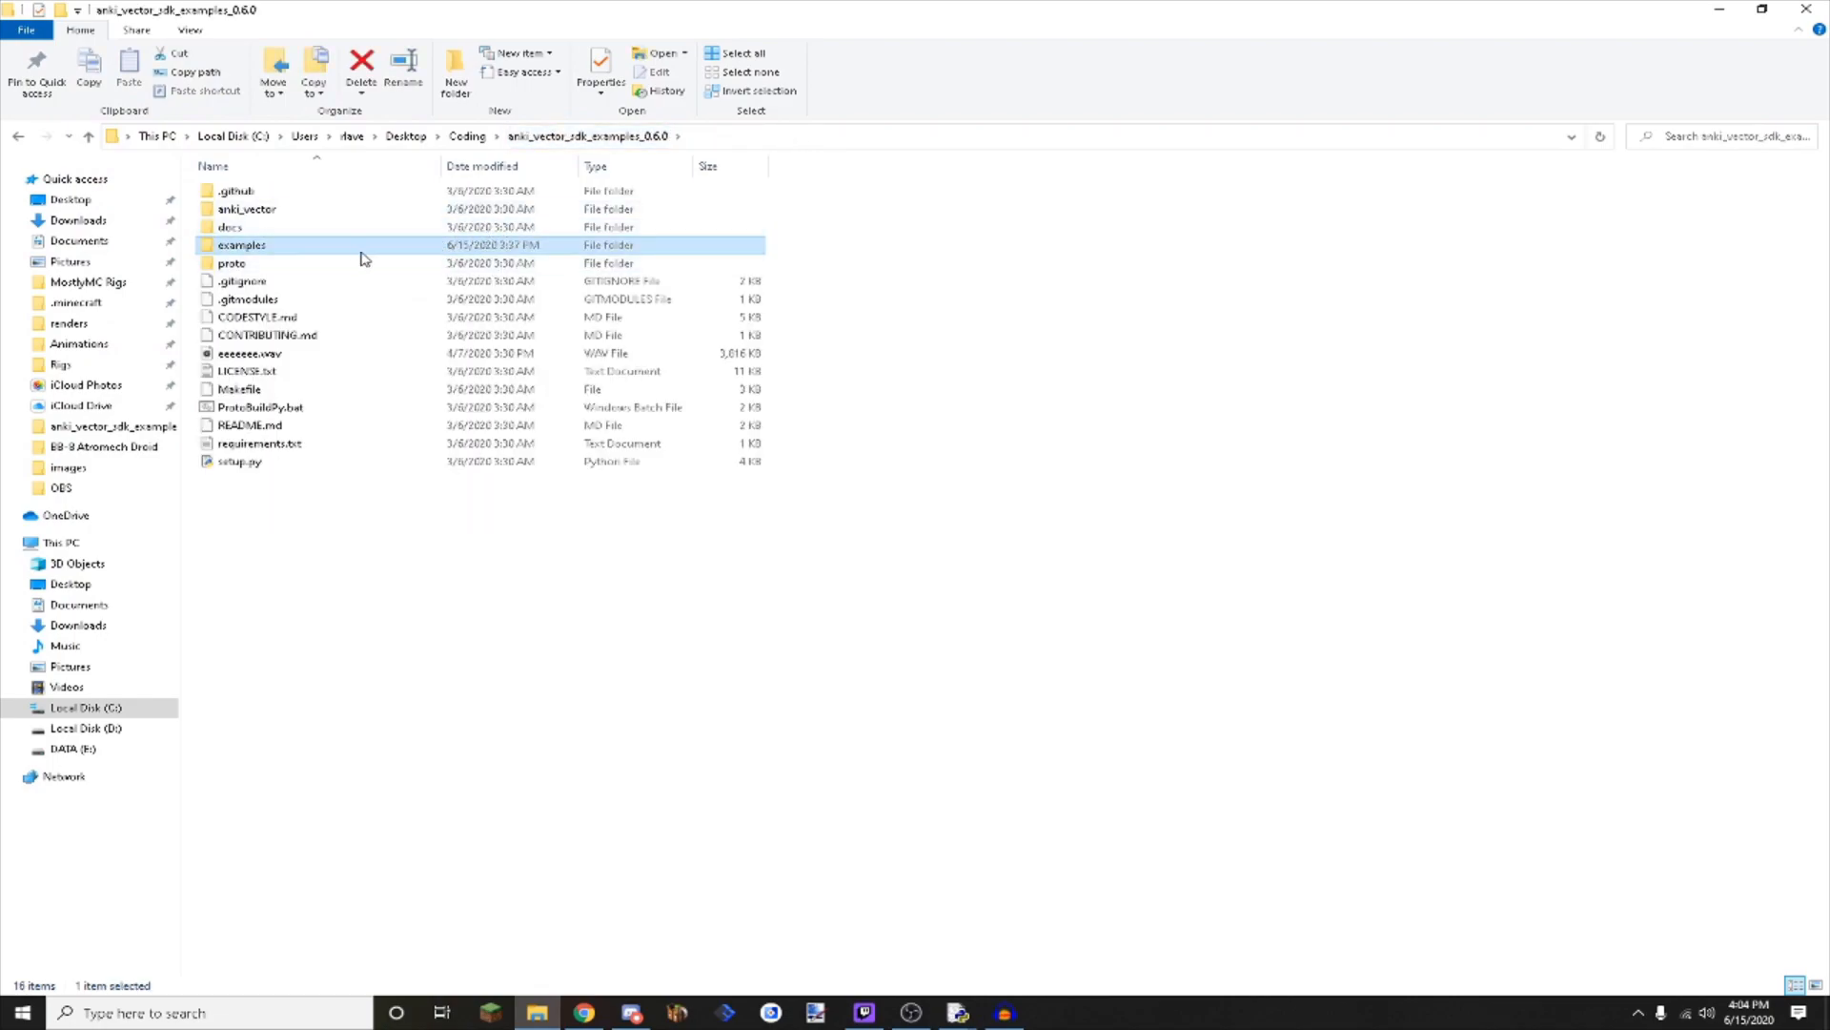
pyautogui.moveTo(323, 266)
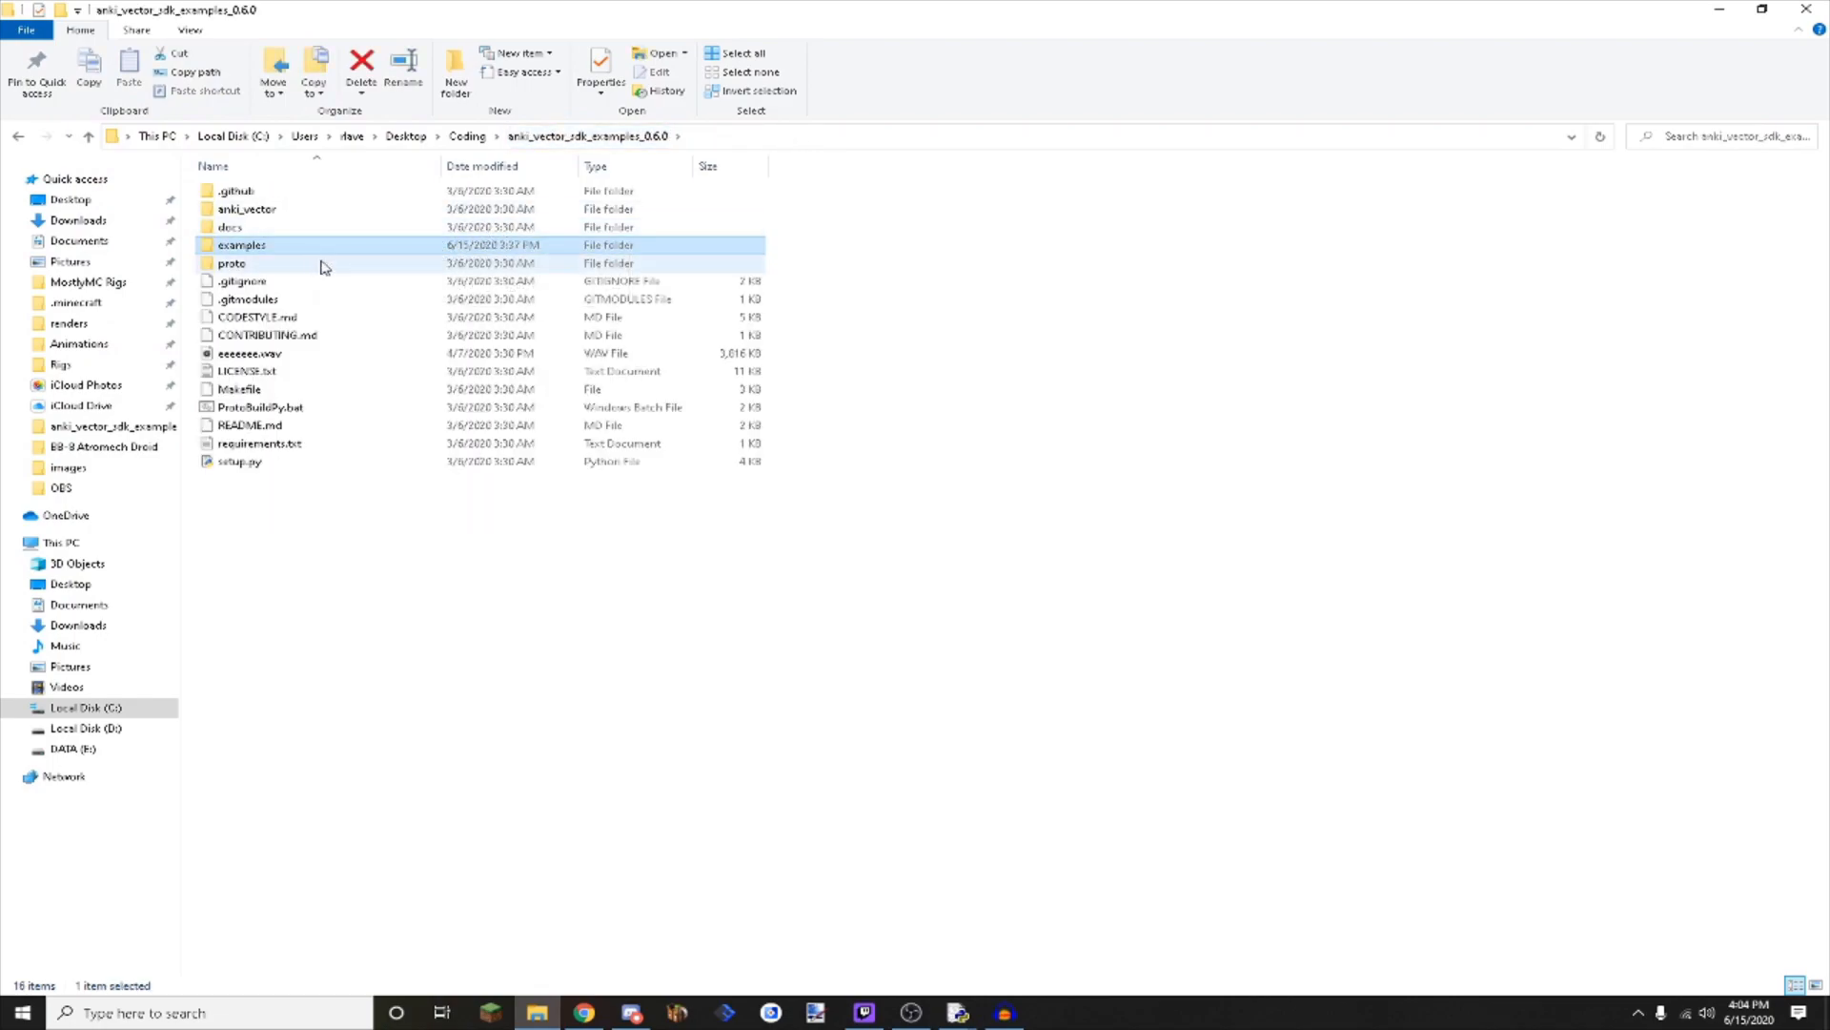
pyautogui.doubleClick(241, 245)
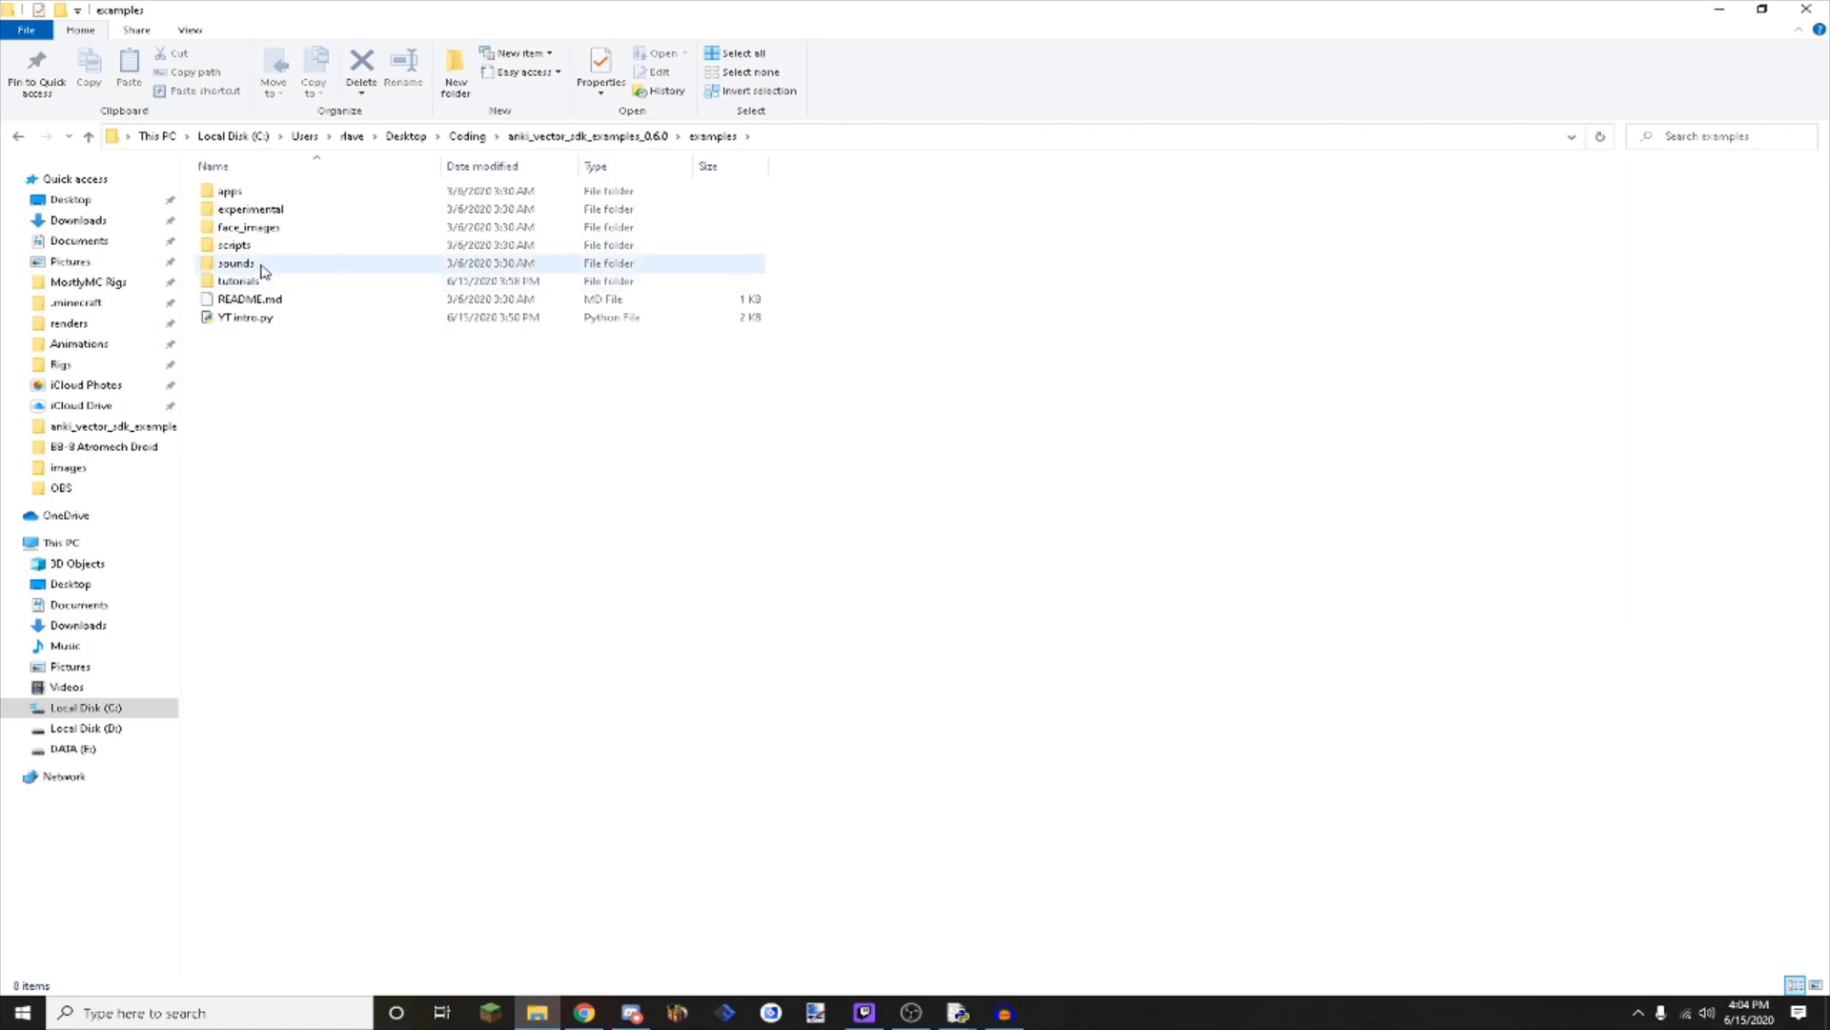
pyautogui.doubleClick(236, 263)
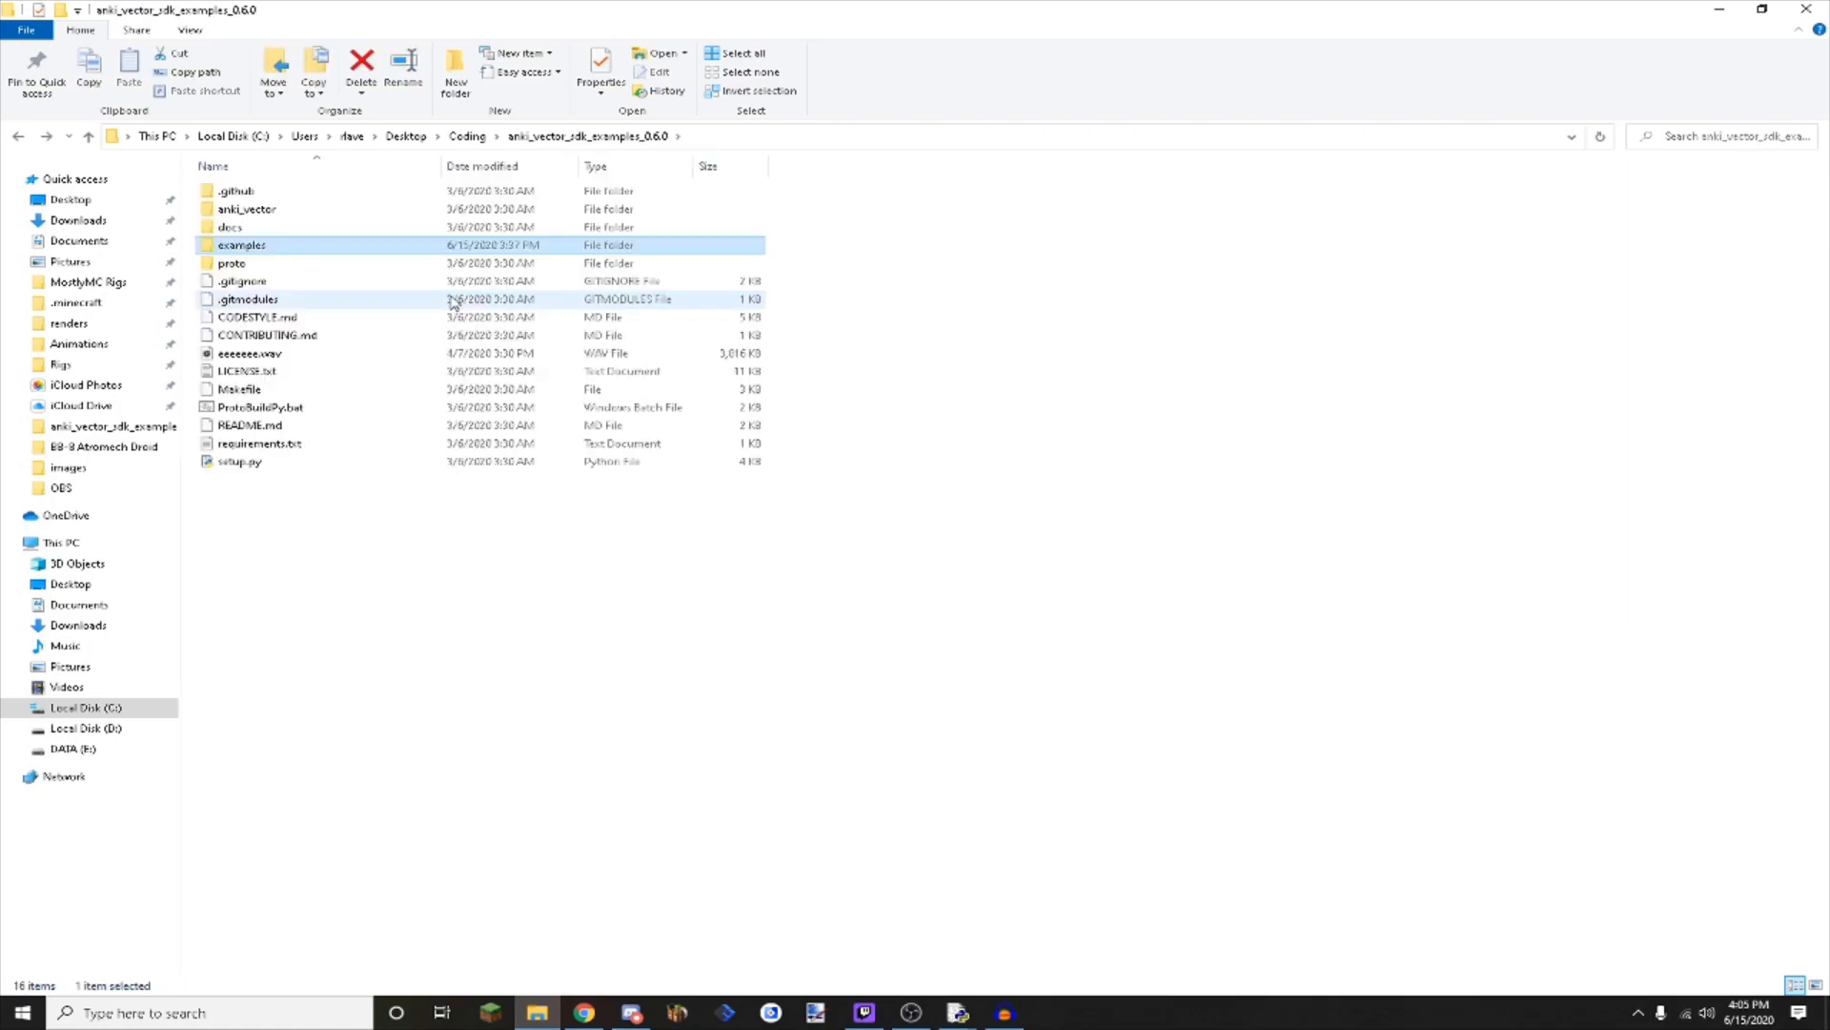
pyautogui.doubleClick(241, 245)
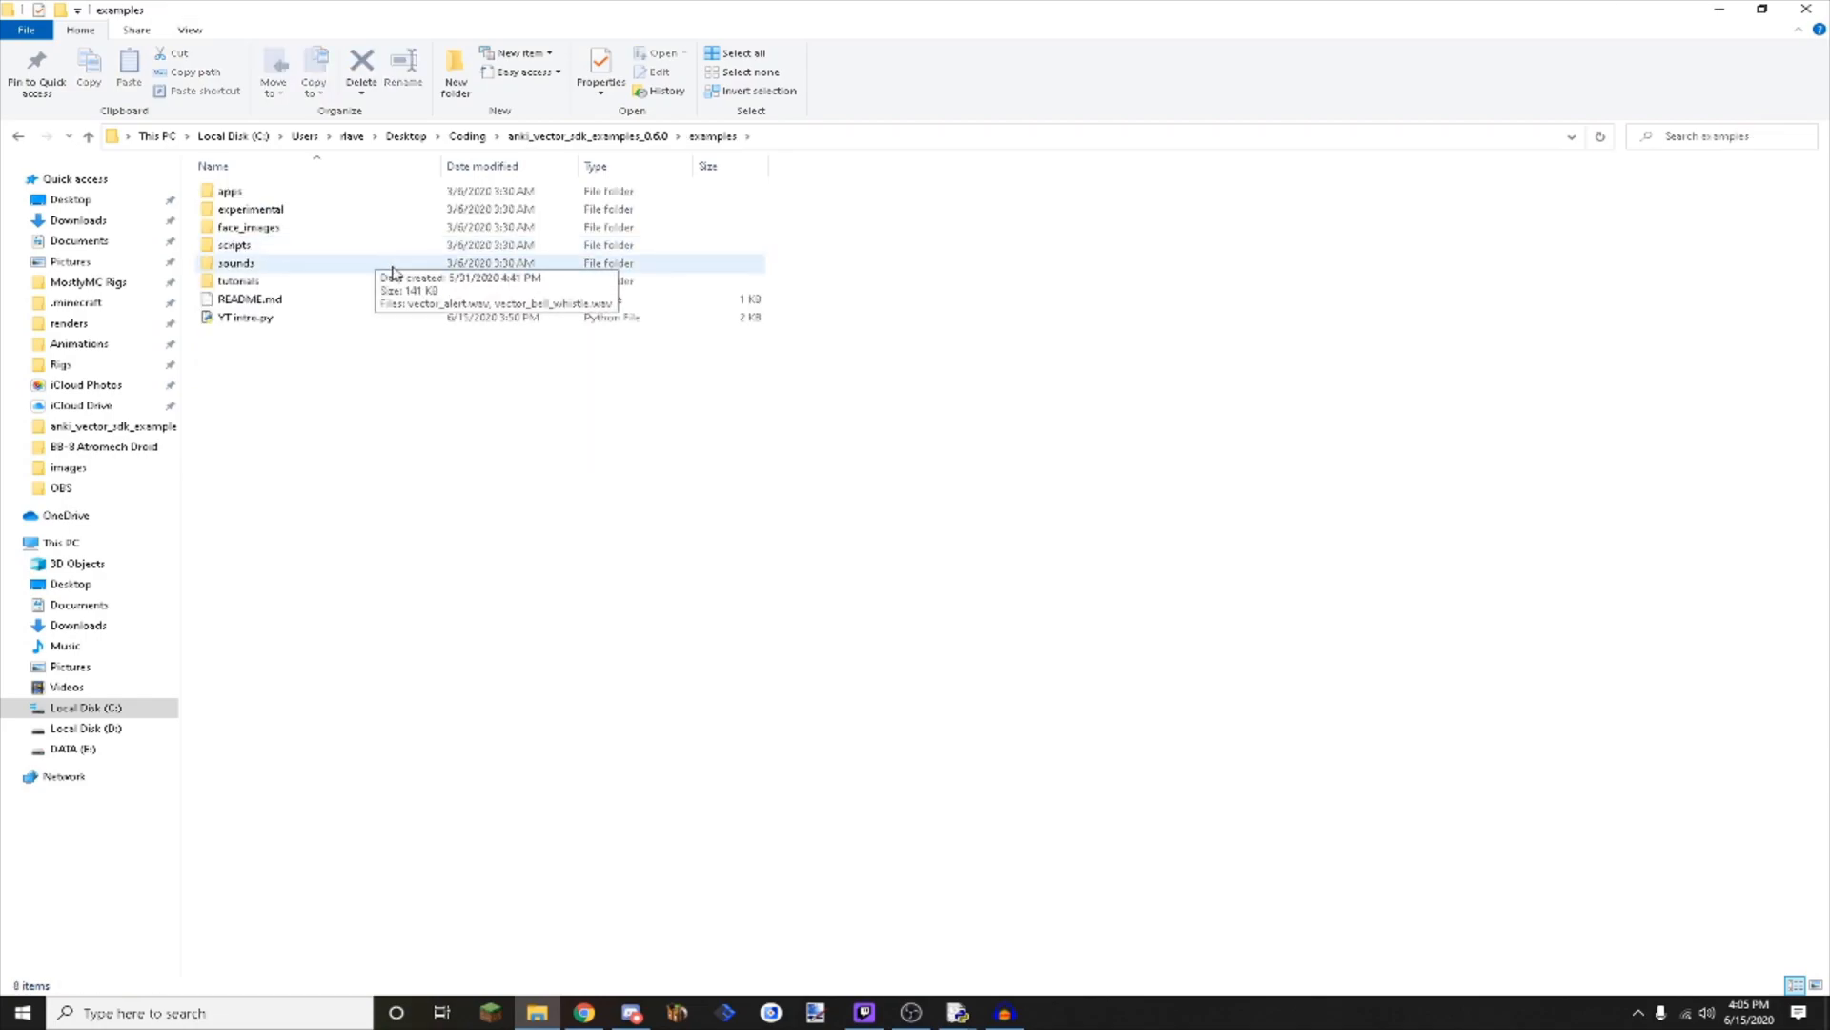
pyautogui.doubleClick(239, 280)
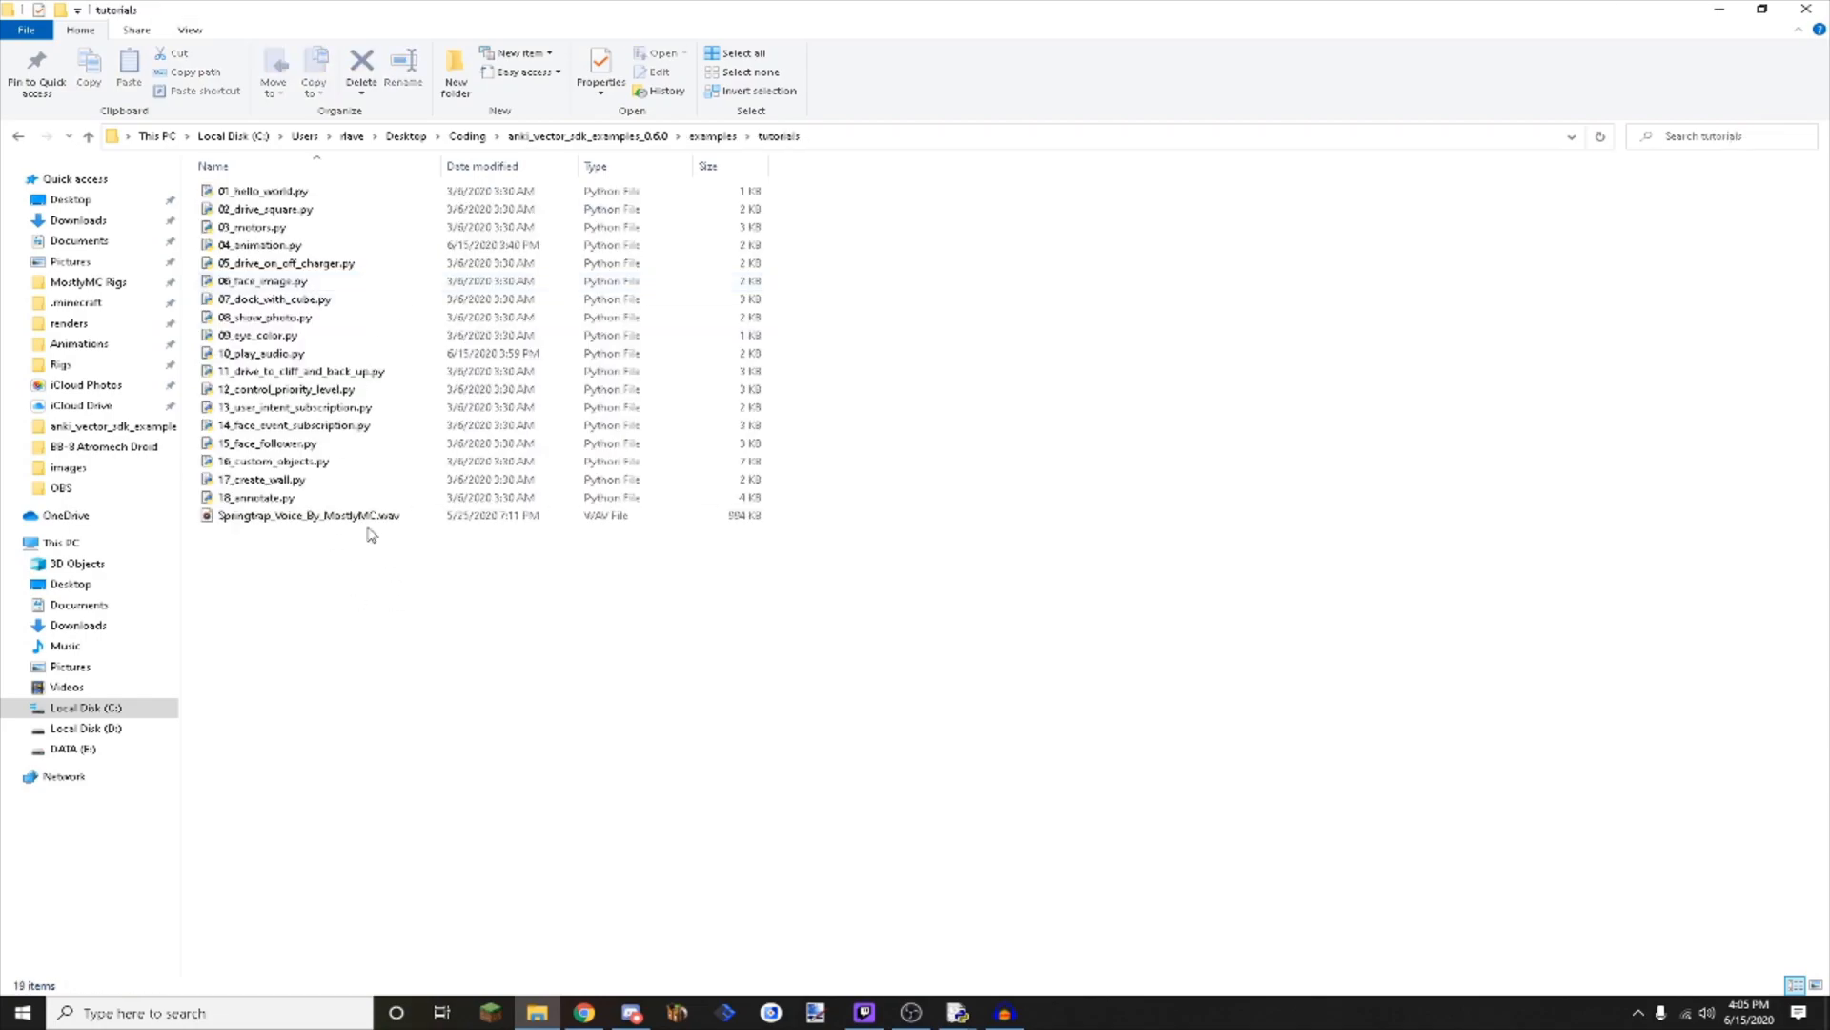
pyautogui.click(307, 514)
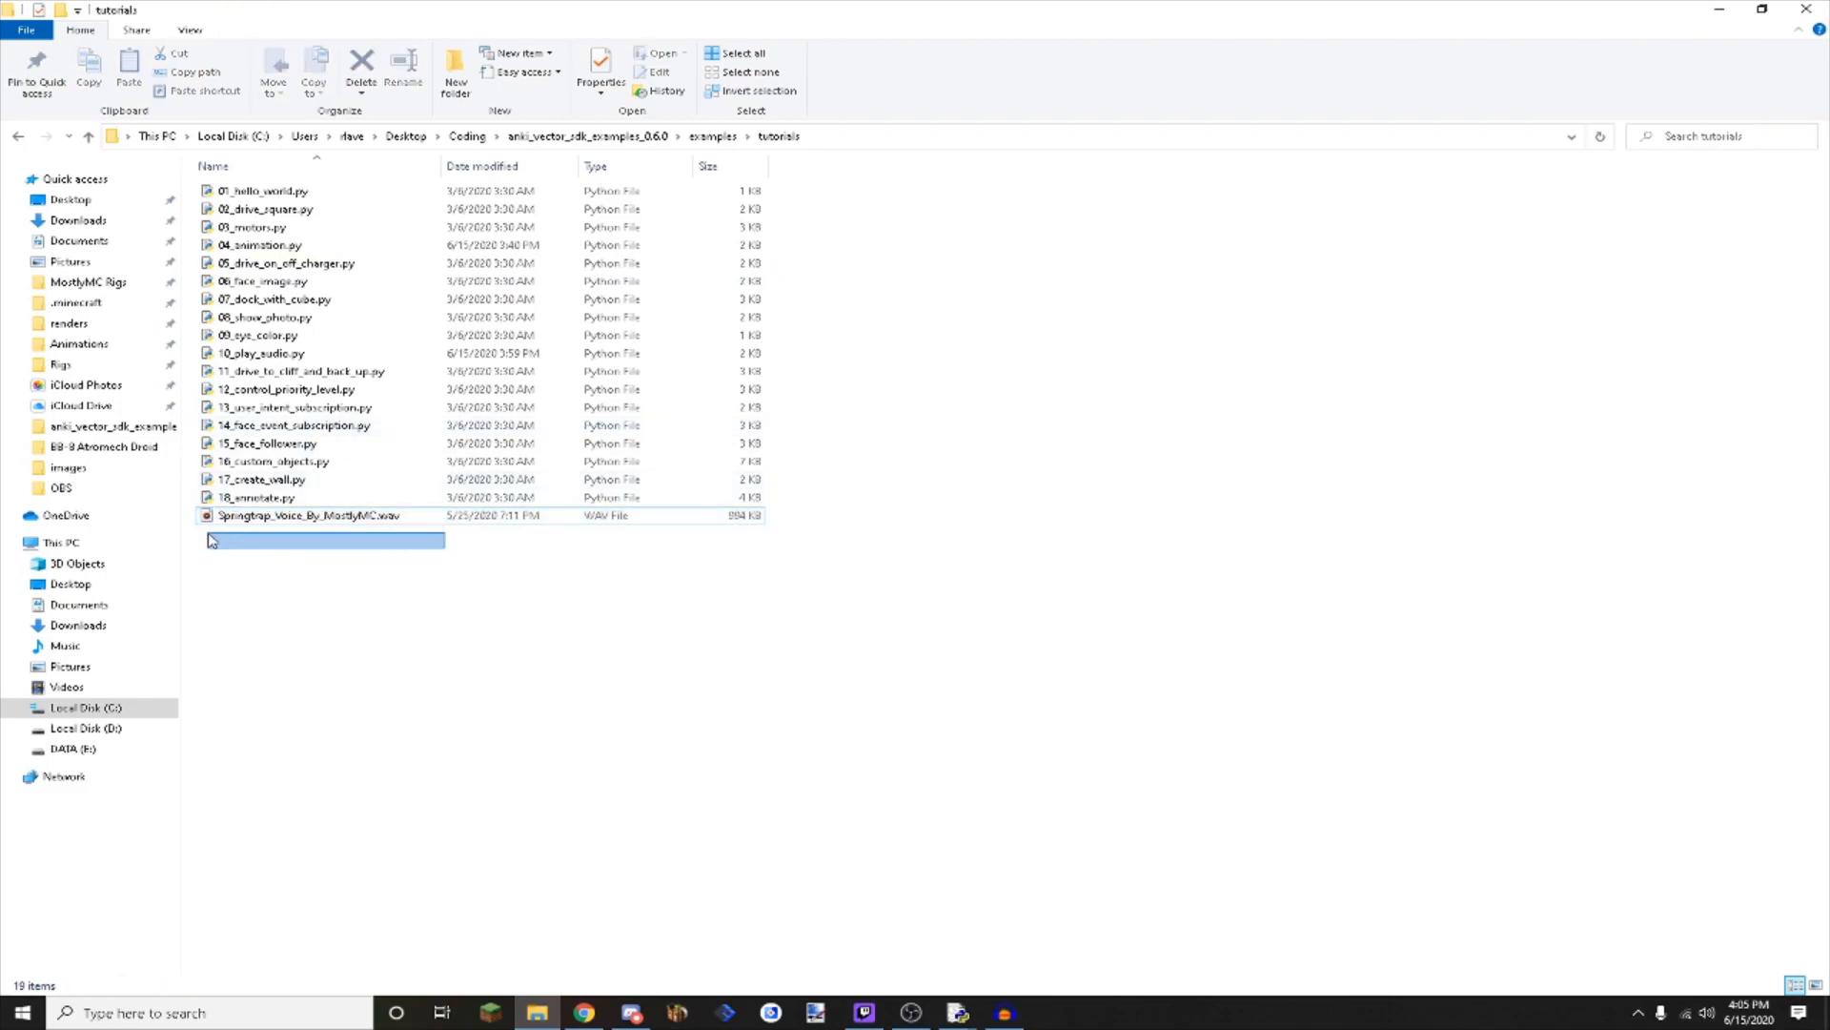
pyautogui.moveTo(324, 524)
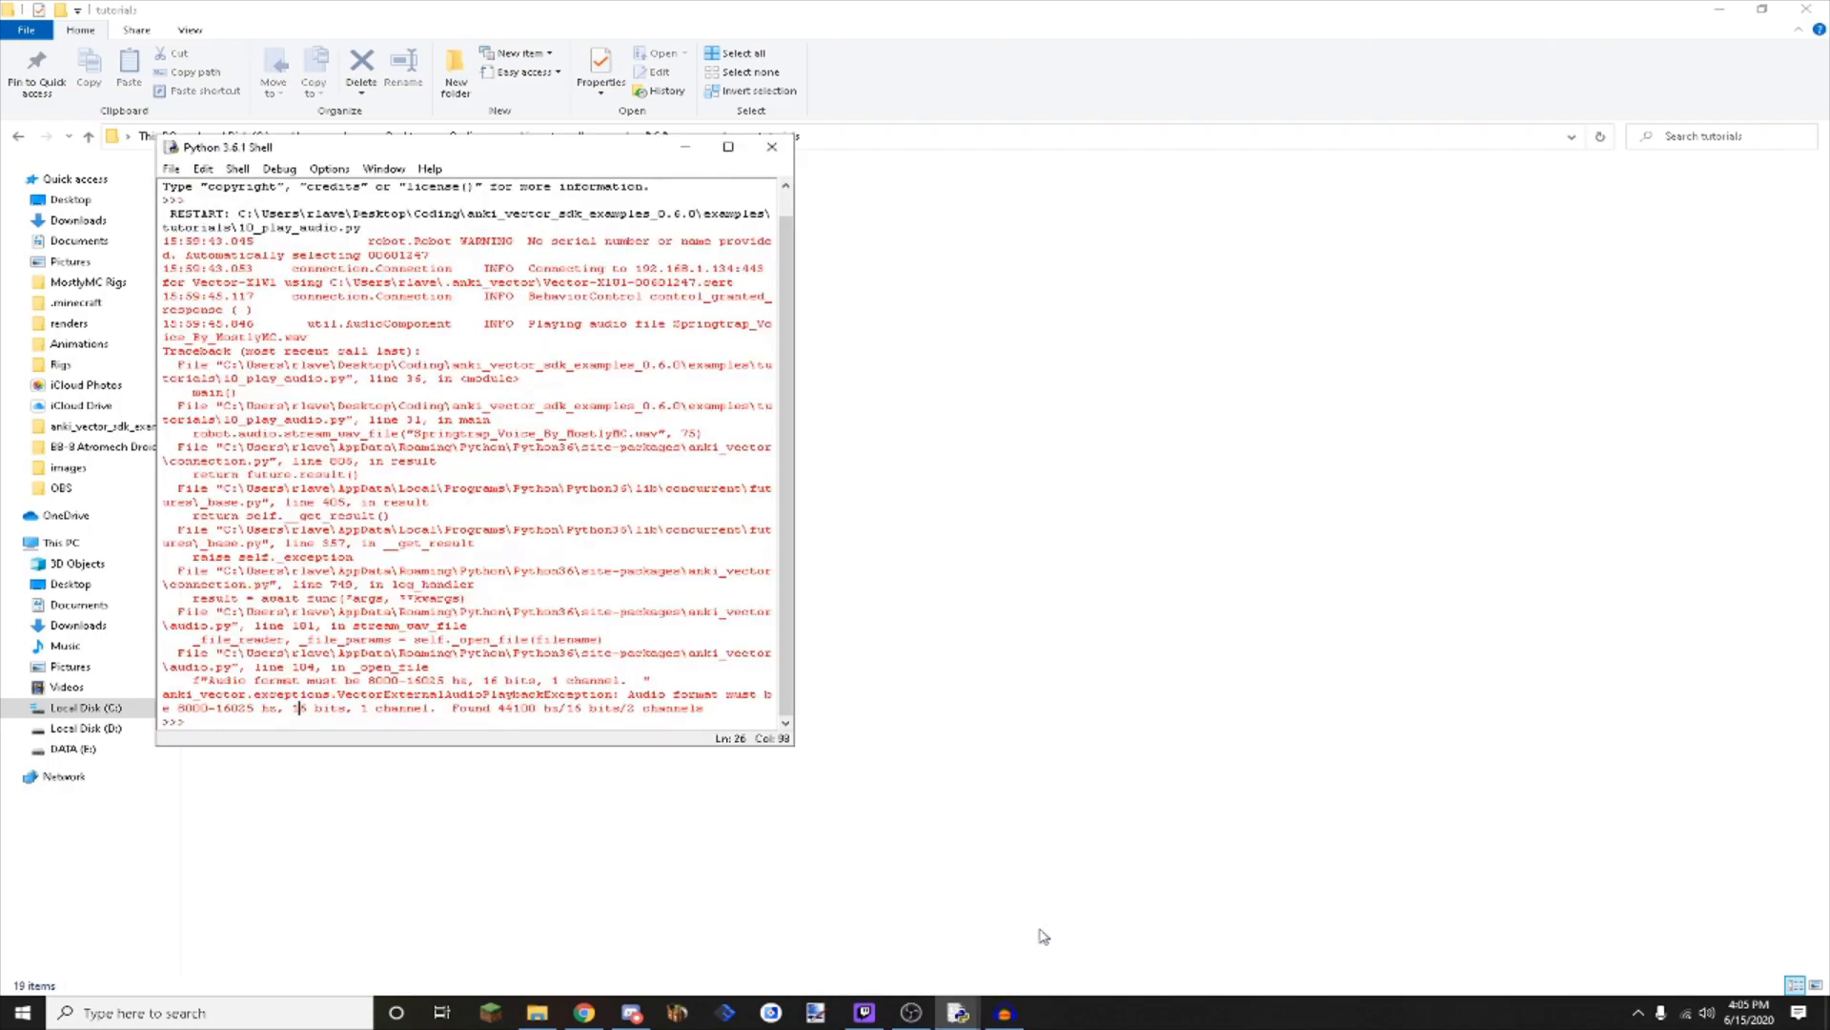
pyautogui.moveTo(958, 1012)
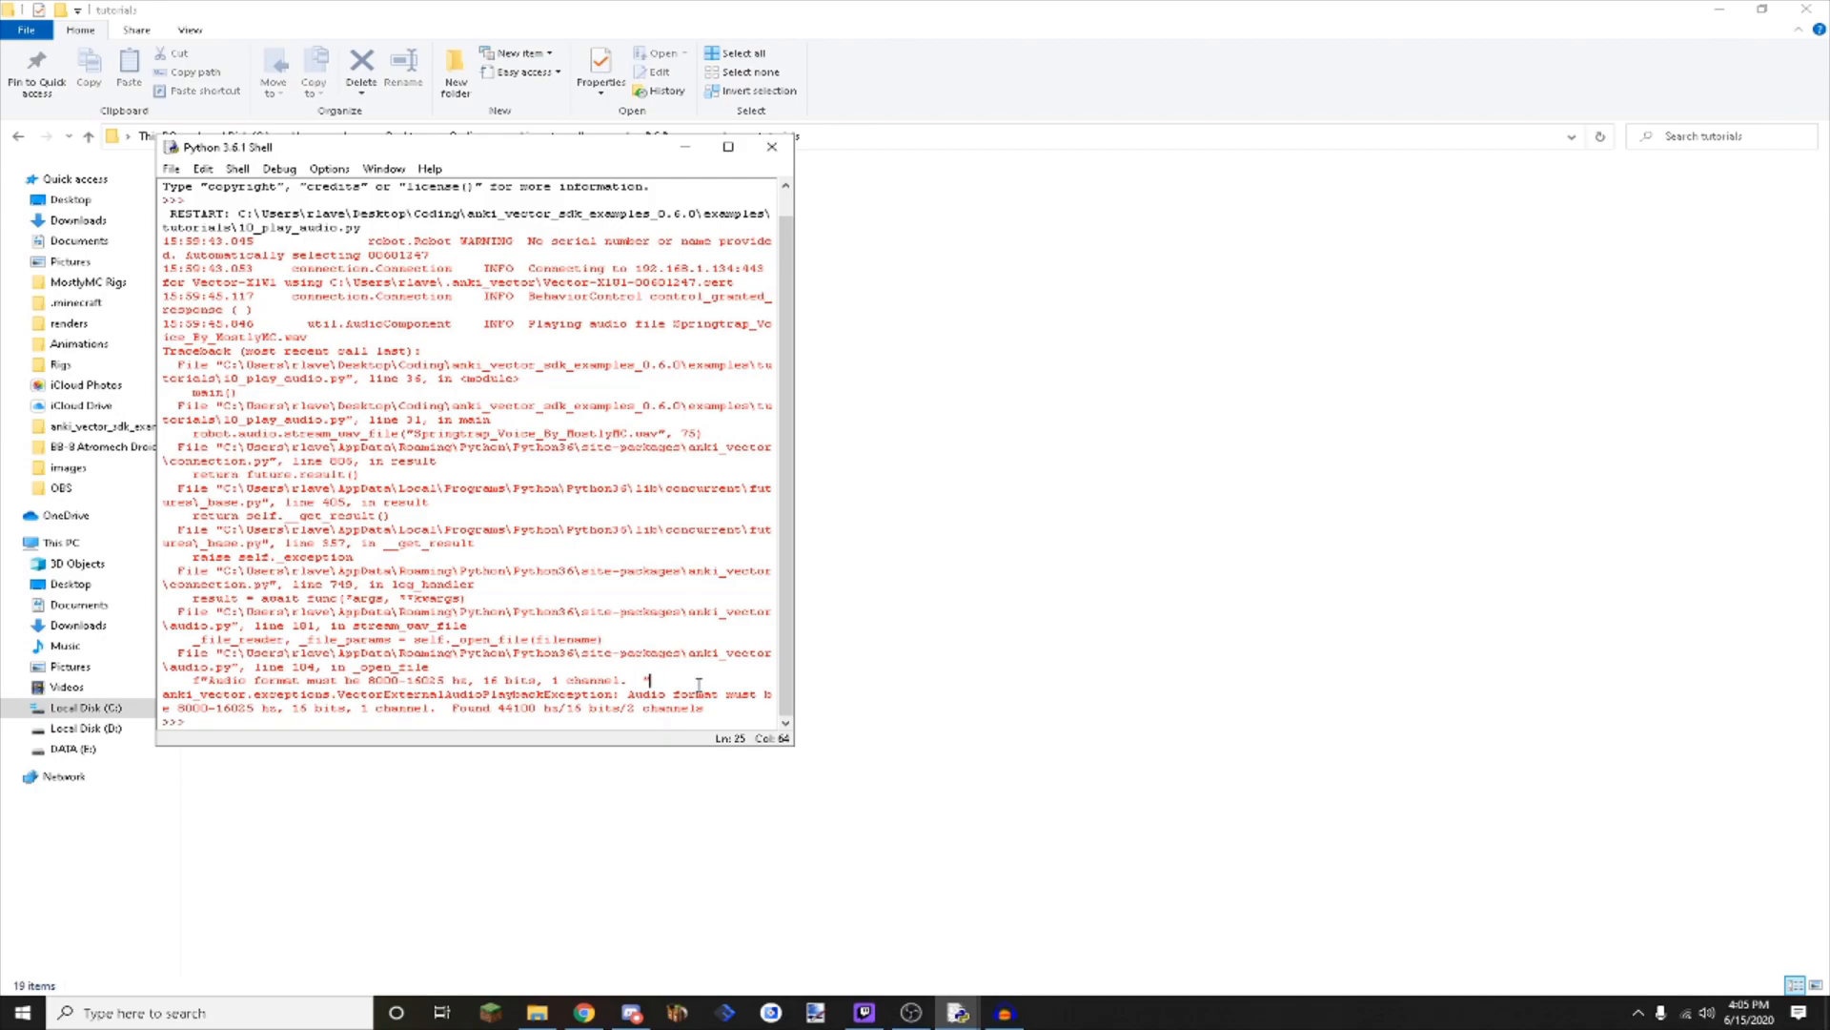
# Maximize the IDLE shell window to read the full audio format error.
pyautogui.doubleClick(649, 692)
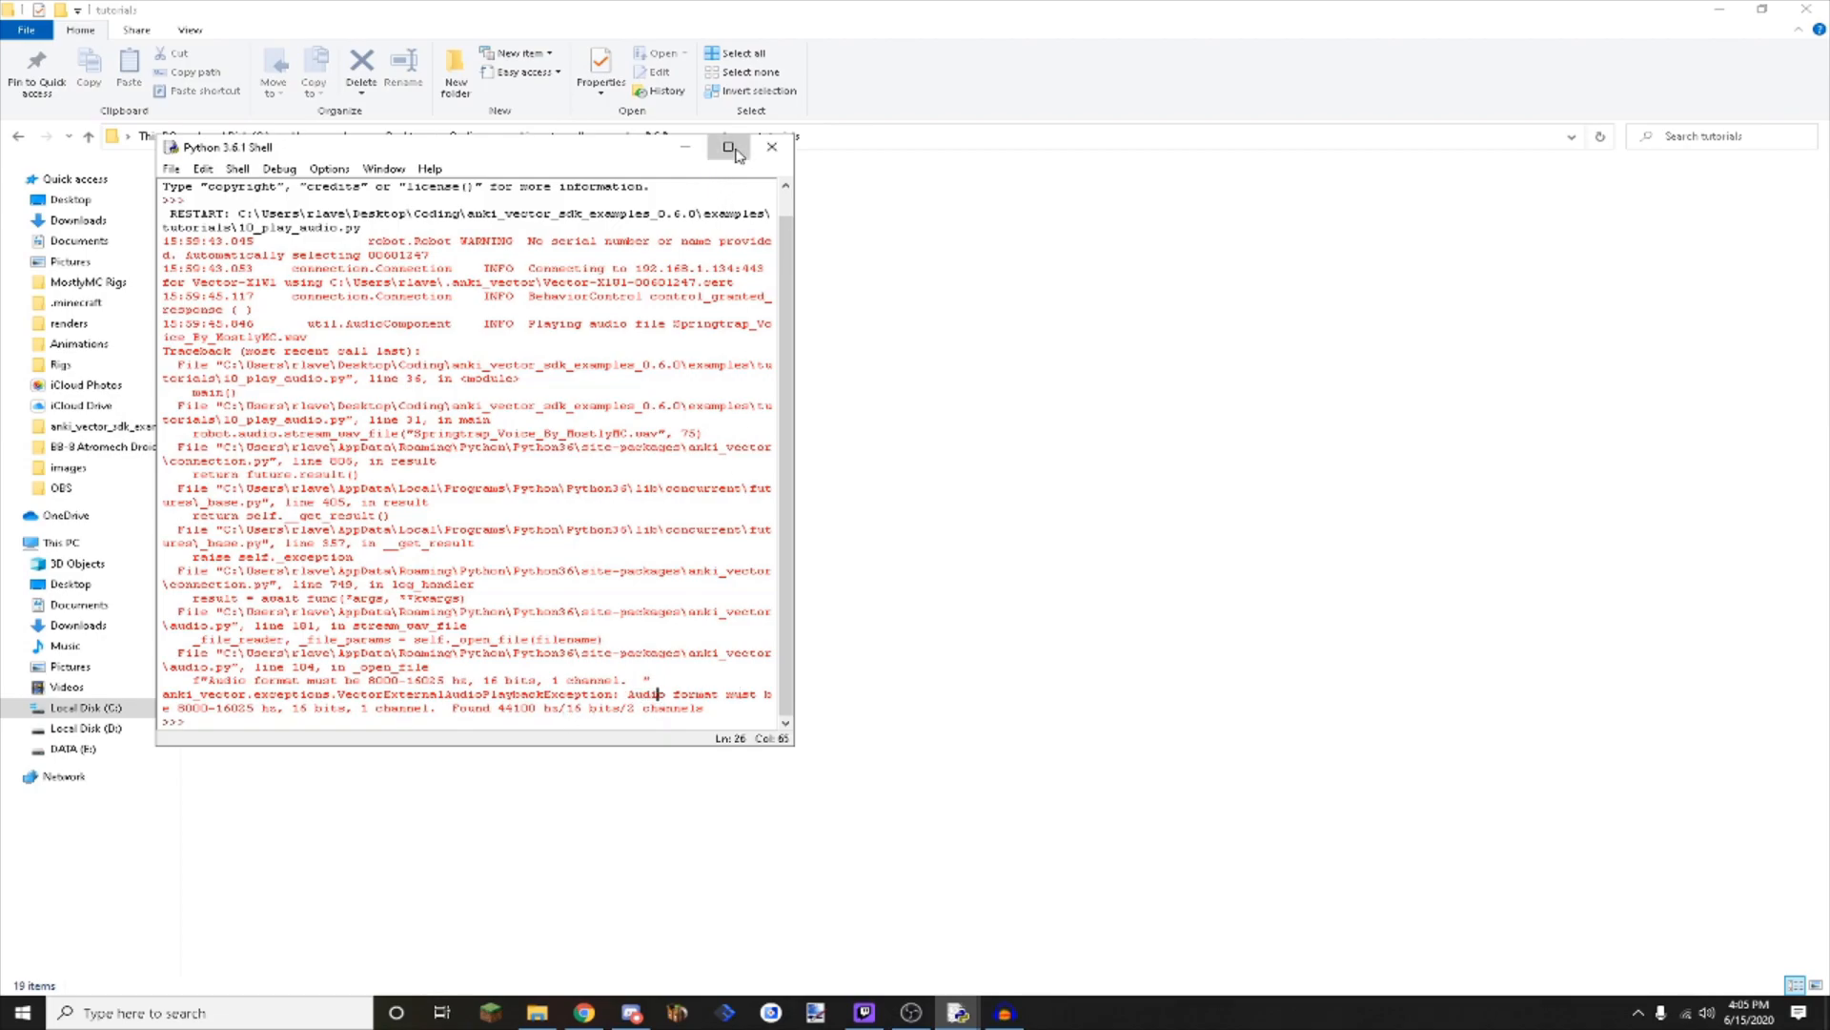
pyautogui.click(729, 151)
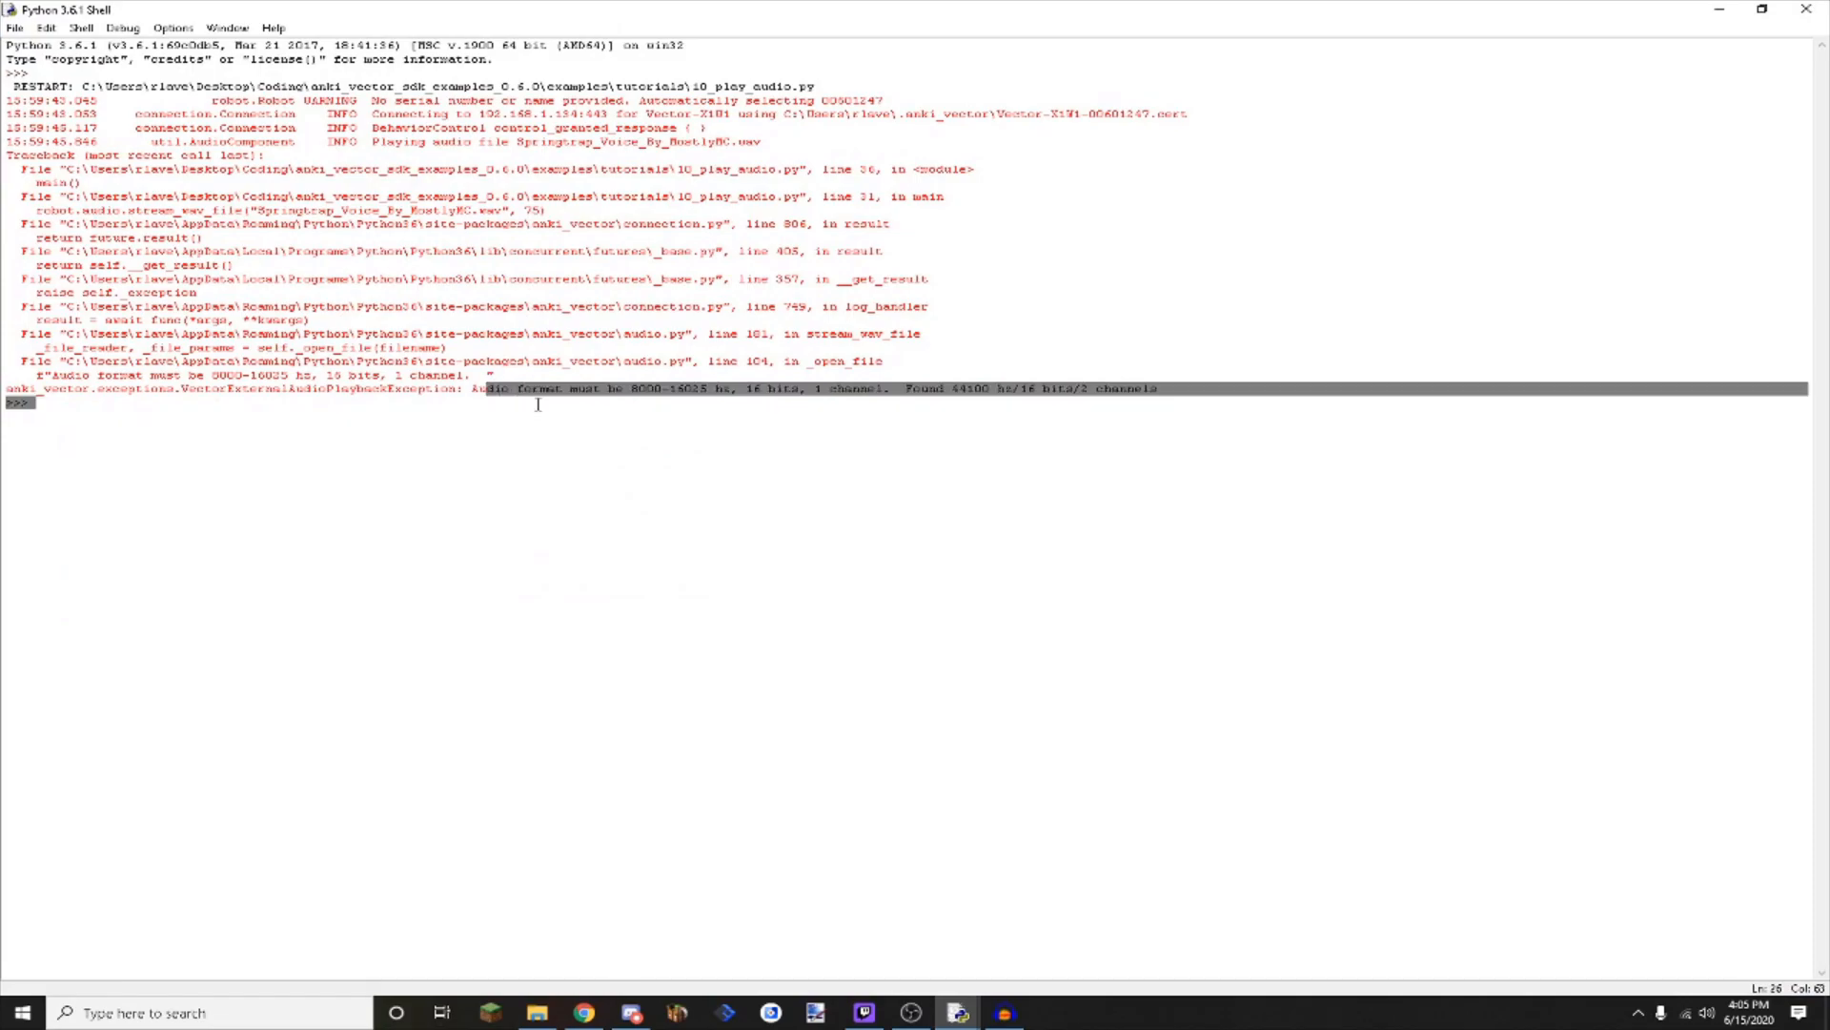
pyautogui.click(919, 388)
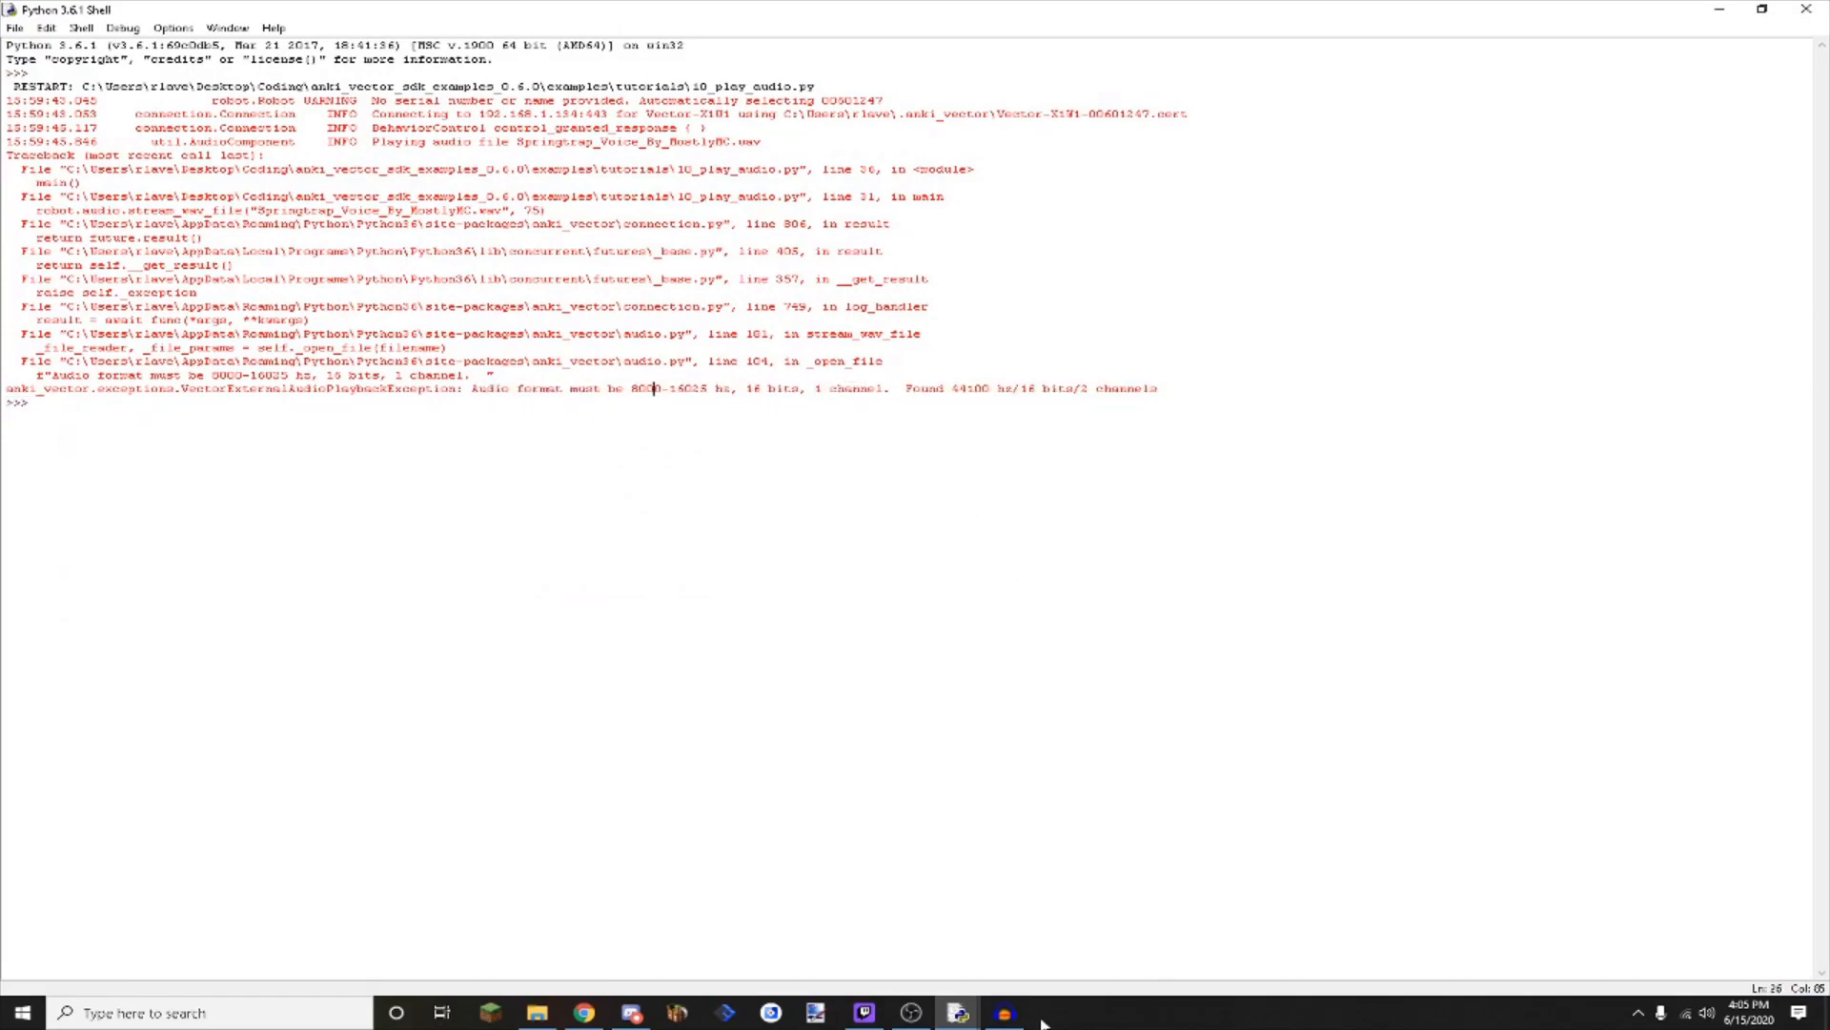
# Play the Springtrap voice track from near its start, stop, and list project rates.
pyautogui.click(1002, 1012)
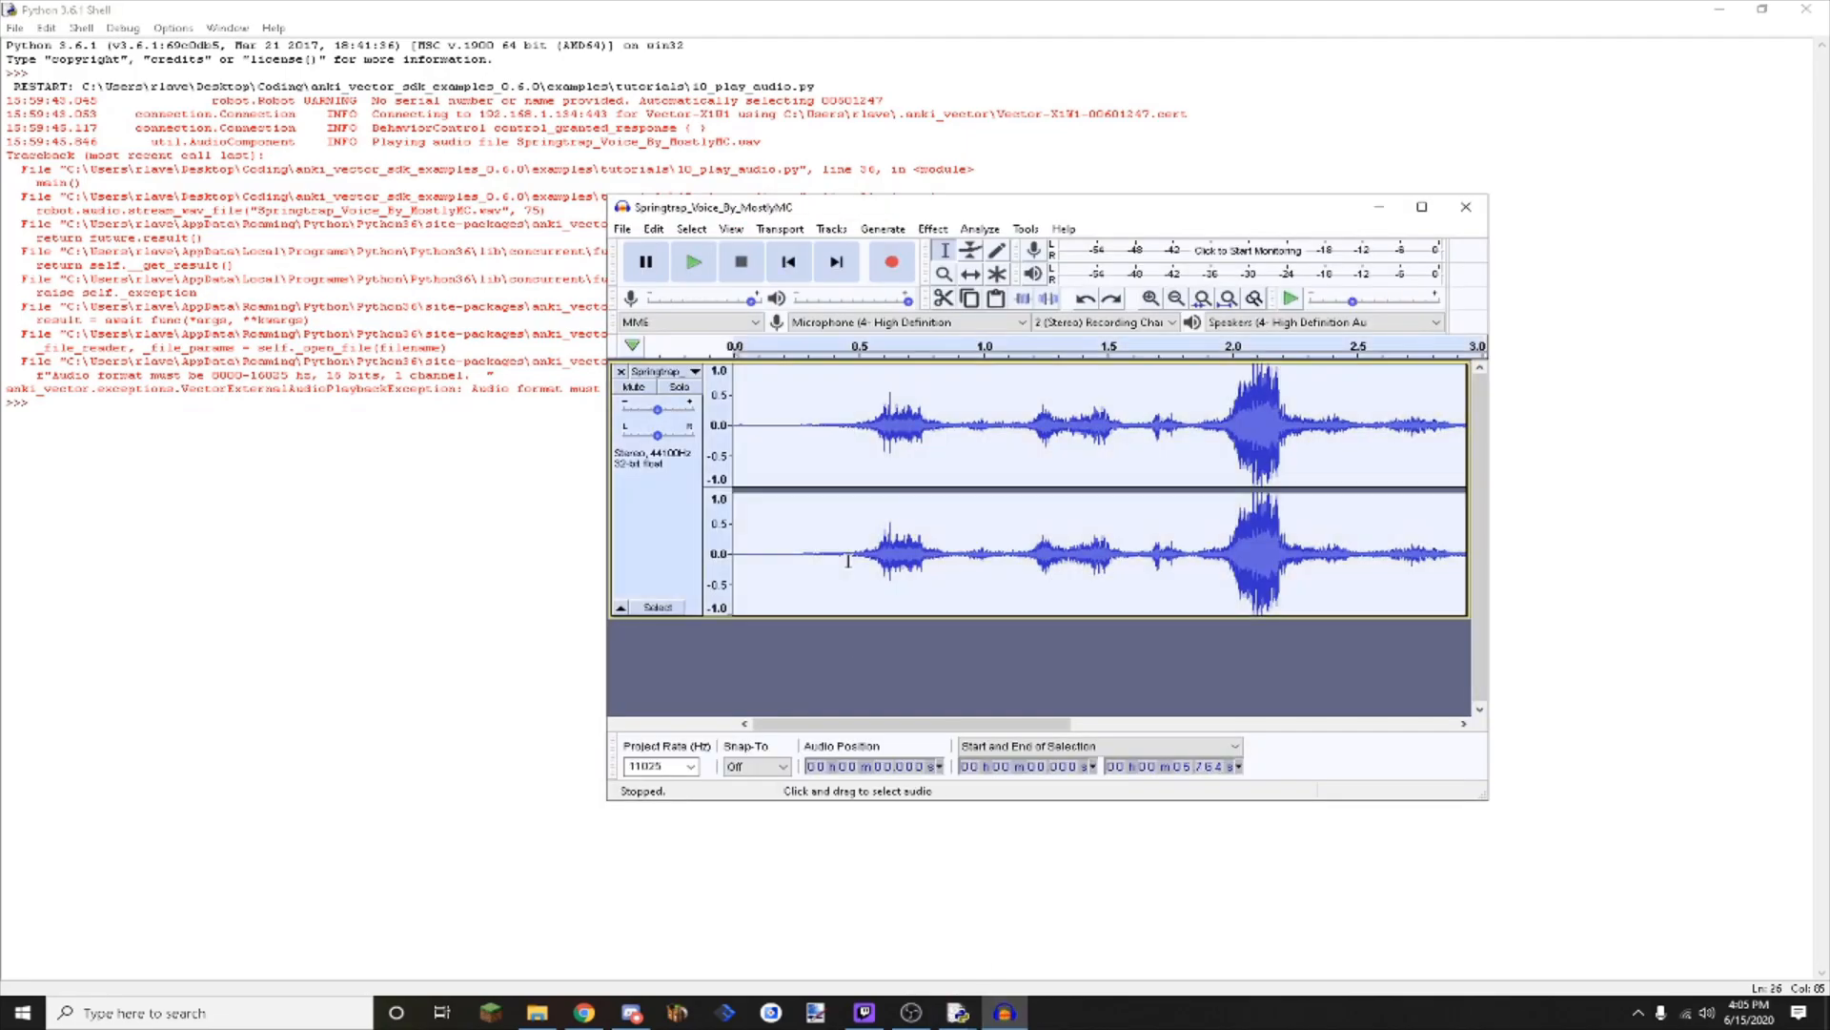
pyautogui.click(878, 560)
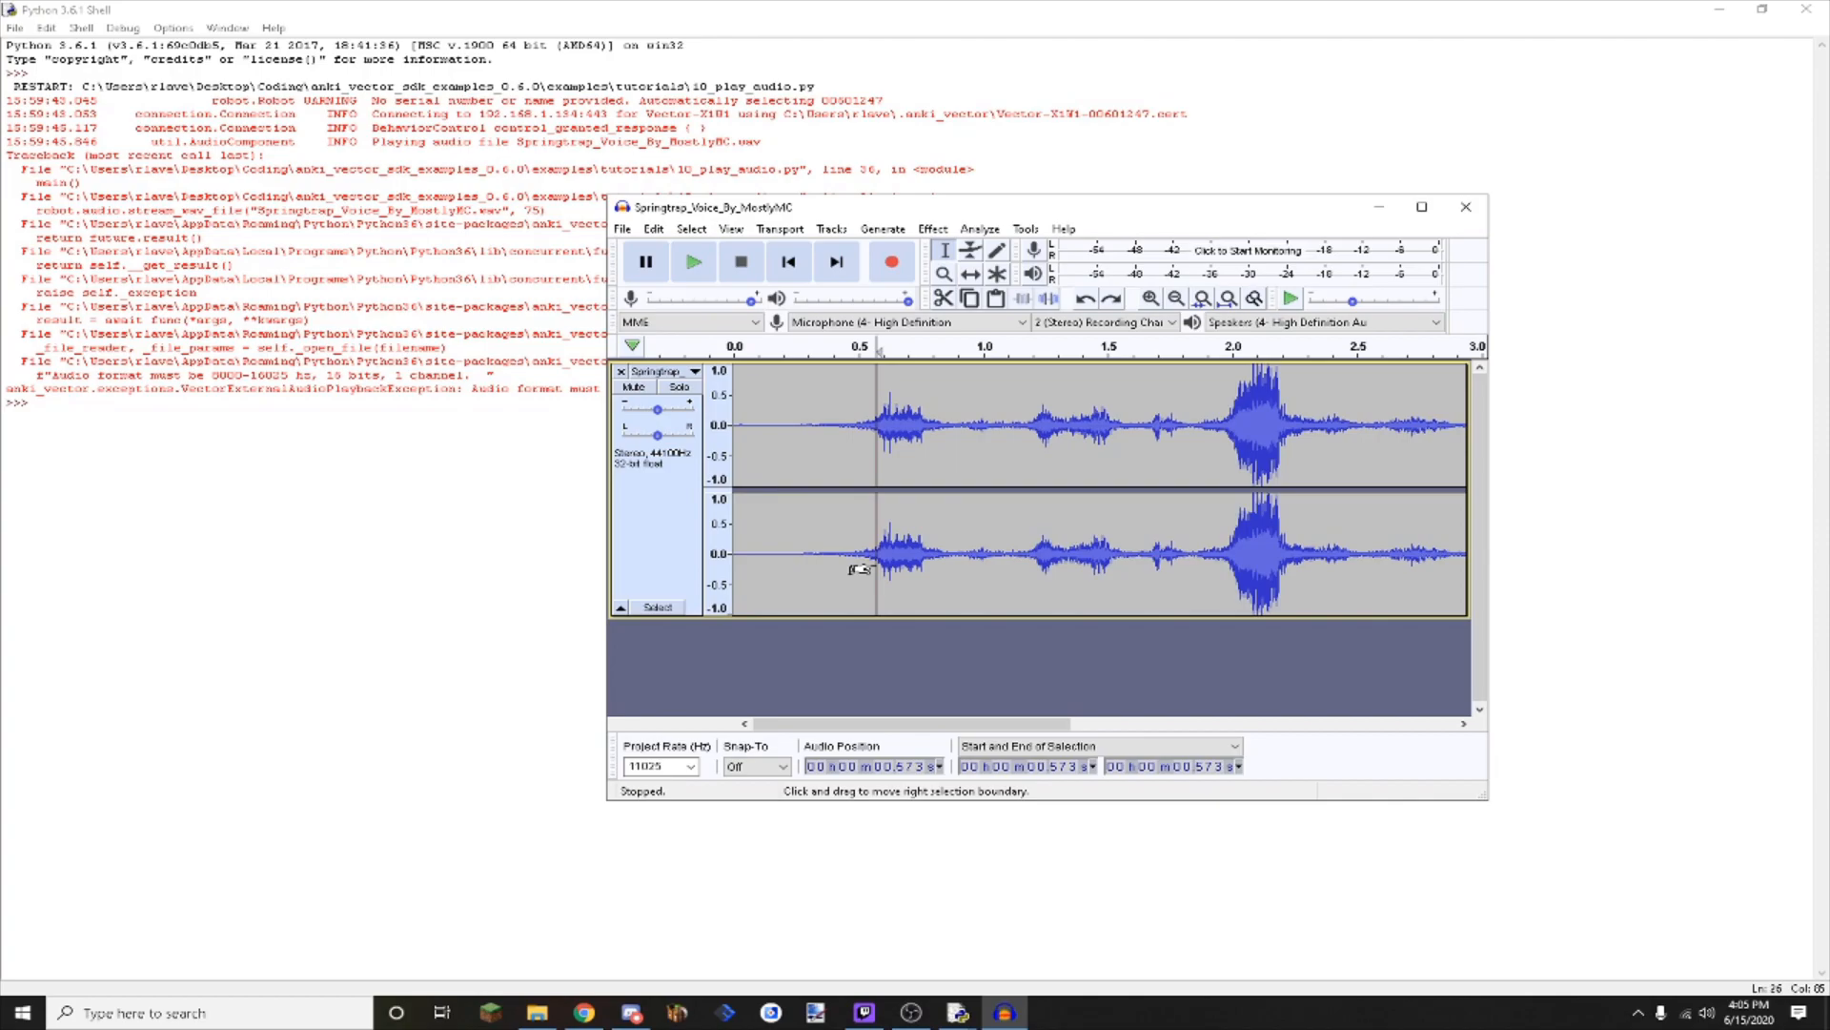
pyautogui.moveTo(863, 1012)
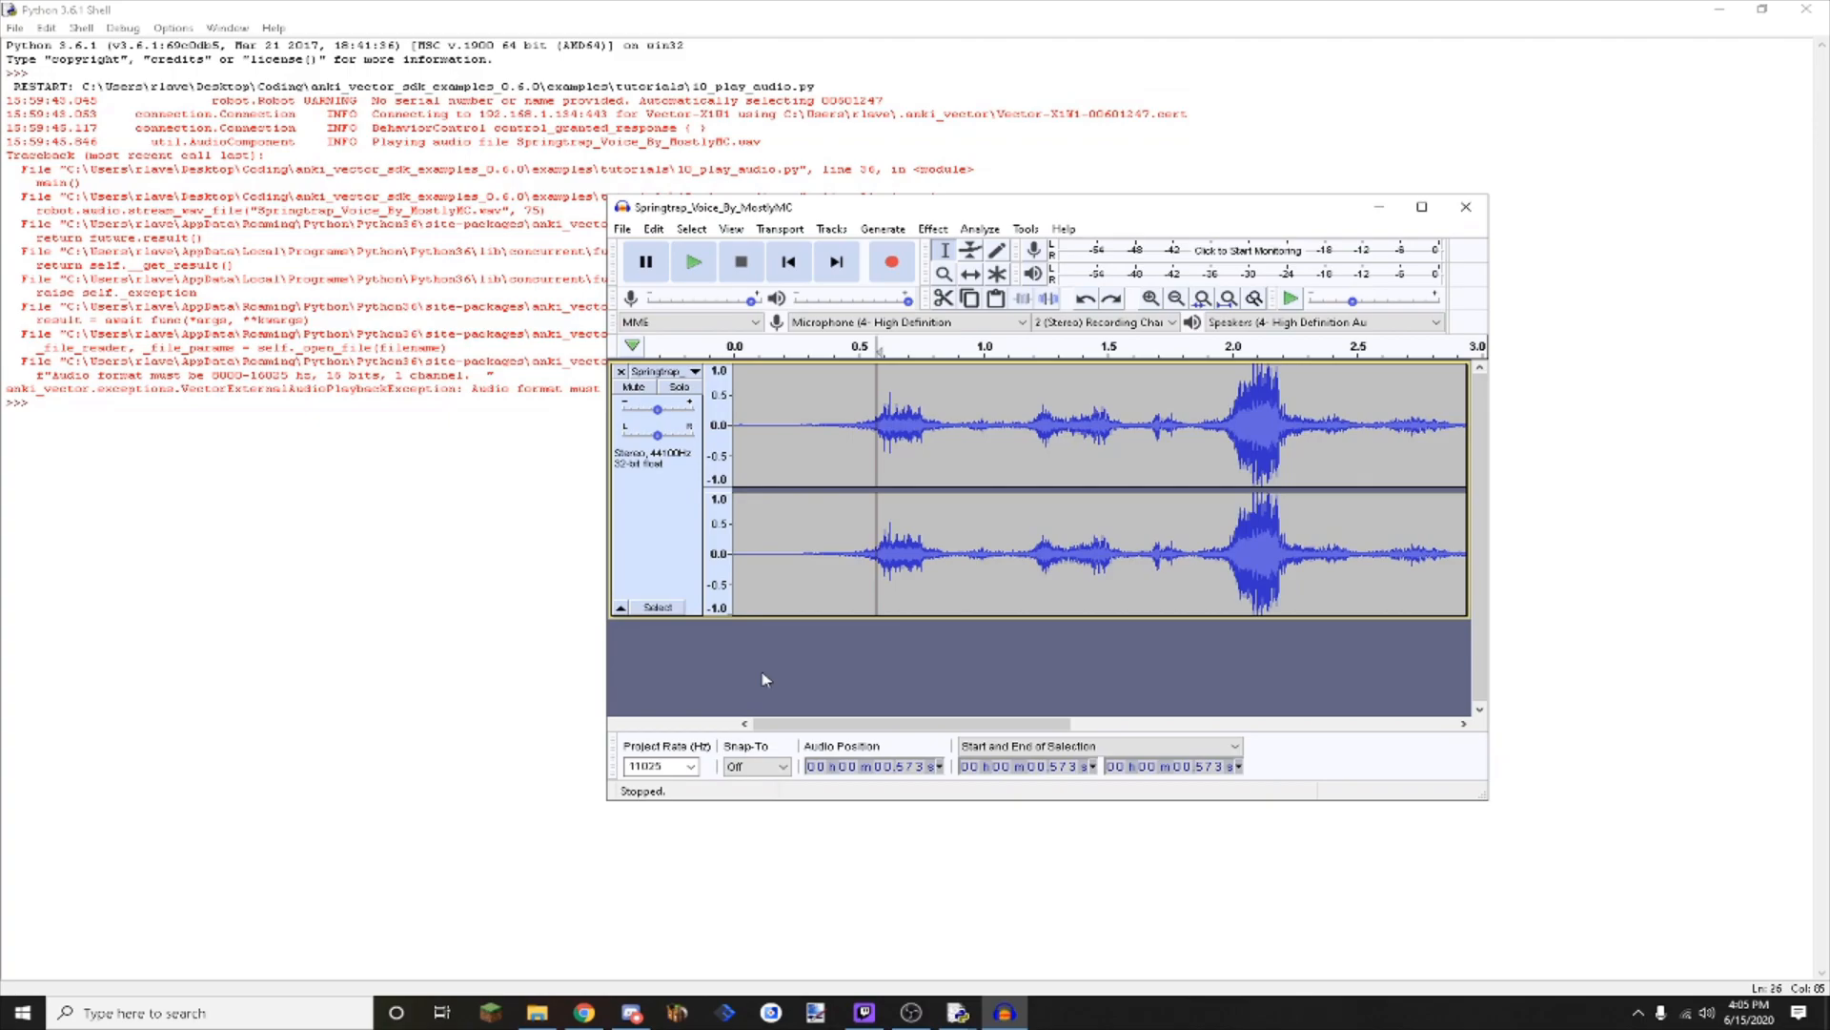
pyautogui.click(735, 561)
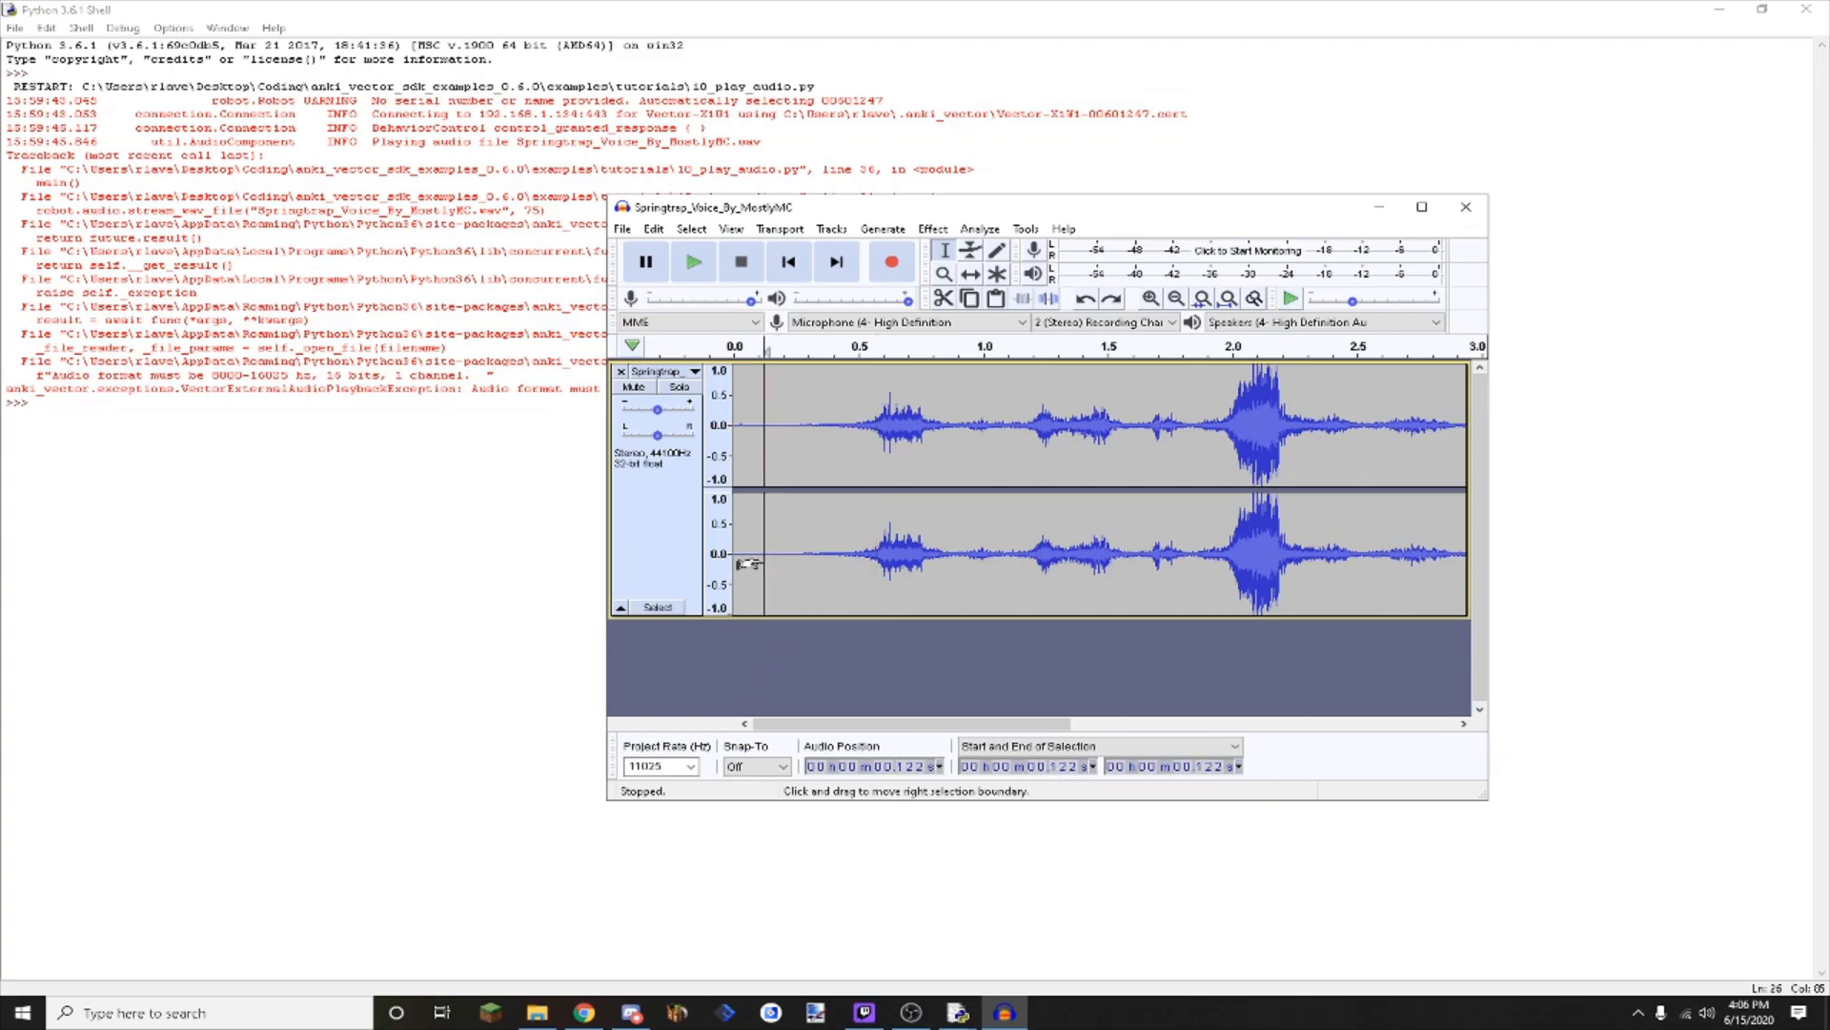
pyautogui.moveTo(881, 679)
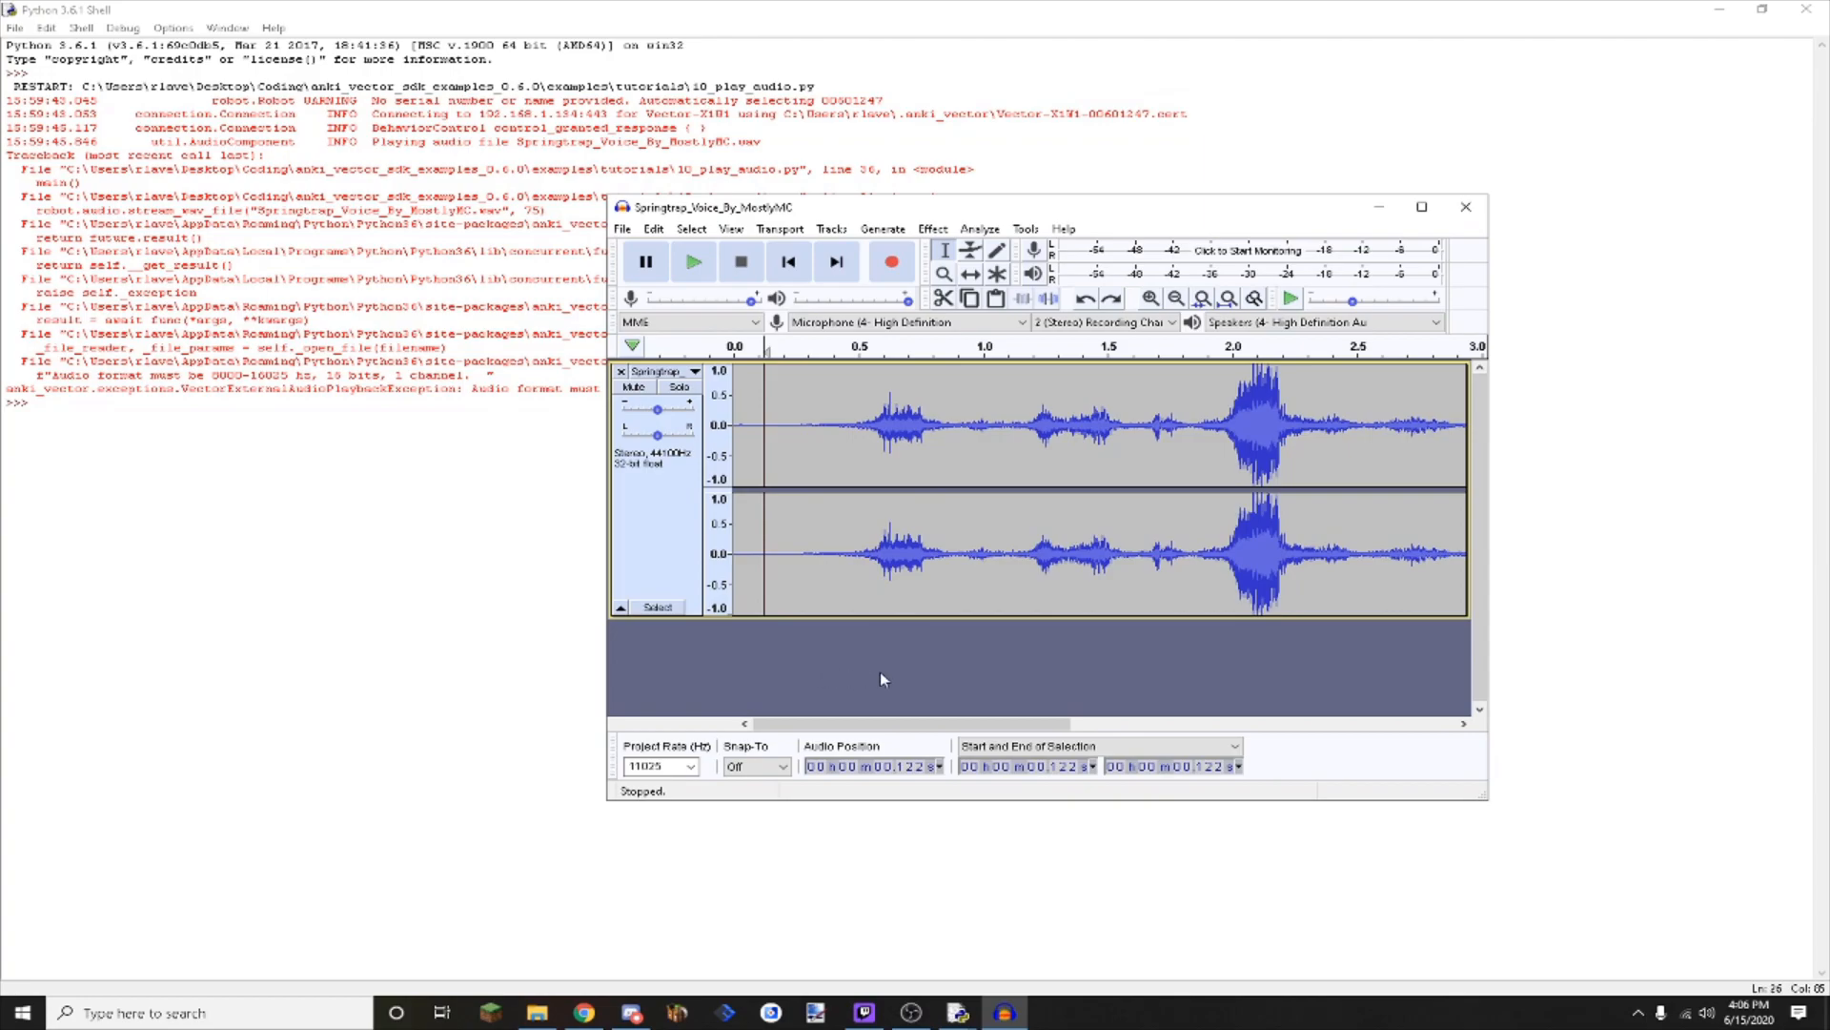
pyautogui.moveTo(898, 665)
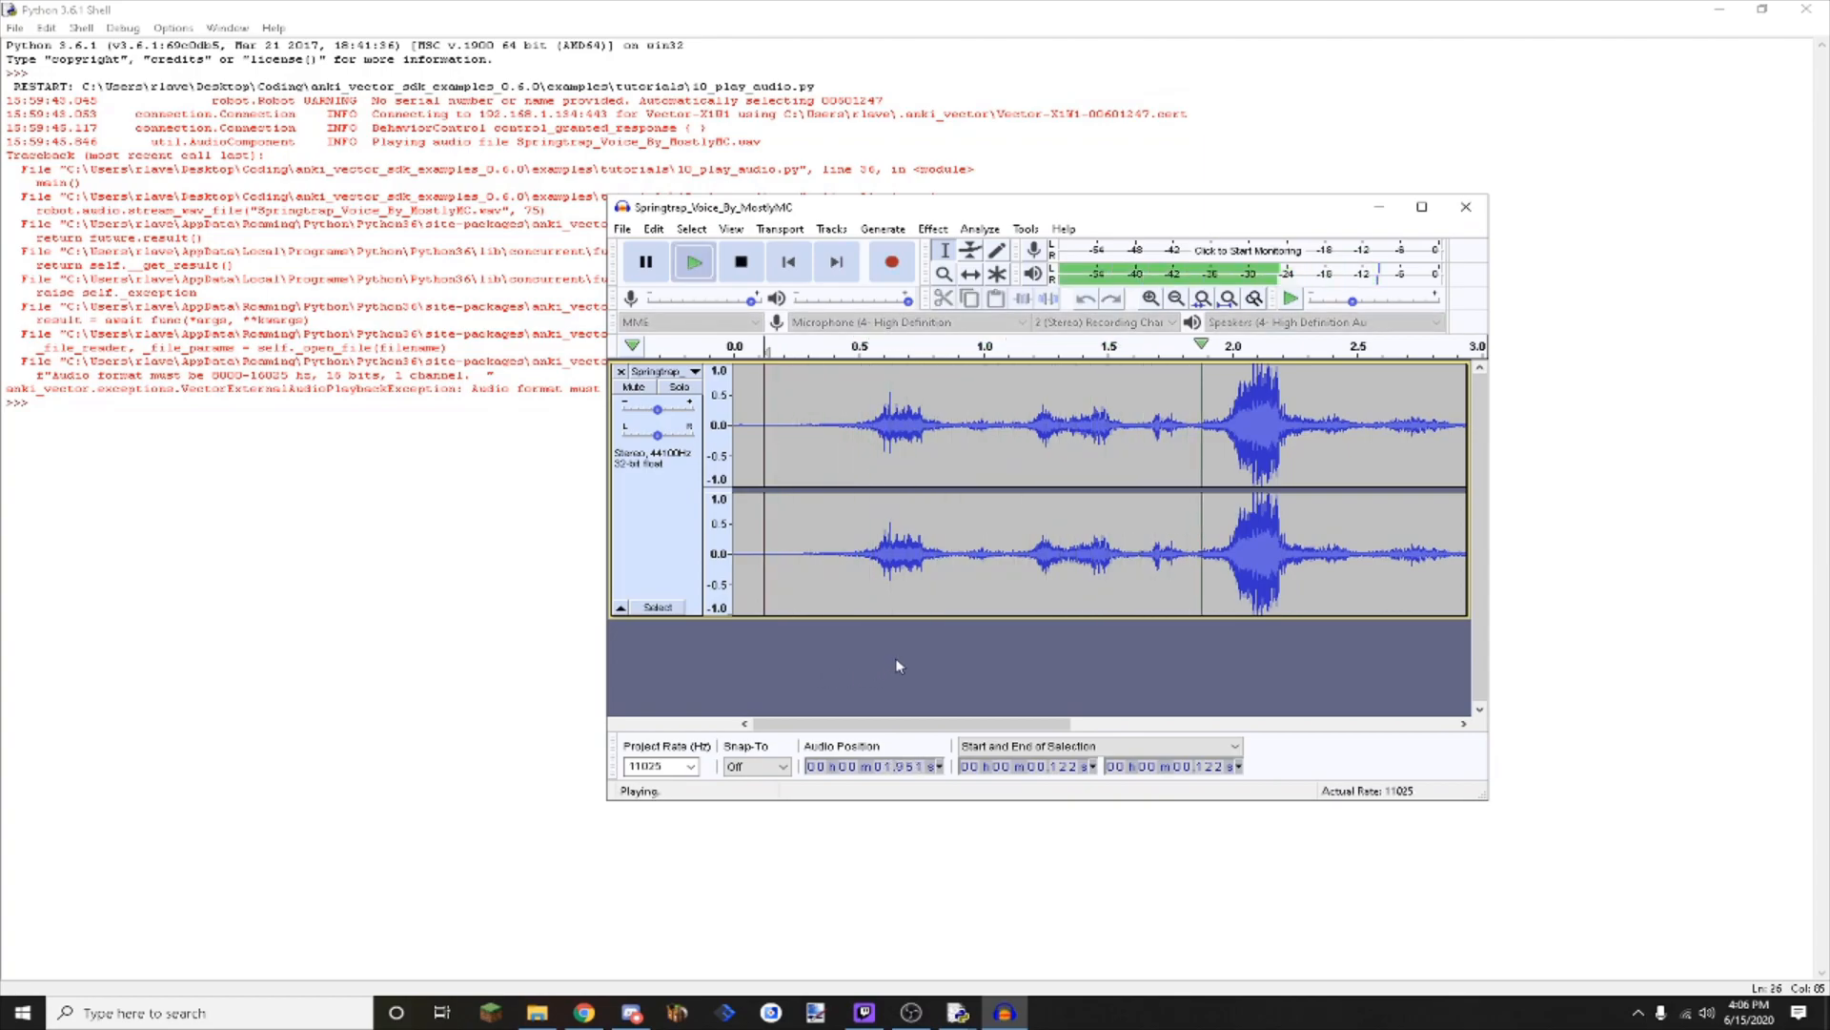
pyautogui.click(740, 261)
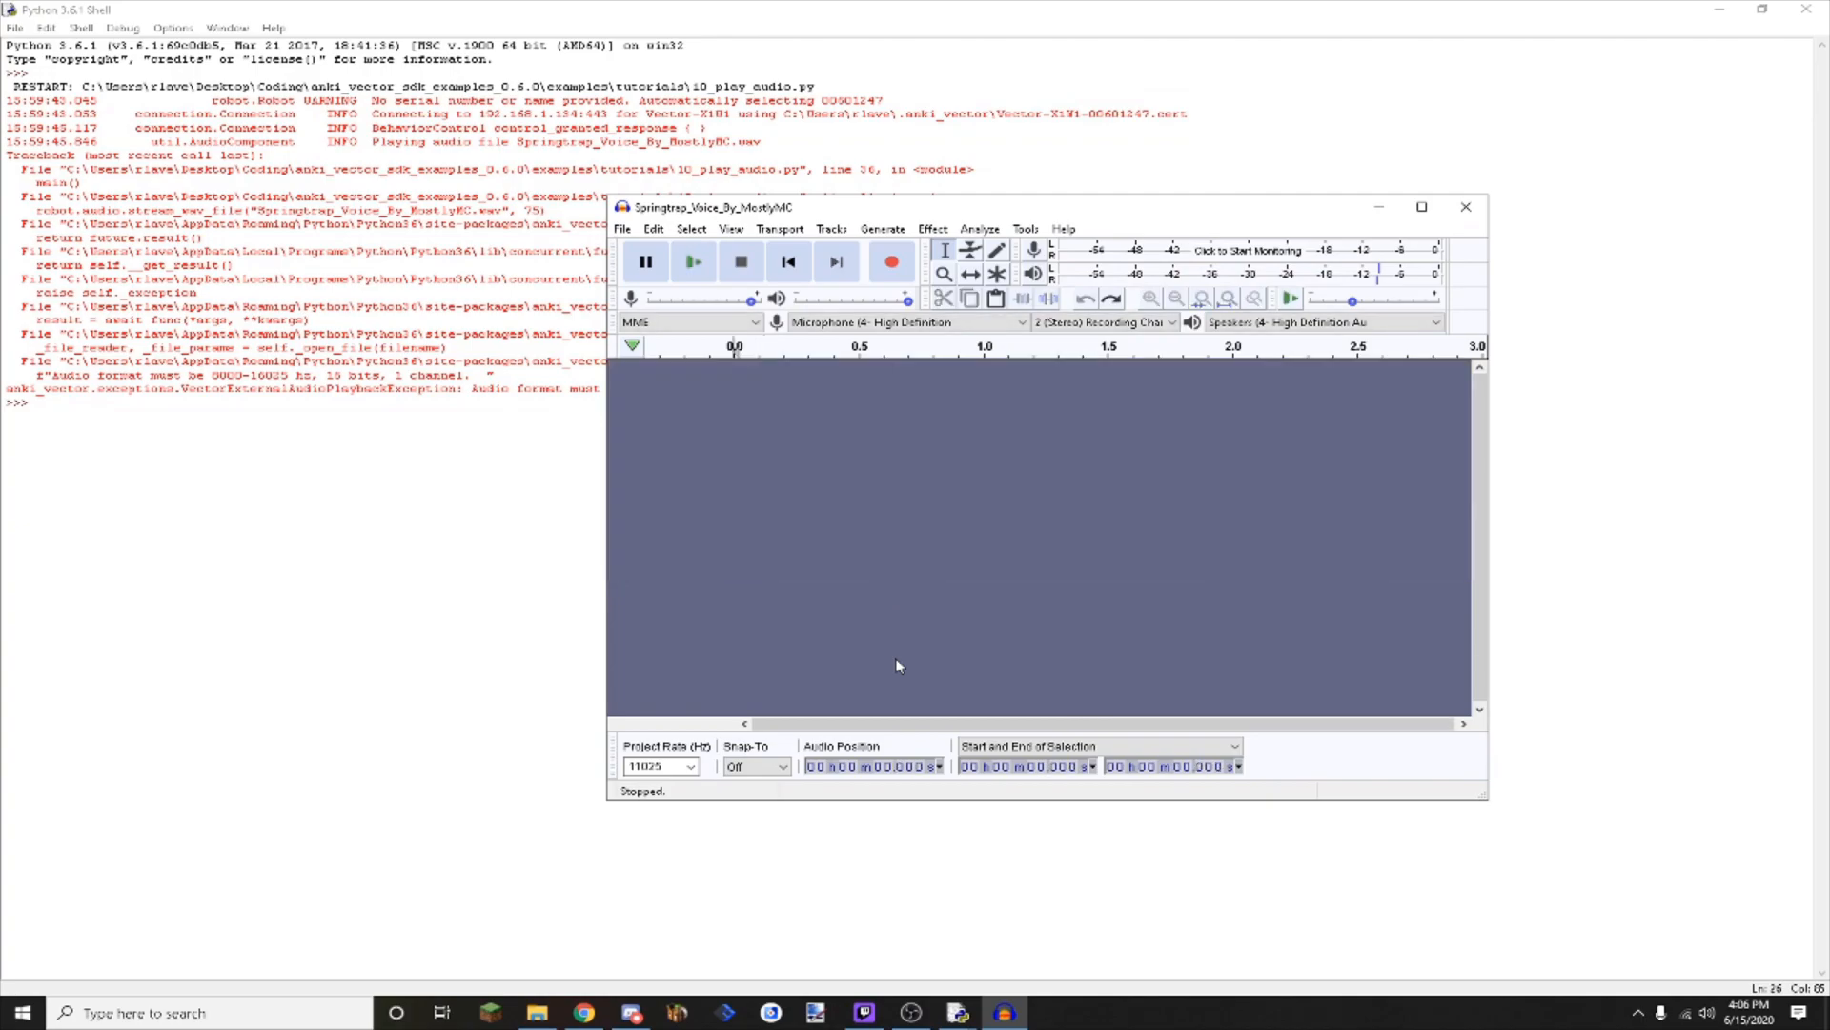
pyautogui.click(690, 765)
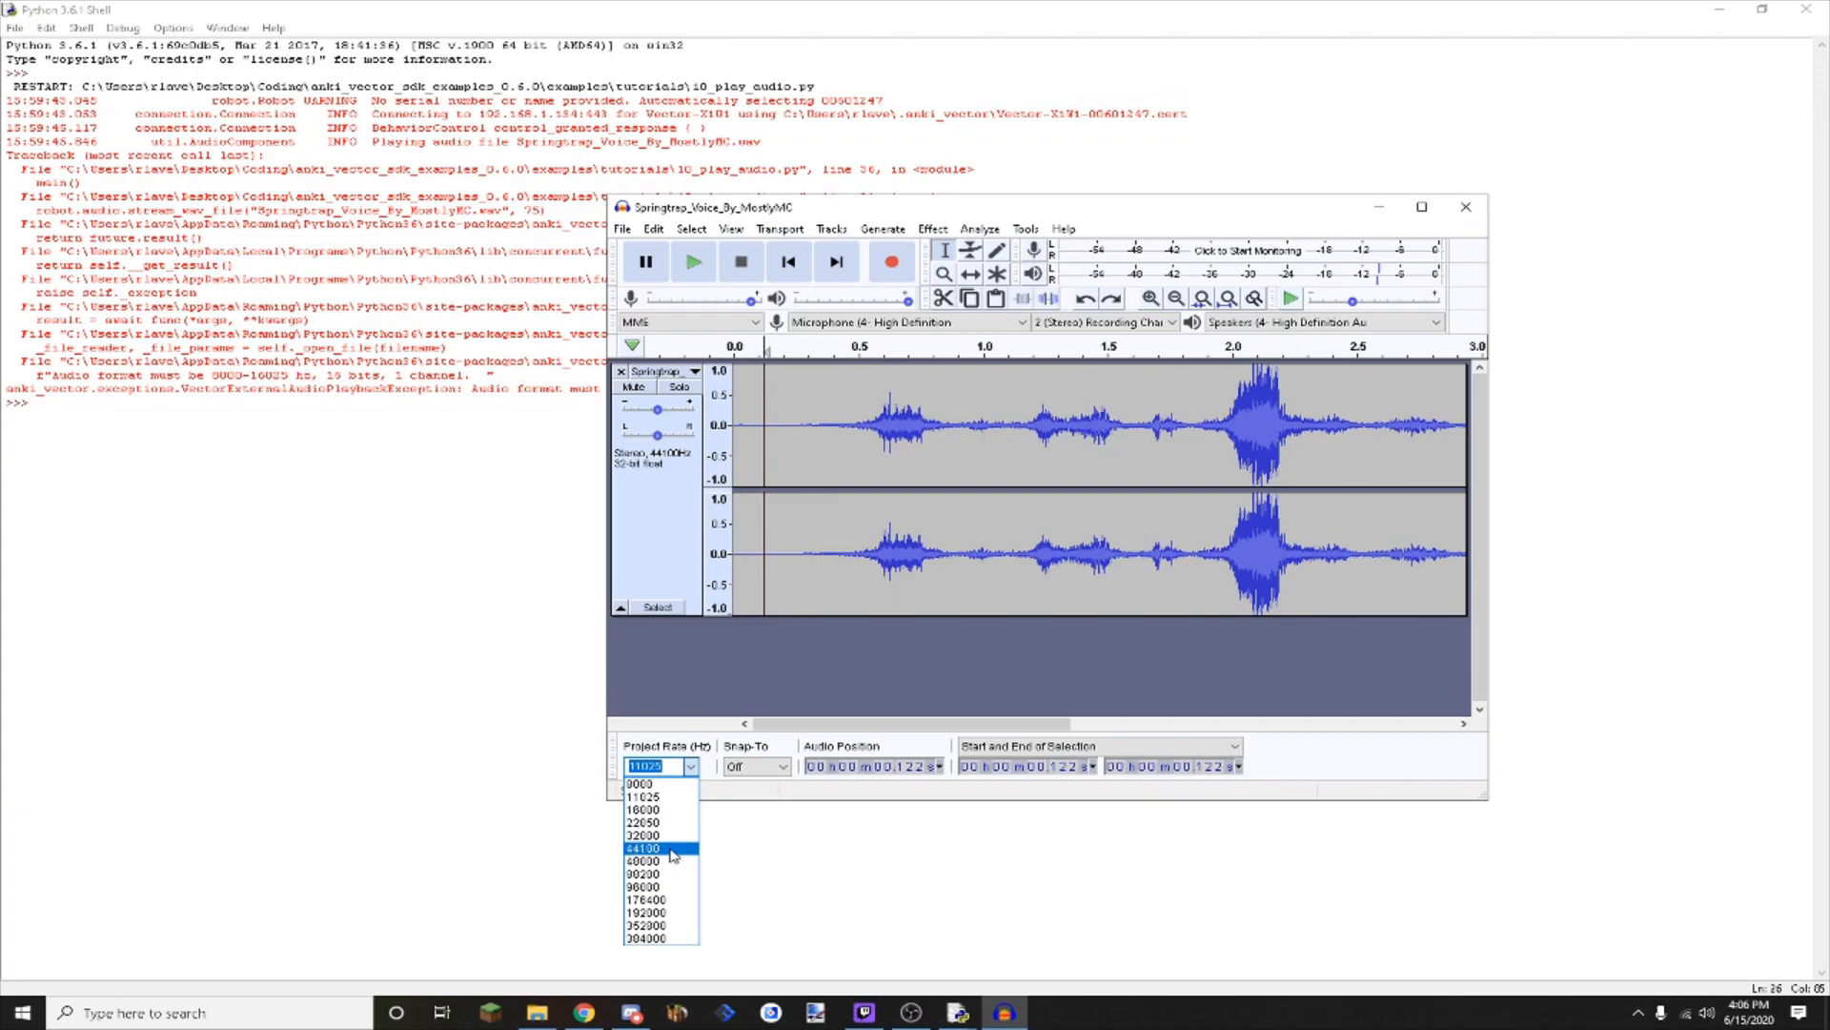
# Set the project rate to 96000 Hz, play the track, then revisit the shell error.
pyautogui.click(642, 822)
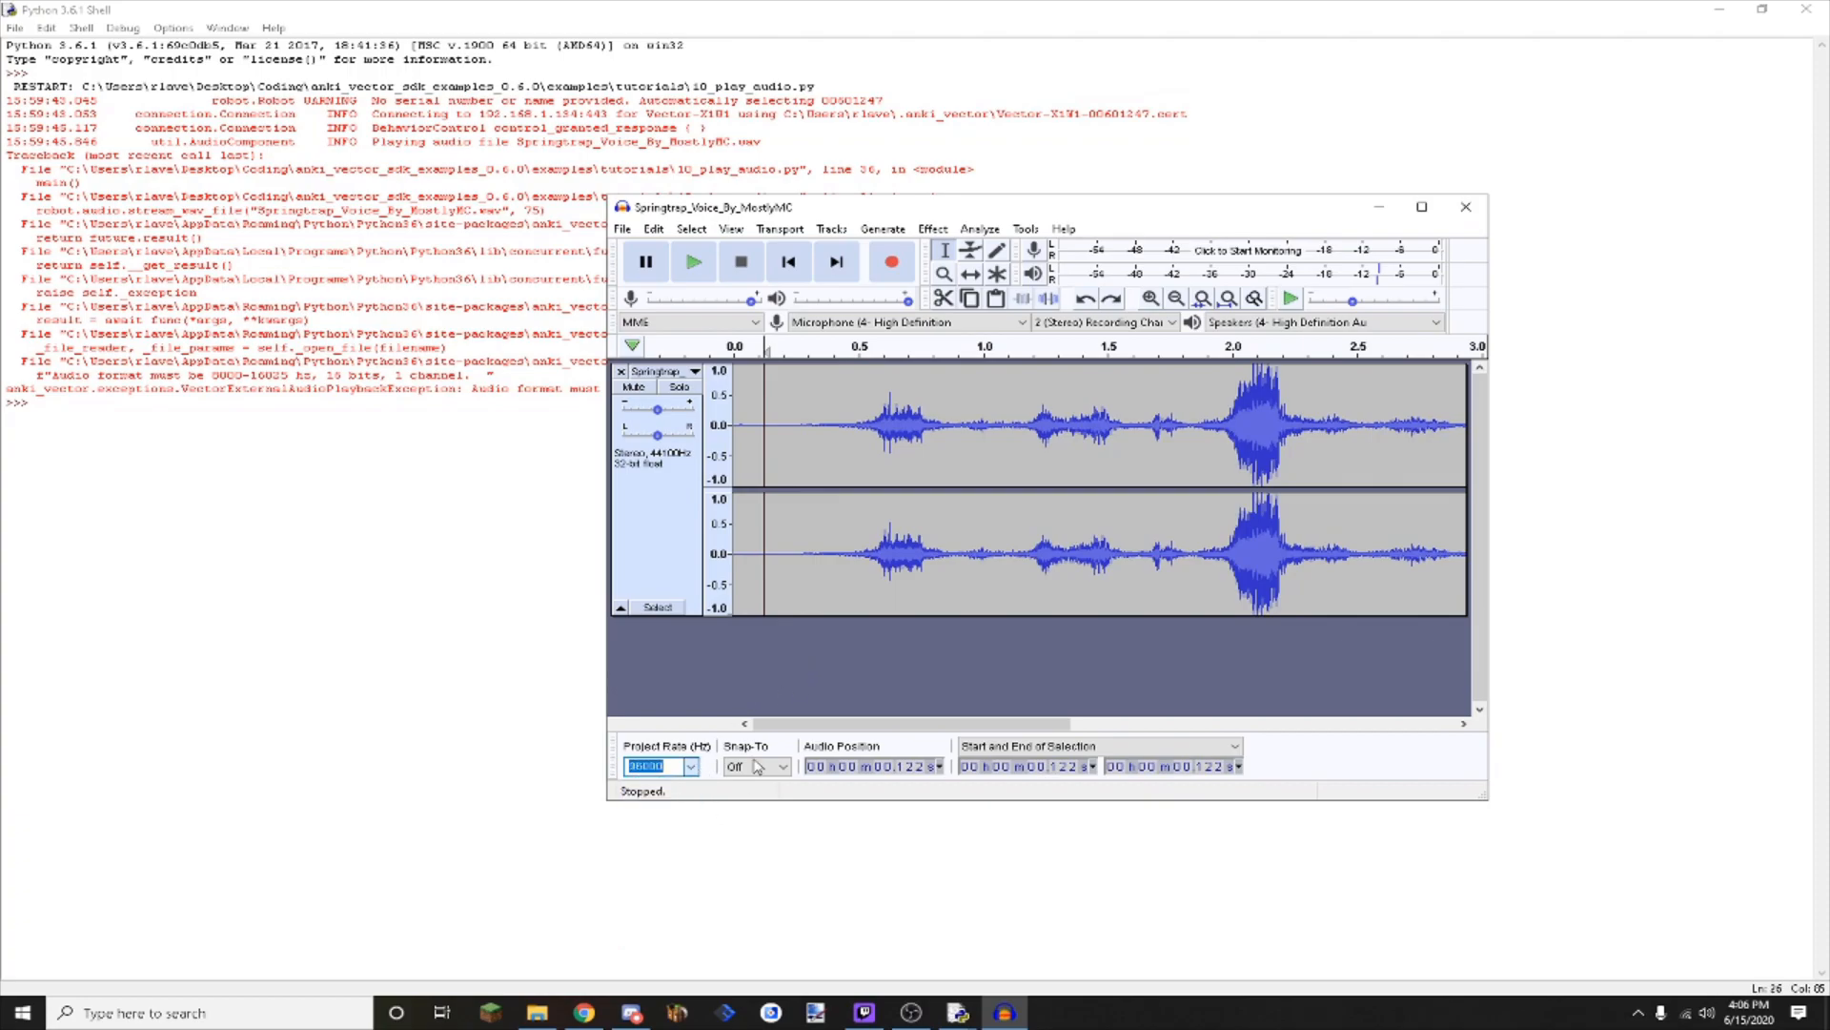
pyautogui.click(692, 260)
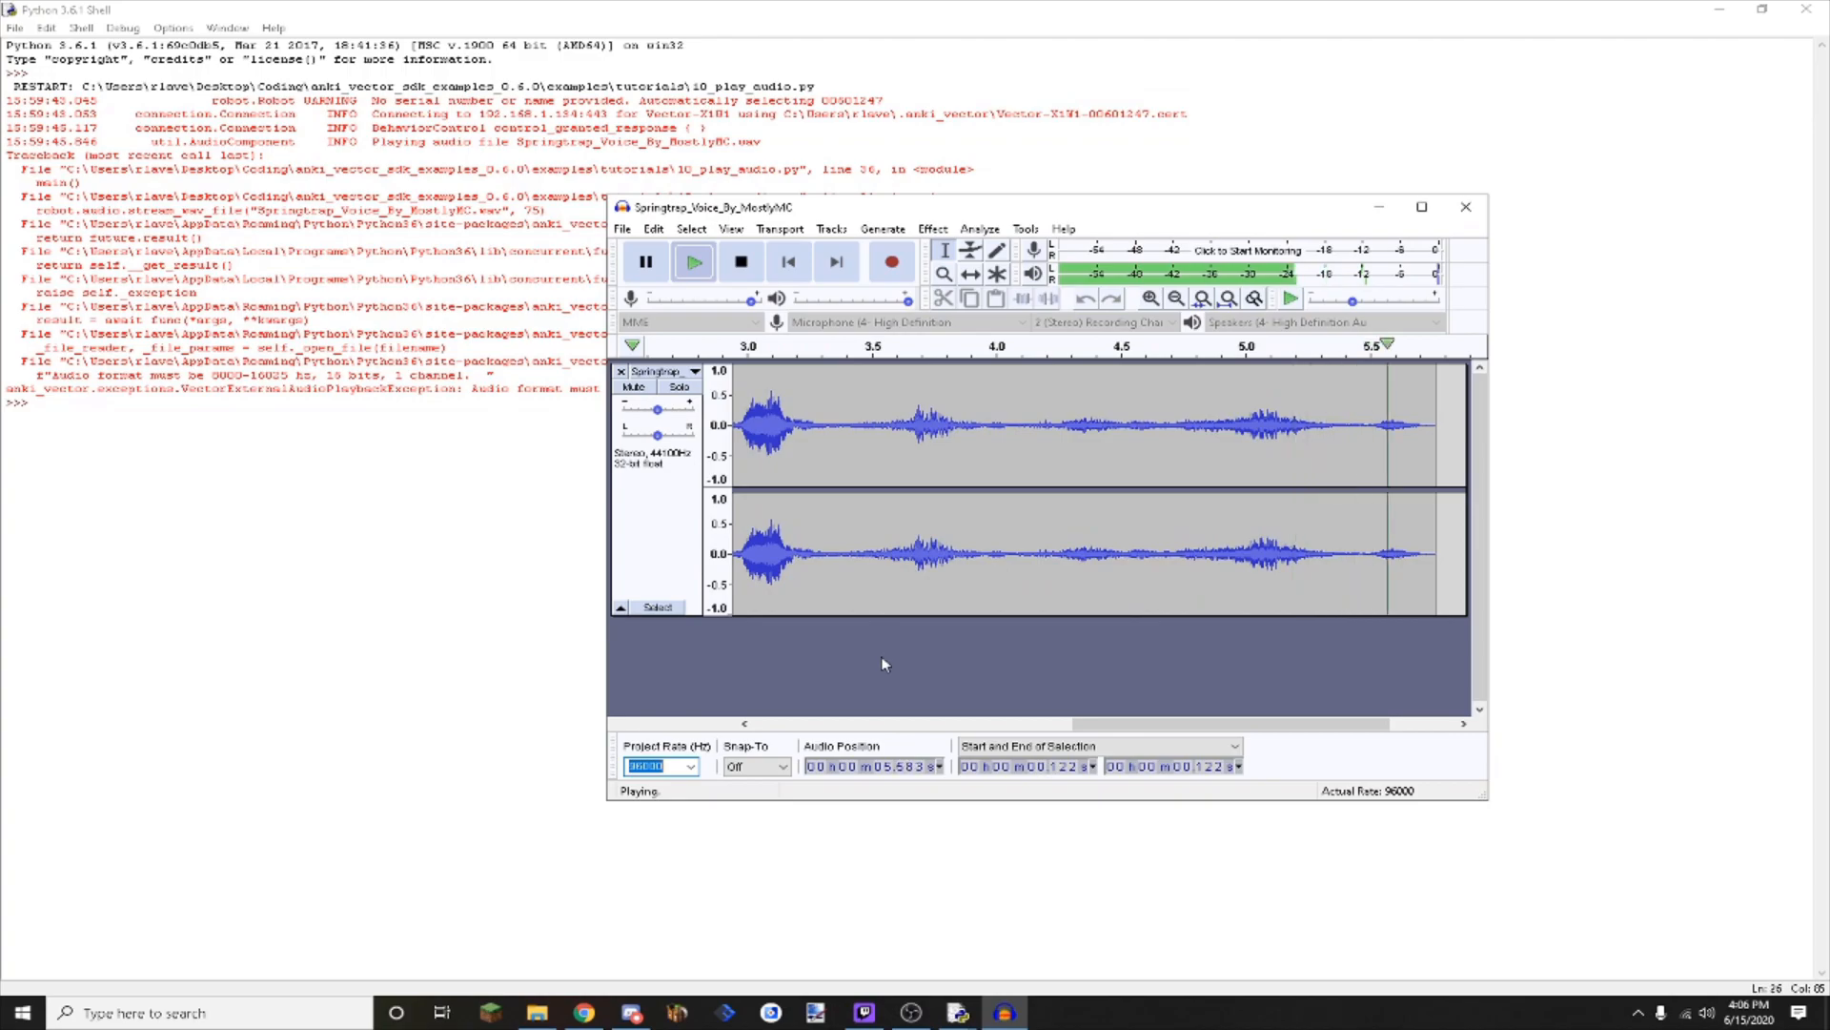
pyautogui.click(740, 260)
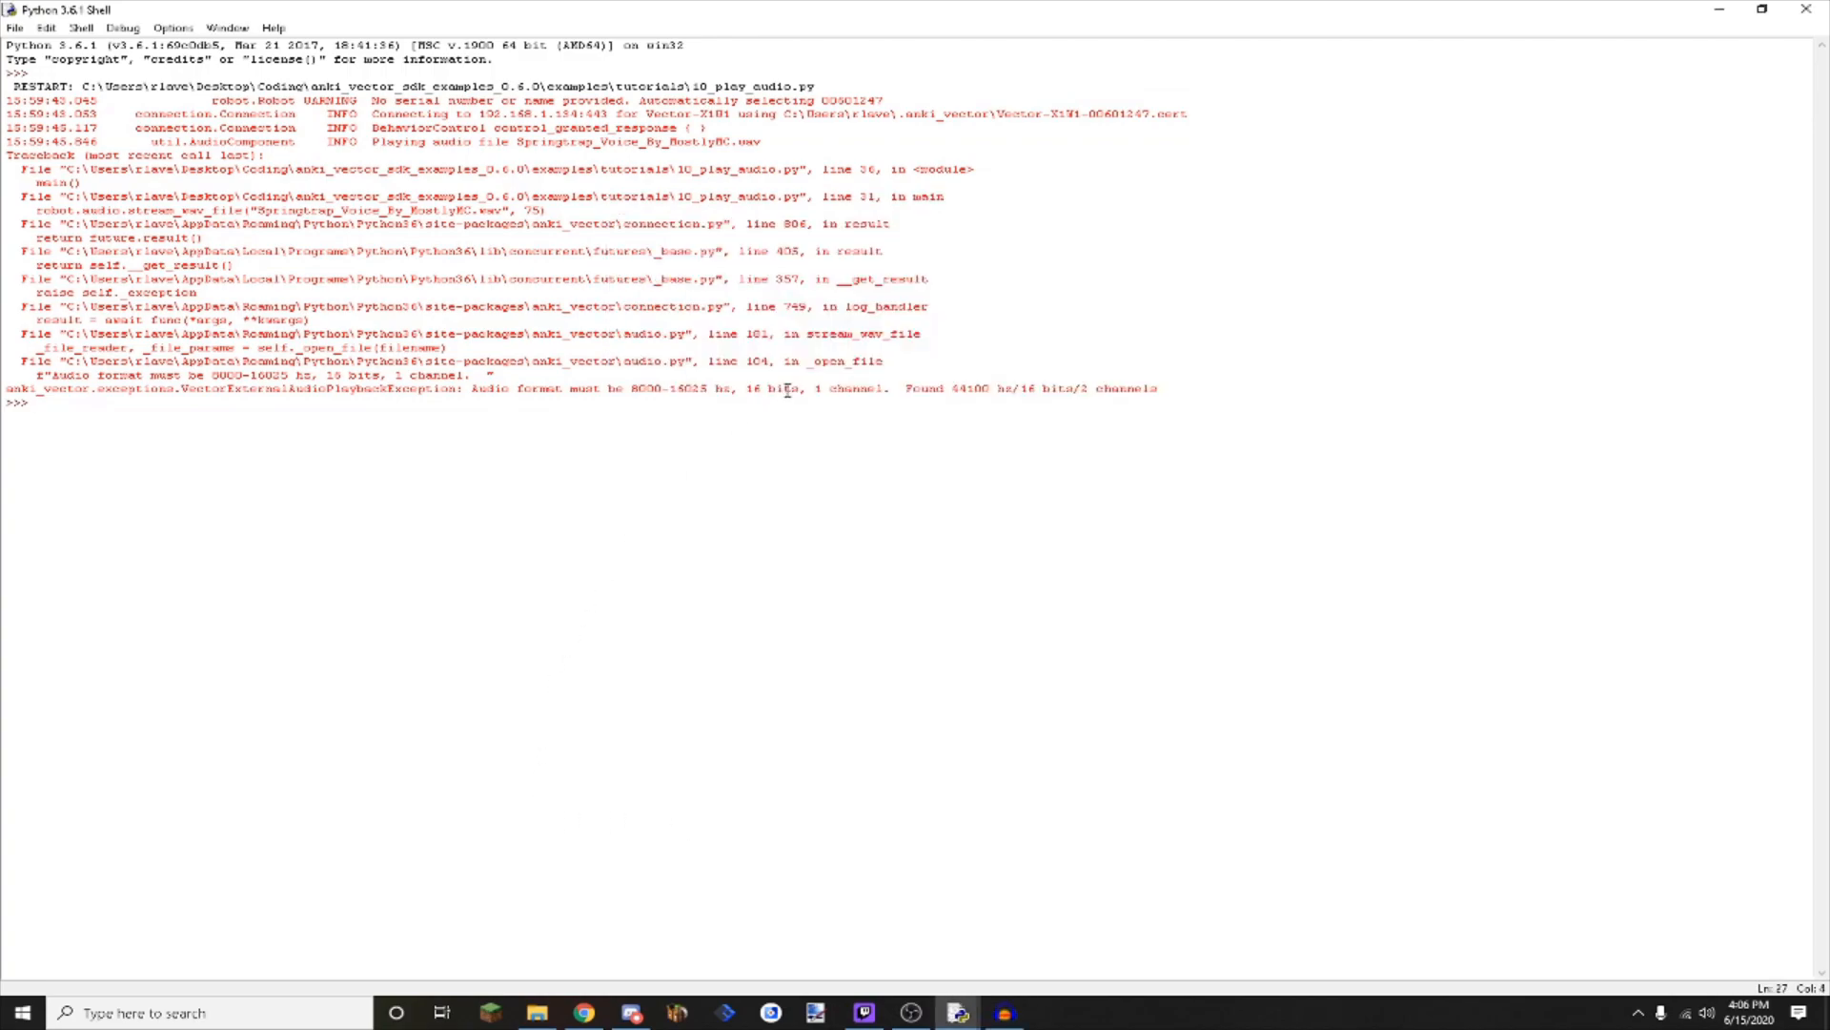
pyautogui.doubleClick(660, 389)
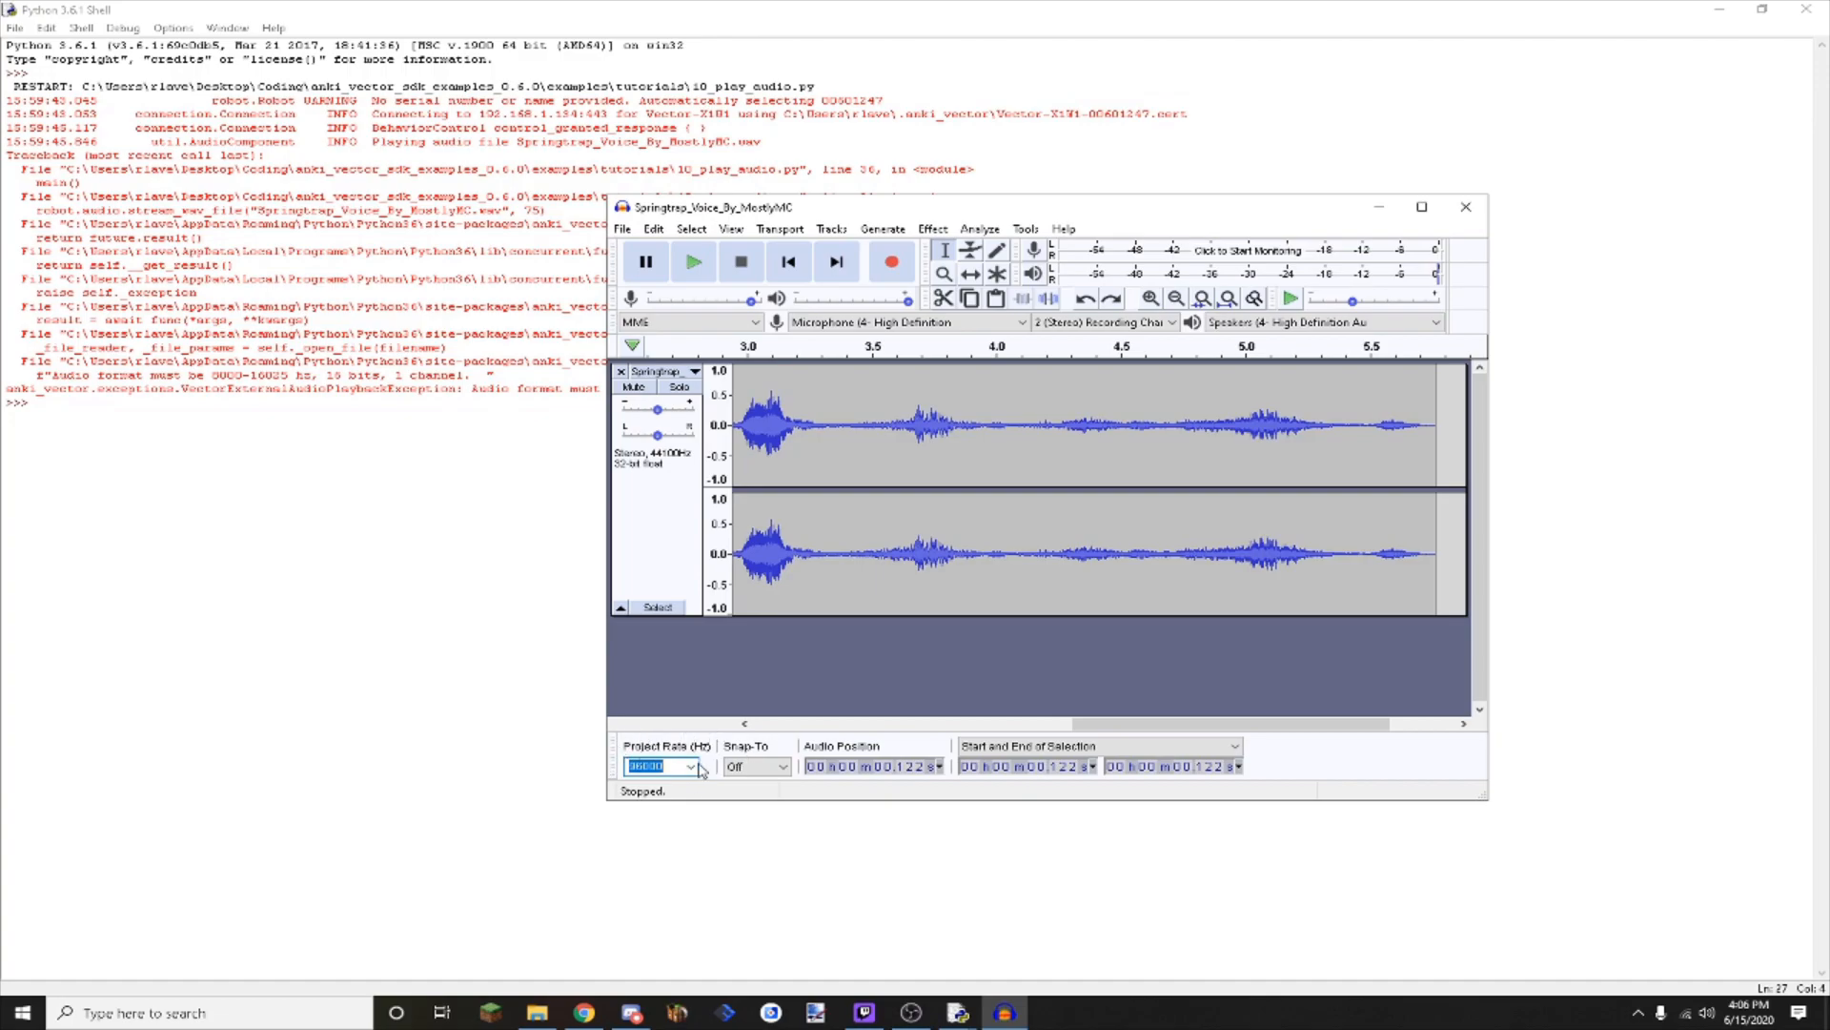
# Try 11025 Hz, then settle the Project Rate at 16000 Hz.
pyautogui.click(691, 766)
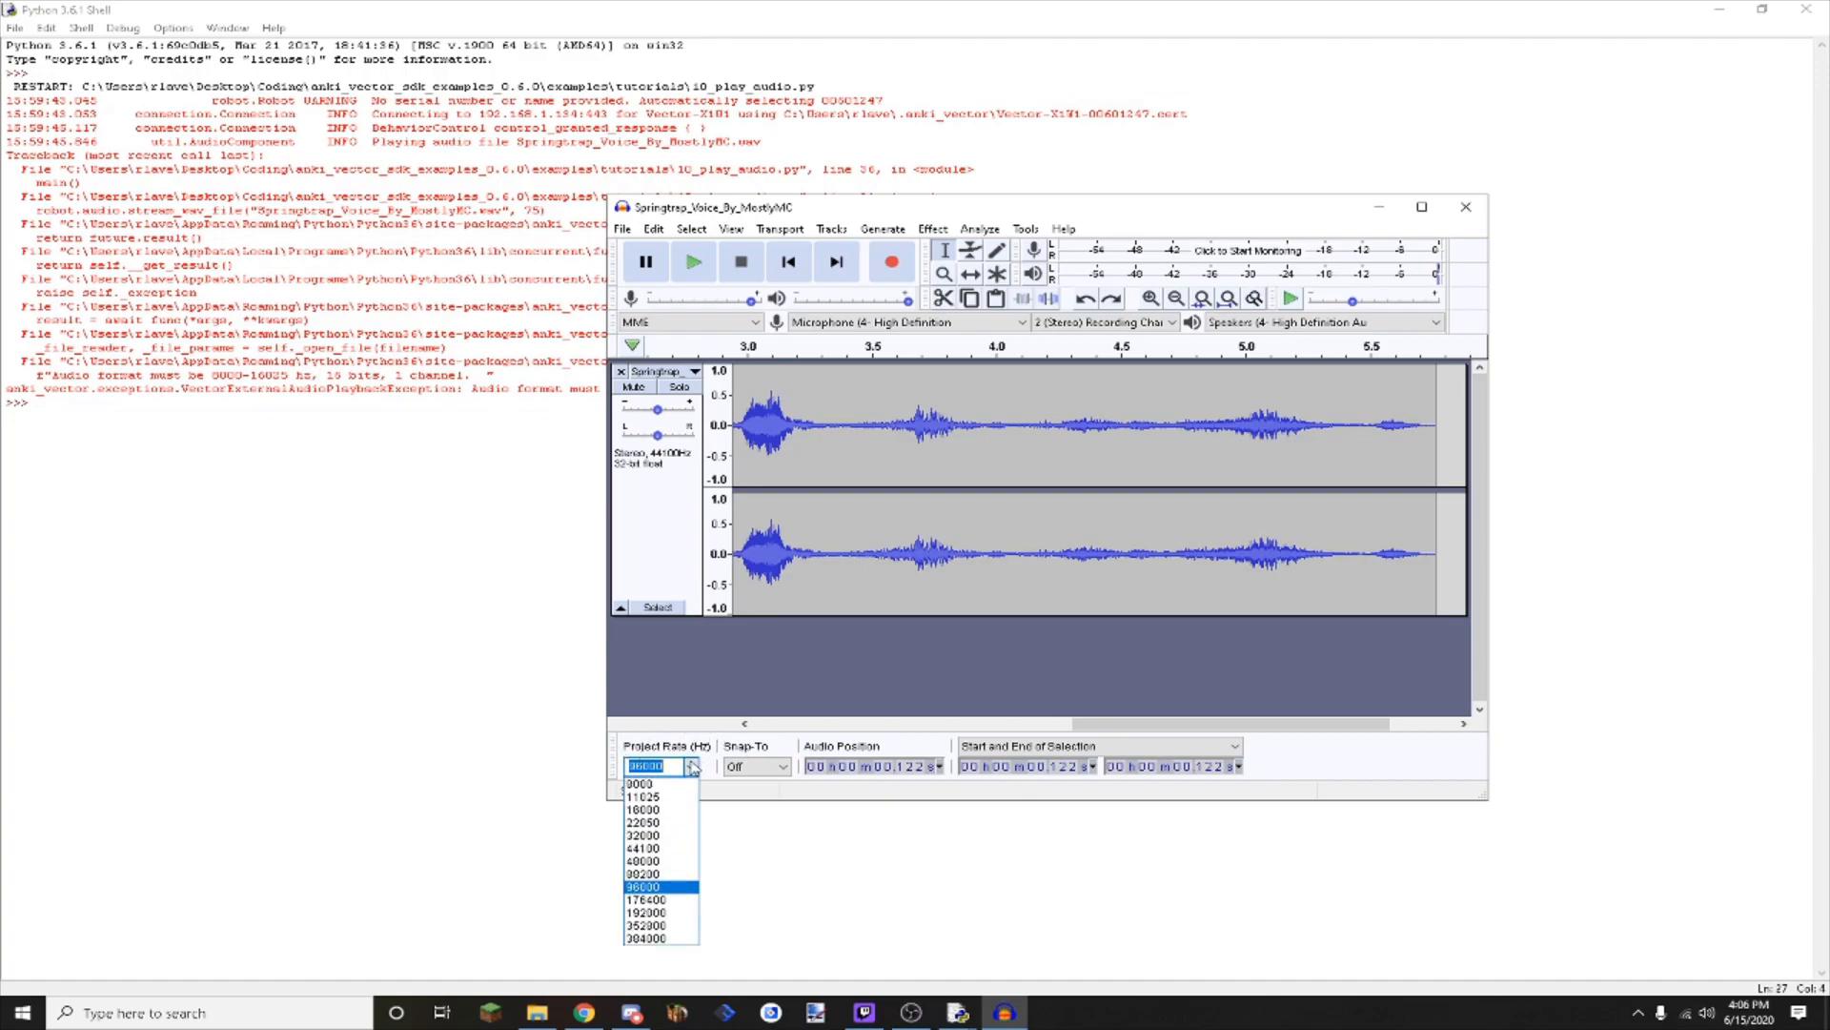
pyautogui.moveTo(659, 781)
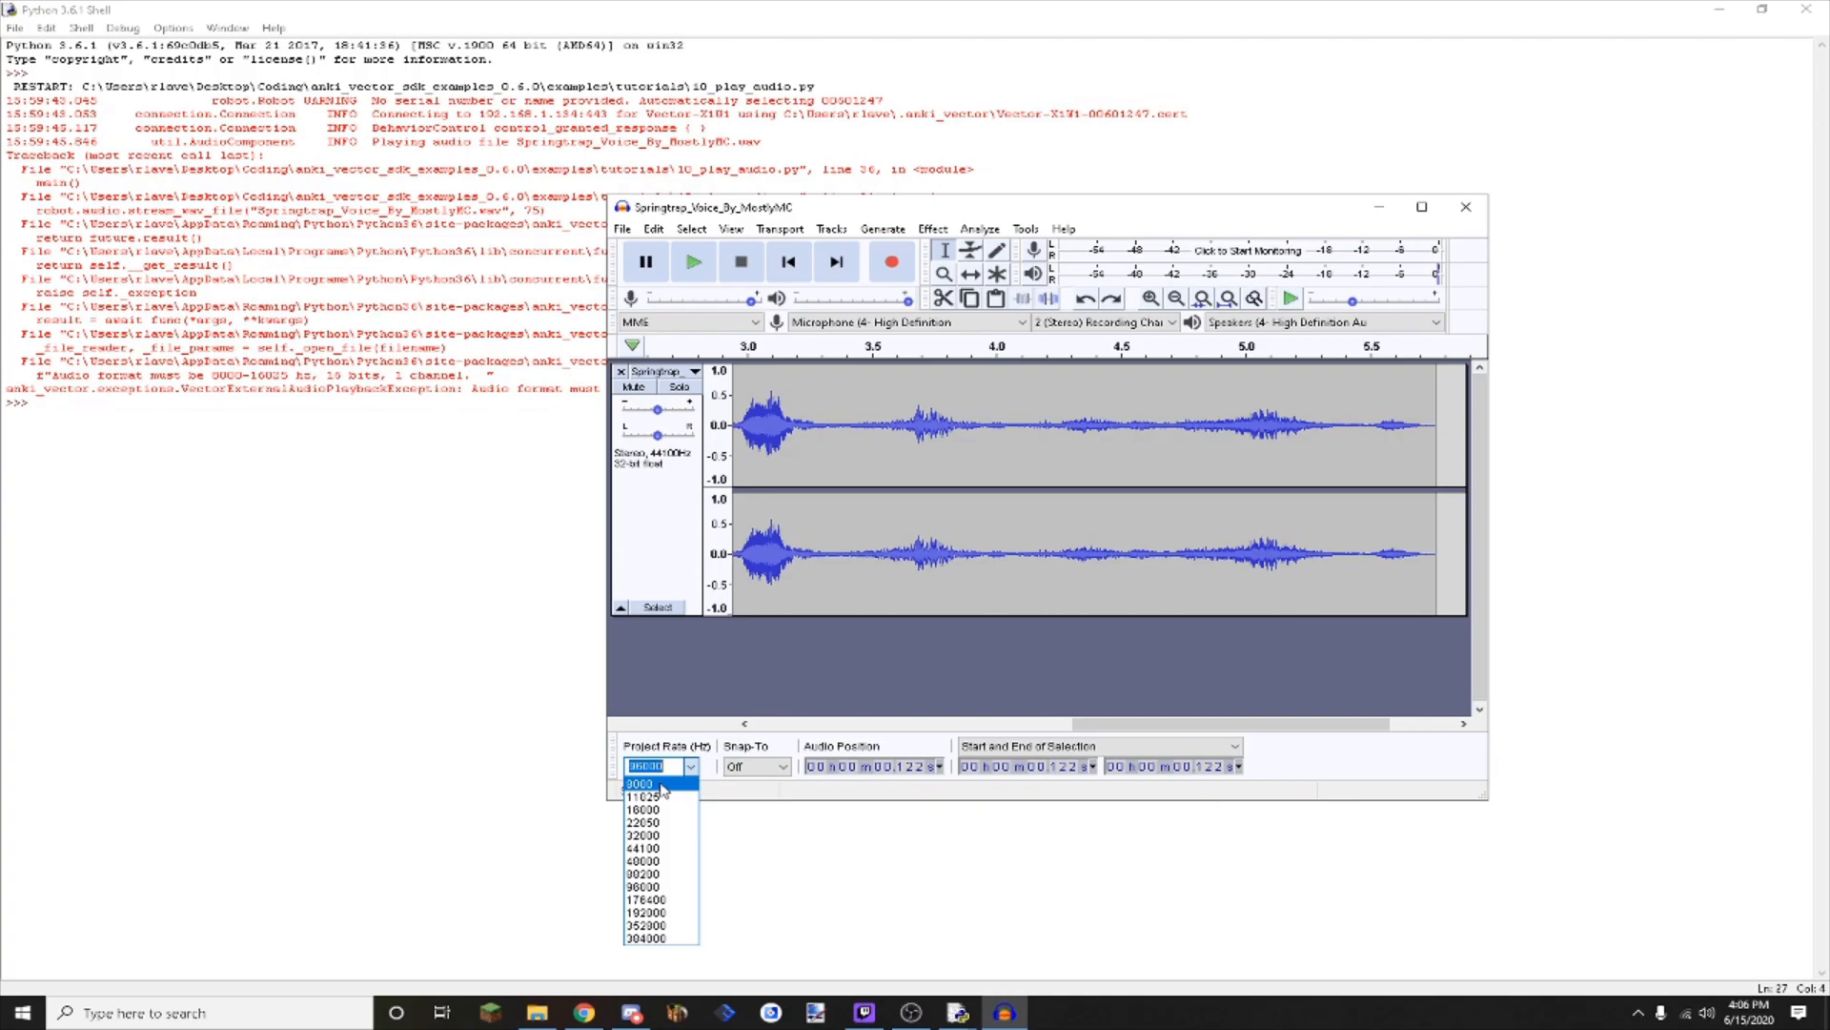
pyautogui.moveTo(654, 796)
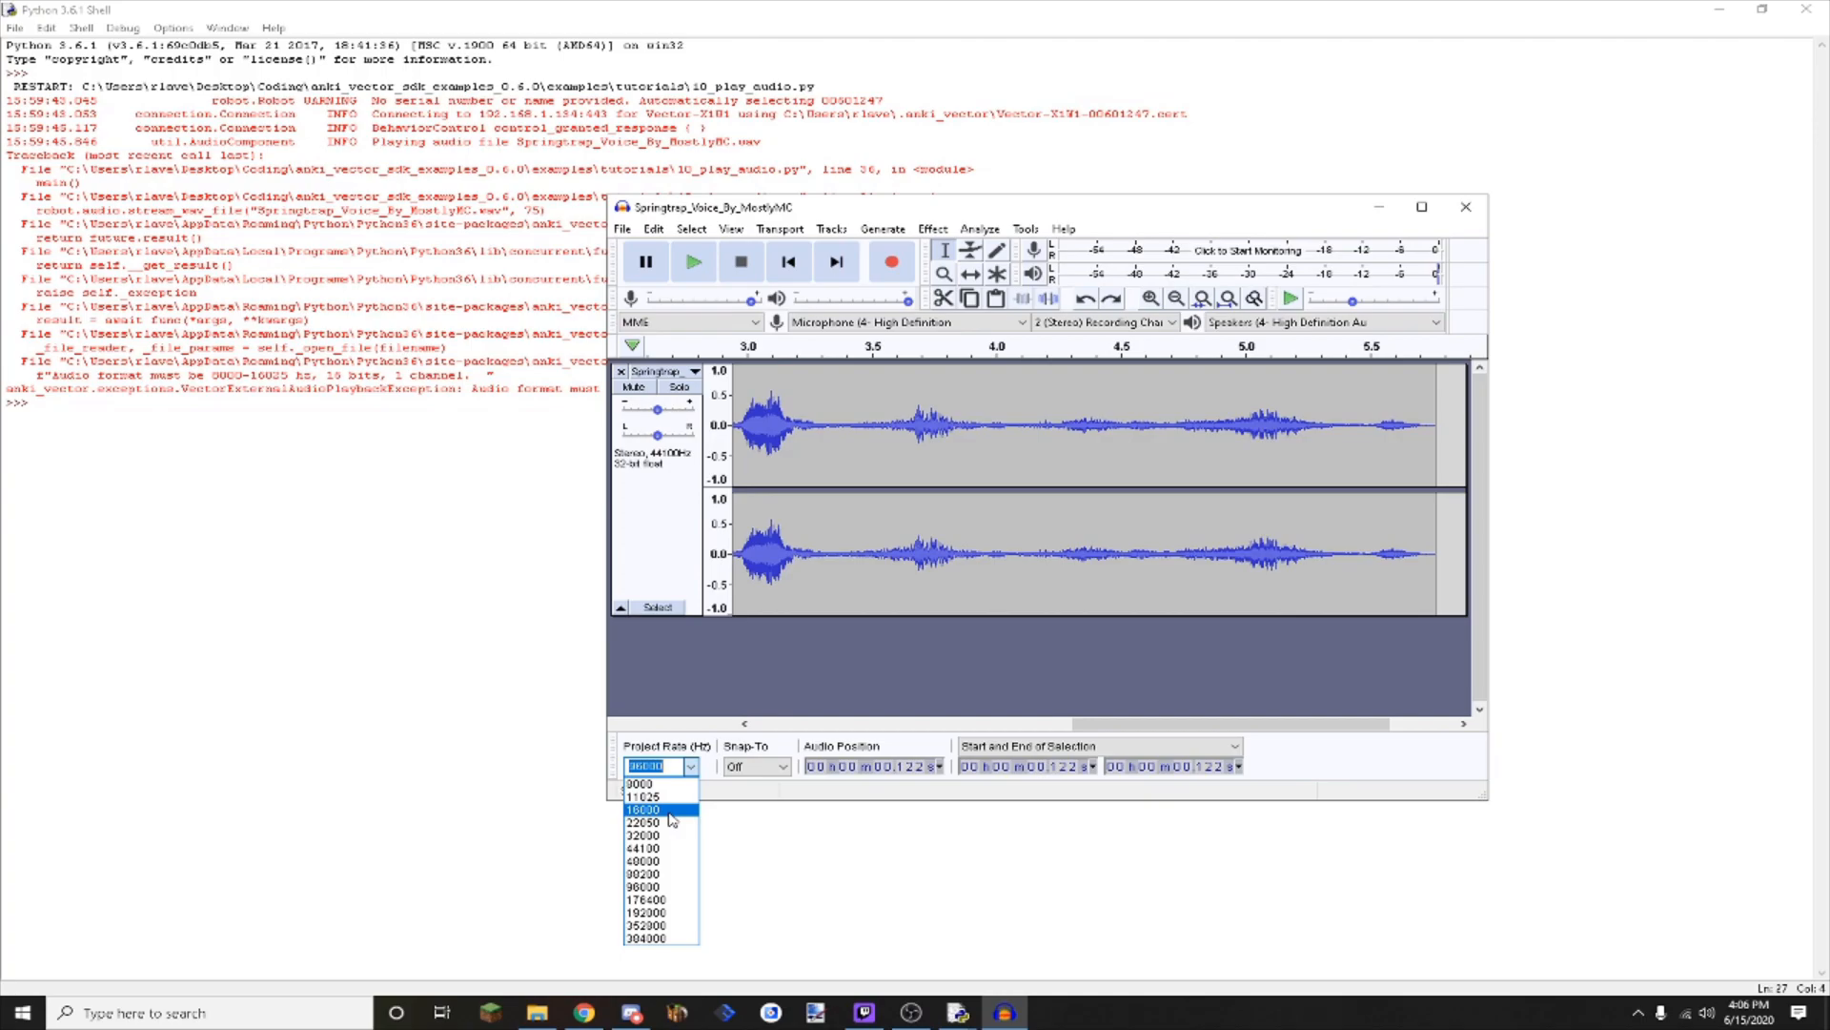
pyautogui.moveTo(654, 796)
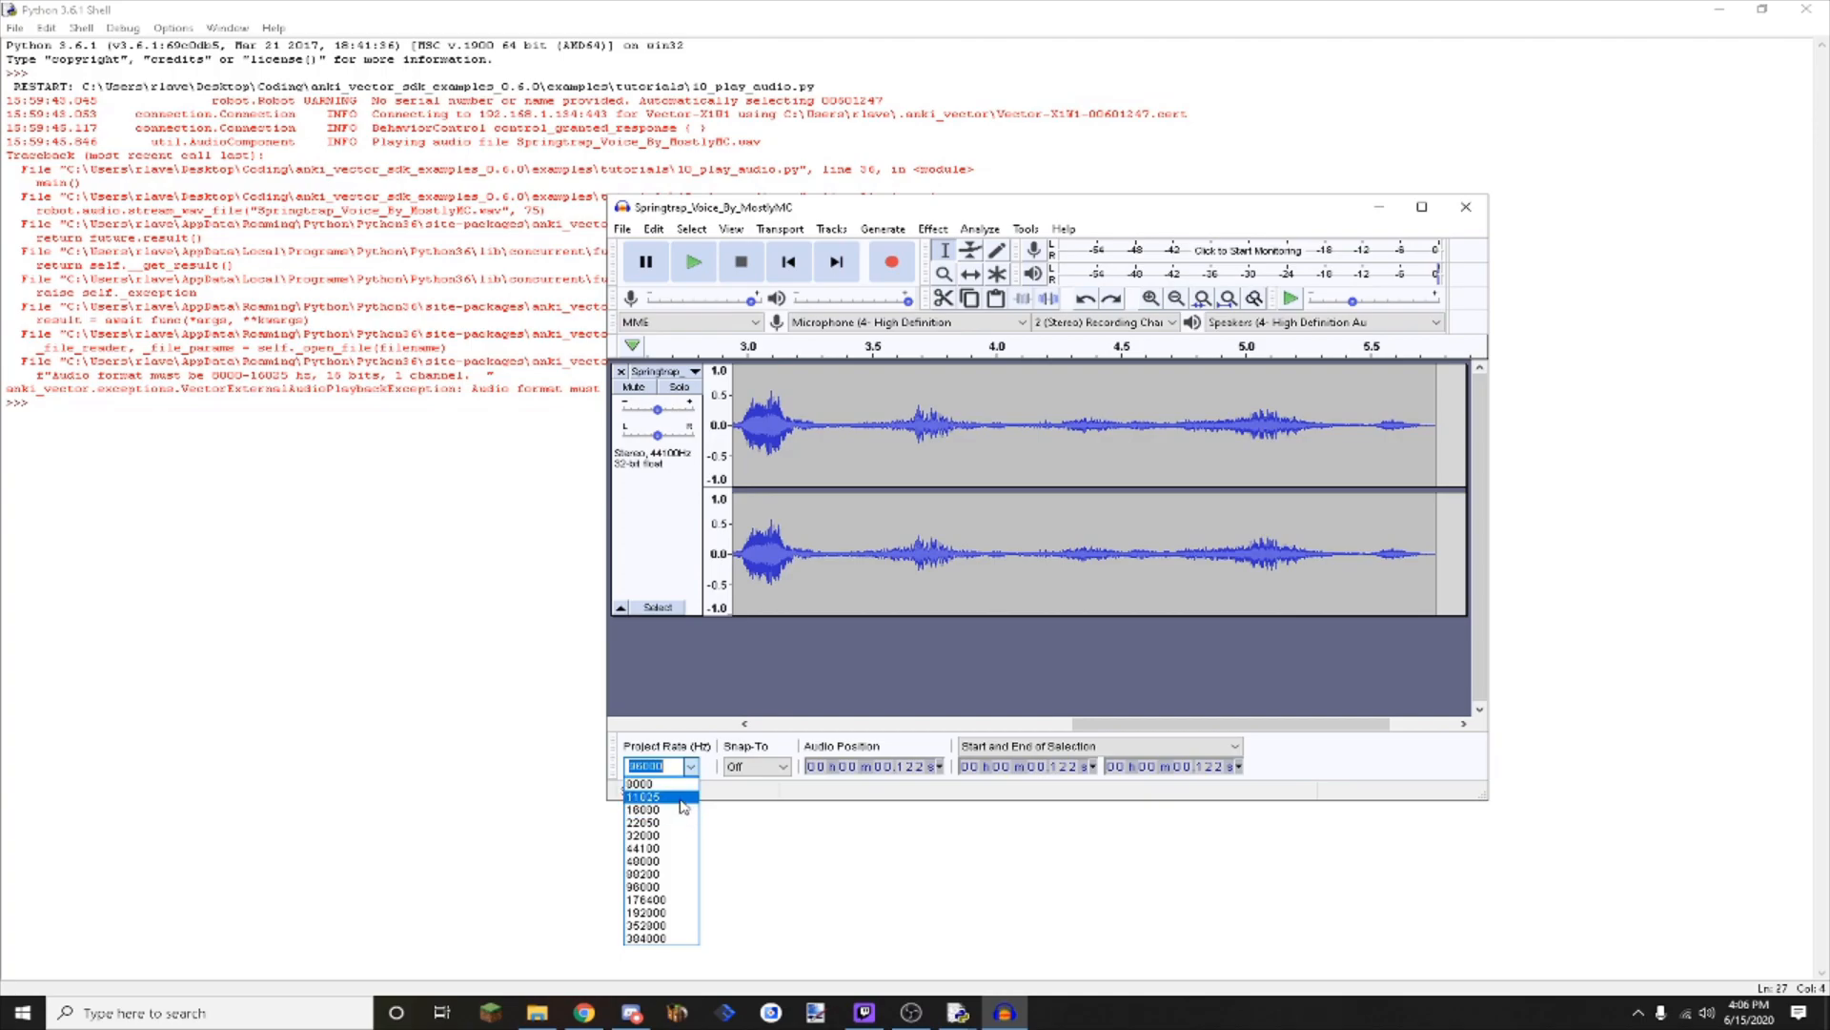
pyautogui.click(643, 796)
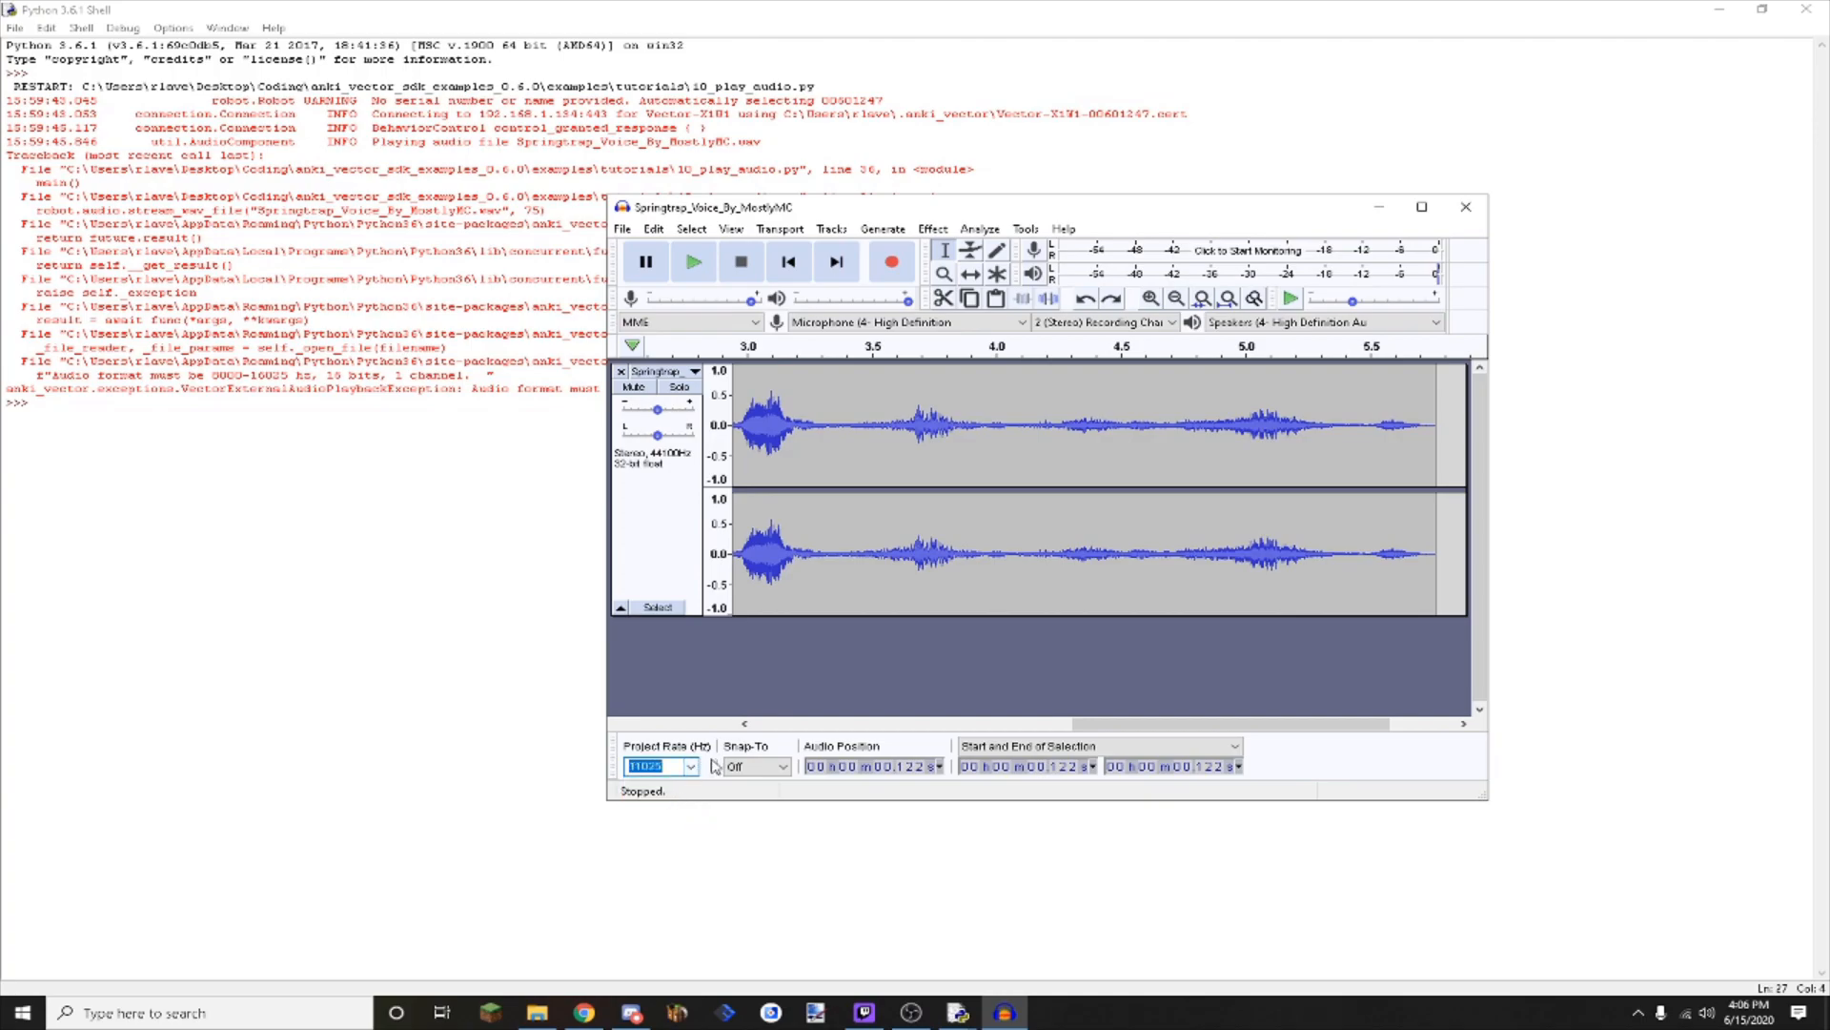
pyautogui.click(691, 766)
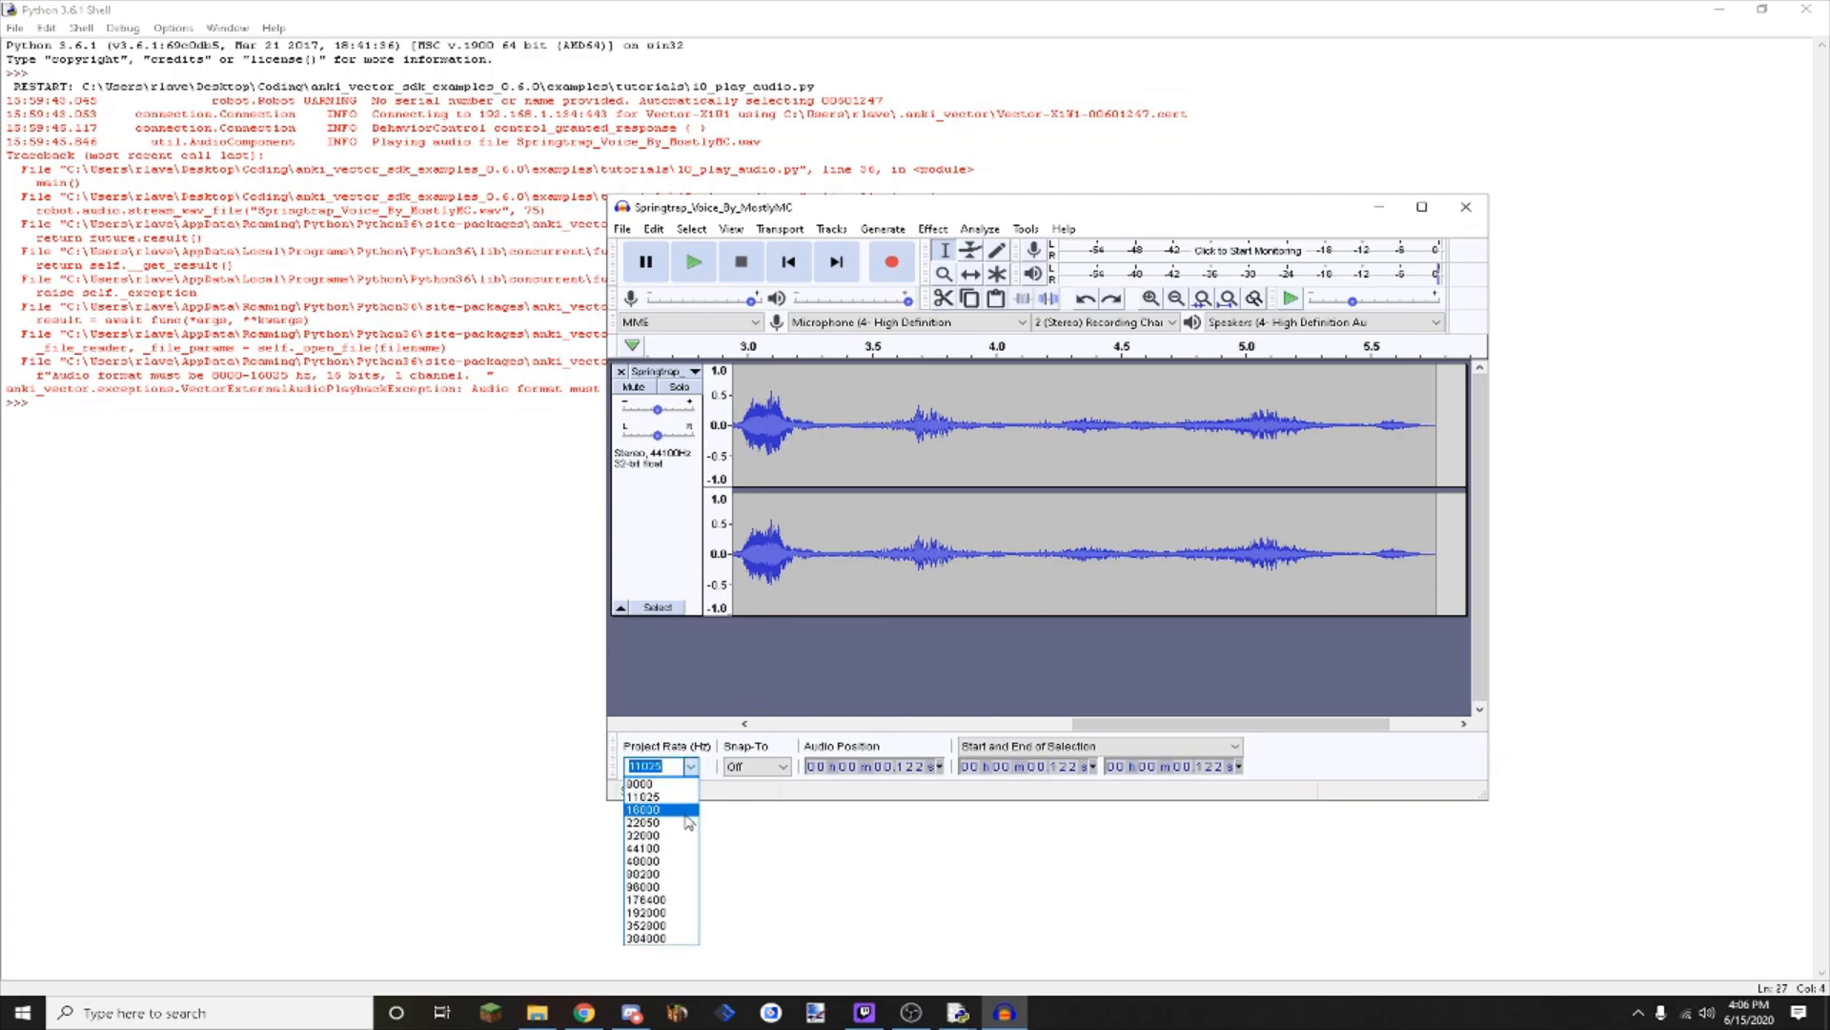
pyautogui.click(641, 809)
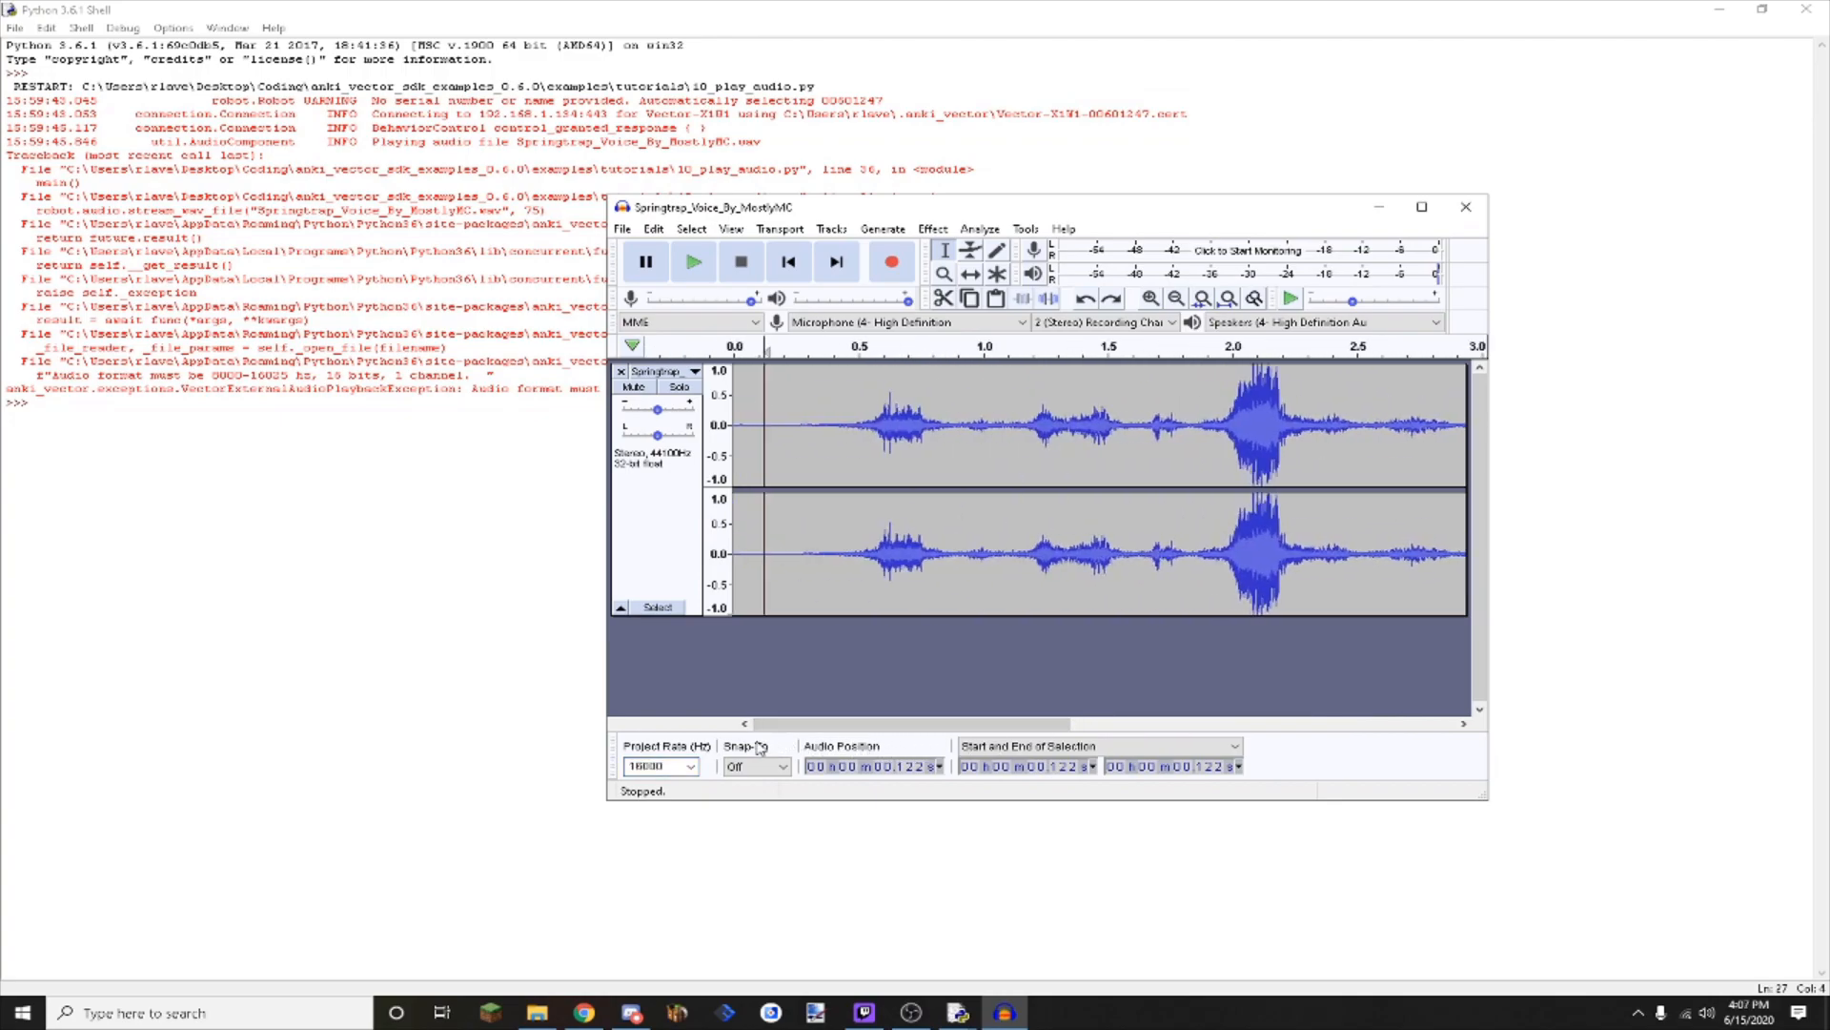
pyautogui.click(692, 260)
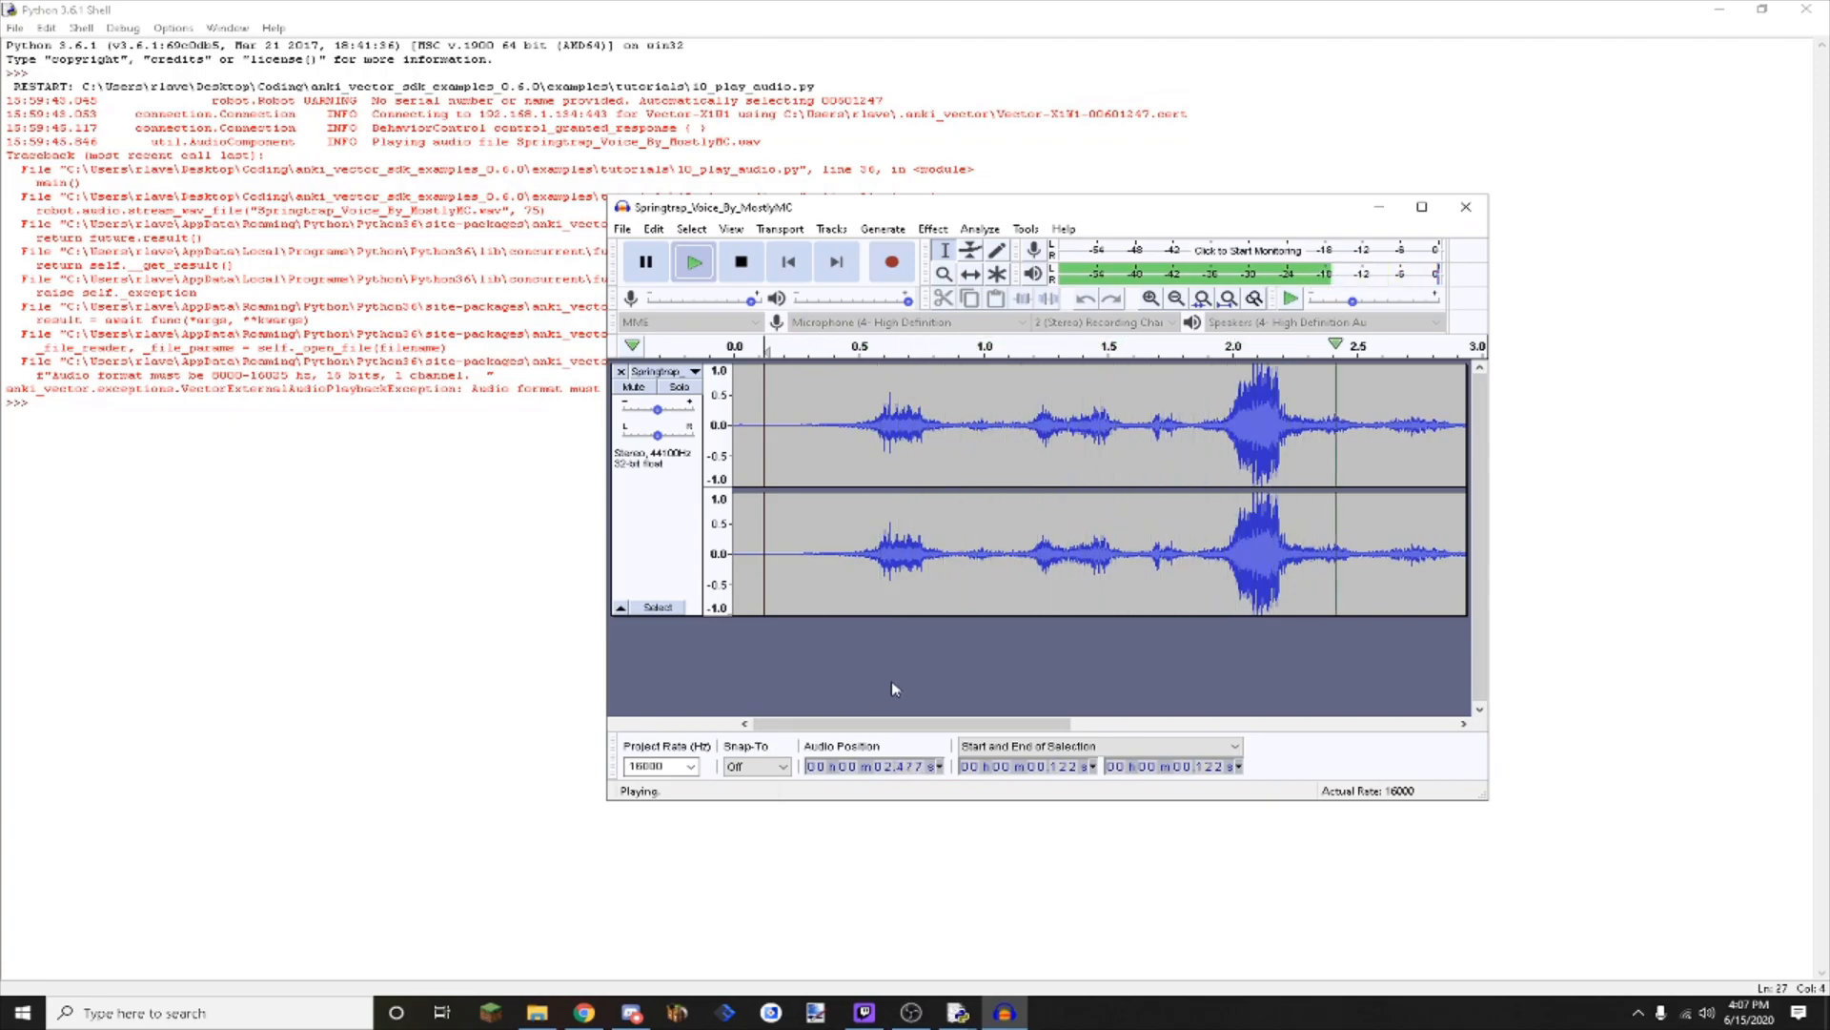
pyautogui.click(740, 261)
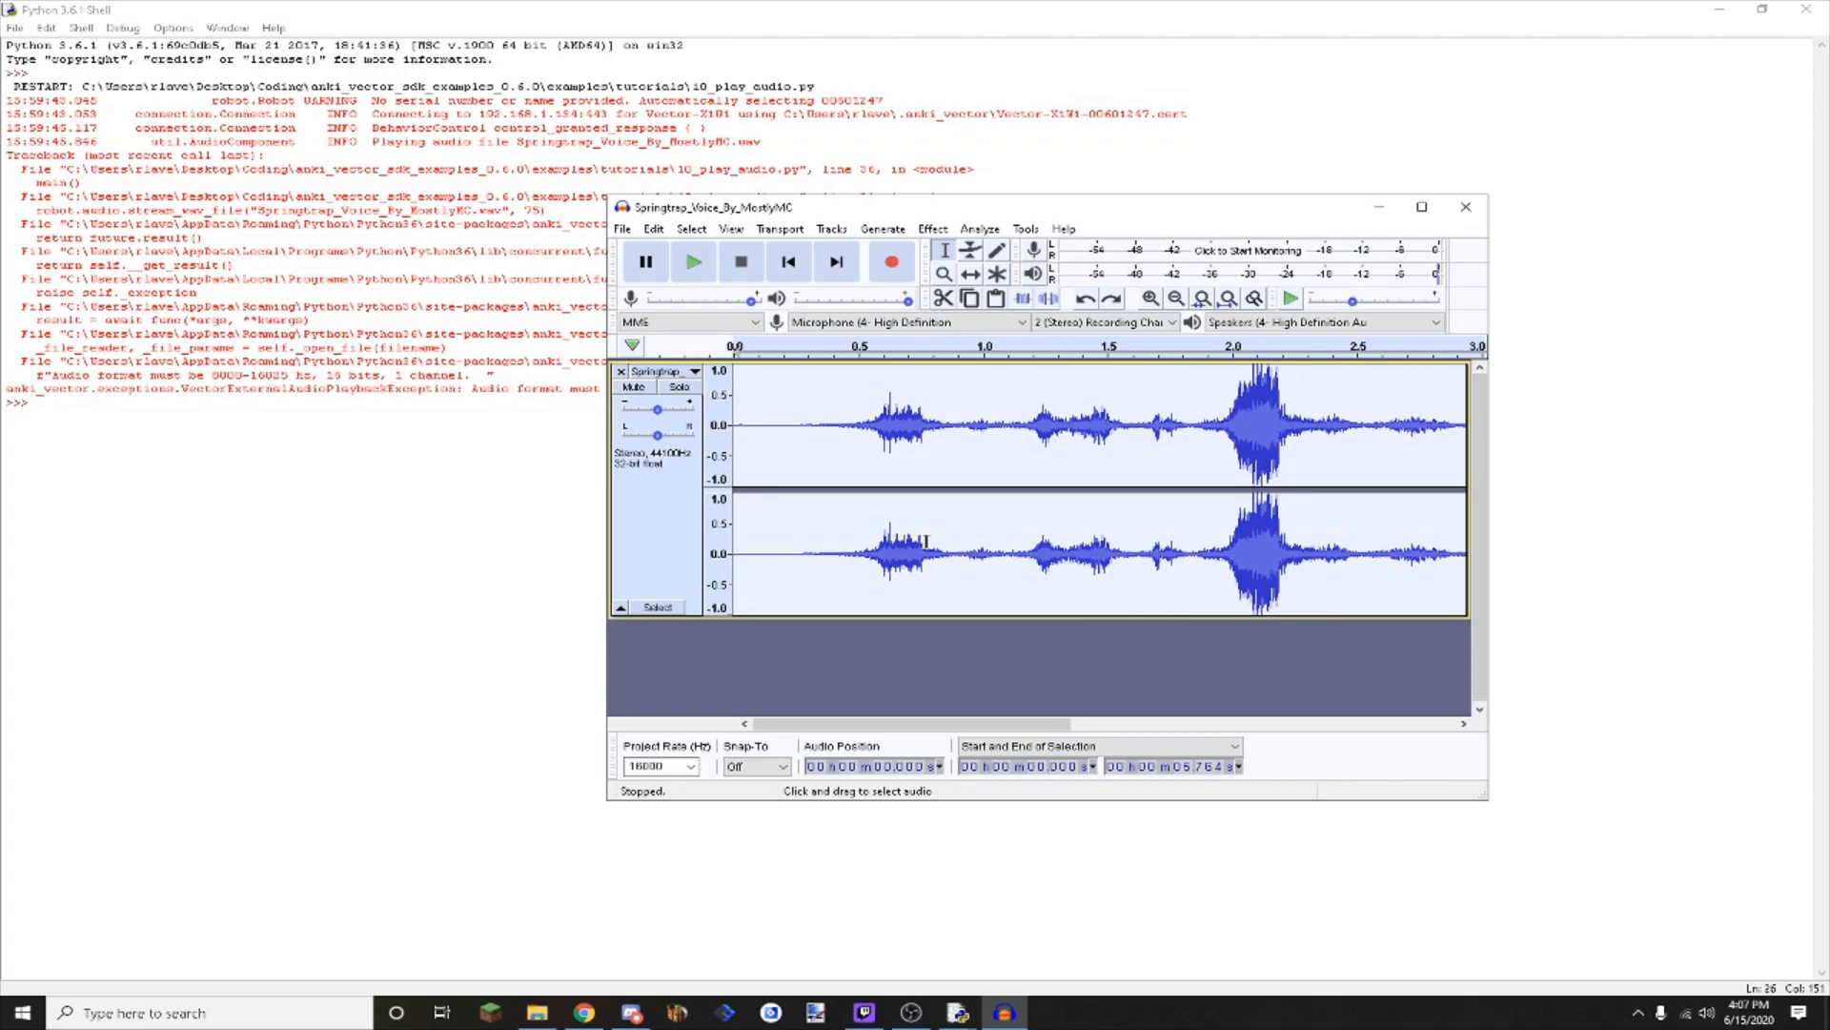
pyautogui.moveTo(899, 187)
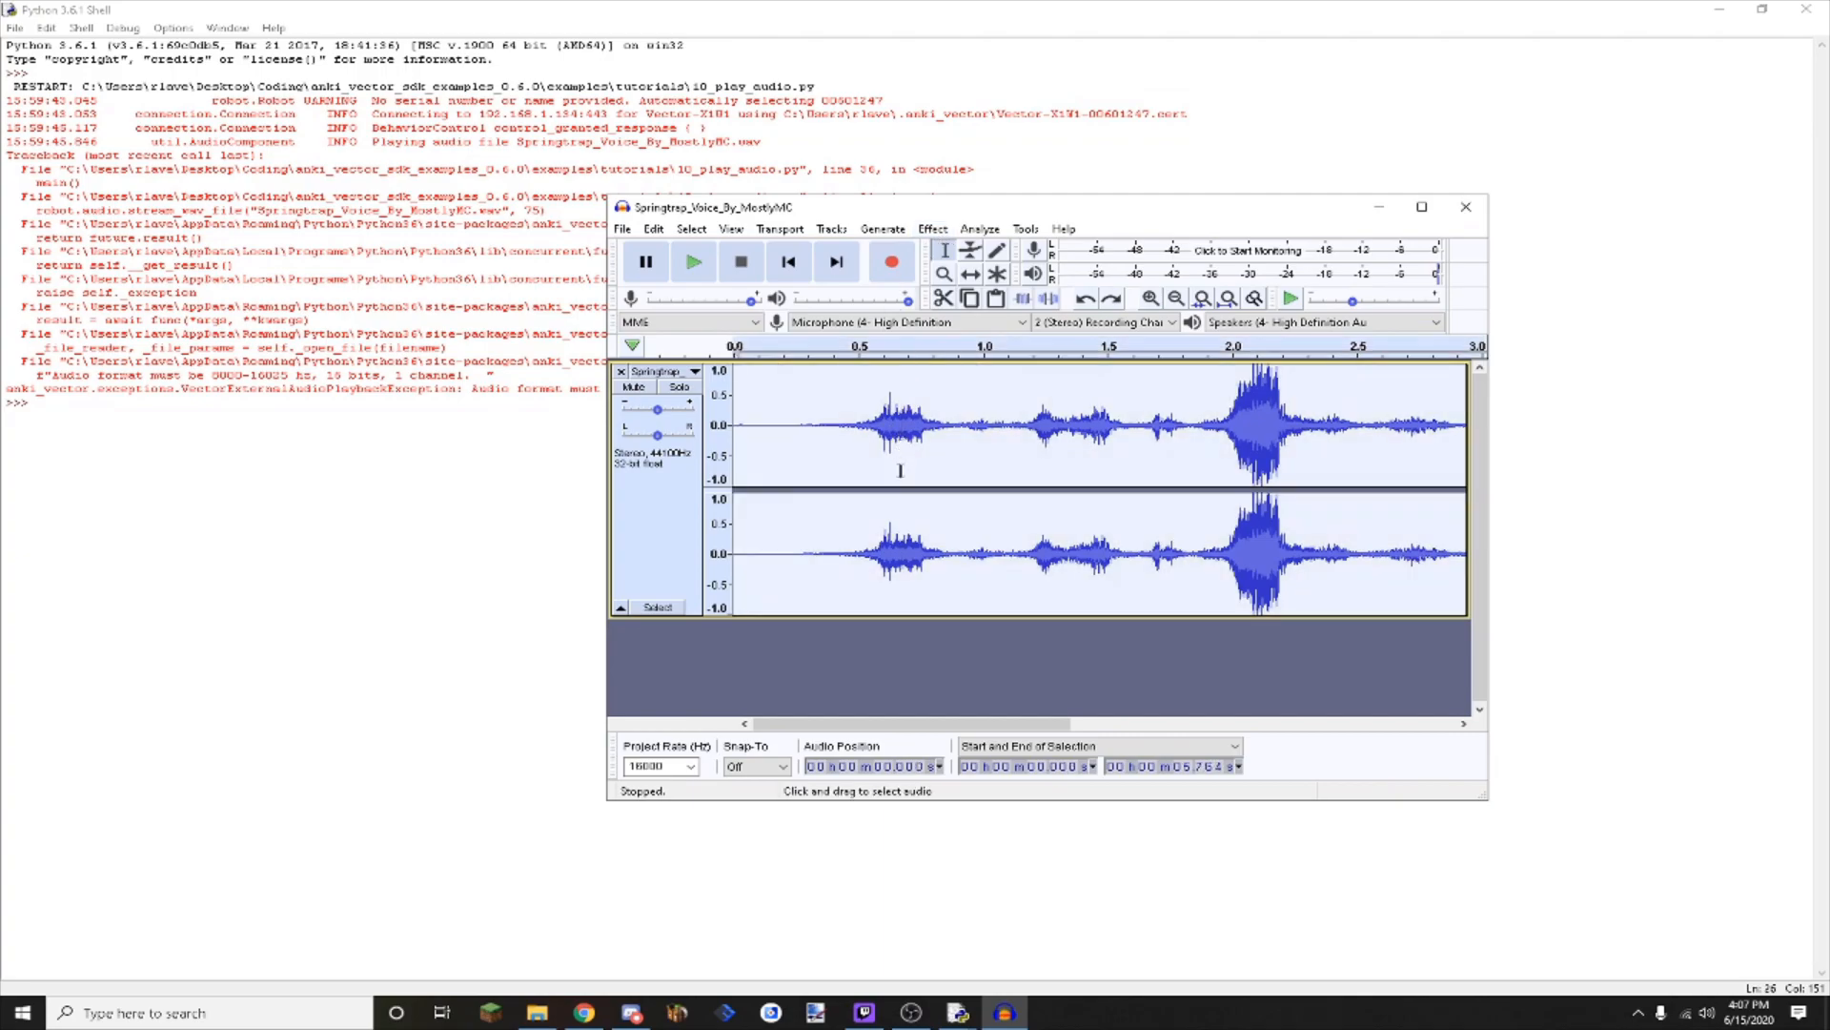
pyautogui.moveTo(916, 526)
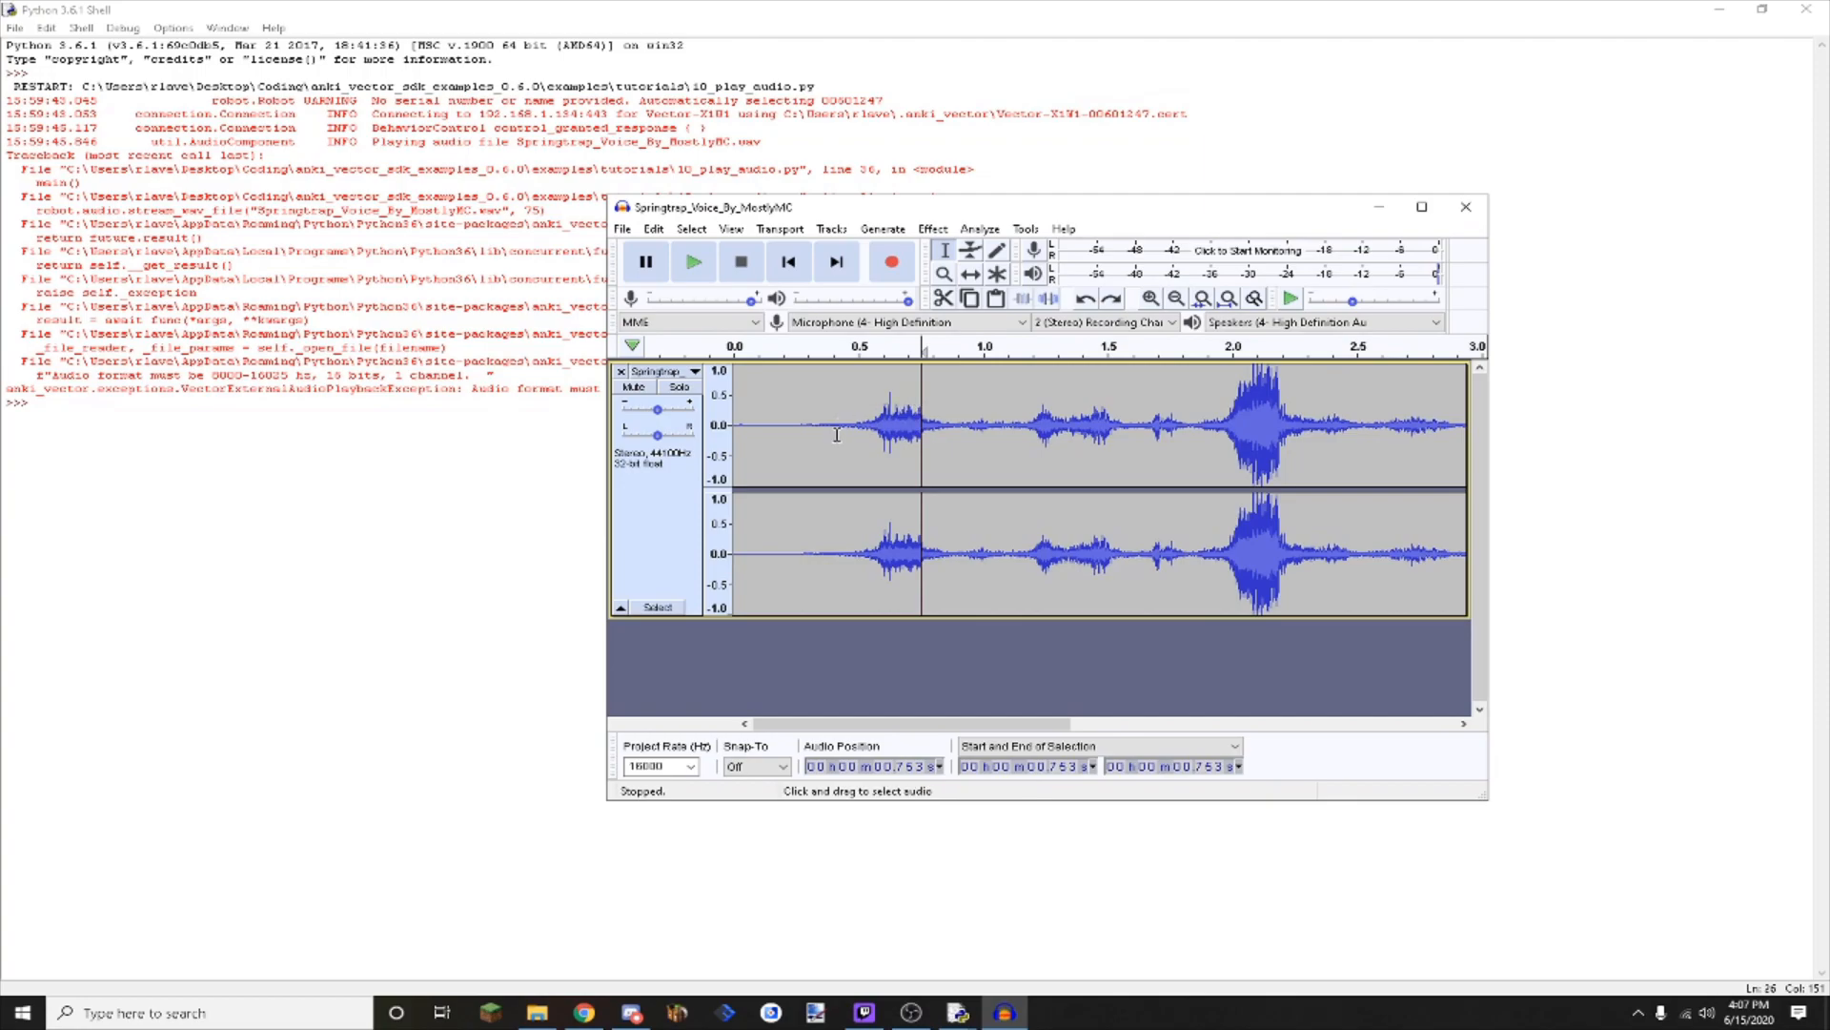
pyautogui.moveTo(701, 490)
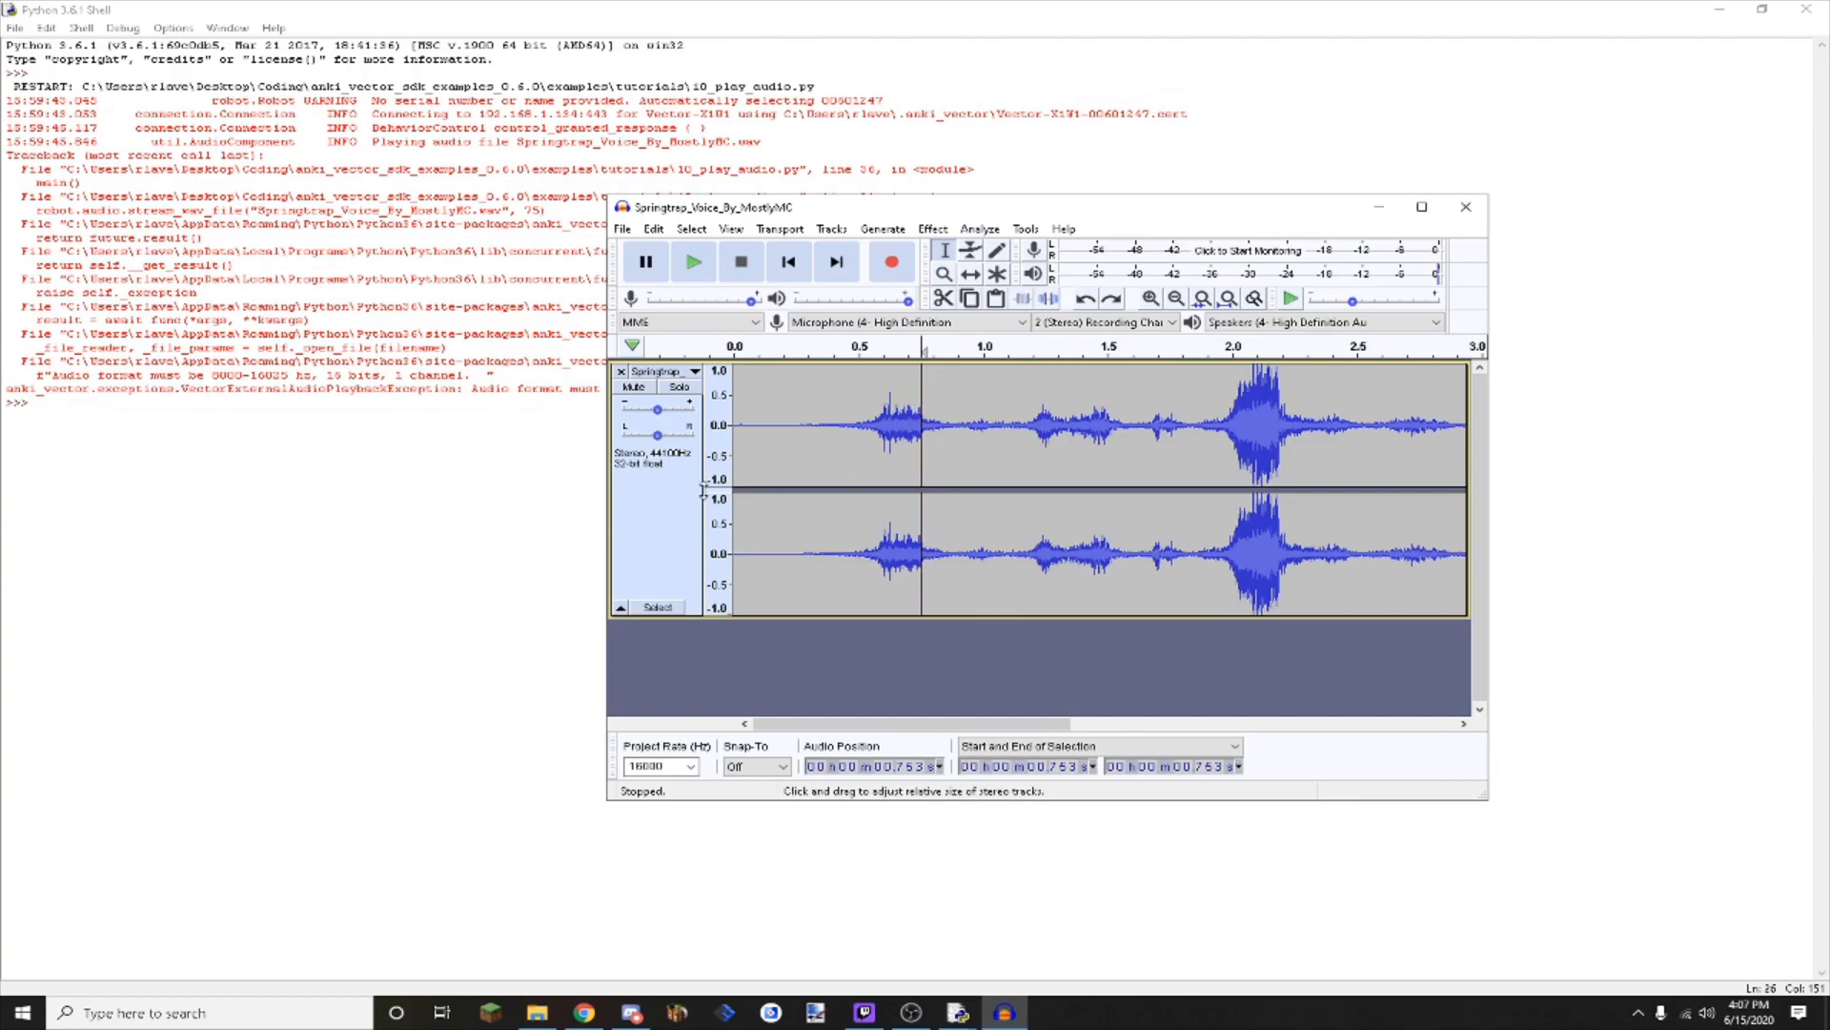
pyautogui.moveTo(851, 228)
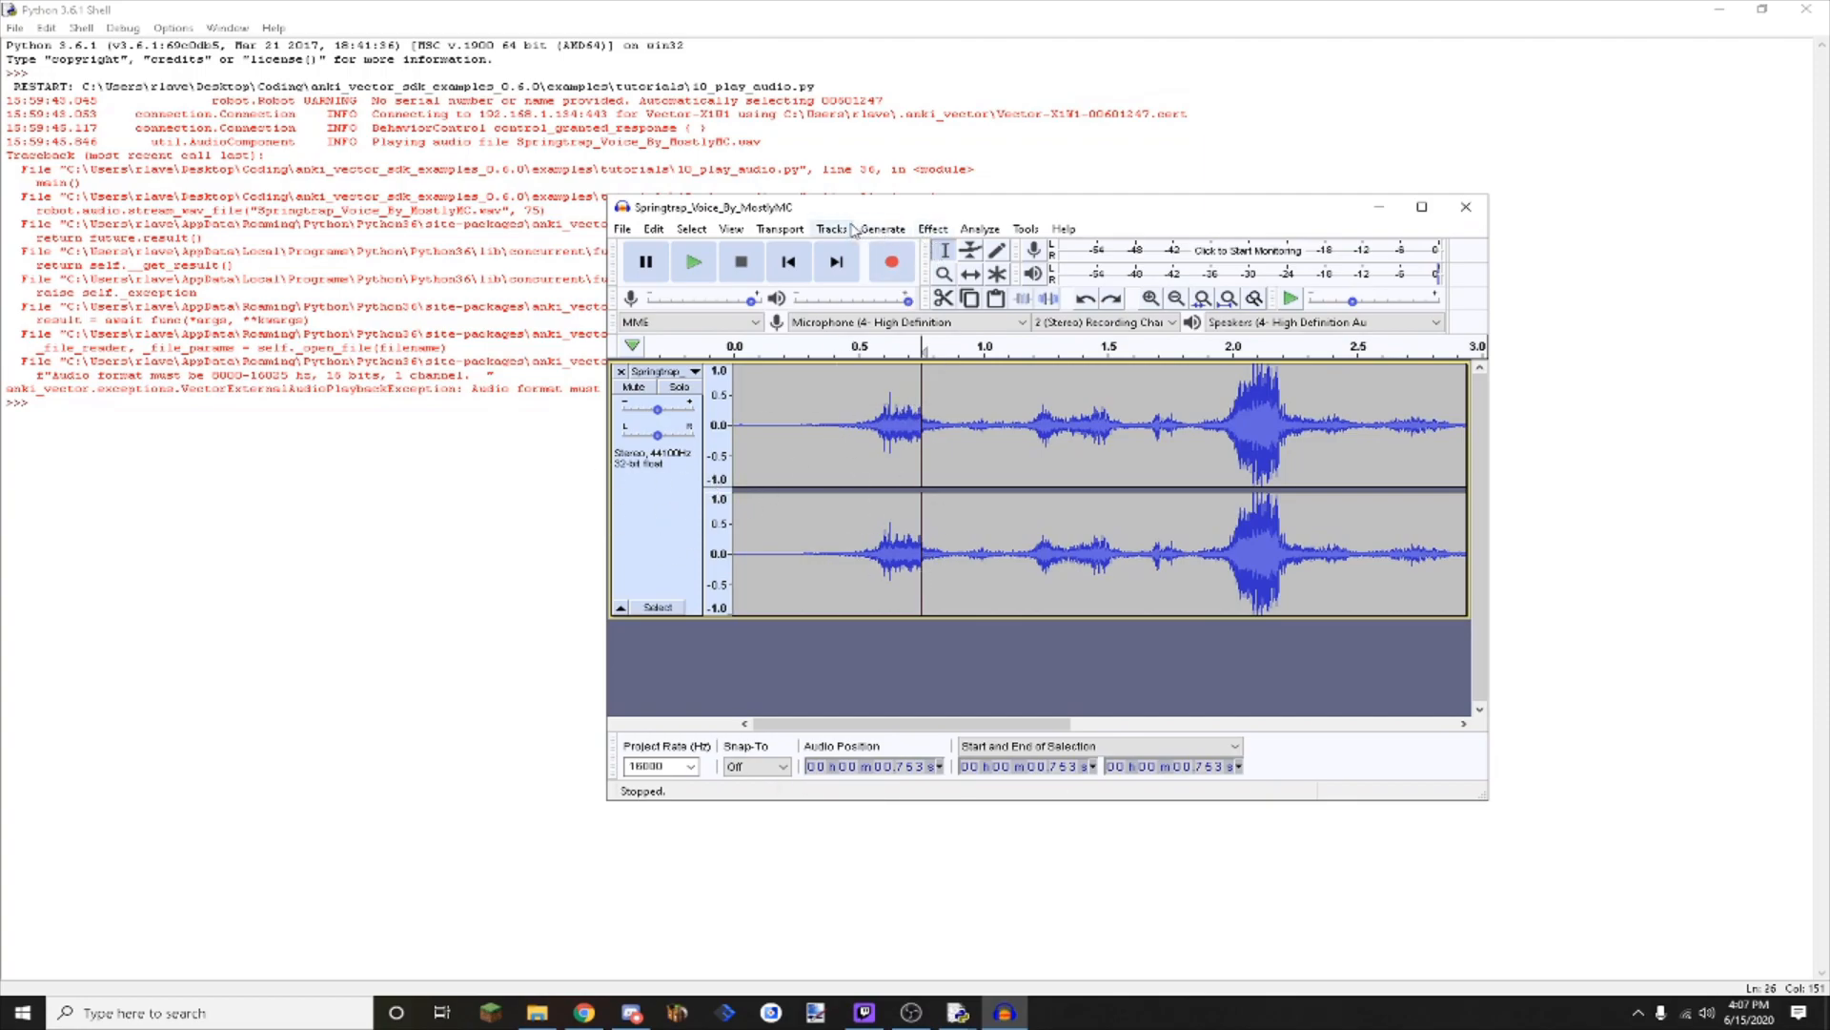
# Mix the stereo voice track down to mono from the Tracks menu.
pyautogui.click(830, 228)
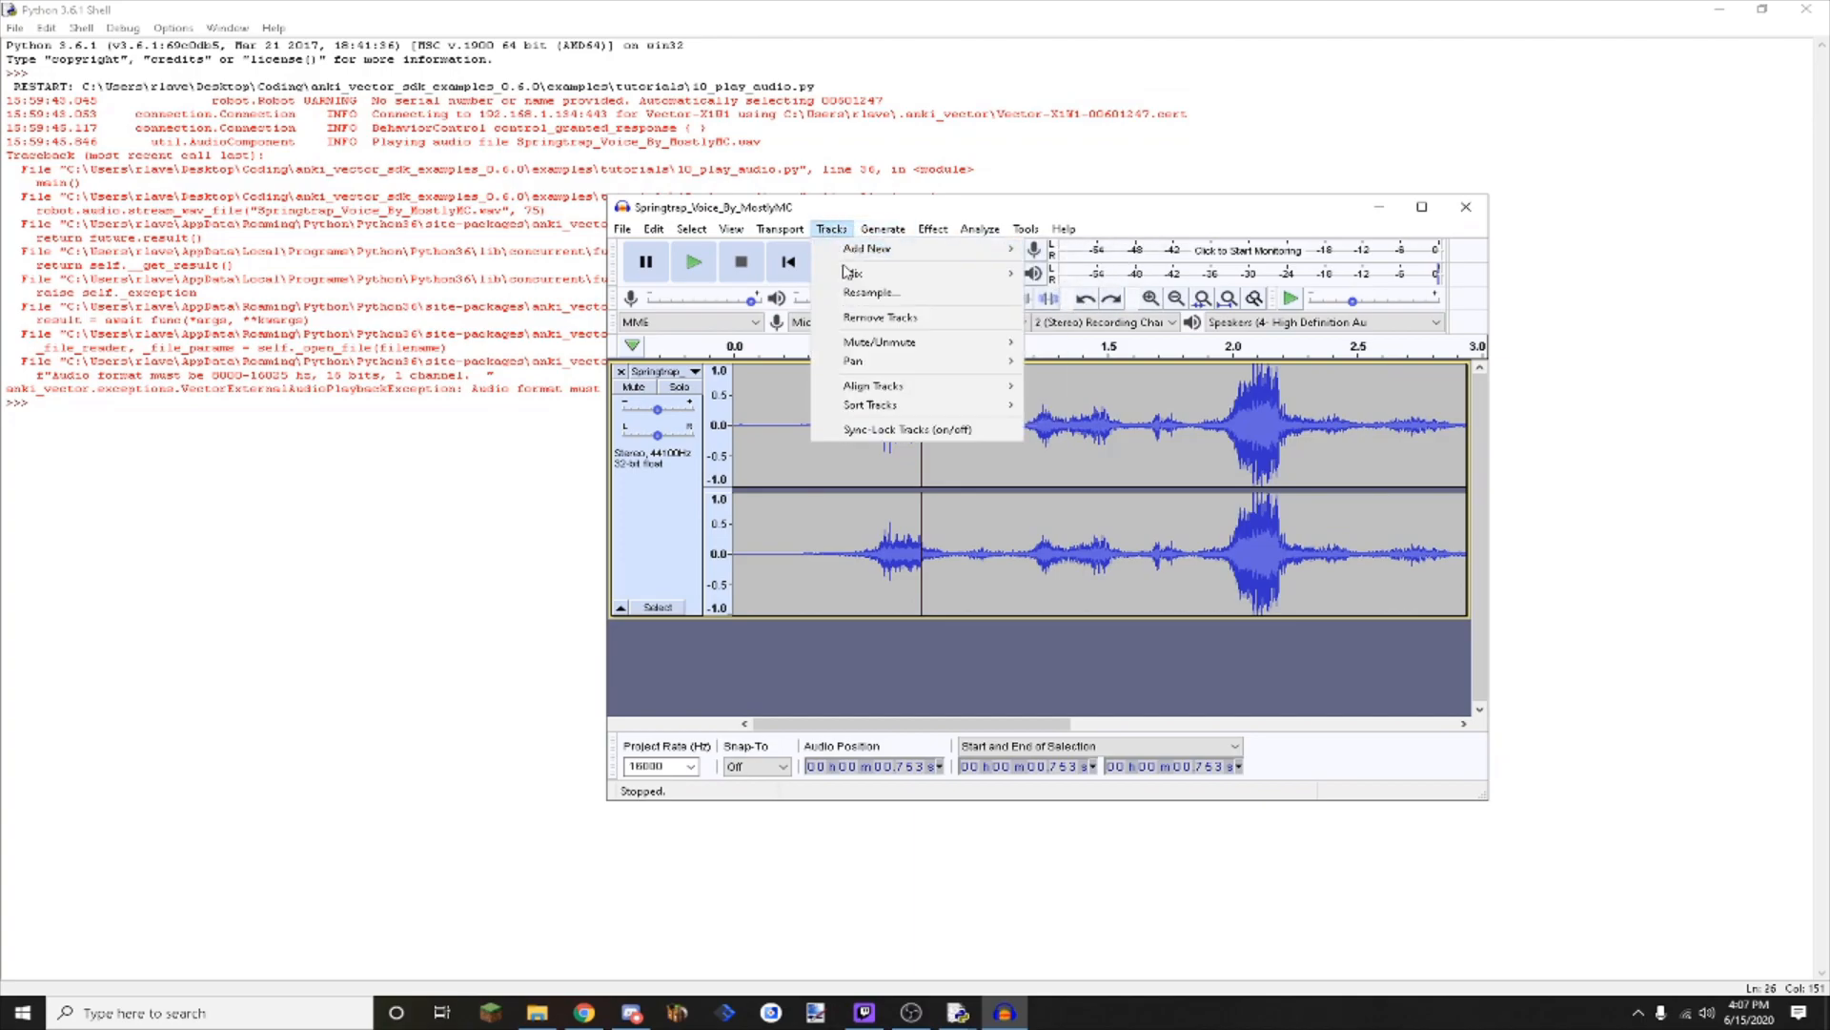
pyautogui.moveTo(856, 272)
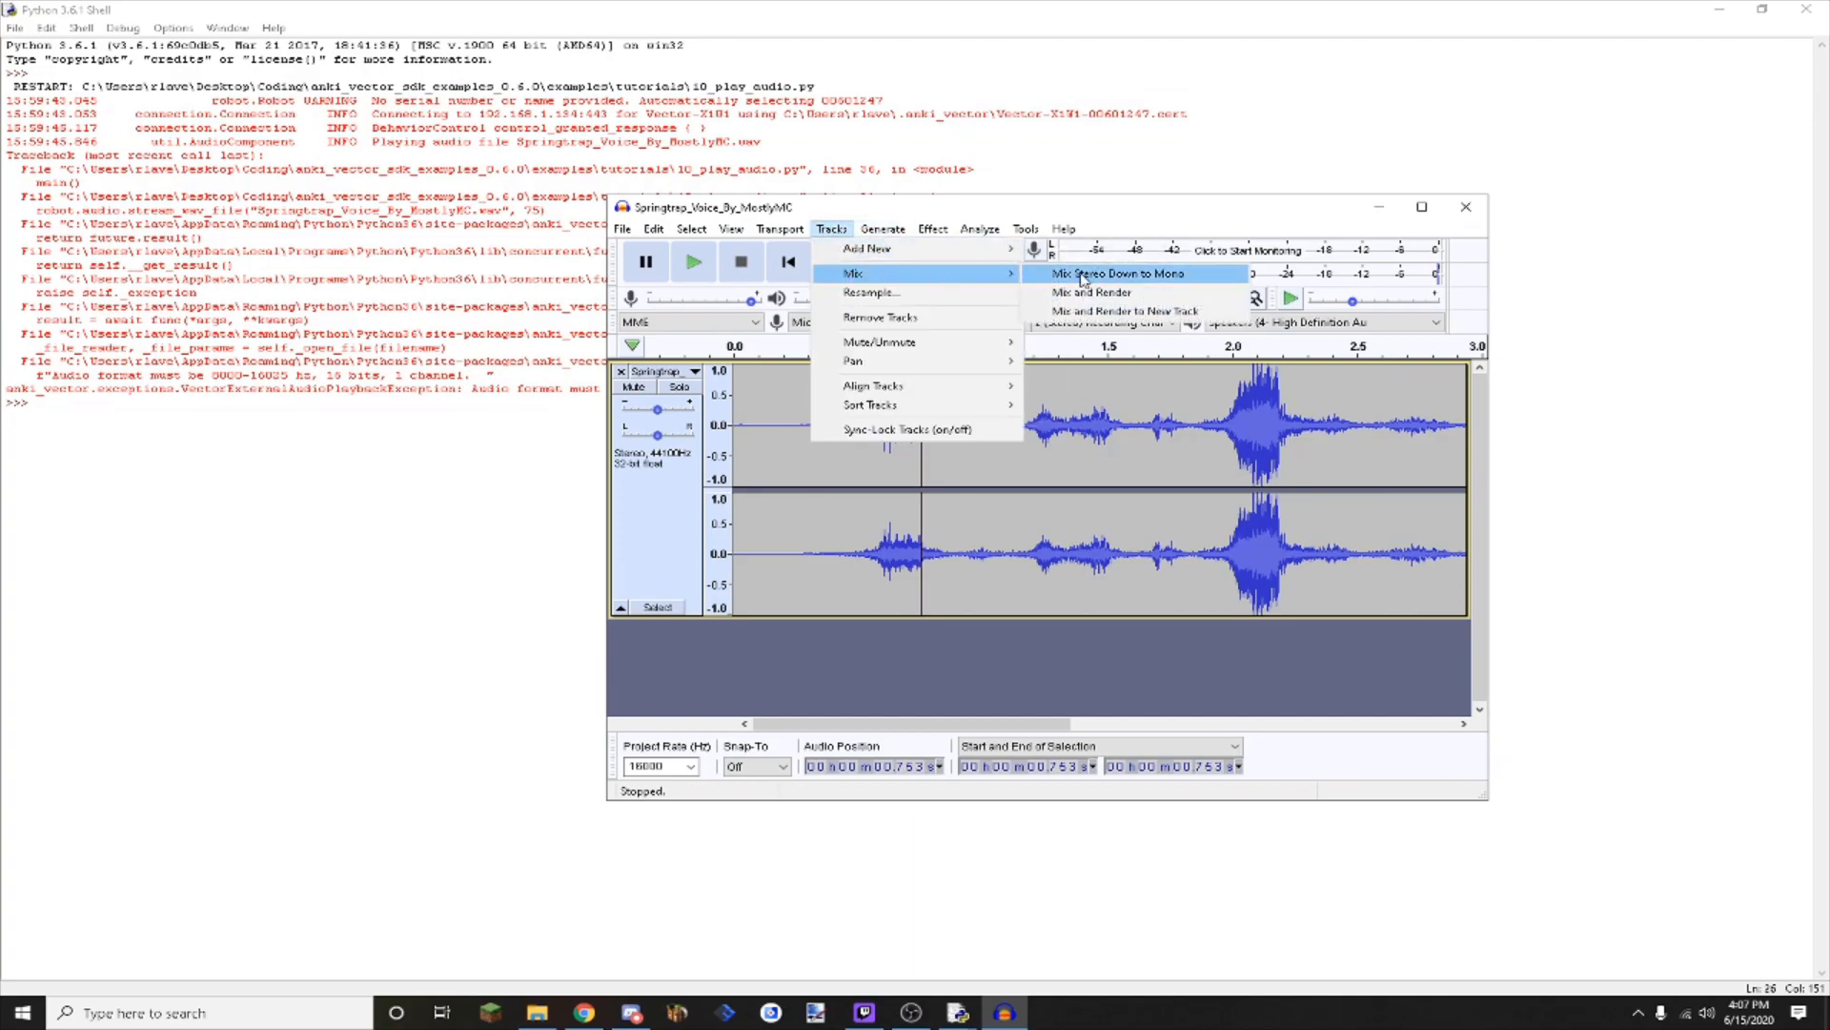
pyautogui.click(1118, 273)
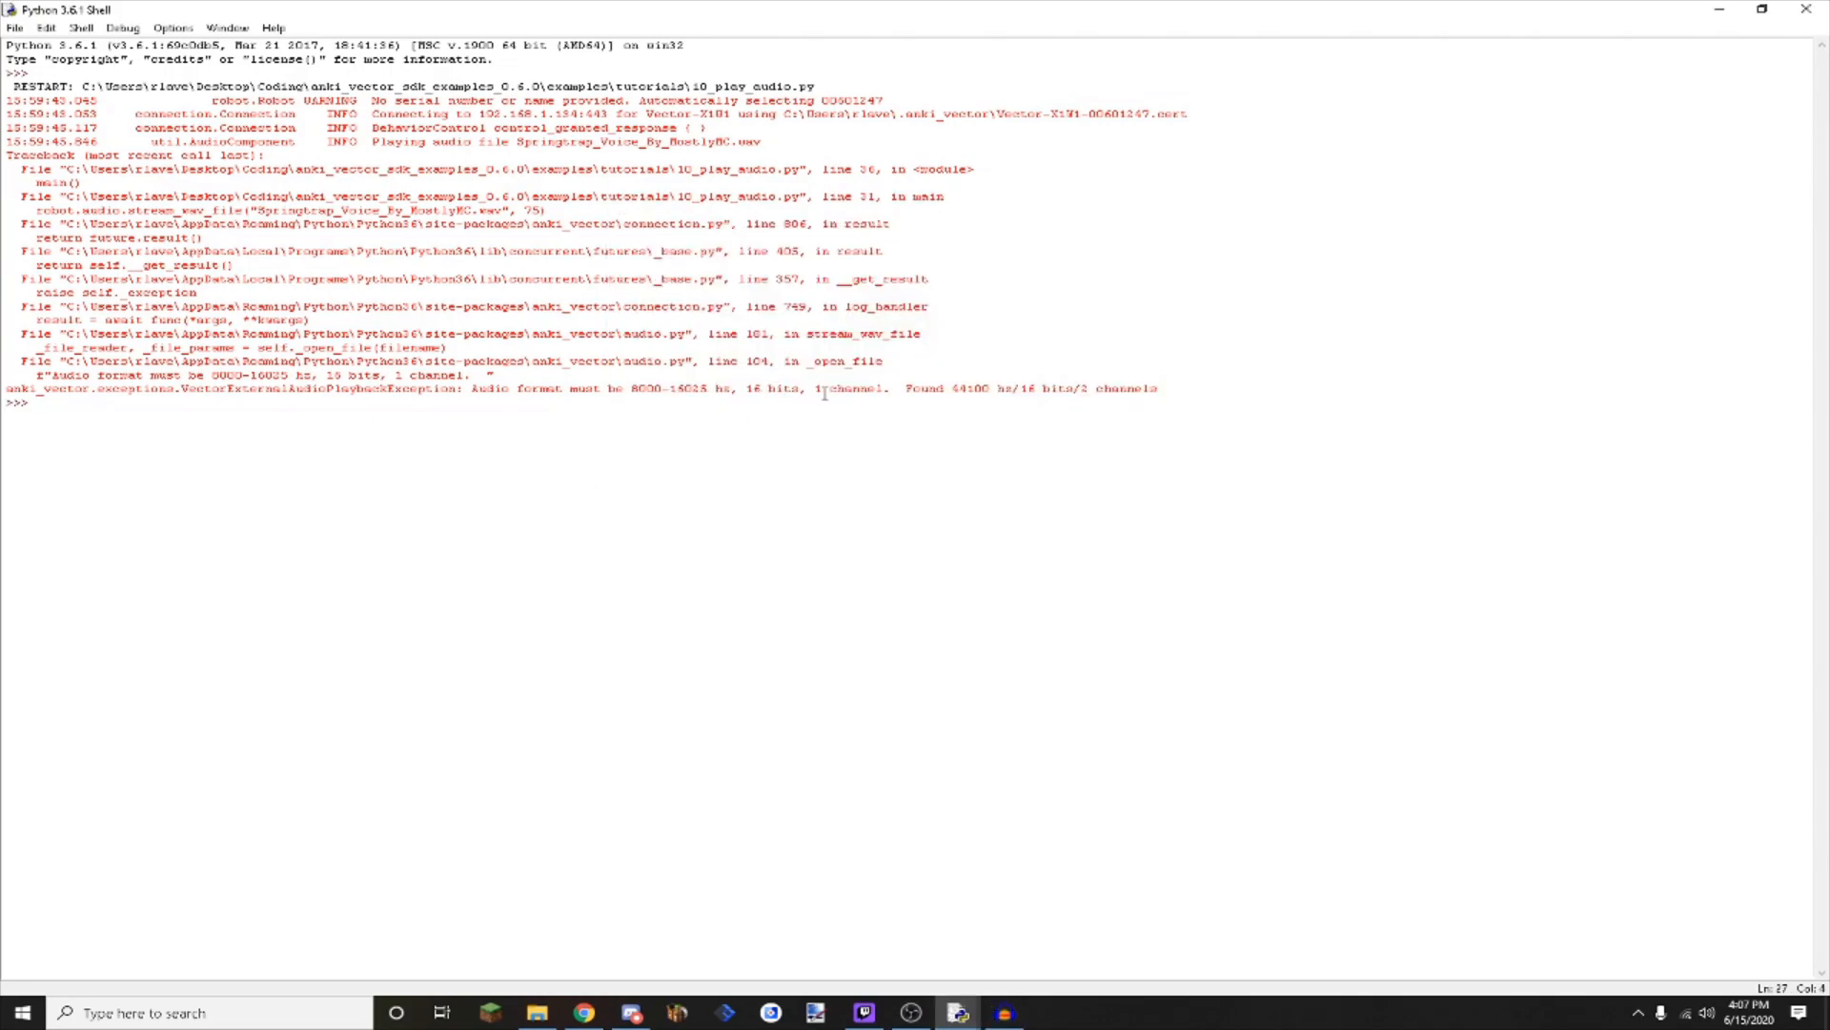
pyautogui.moveTo(1002, 1012)
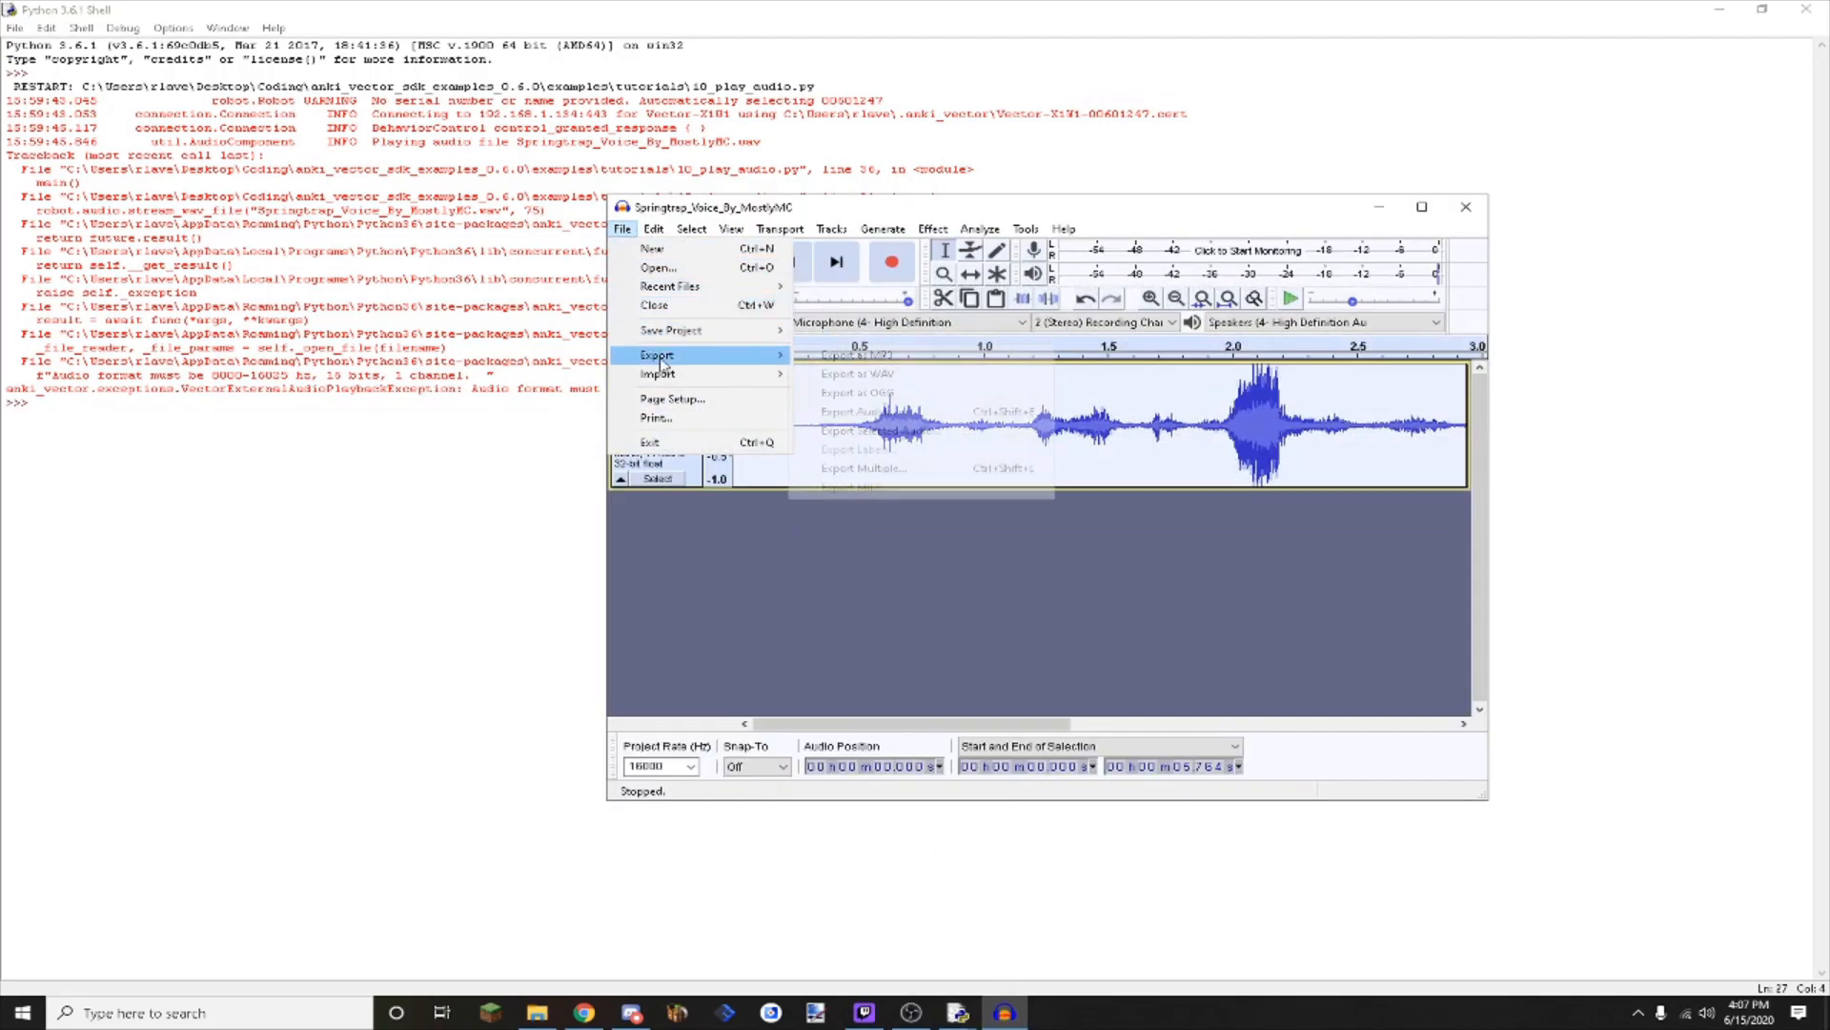
pyautogui.moveTo(879, 431)
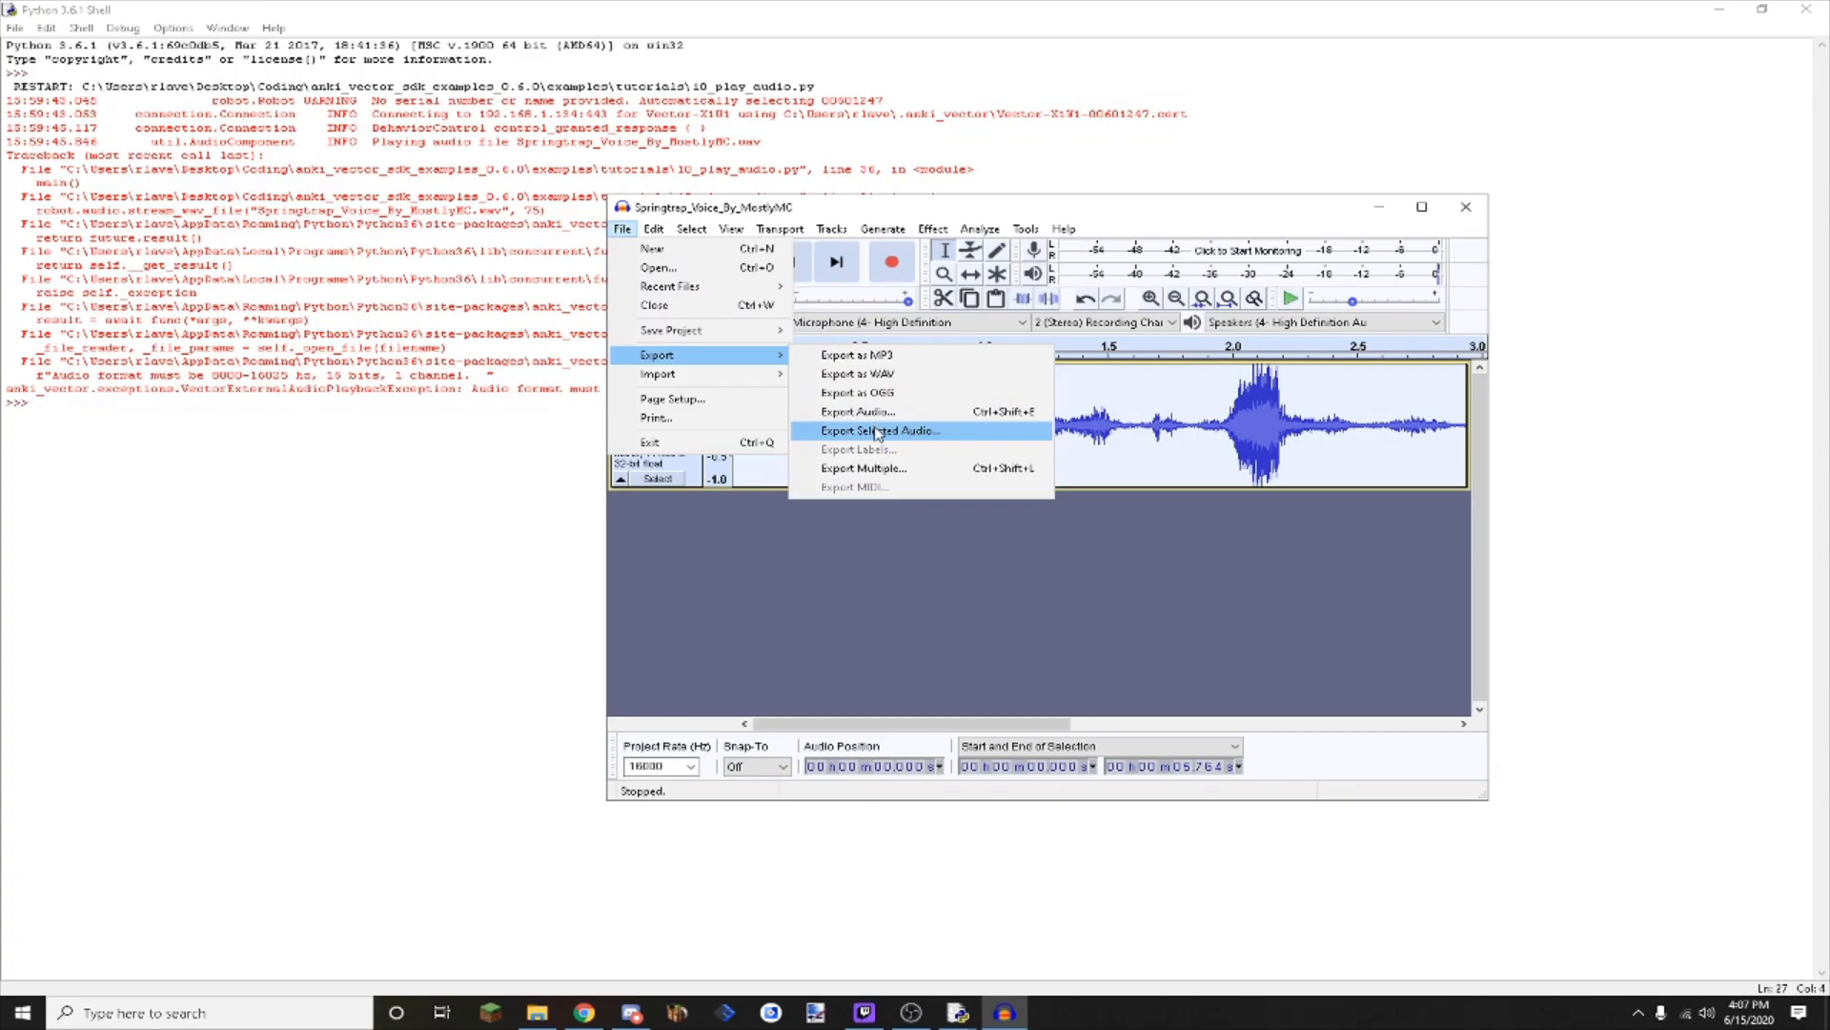
pyautogui.click(879, 431)
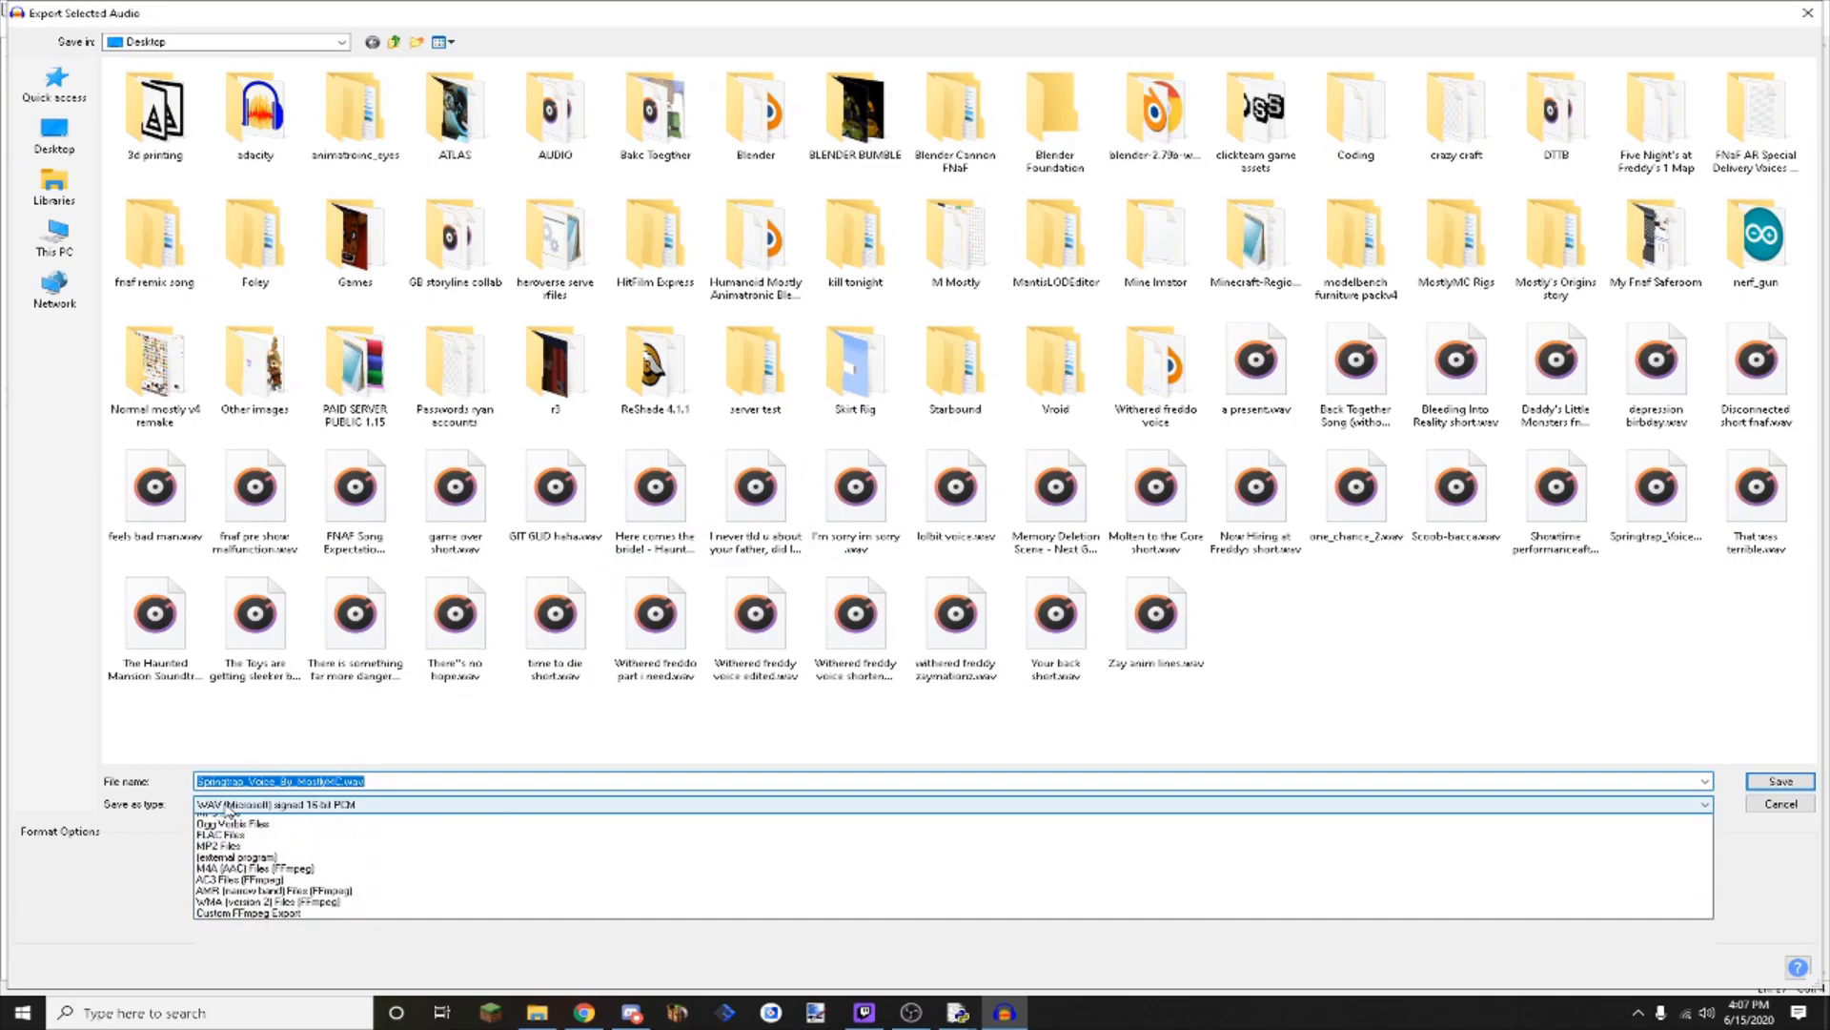
pyautogui.click(350, 822)
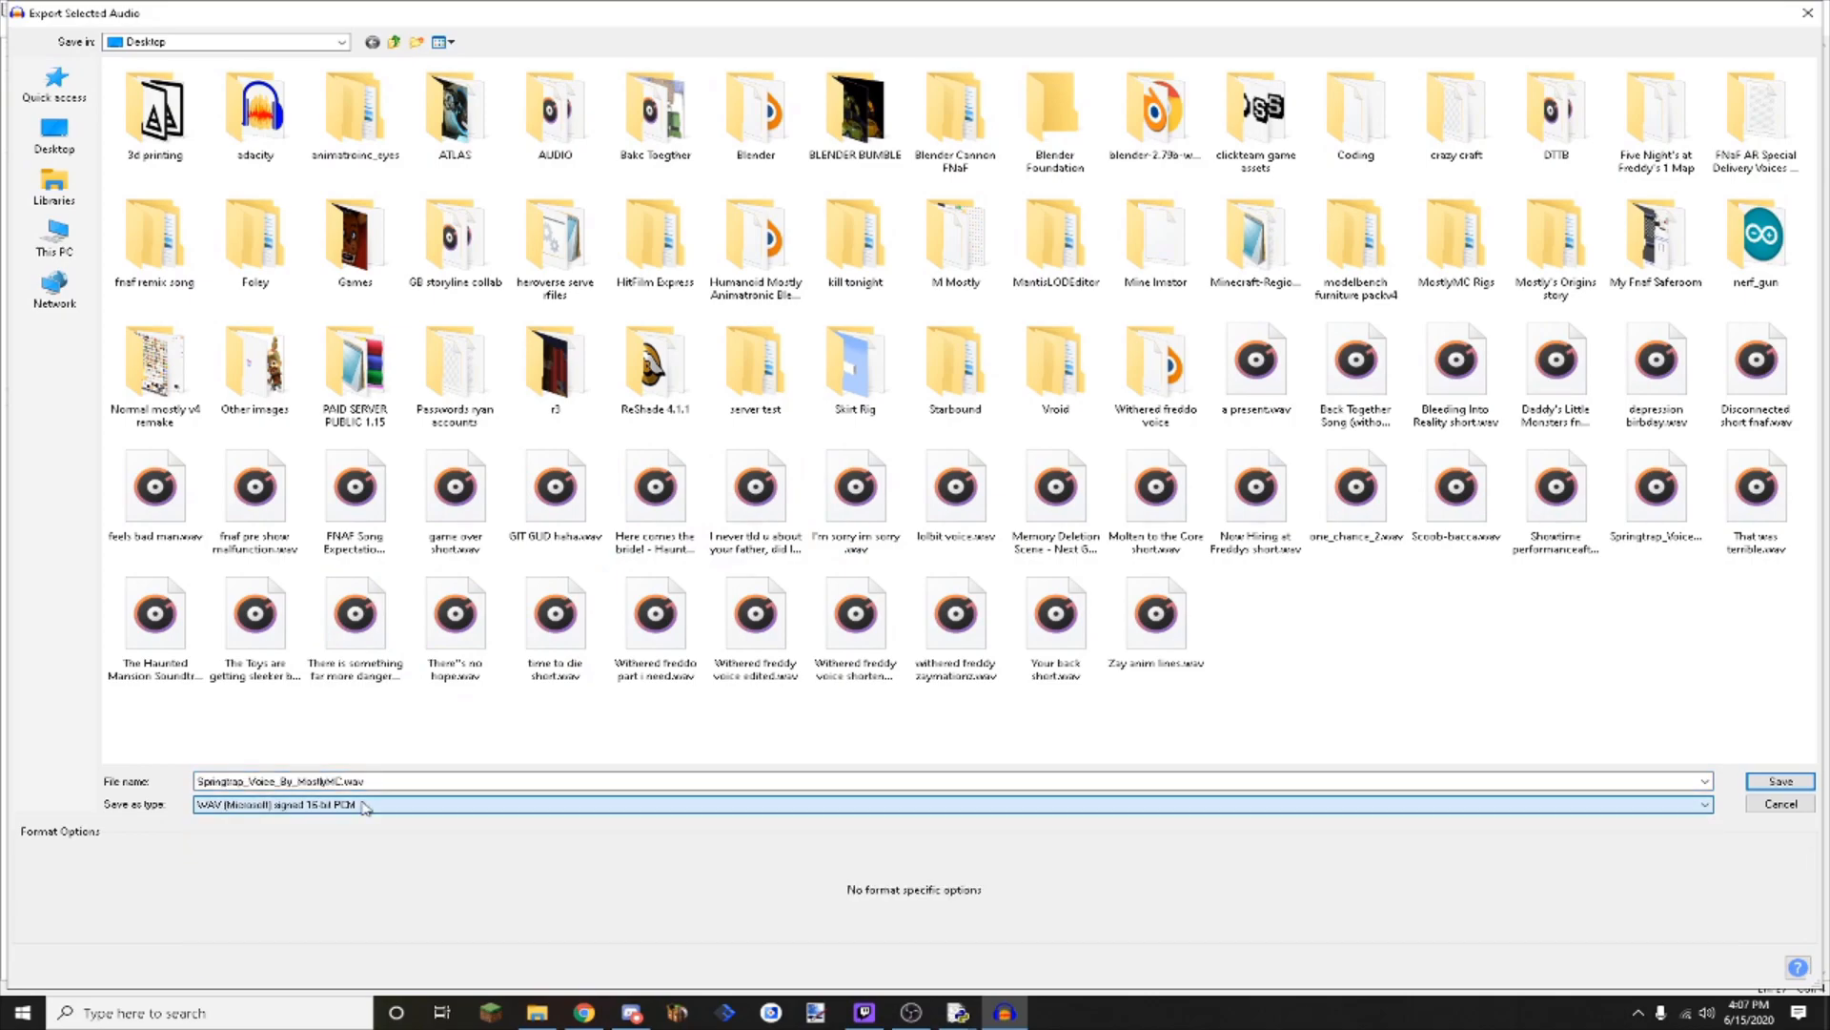
pyautogui.click(1779, 781)
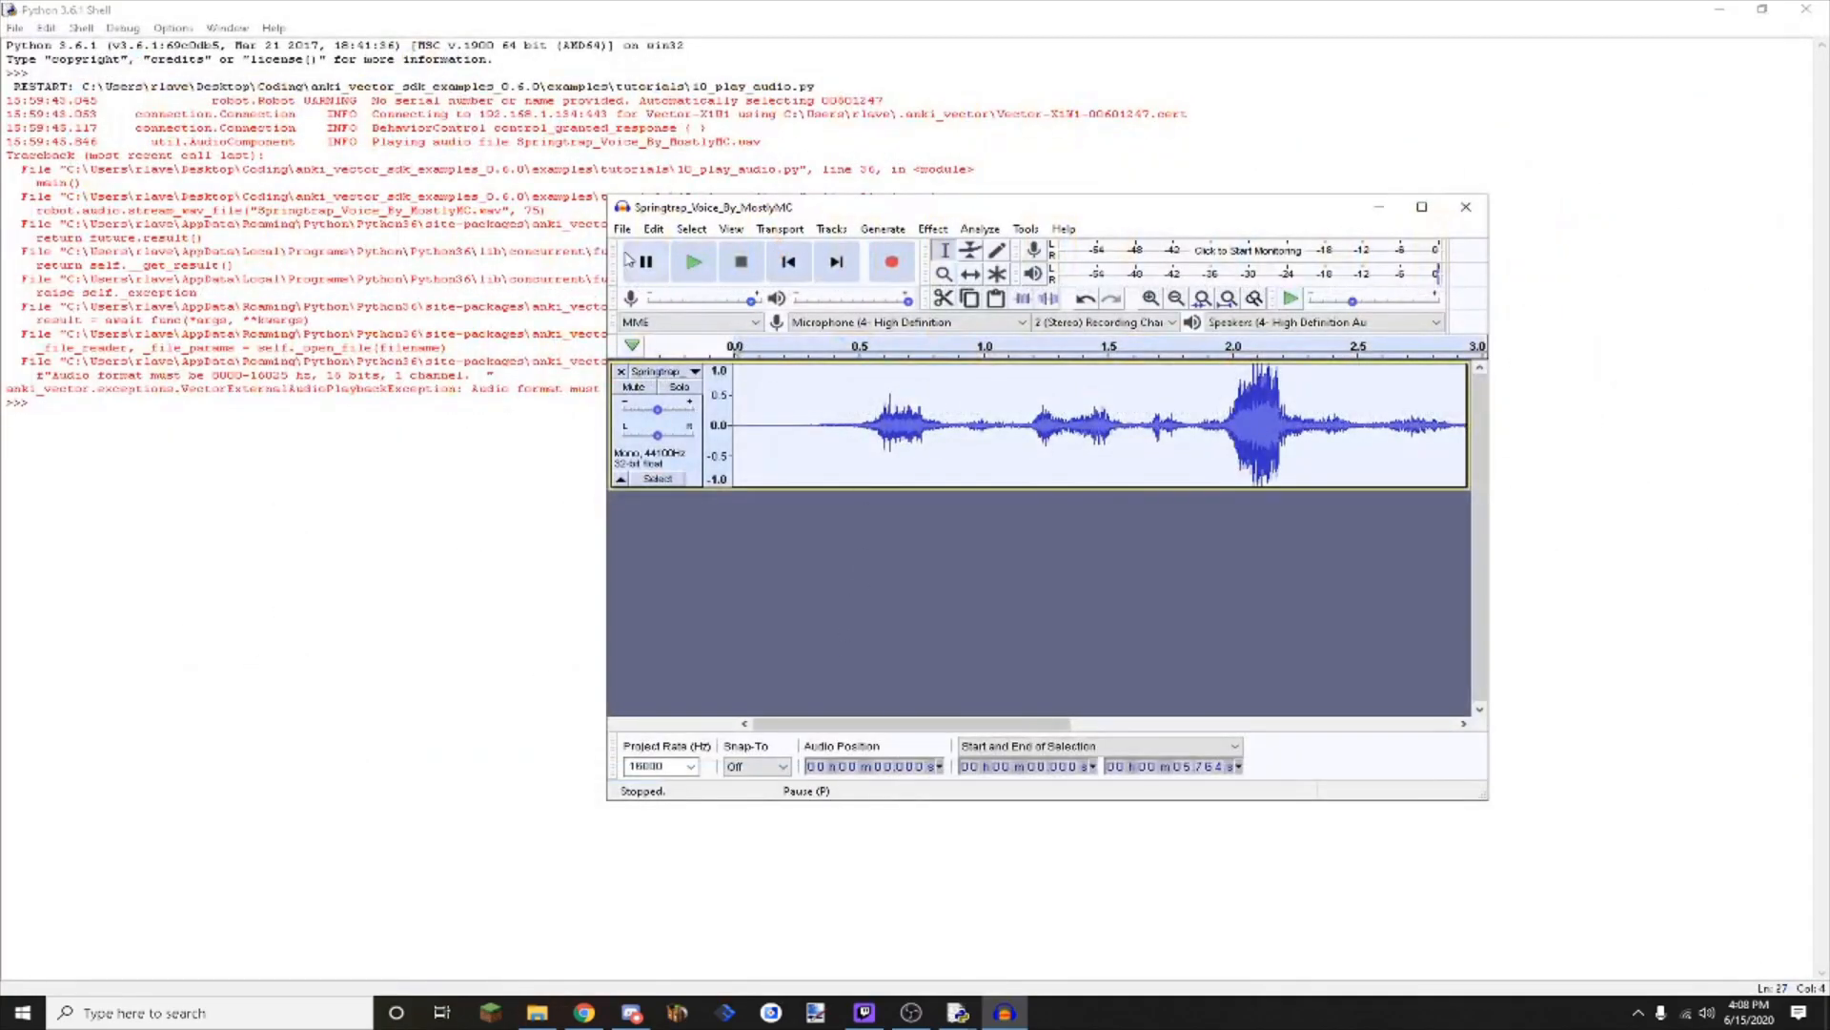
# Start exporting the audio and browse to Coding > anki_vector_sdk_examples_0.6.0 > examples > tutorials.
pyautogui.click(623, 228)
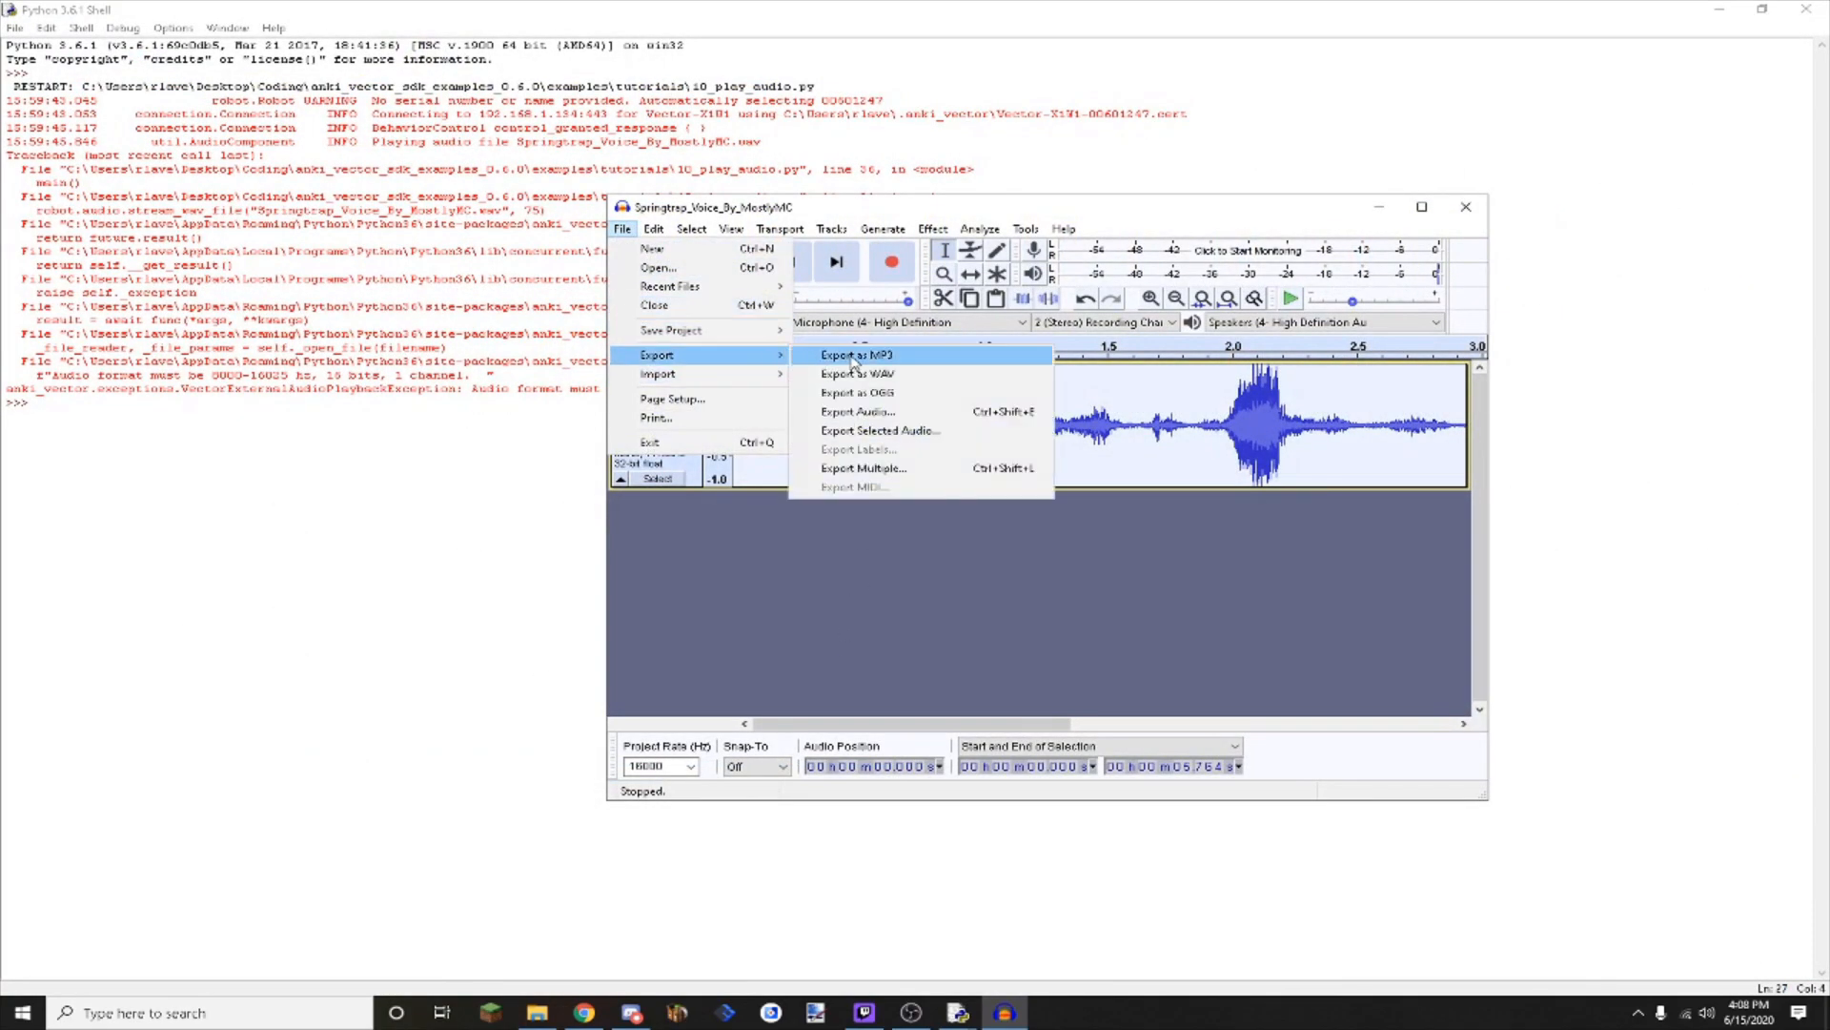
pyautogui.click(857, 374)
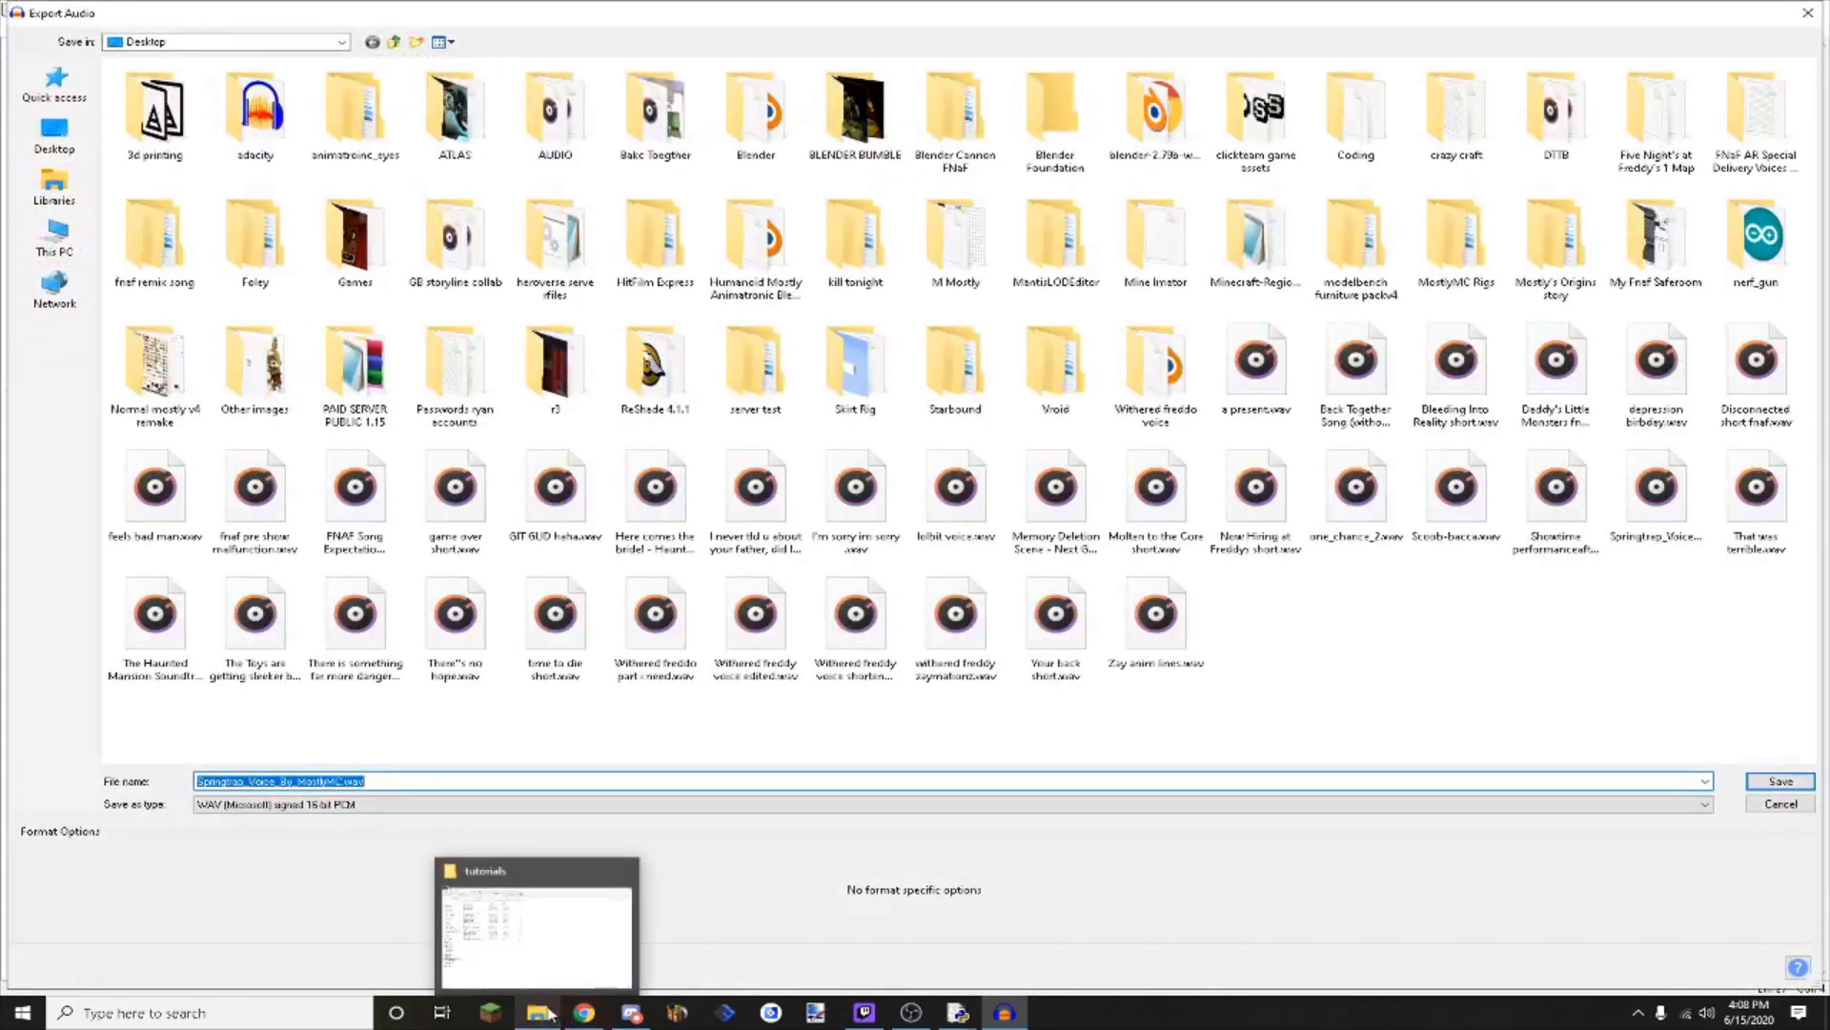
pyautogui.click(536, 927)
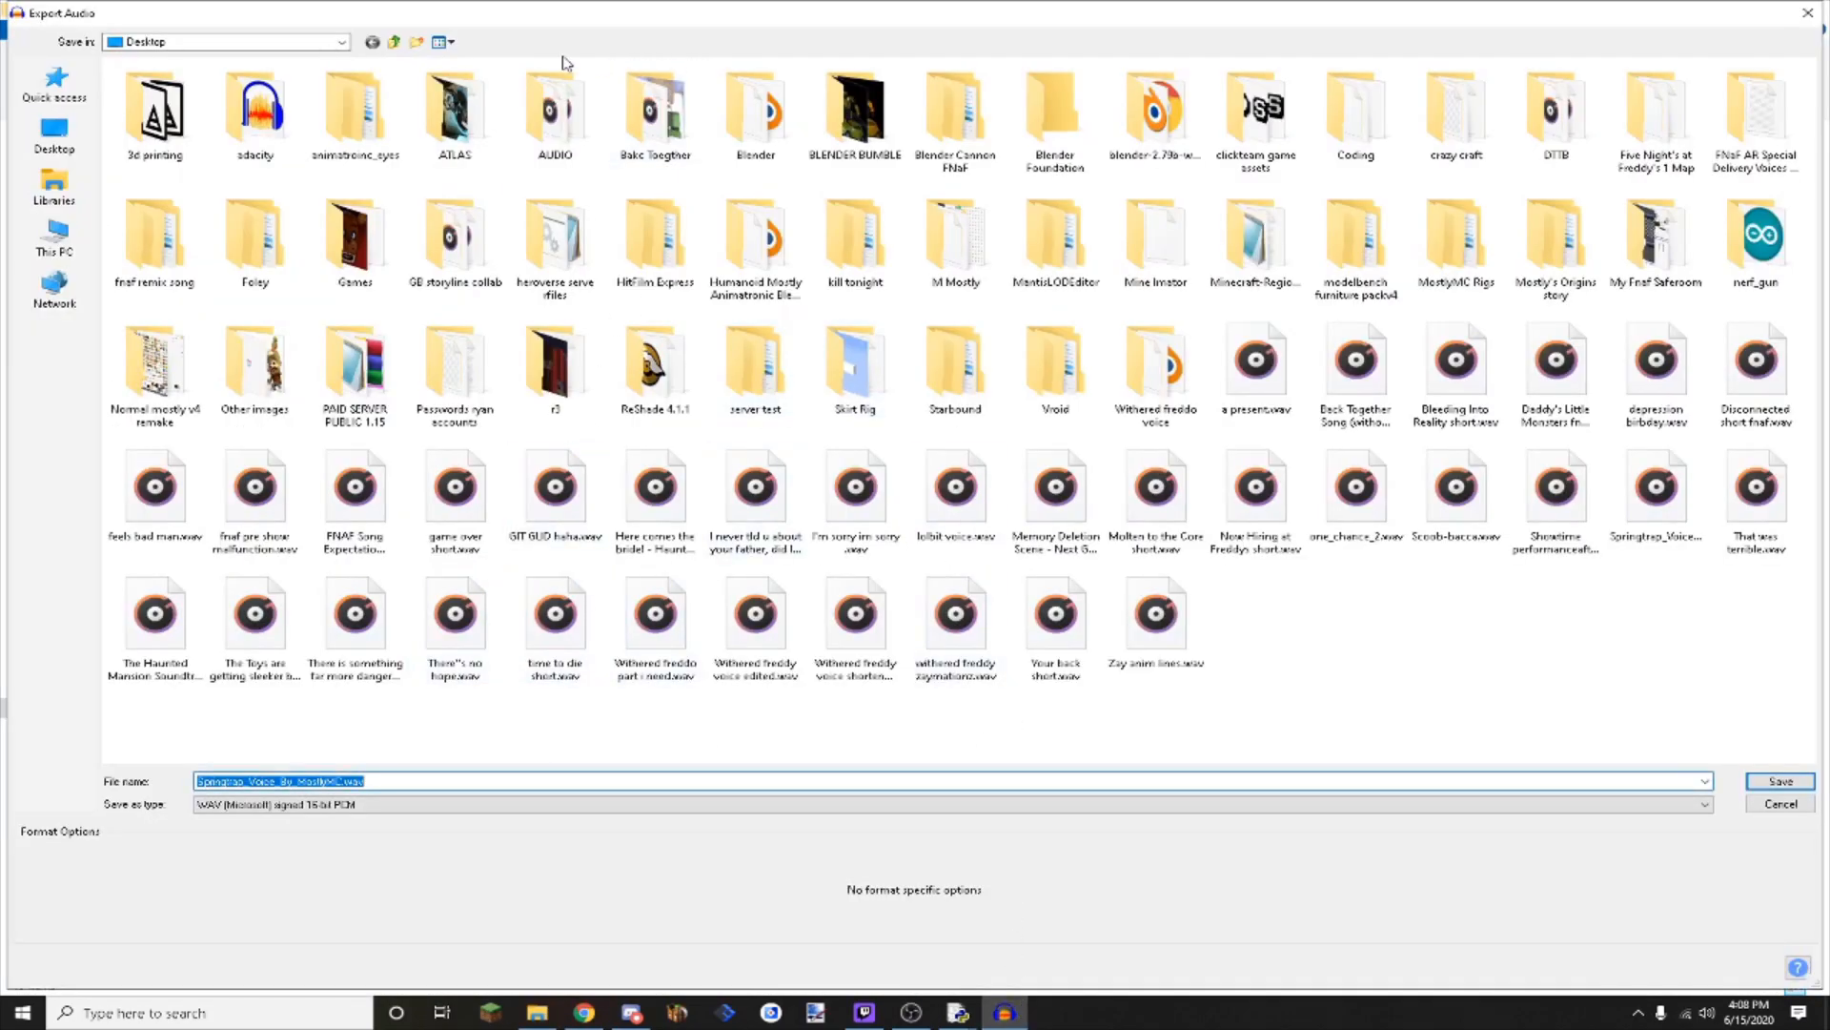
pyautogui.moveTo(142, 195)
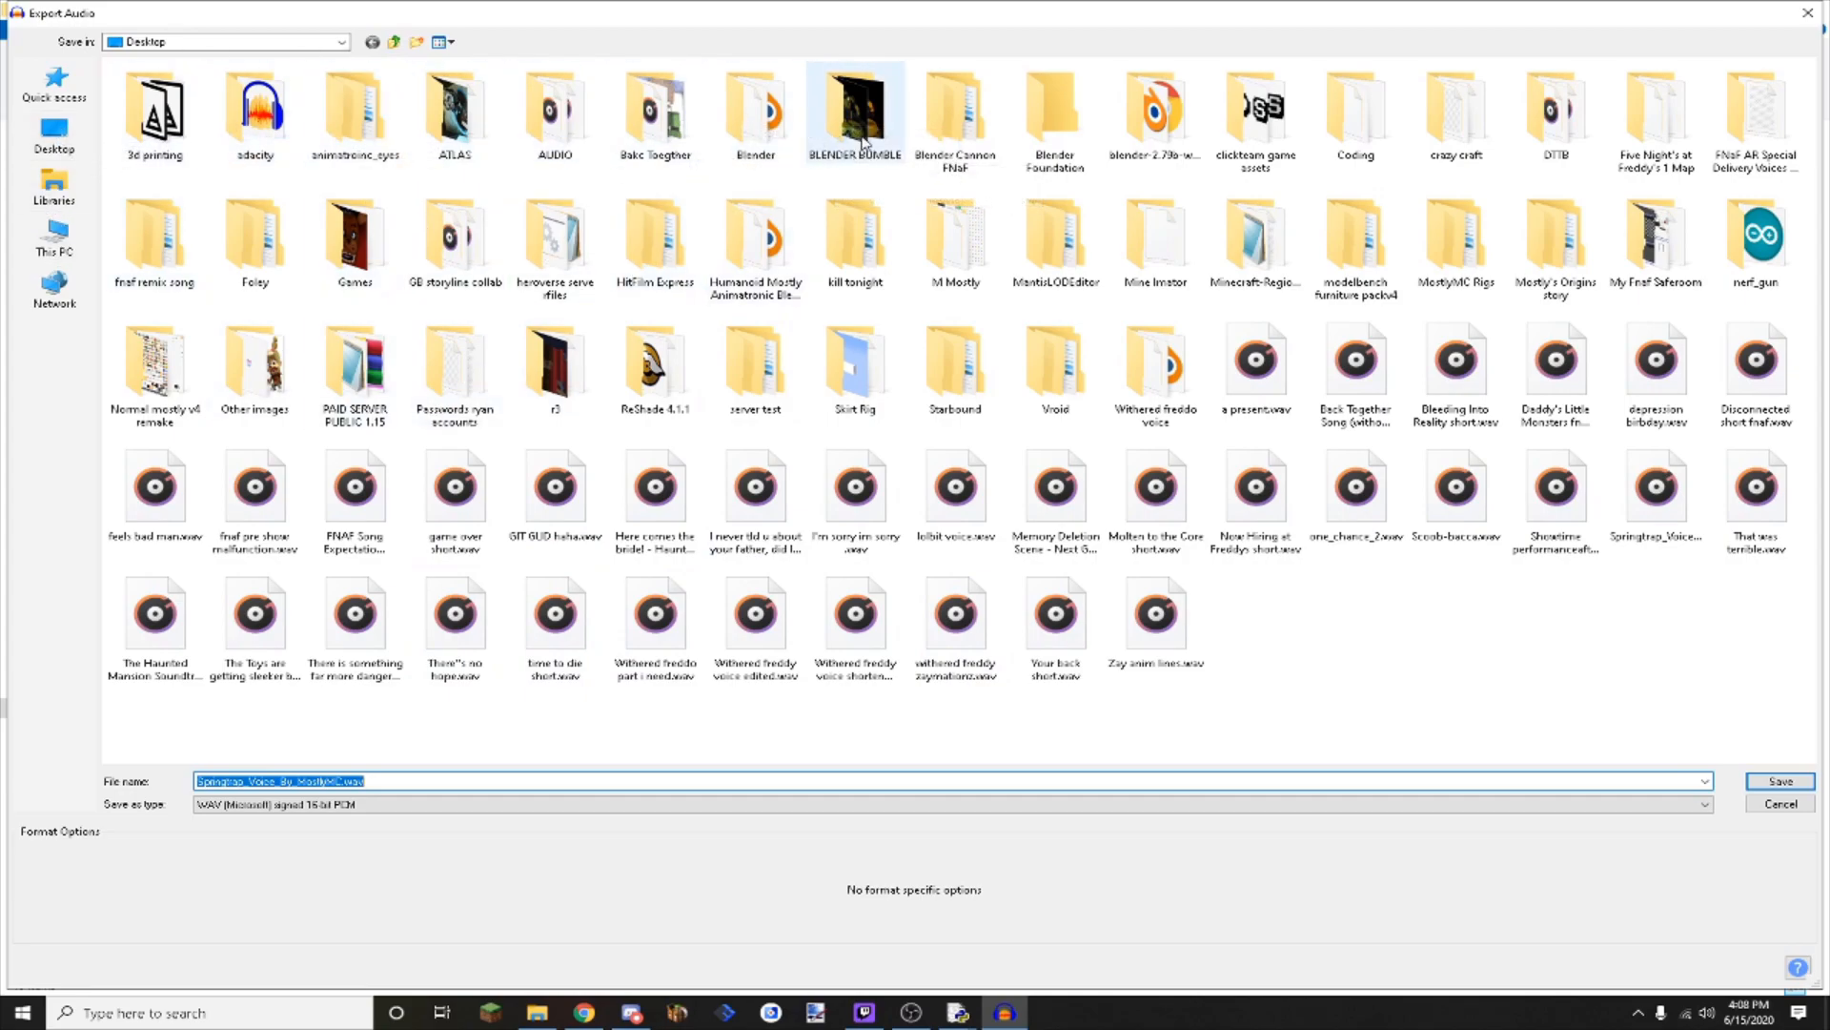
pyautogui.doubleClick(1353, 105)
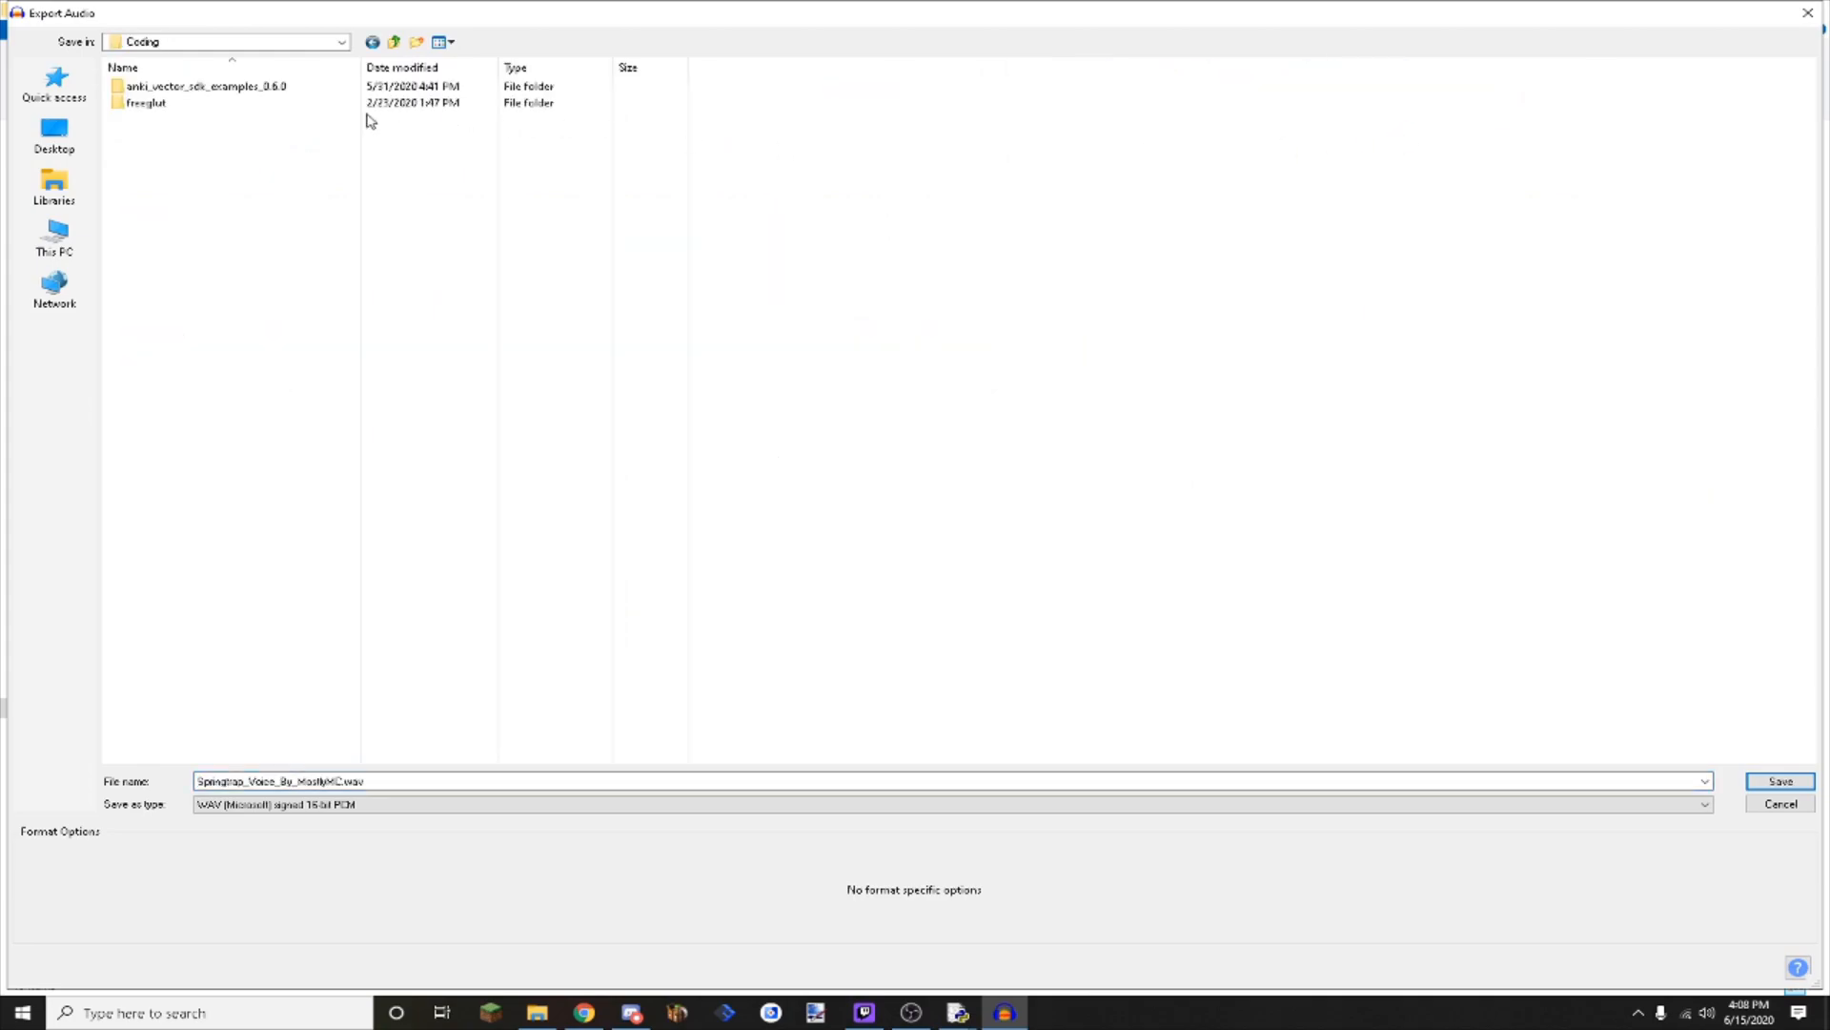
pyautogui.doubleClick(206, 84)
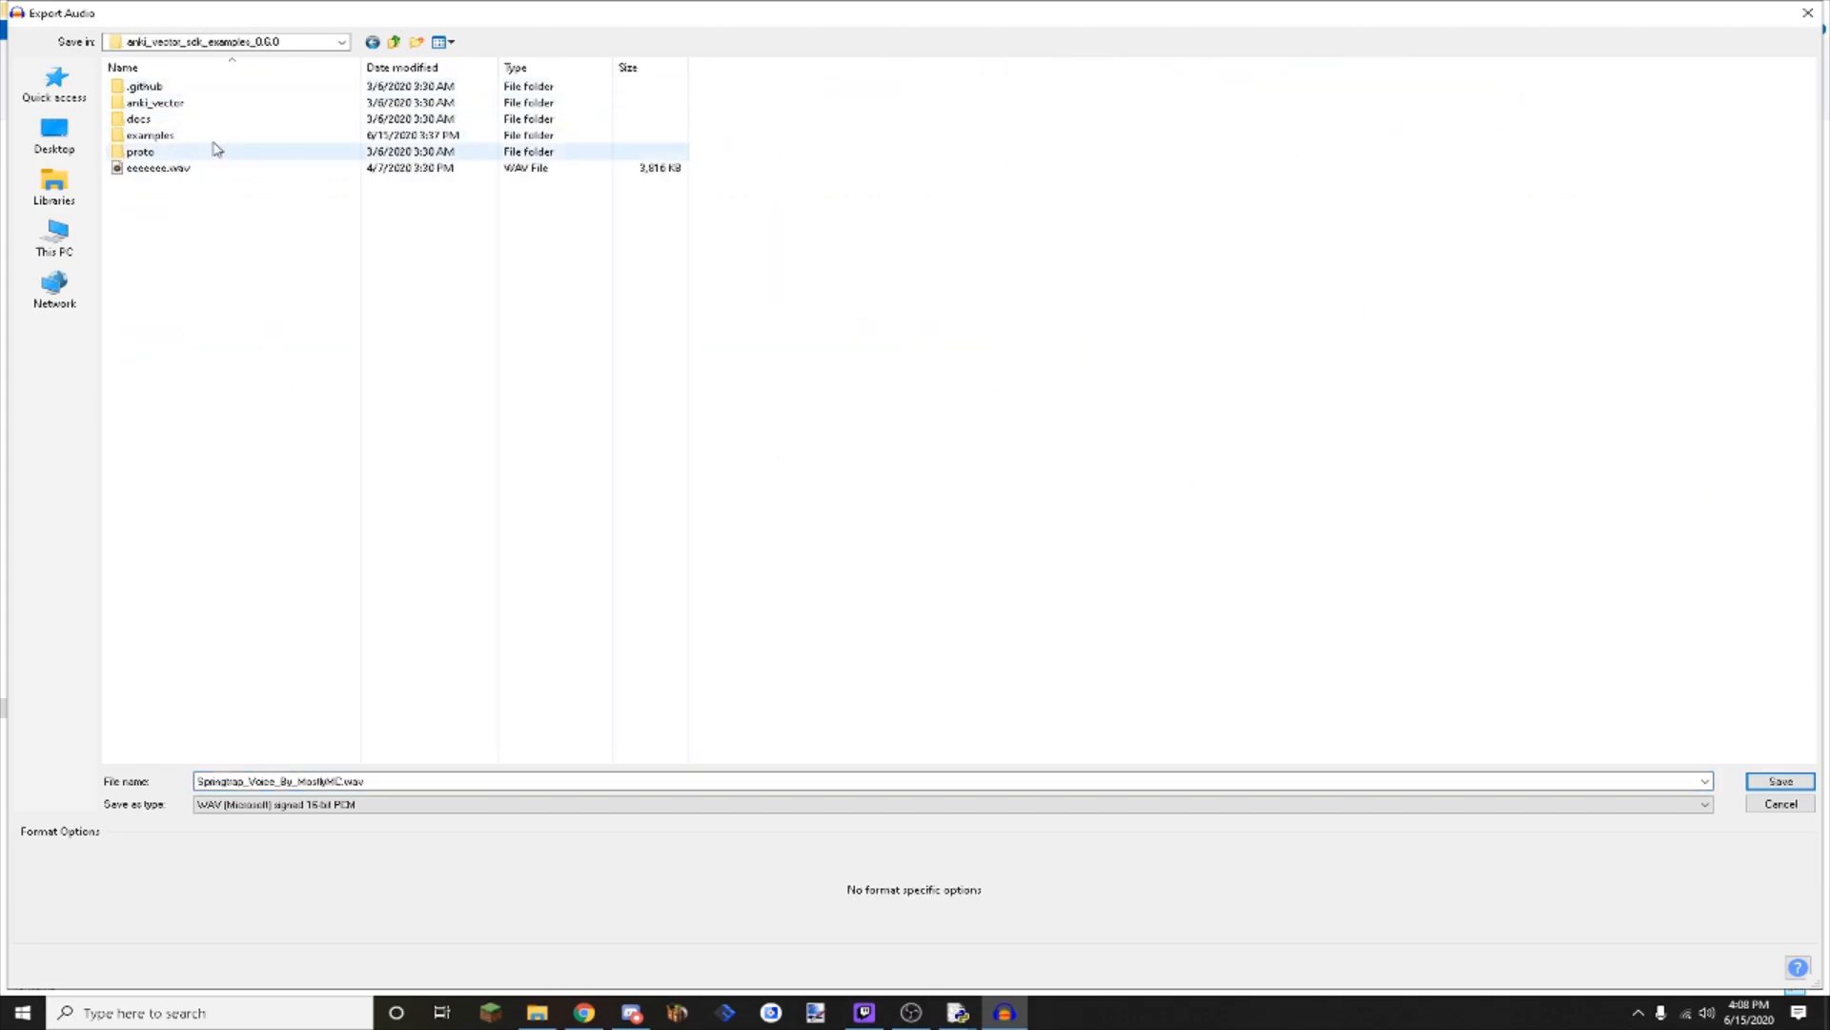
pyautogui.doubleClick(150, 135)
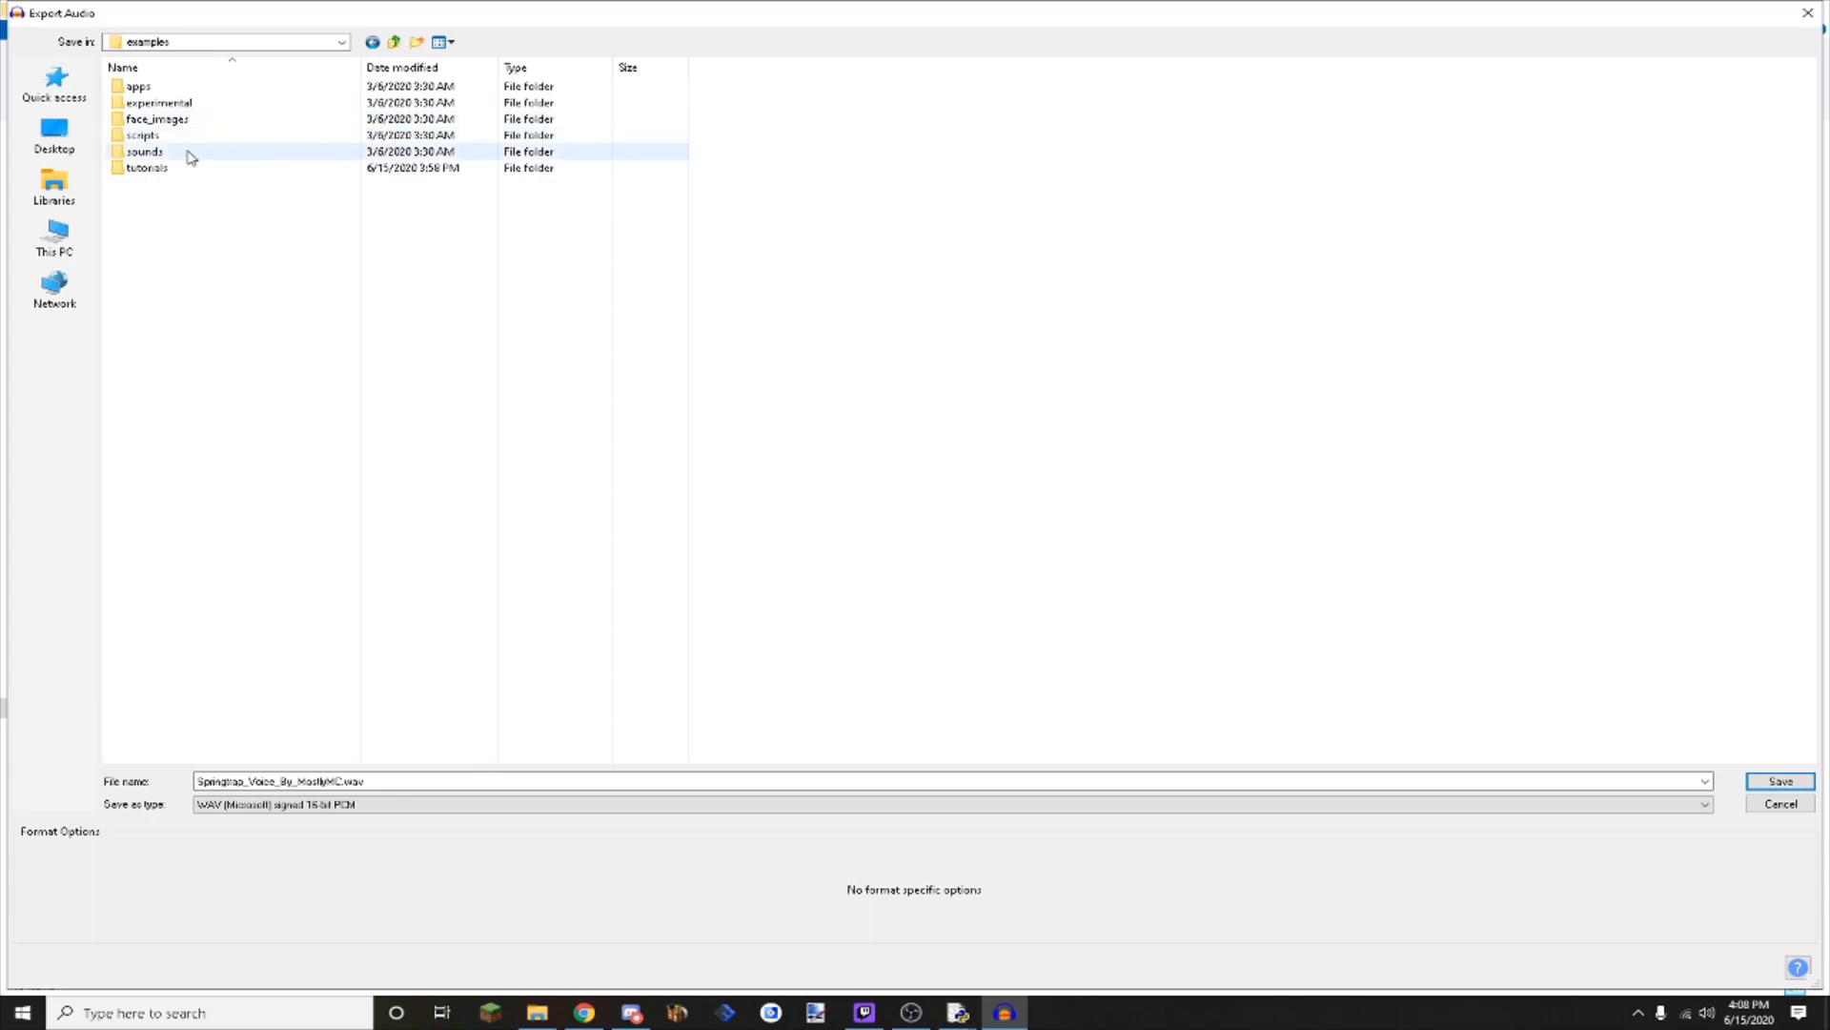
pyautogui.click(146, 167)
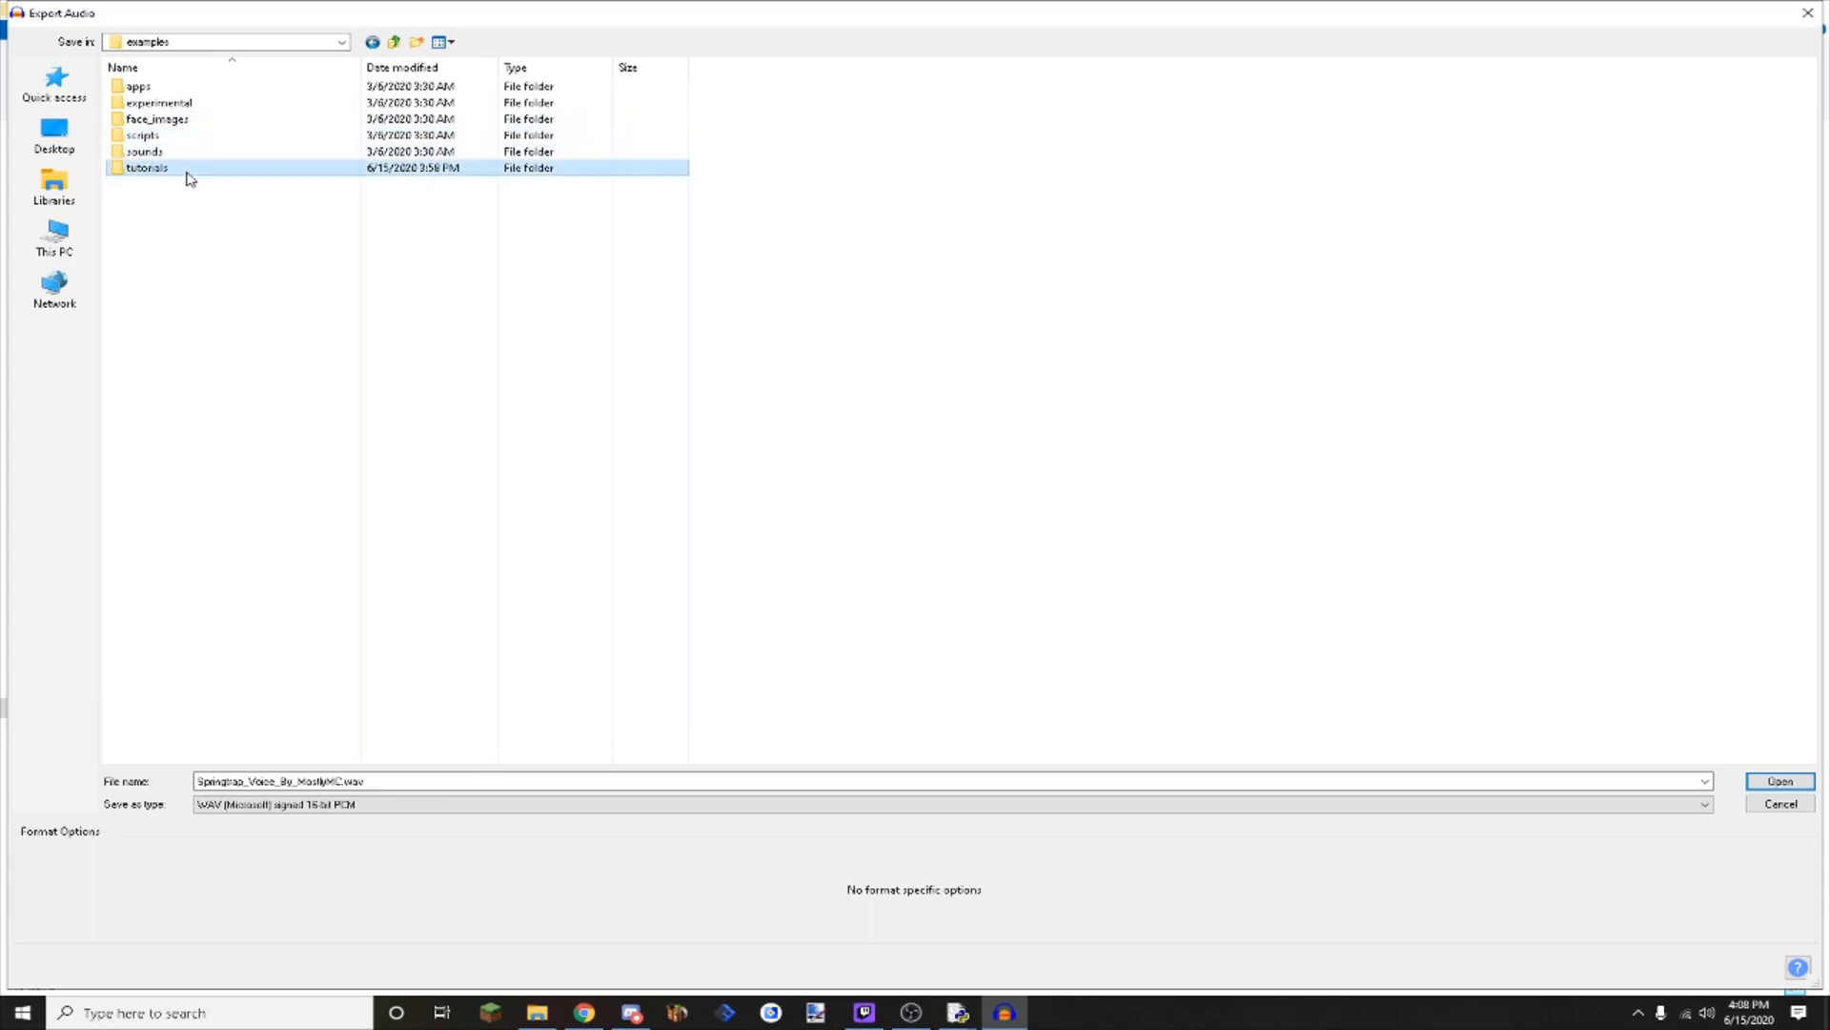
pyautogui.doubleClick(147, 166)
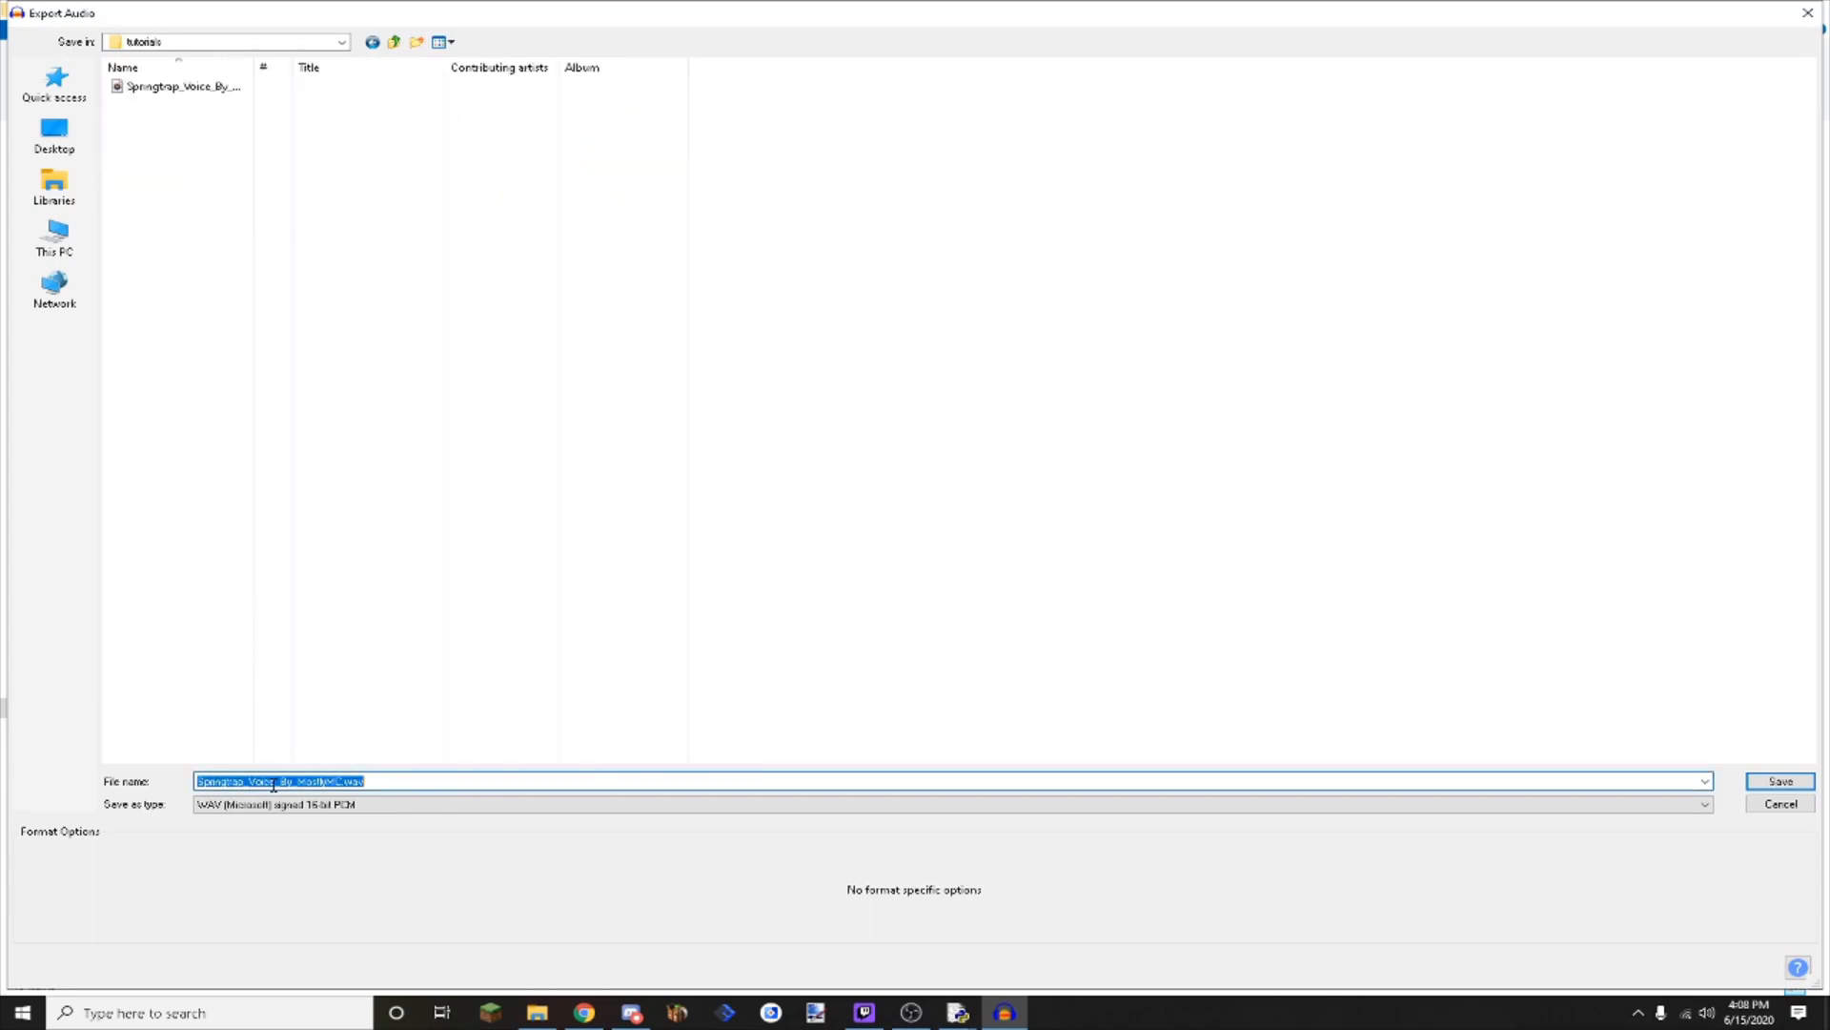
# Name the export sample_audio as a WAV file and save it.
pyautogui.write('saple audio')
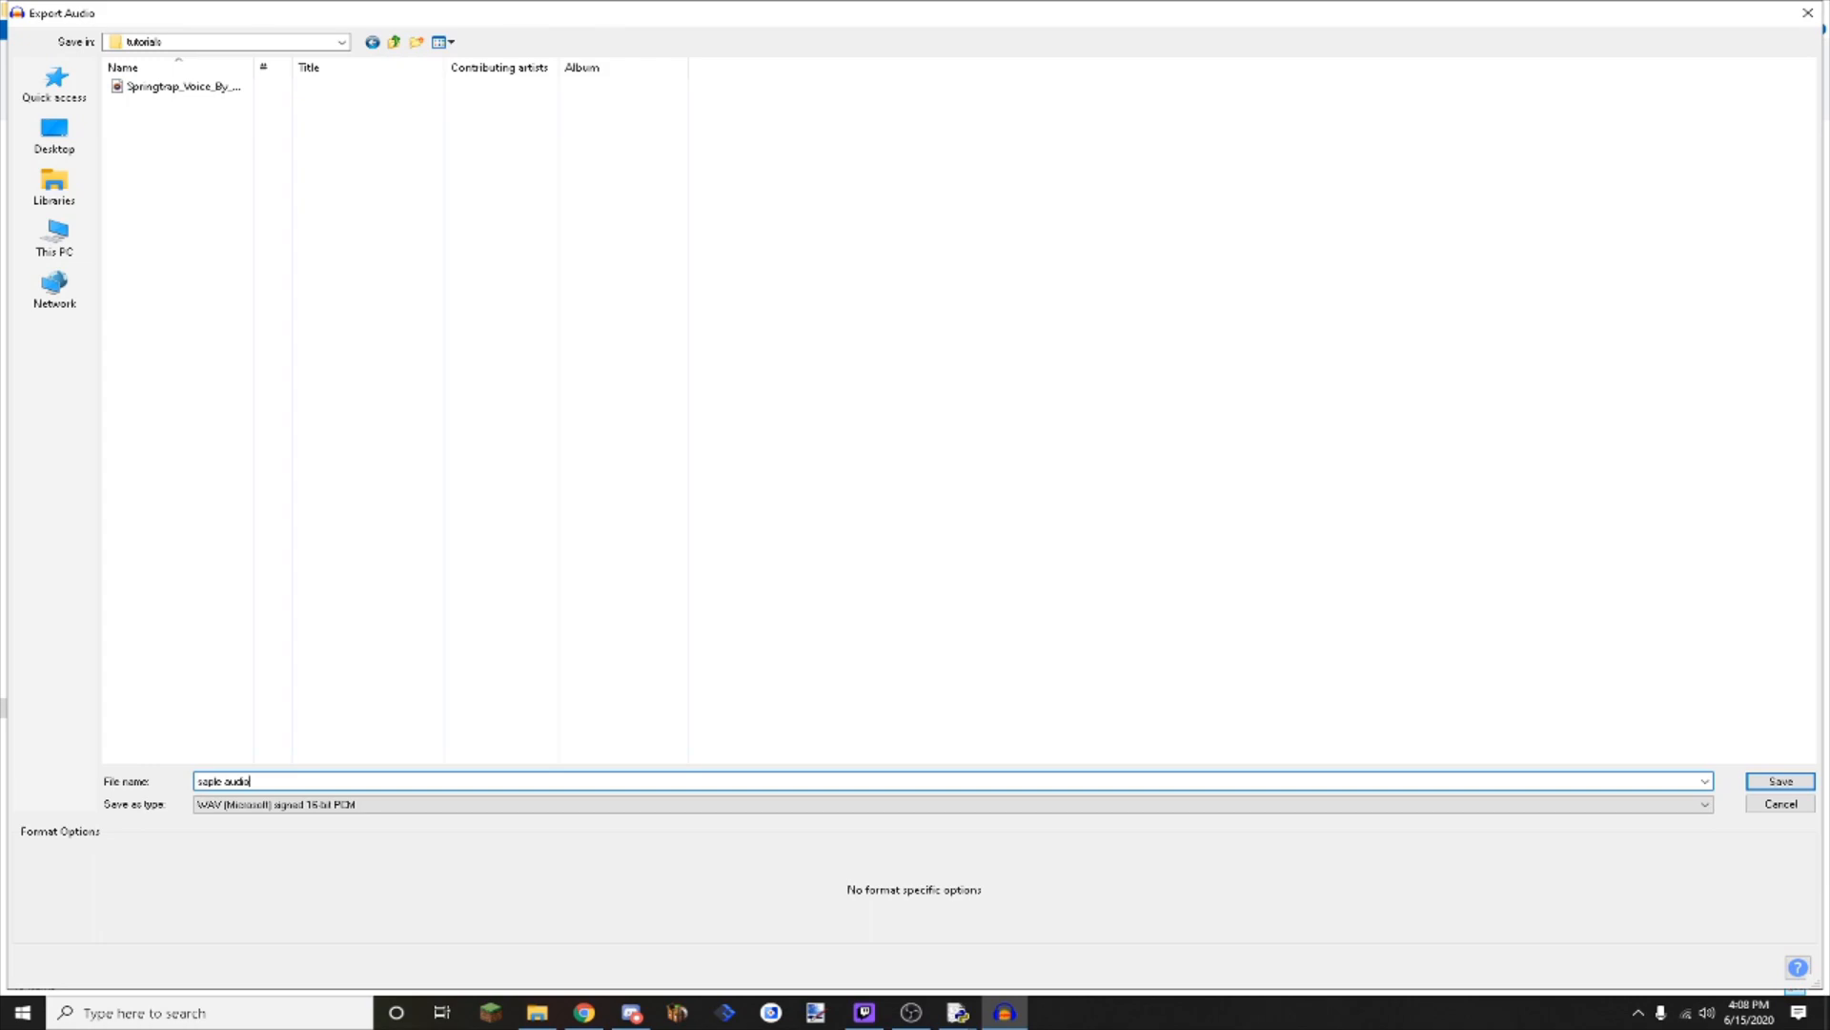
pyautogui.write('sample')
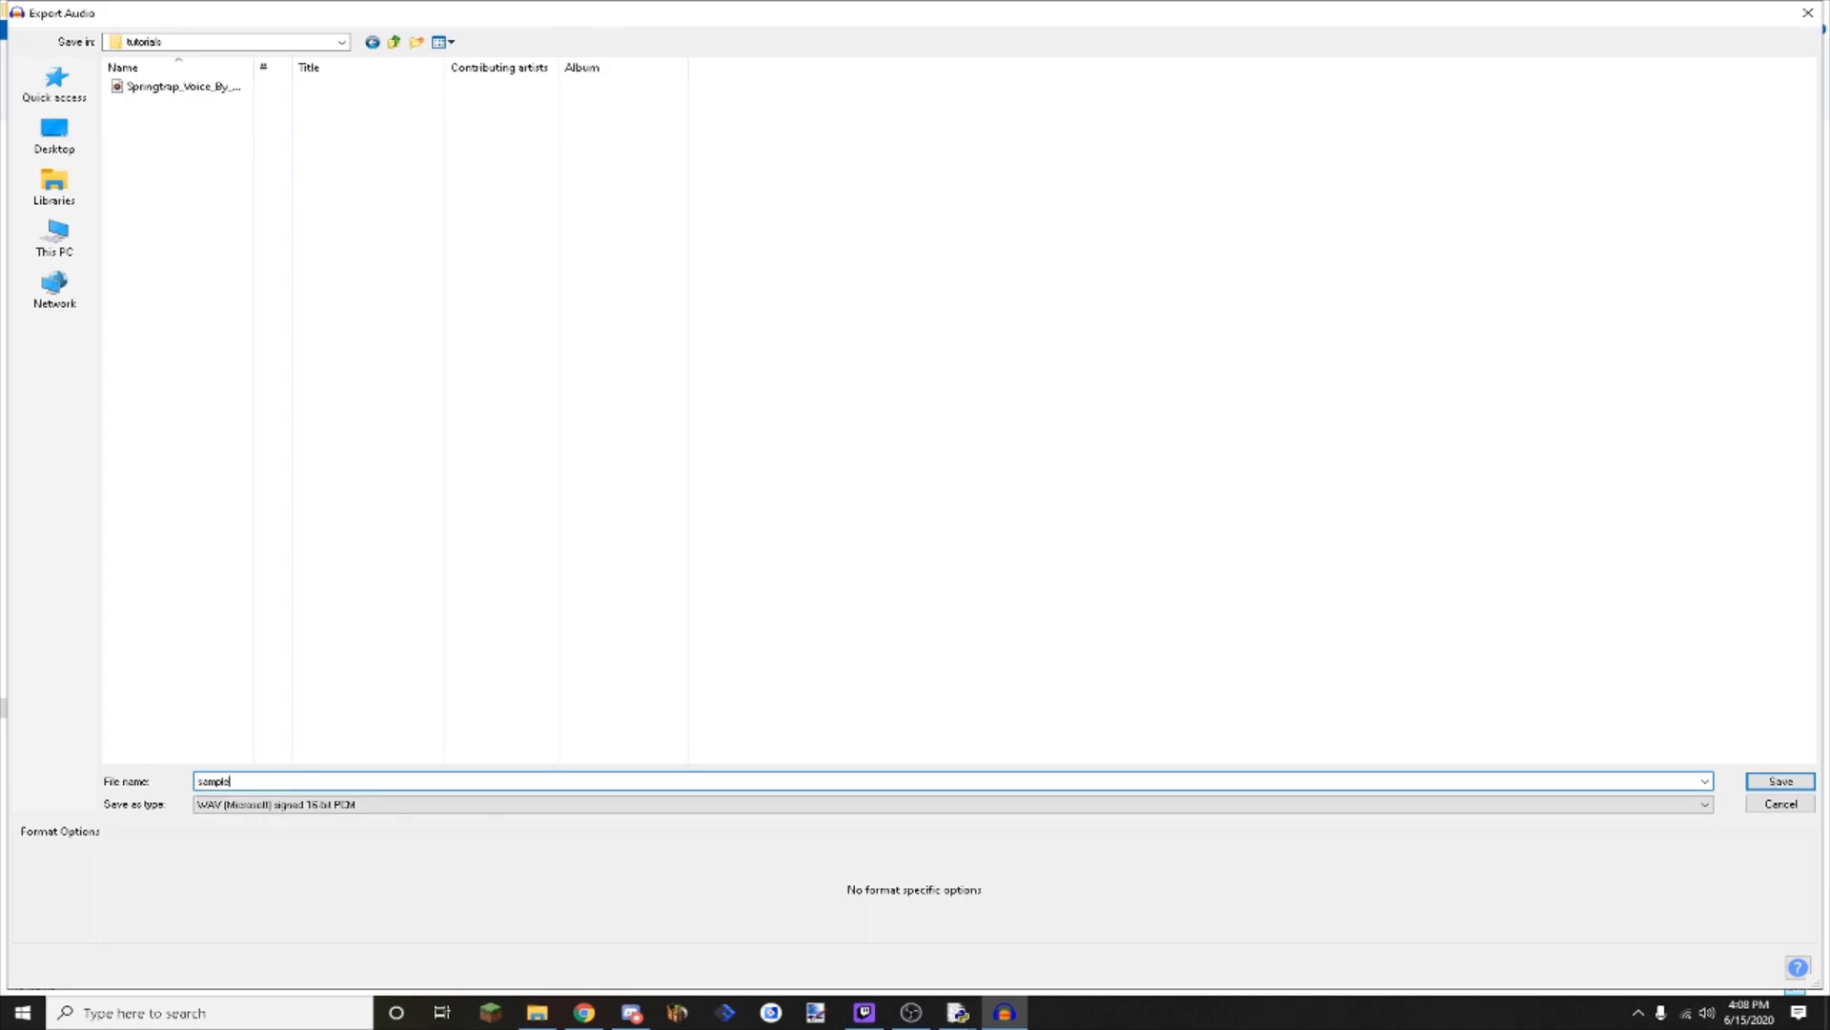
pyautogui.write('_a')
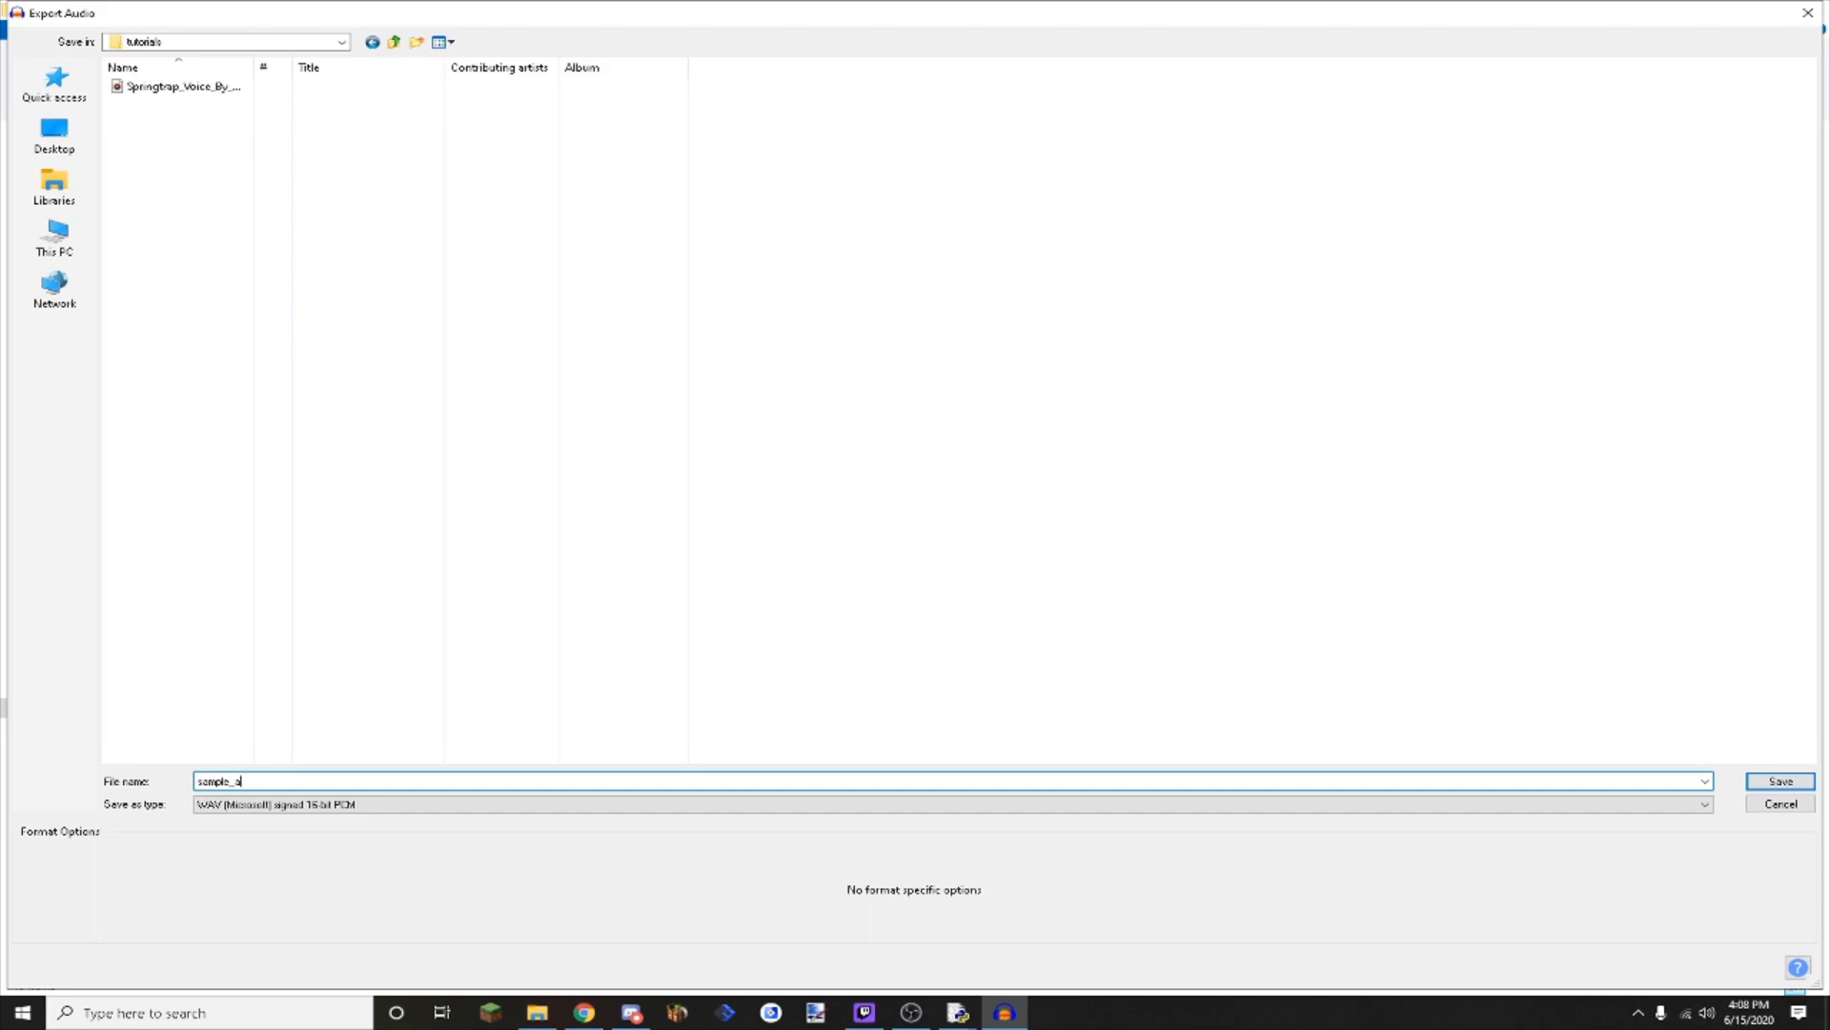
pyautogui.click(1779, 780)
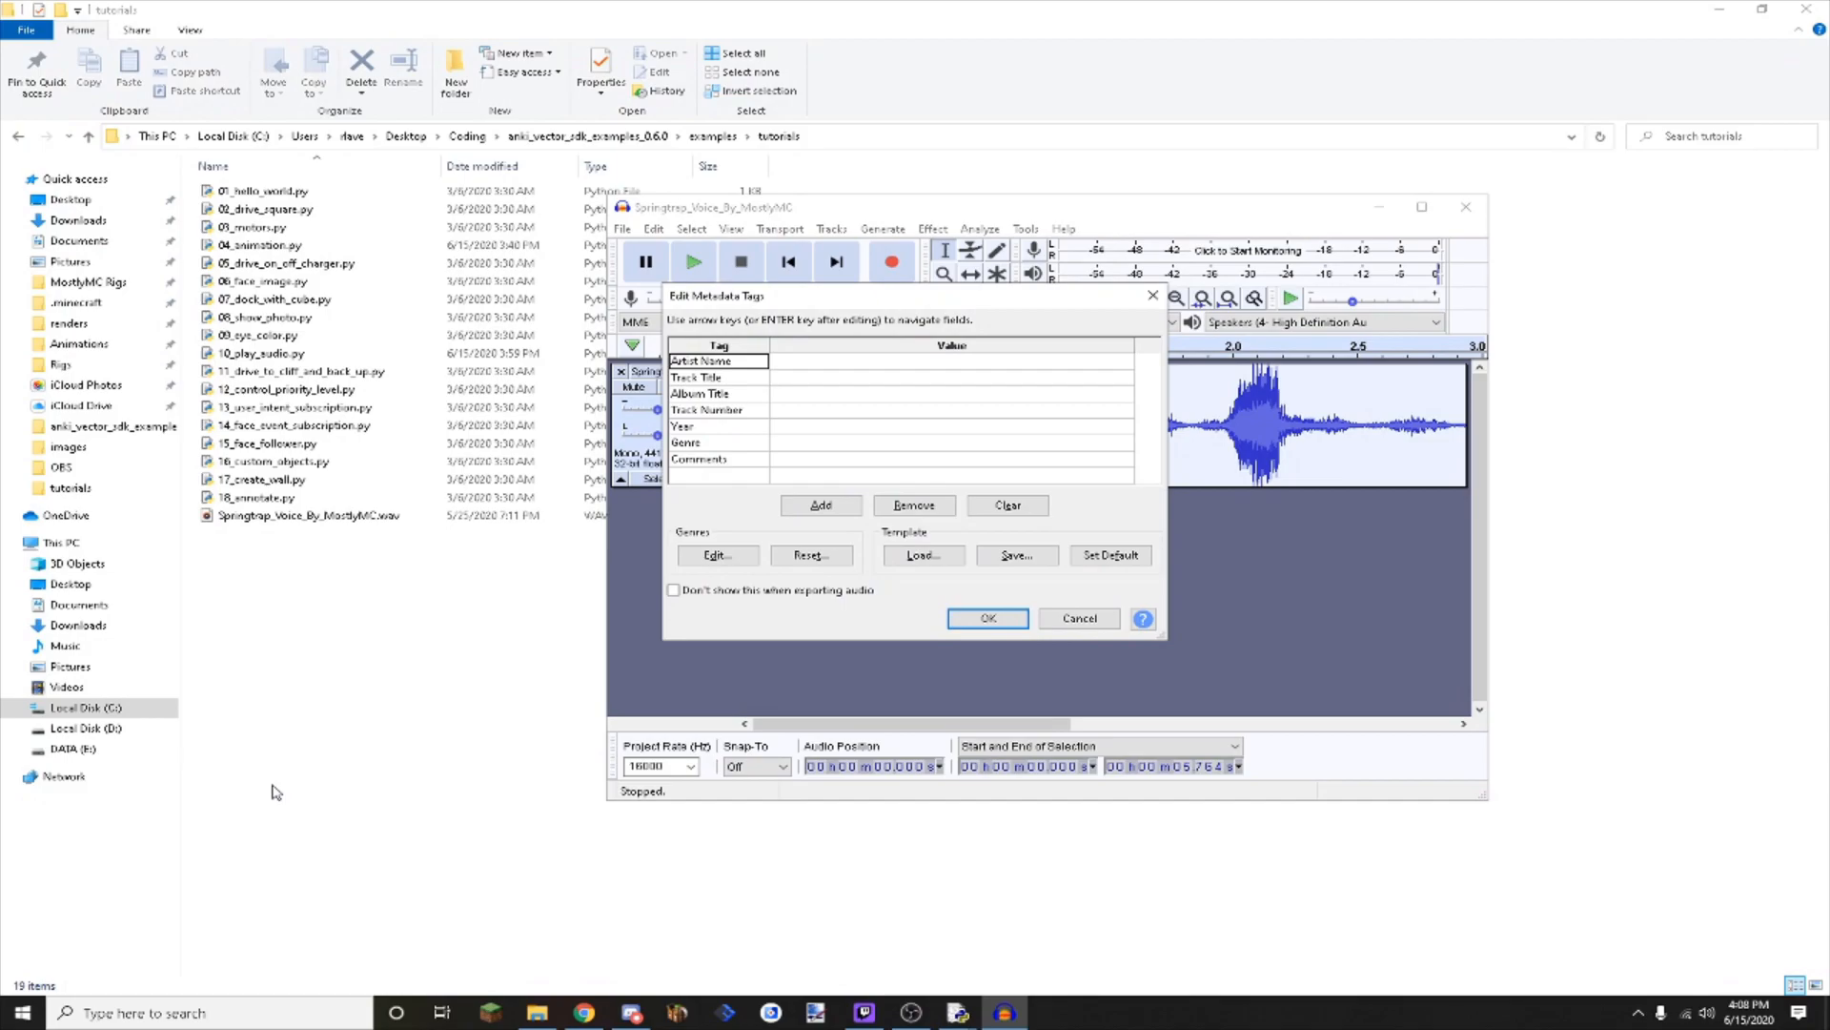
# Confirm the export without metadata and delete the original Springtrap recording.
pyautogui.click(984, 619)
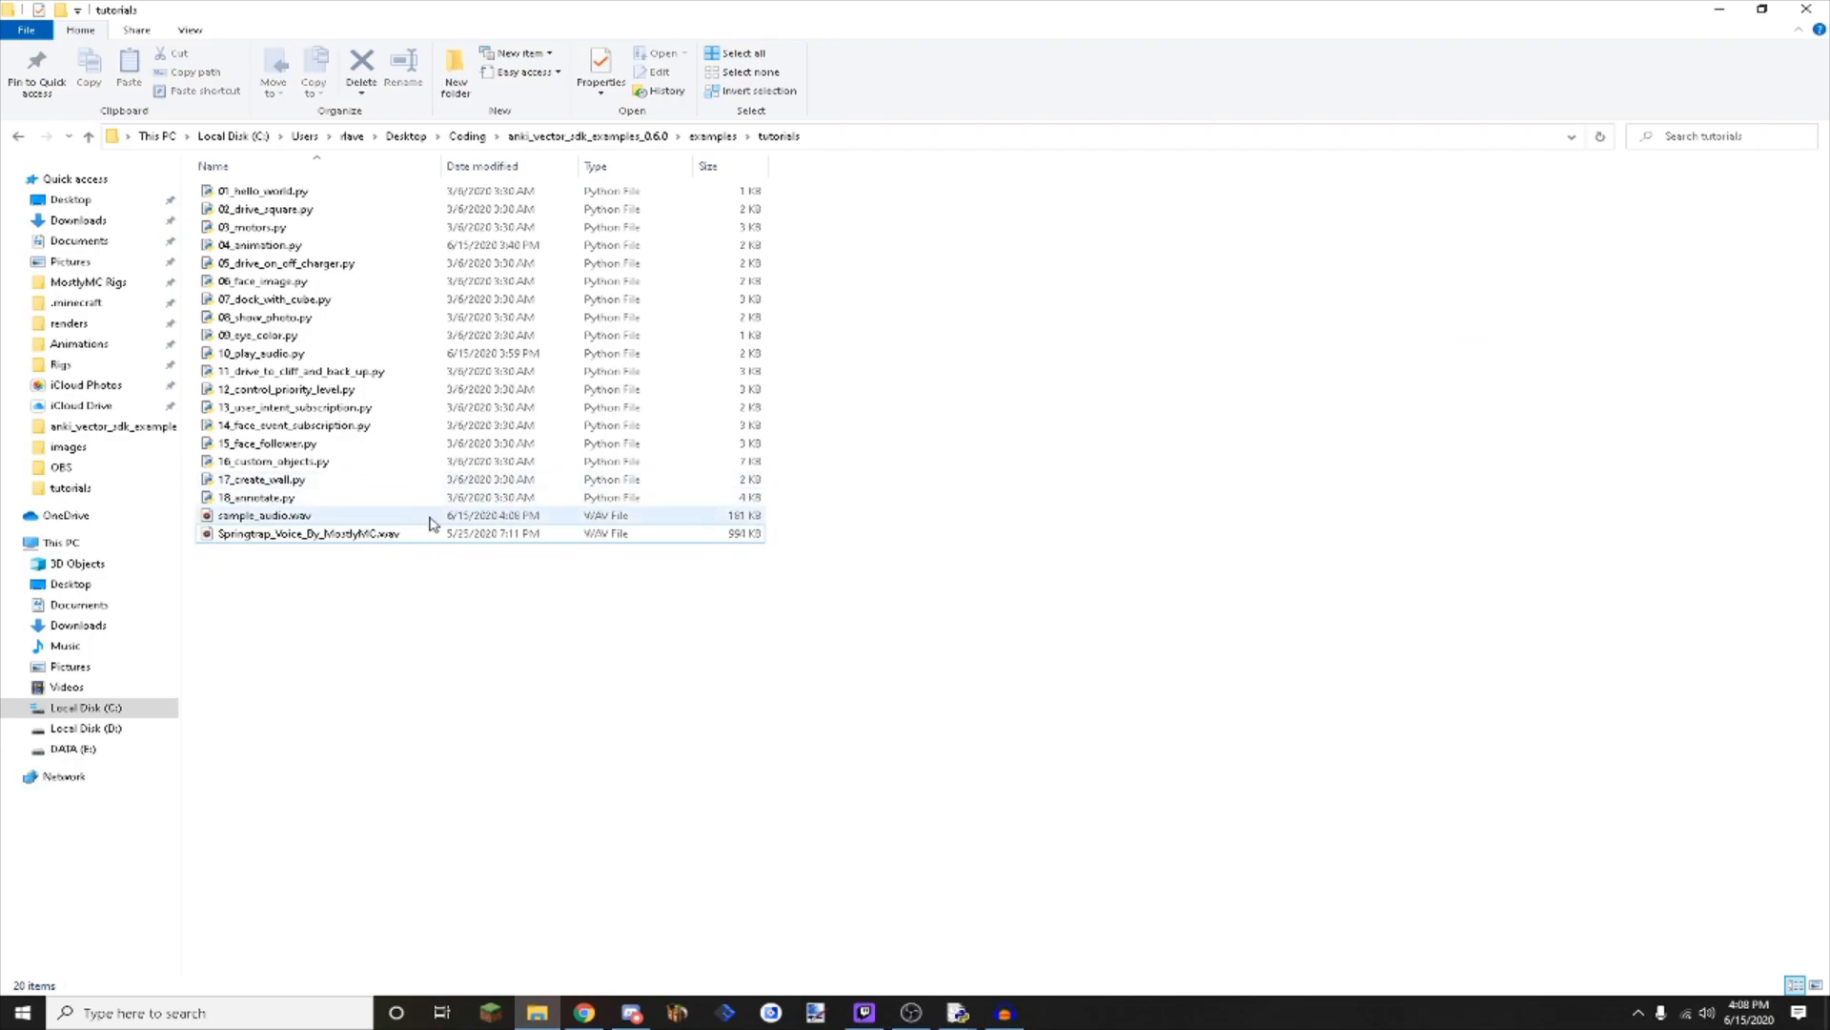
pyautogui.click(309, 532)
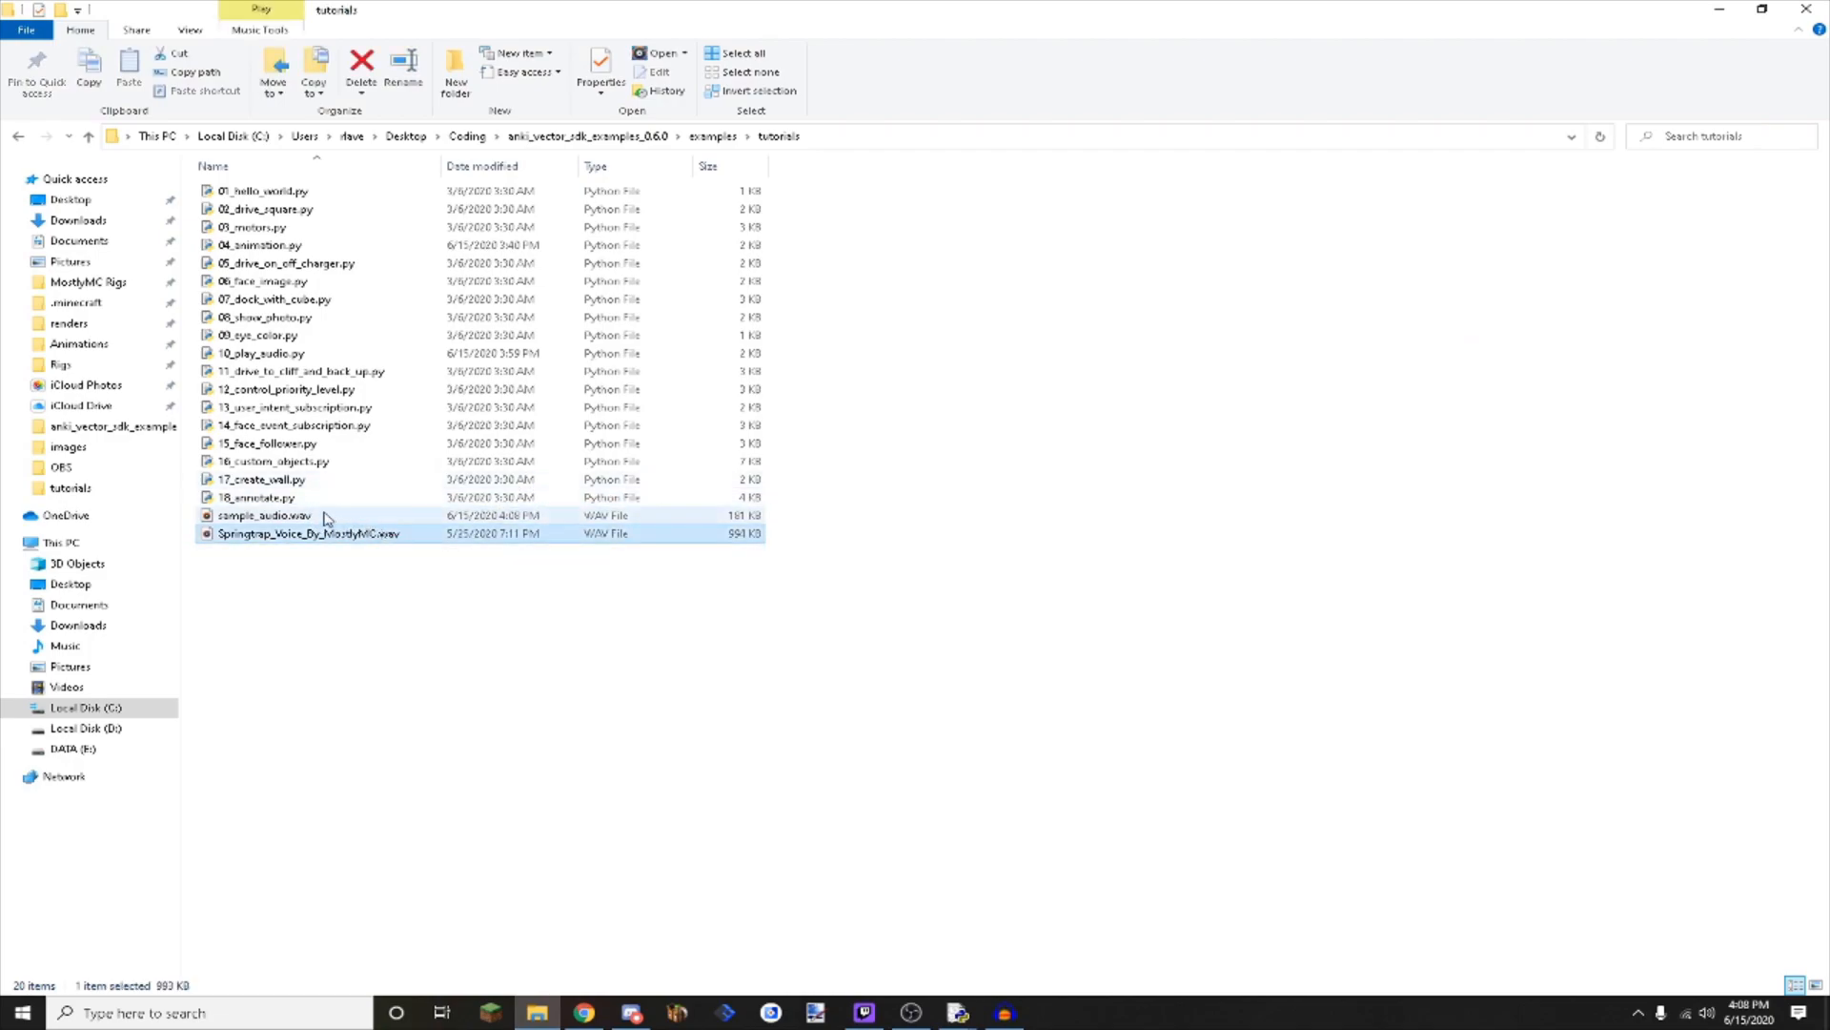
pyautogui.click(308, 534)
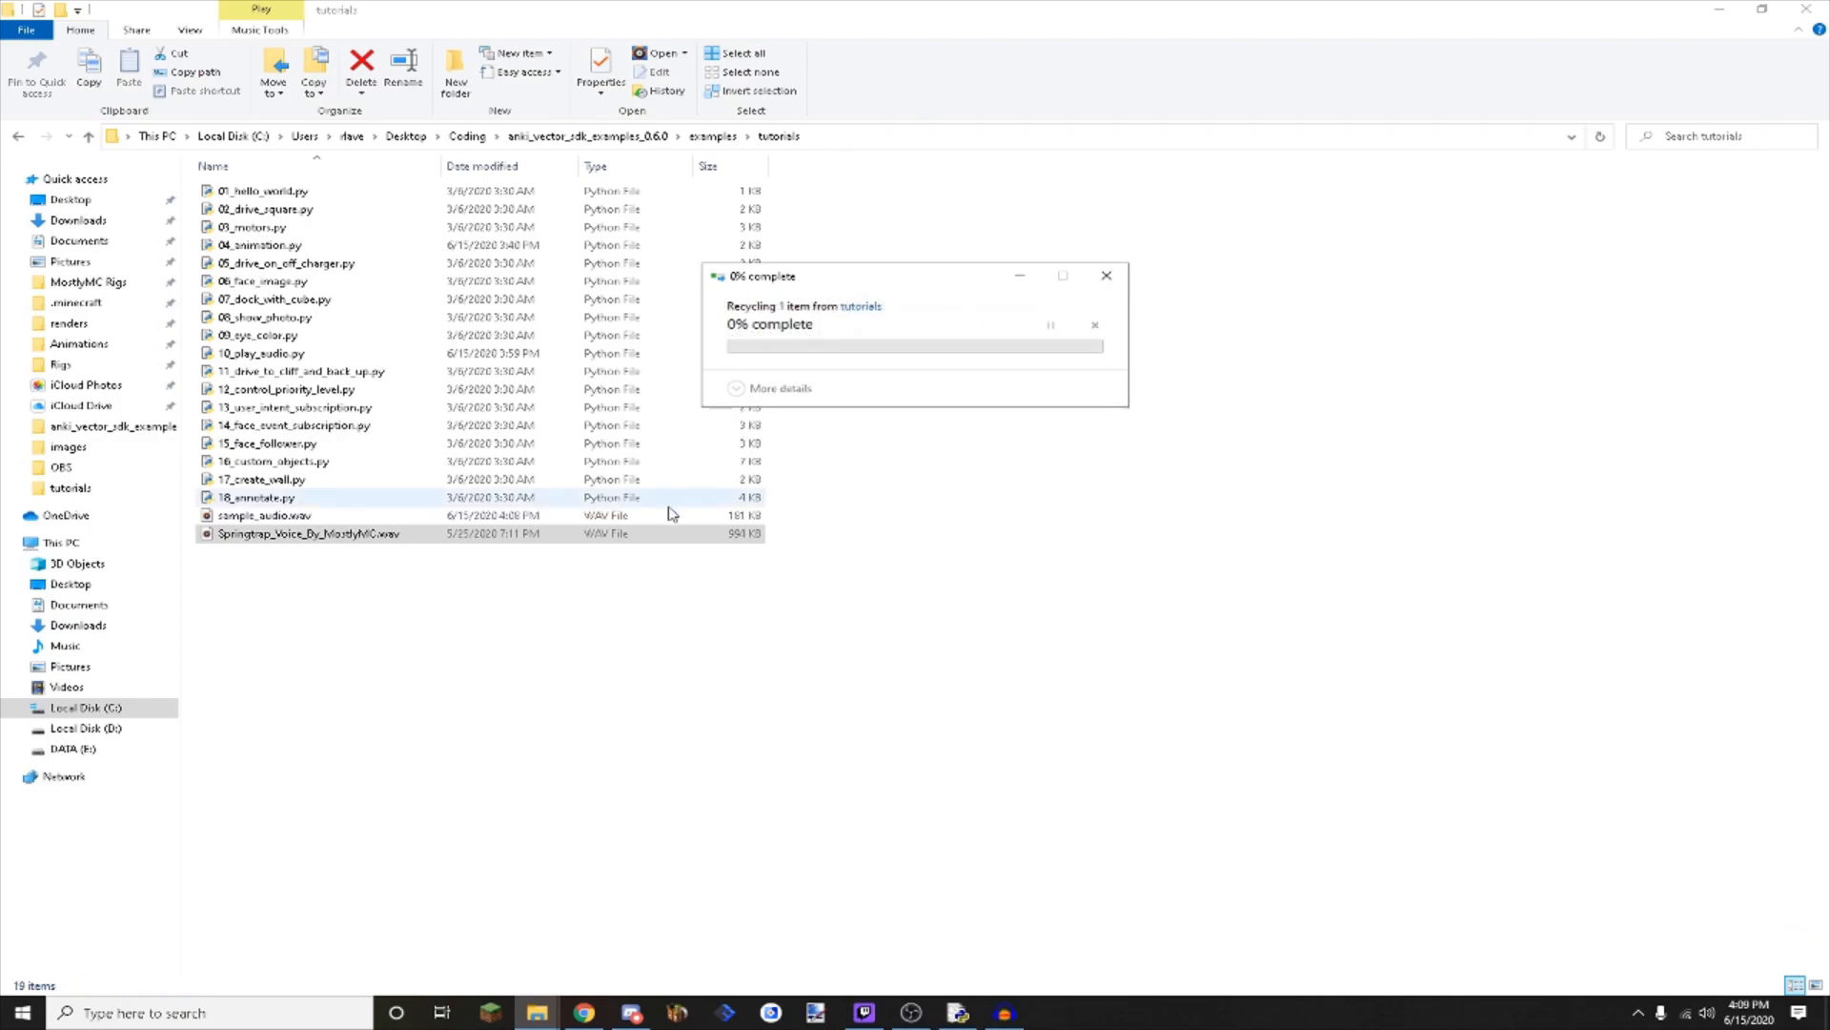
# Check sample_audio.wav's context menu in the tutorials folder, then return to IDLE.
pyautogui.rightClick(263, 515)
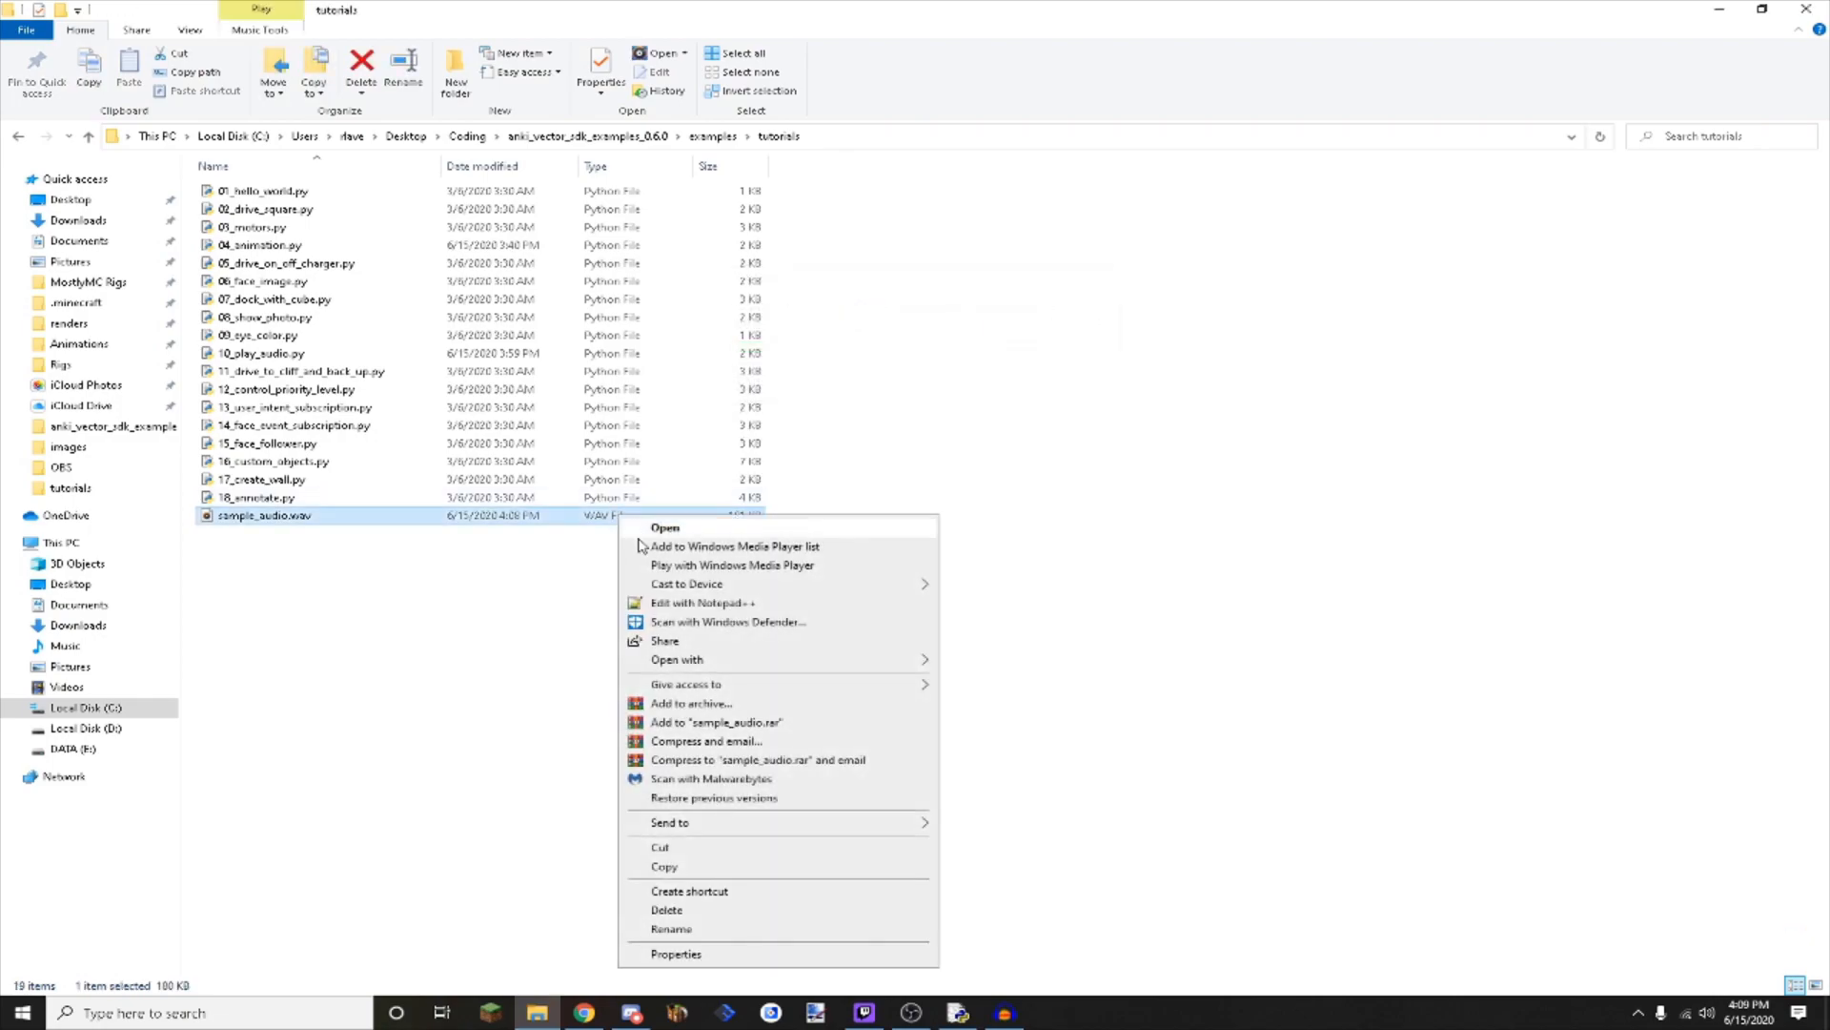
pyautogui.click(671, 928)
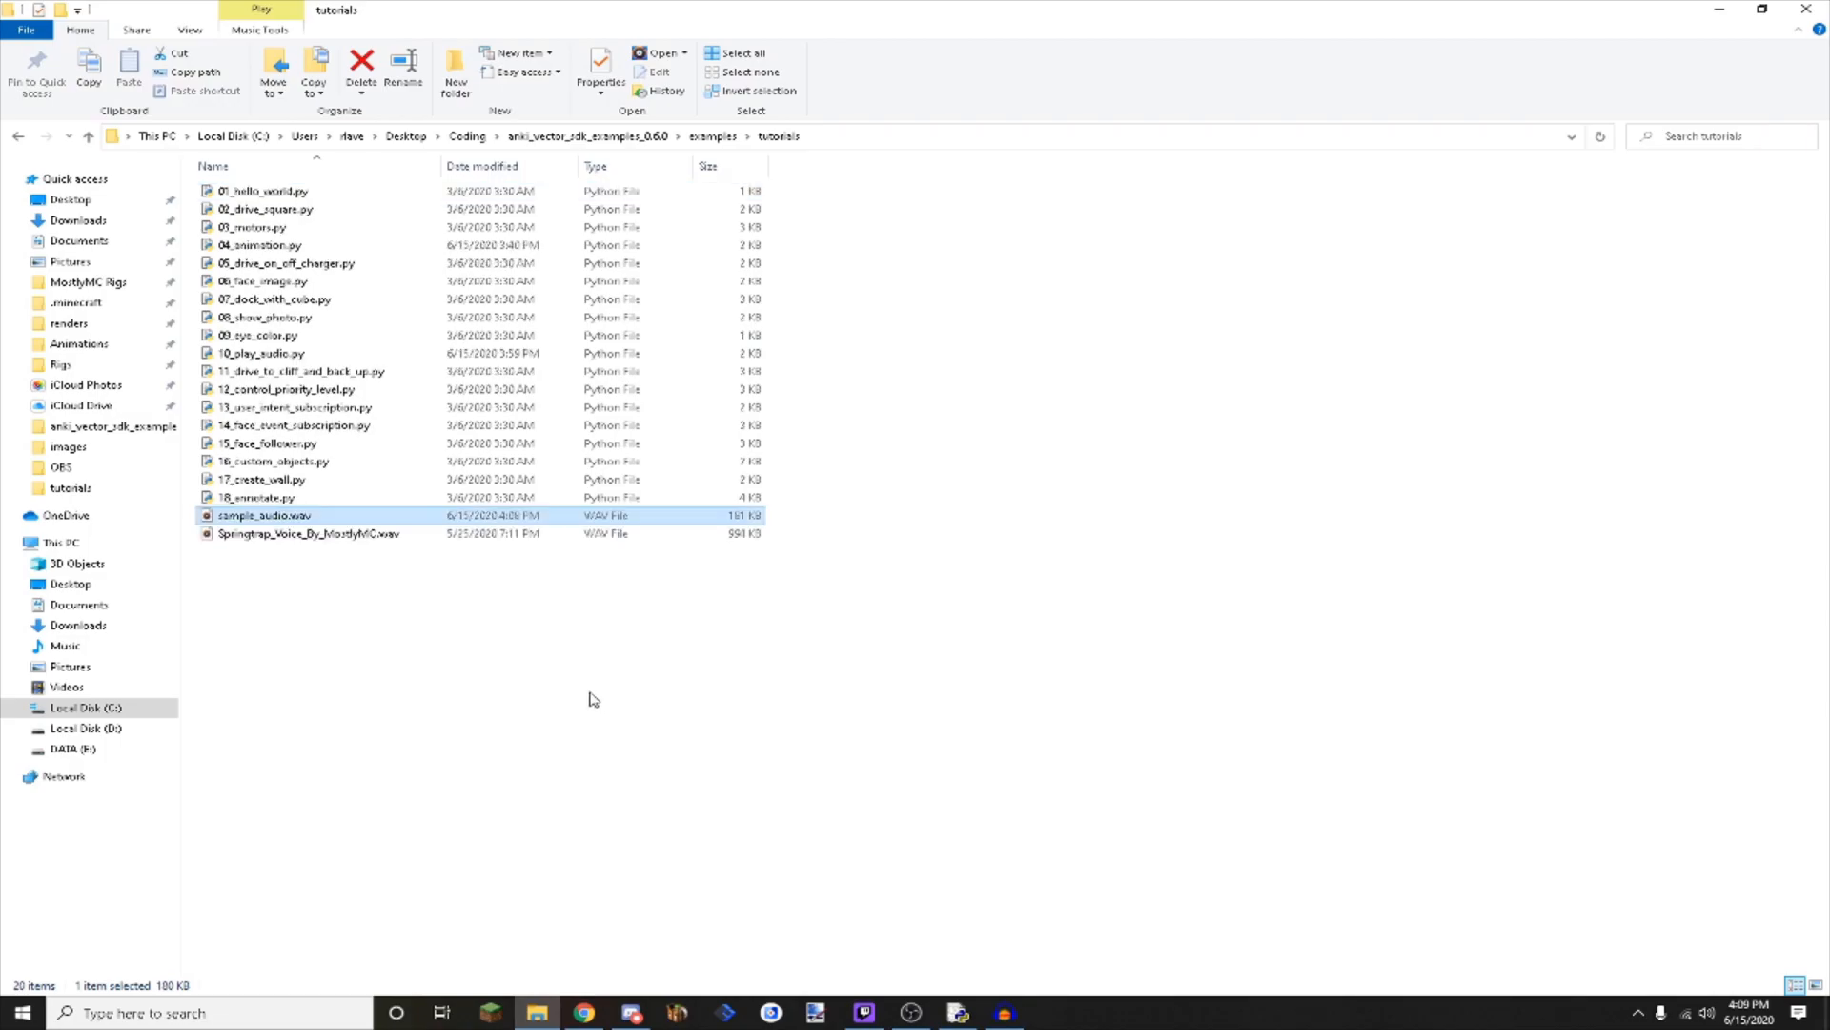
pyautogui.rightClick(263, 515)
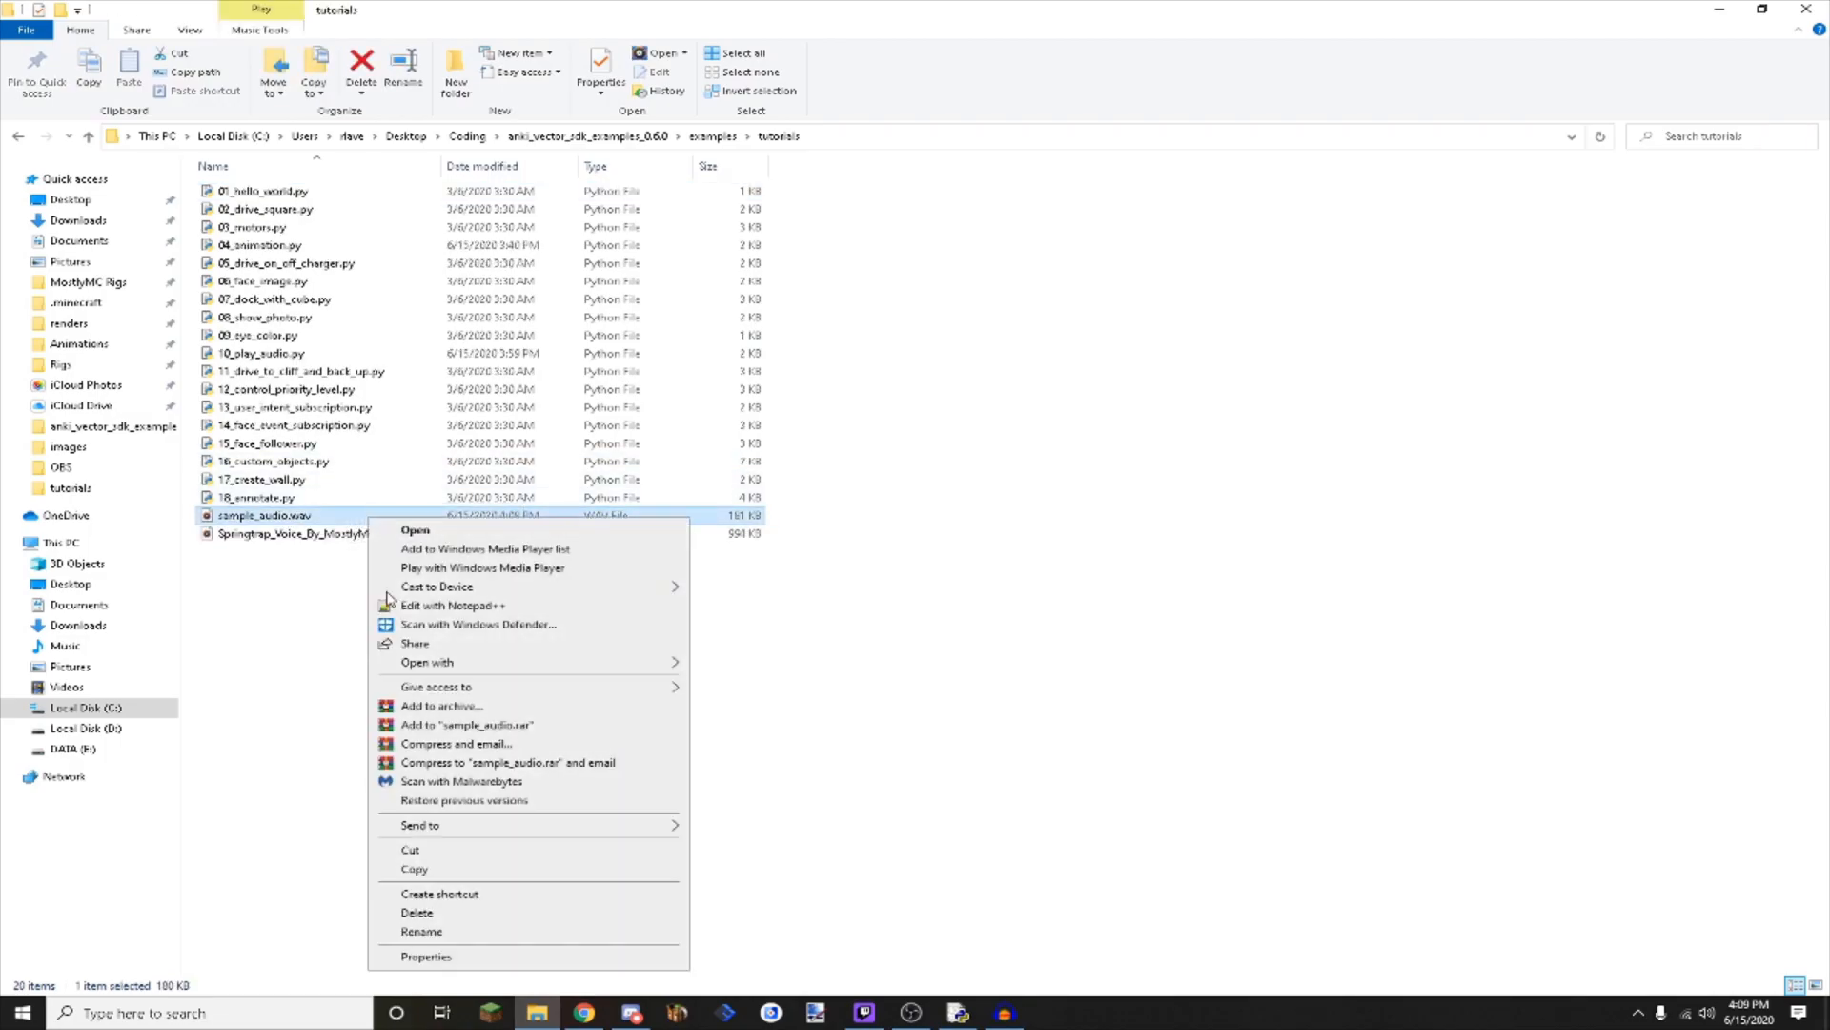
pyautogui.click(421, 931)
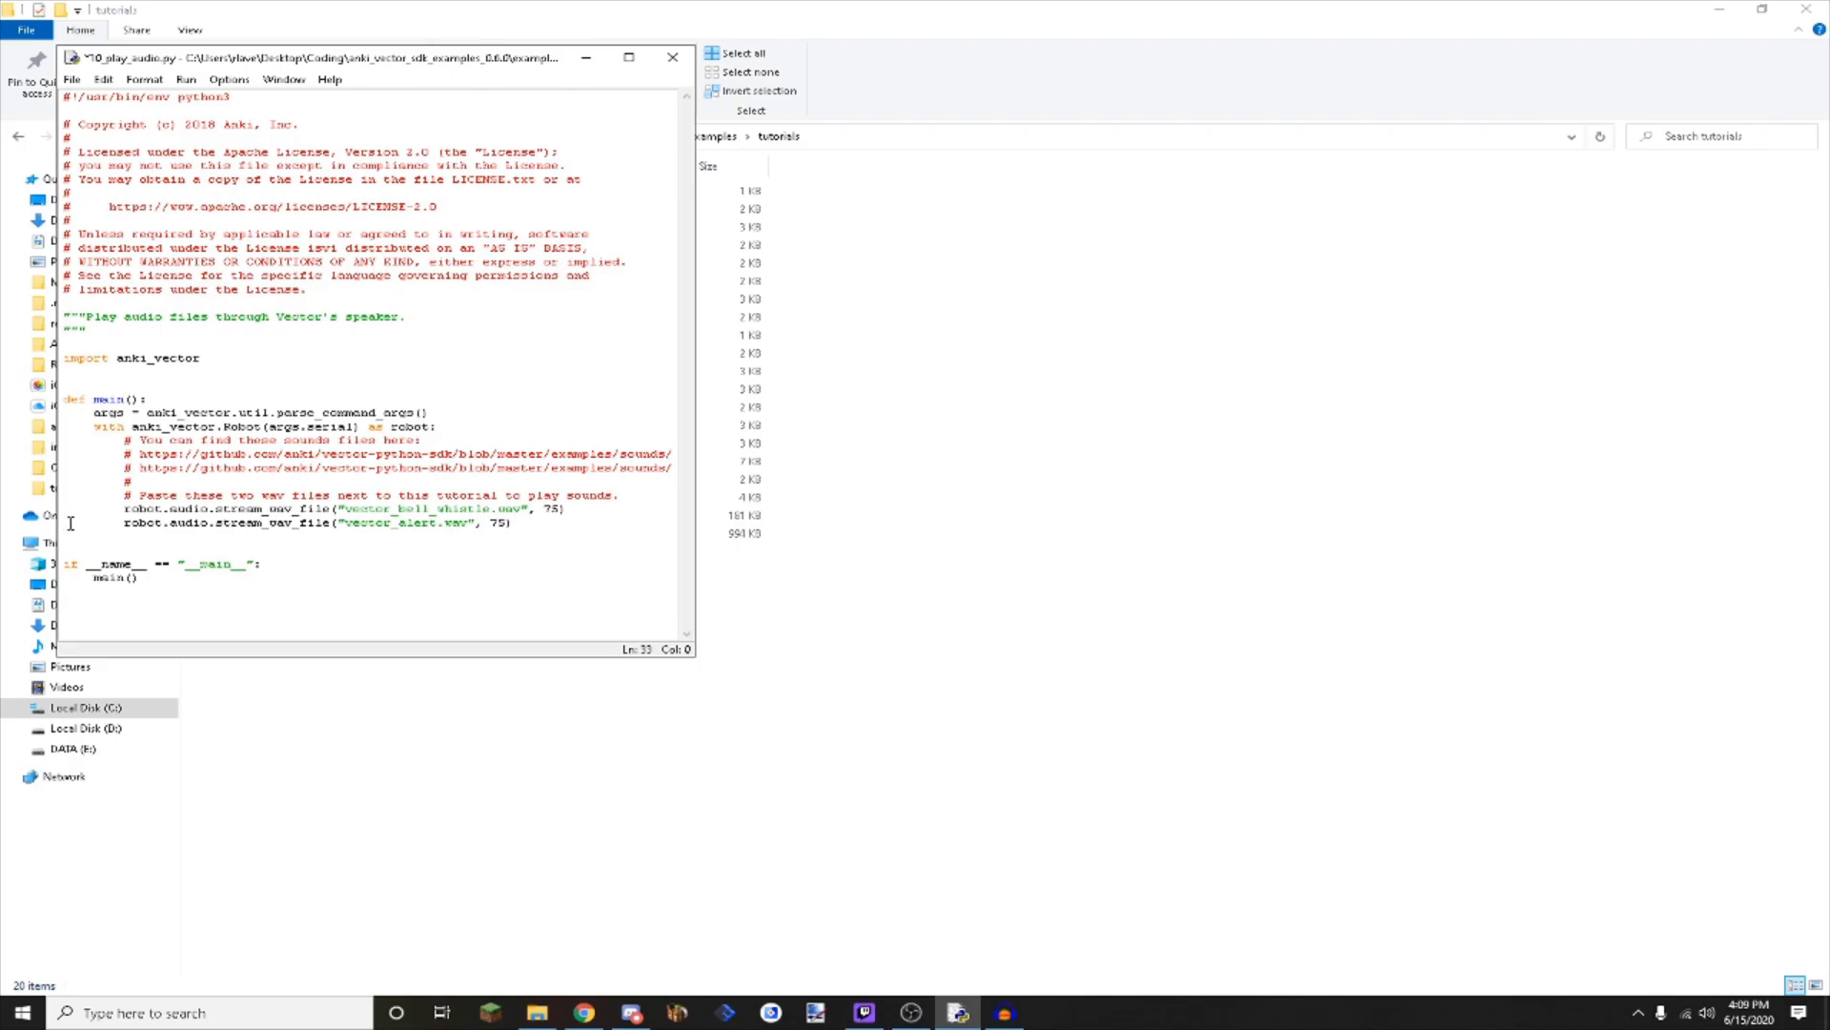
# Delete the vector_alert.wav line and replace vector_bell_whistle.wav with sample_audio.wav.
pyautogui.press('Delete')
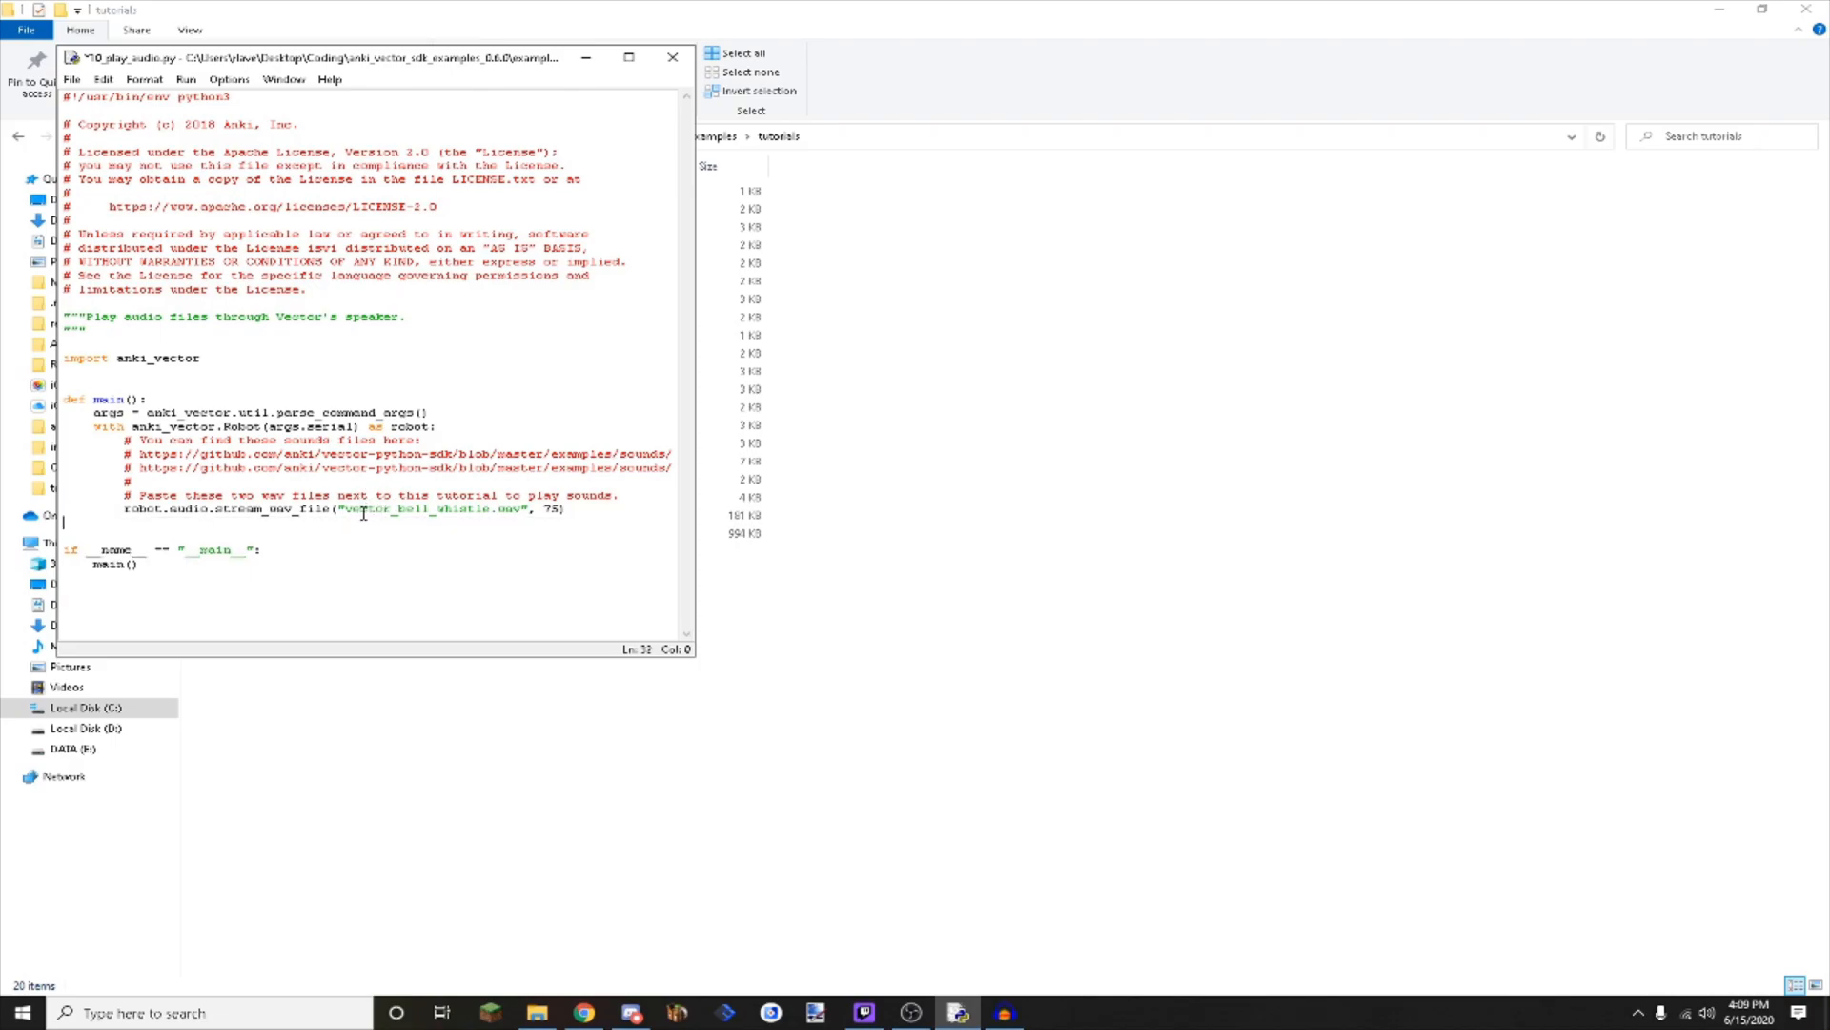
pyautogui.doubleClick(432, 509)
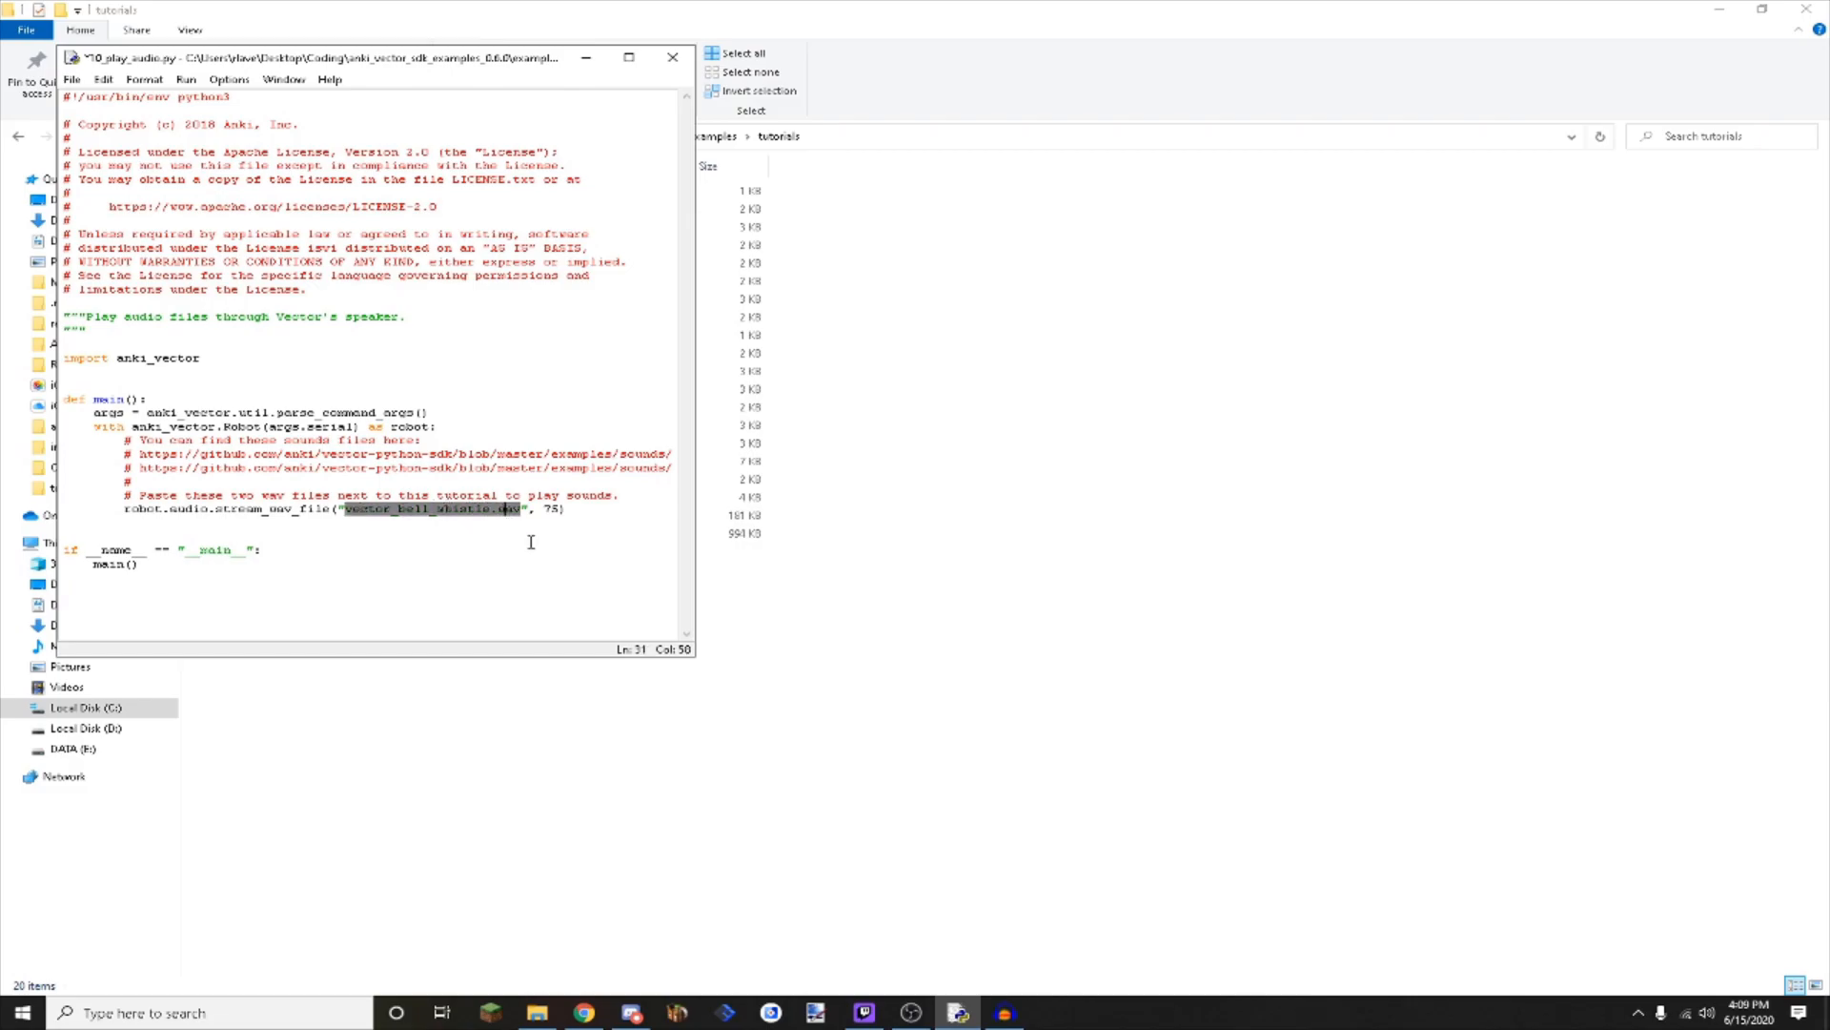
pyautogui.write('sample_audio.wav')
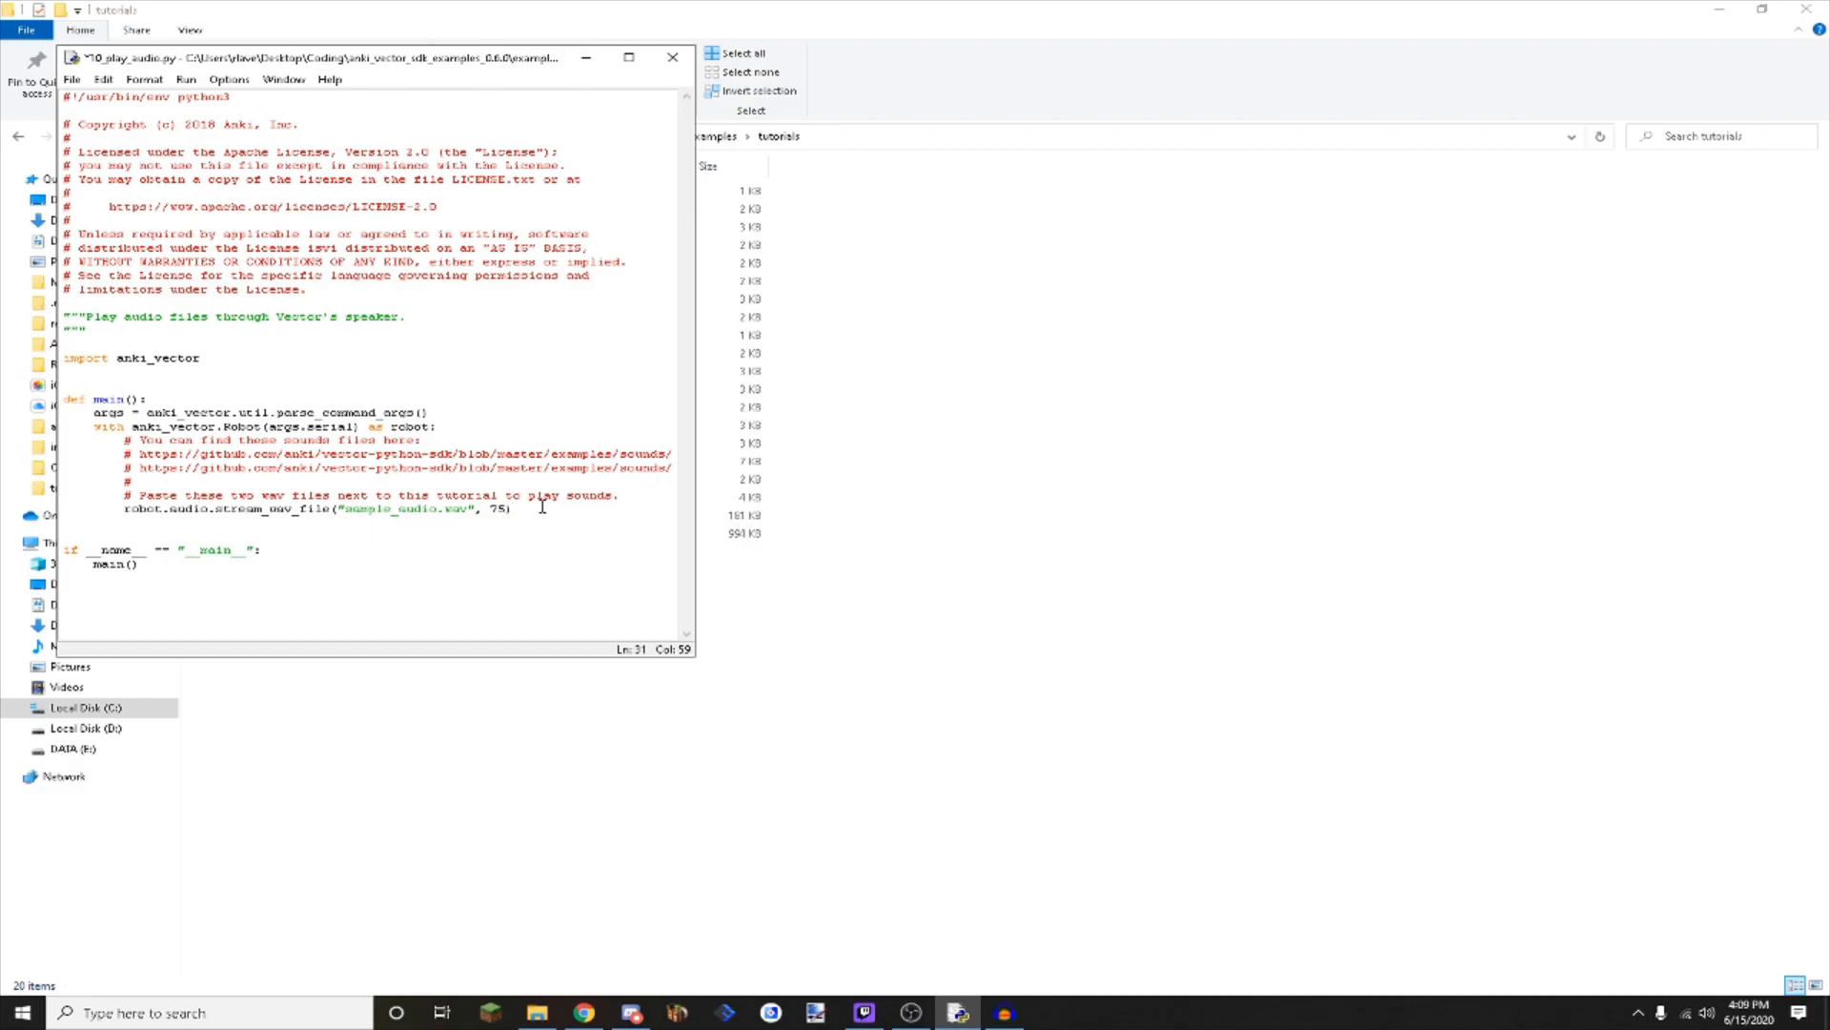
pyautogui.click(186, 79)
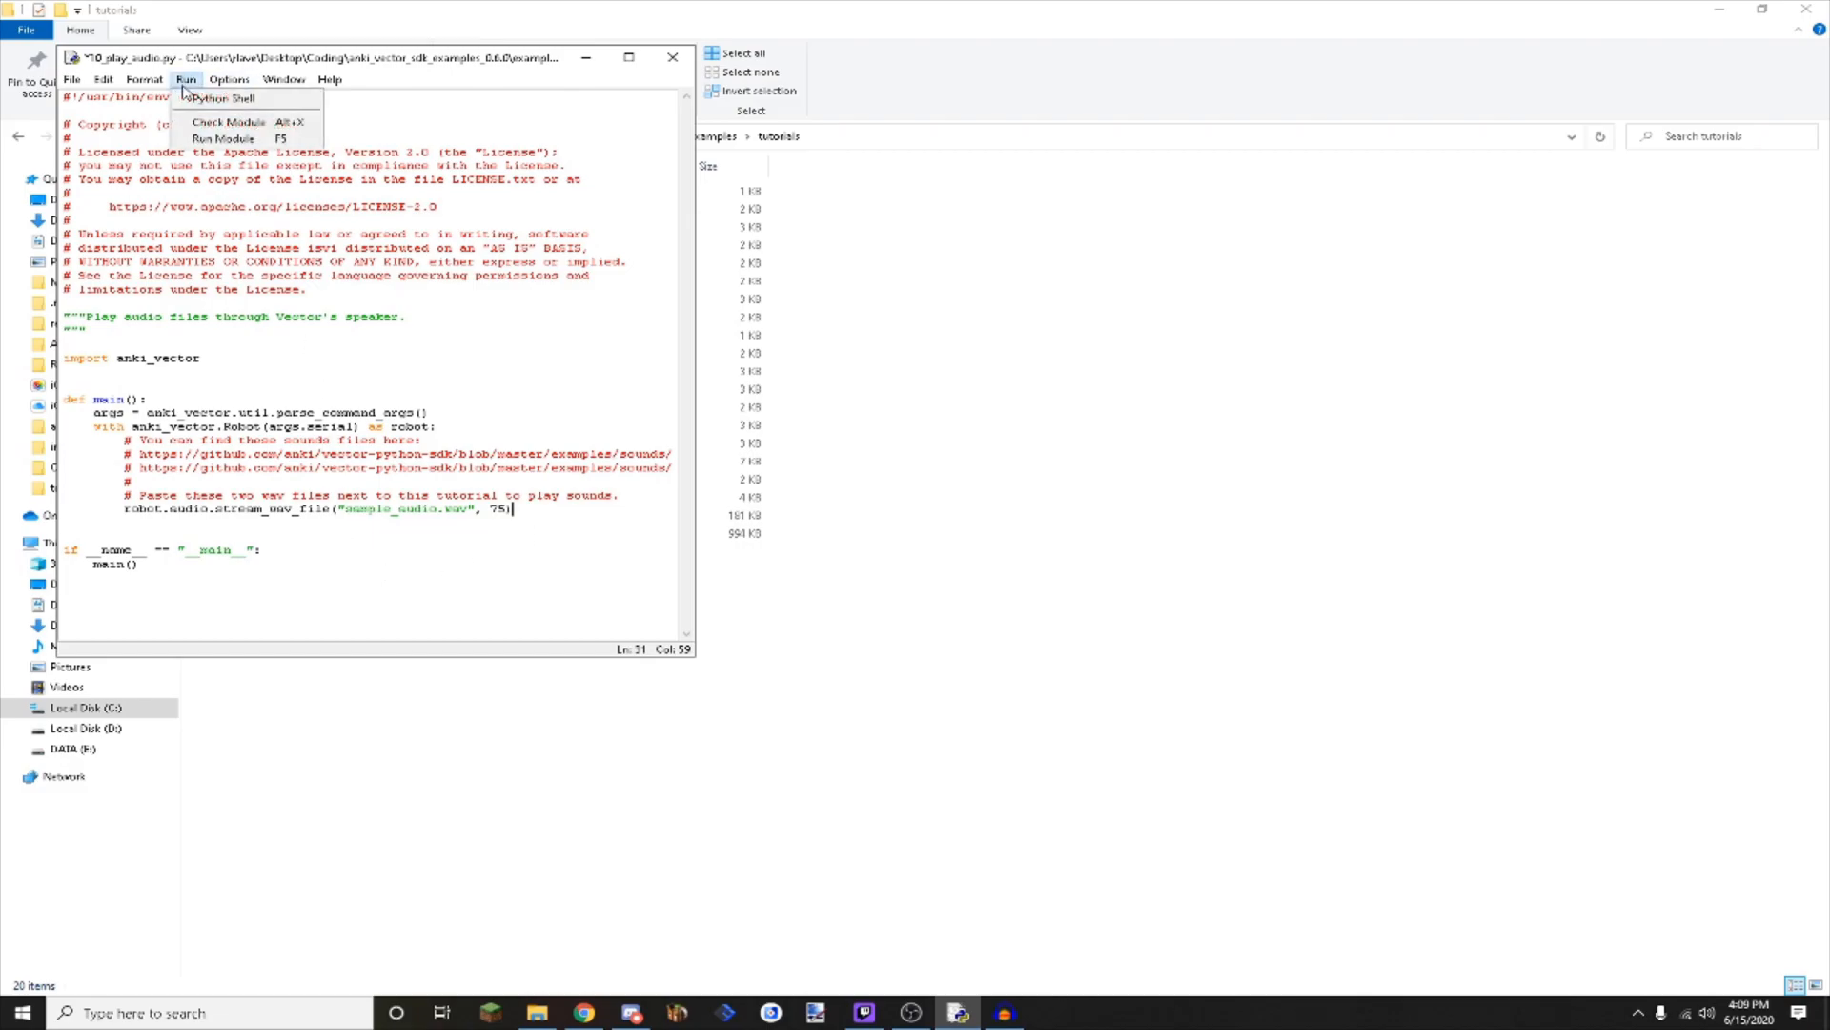
pyautogui.moveTo(223, 137)
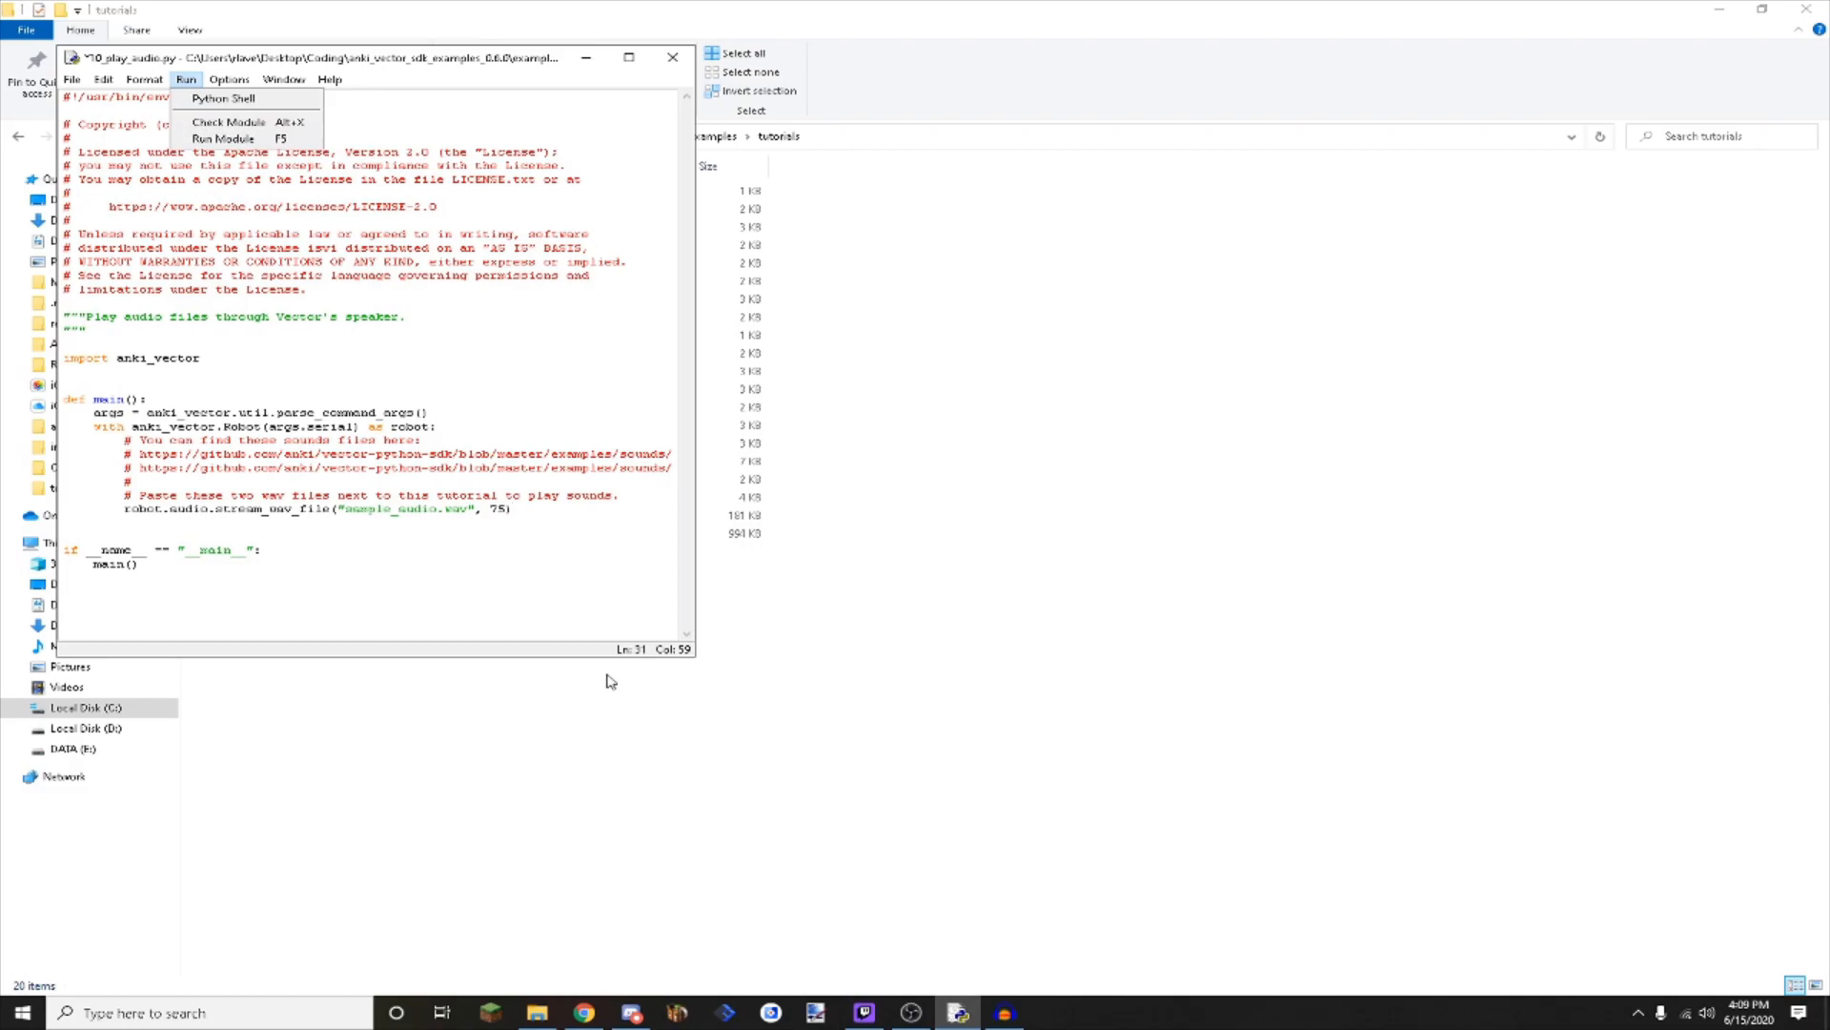
pyautogui.moveTo(229, 140)
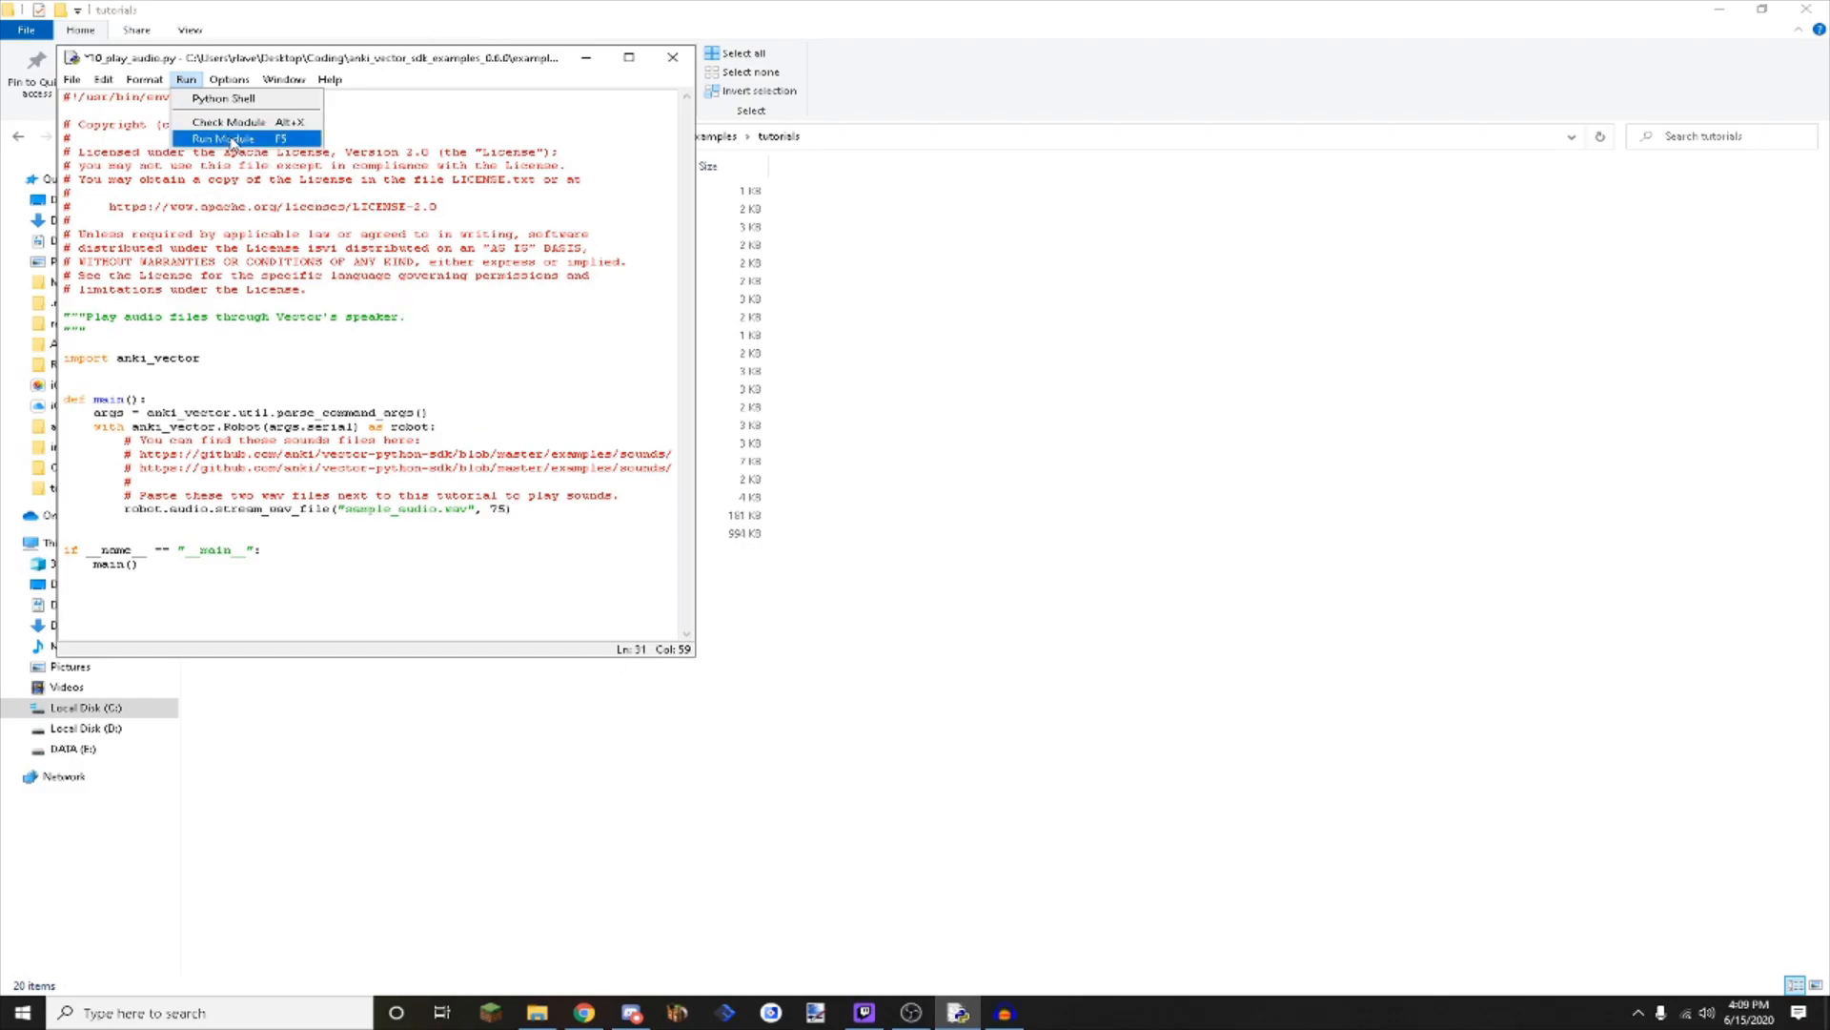
# Run 10_play_audio.py via Run Module, saving it first, so sample_audio.wav plays.
pyautogui.click(222, 139)
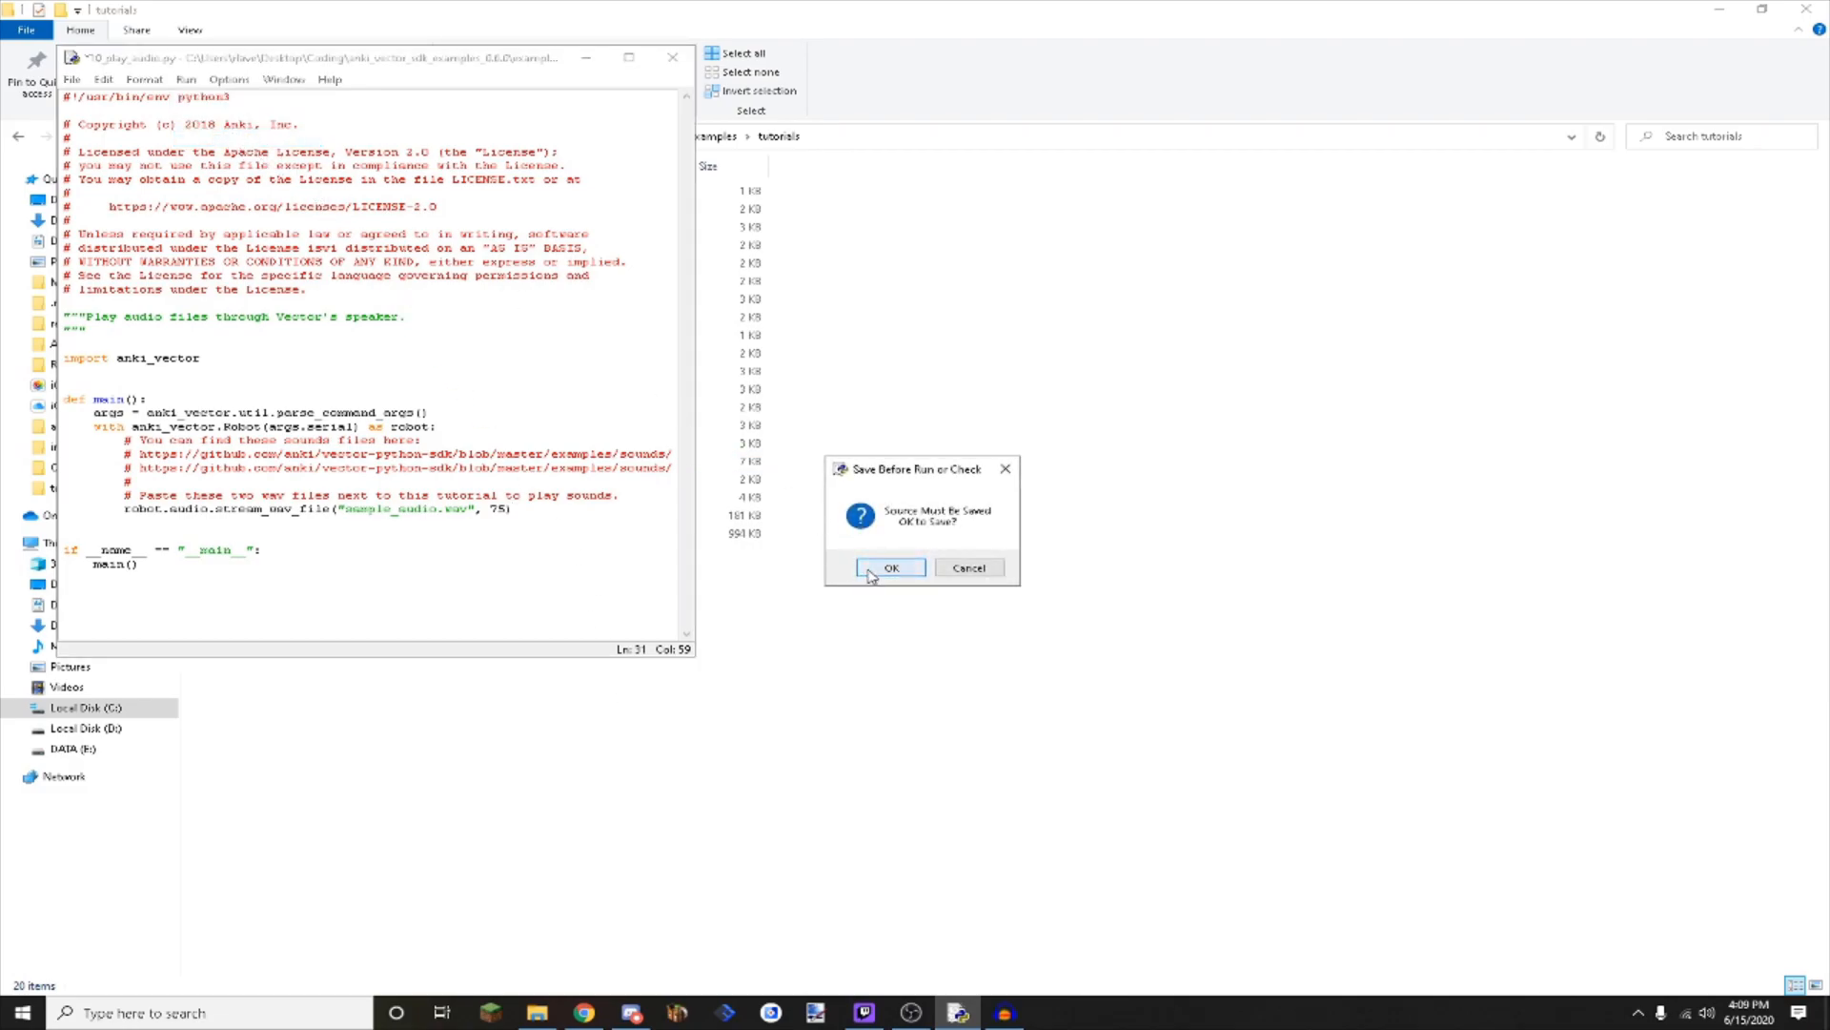
pyautogui.click(891, 567)
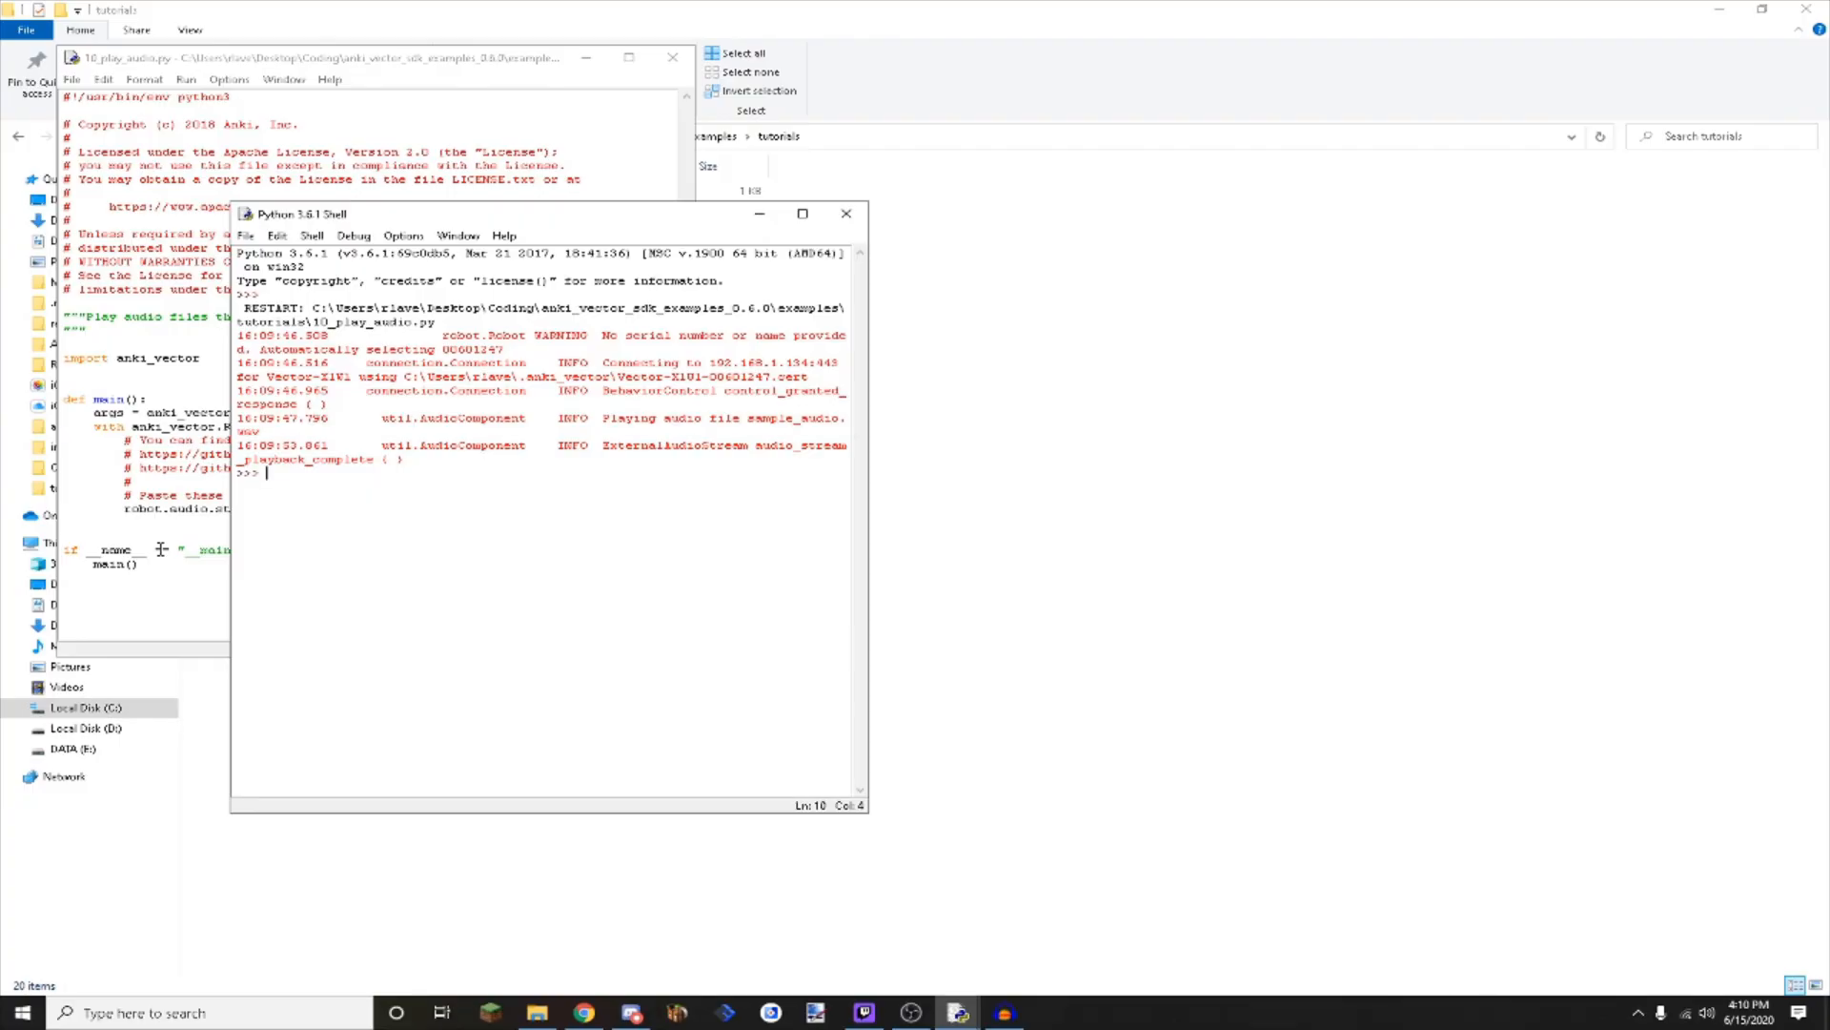
pyautogui.moveTo(238, 543)
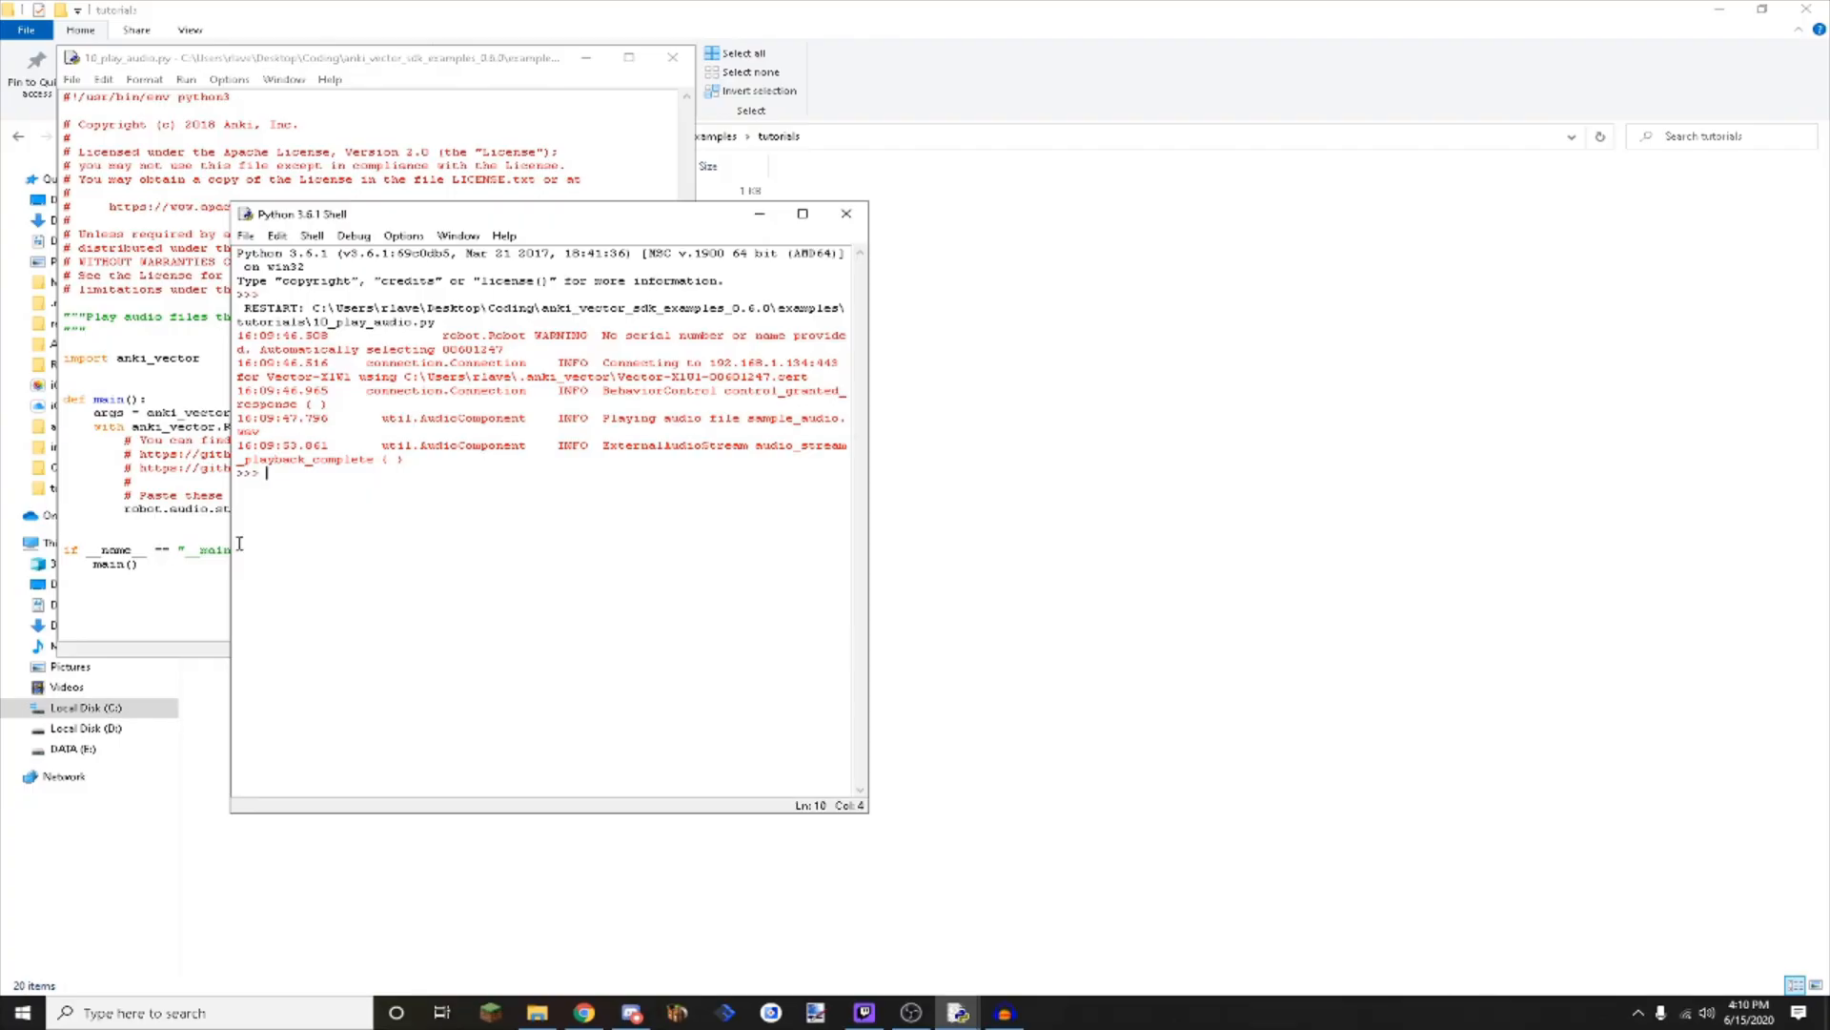
# Change the stream_wav_file volume argument from 75 to 100.
pyautogui.click(846, 213)
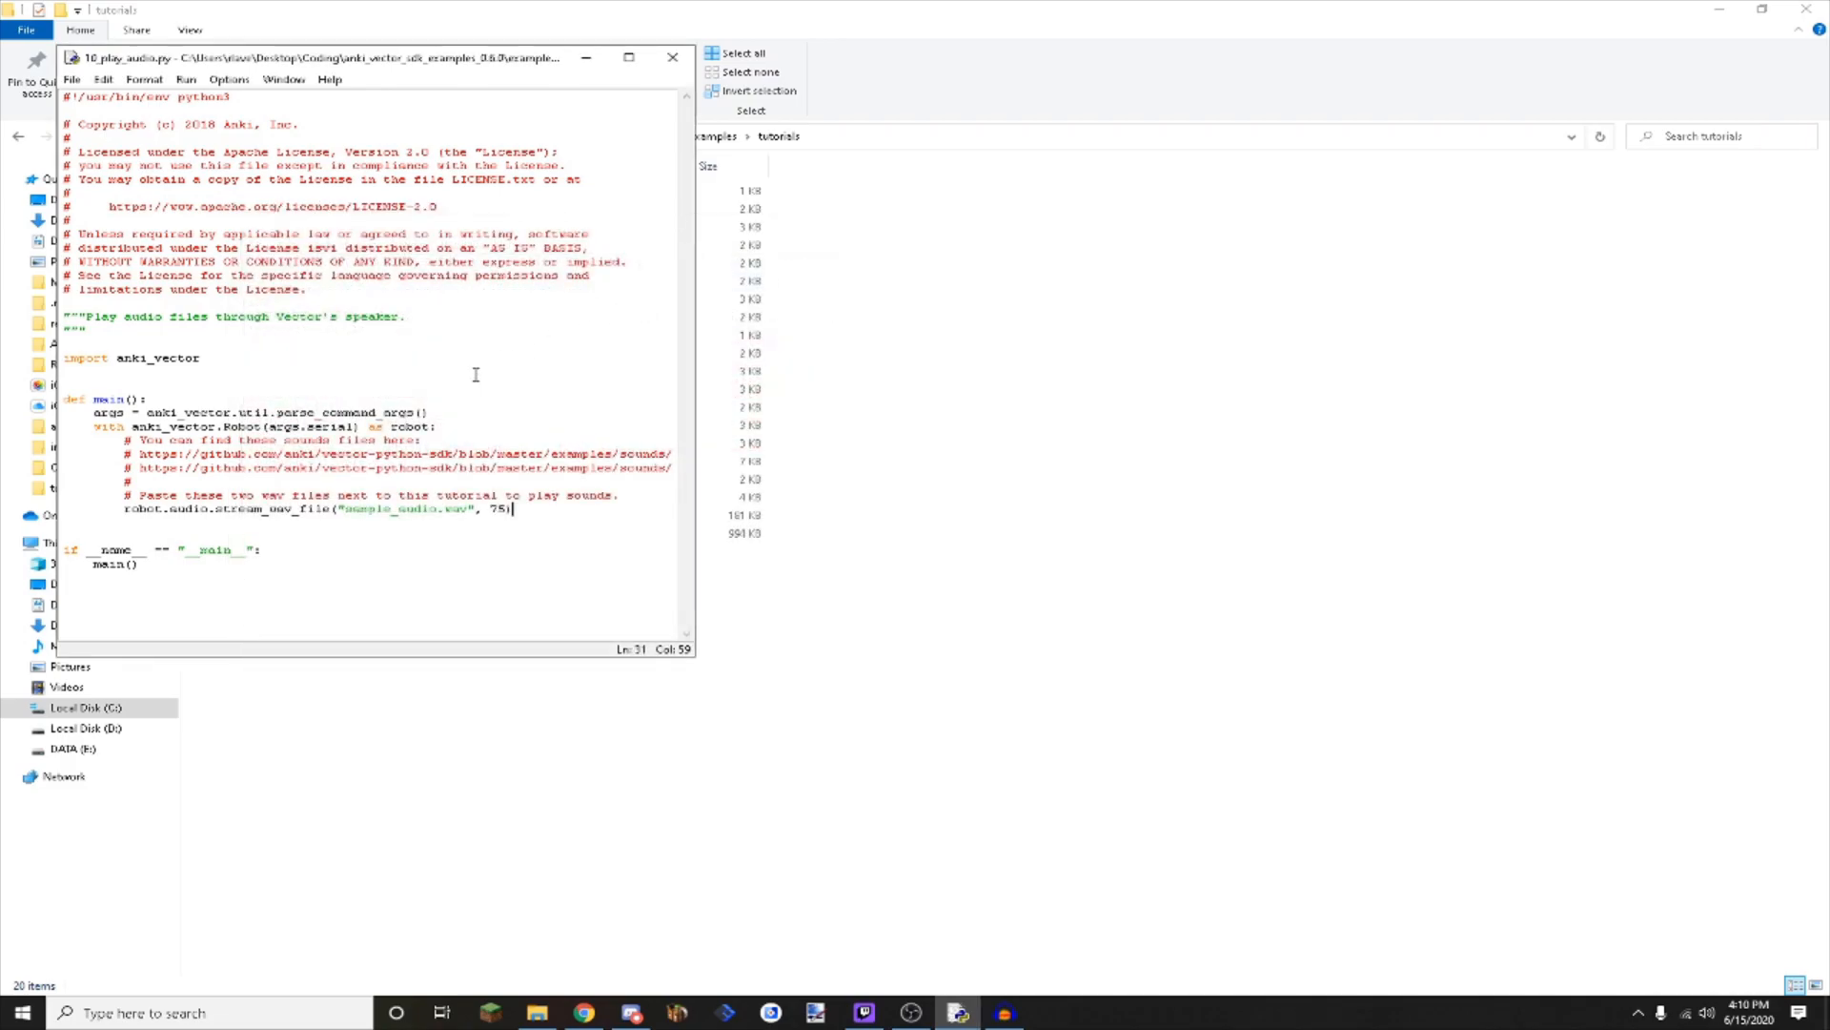
pyautogui.moveTo(468, 390)
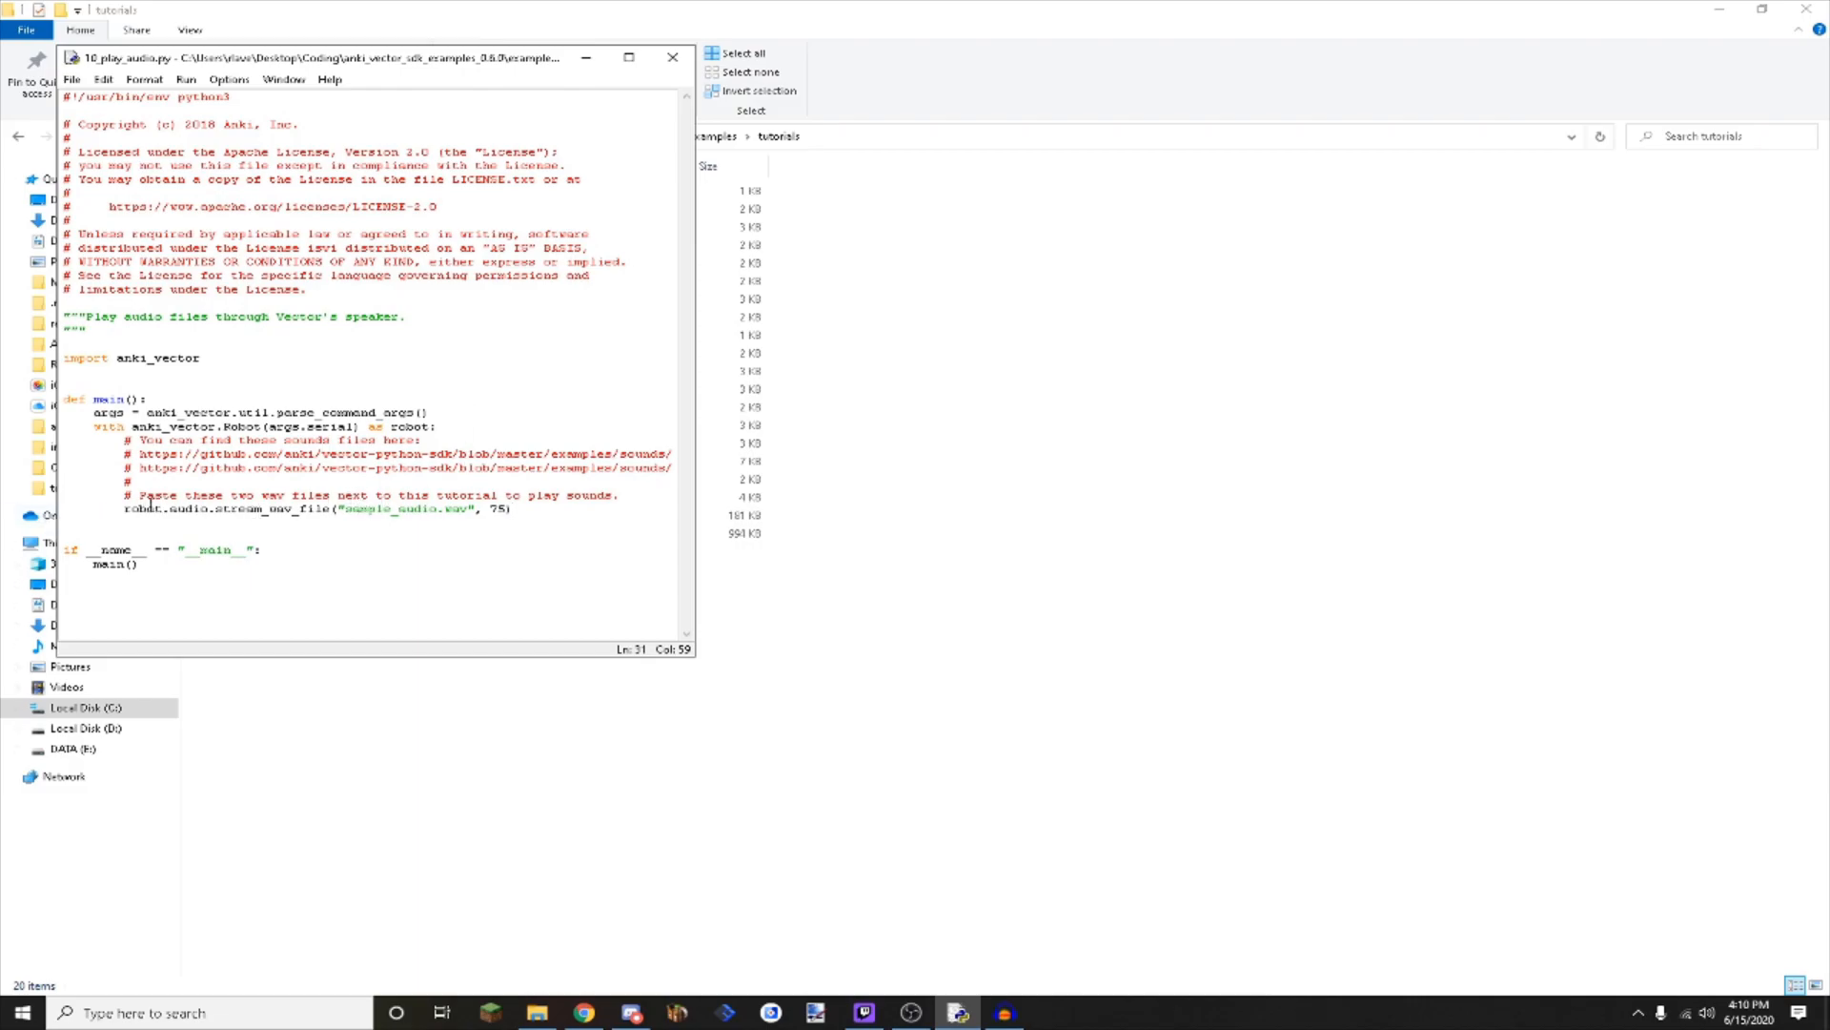
pyautogui.doubleClick(222, 510)
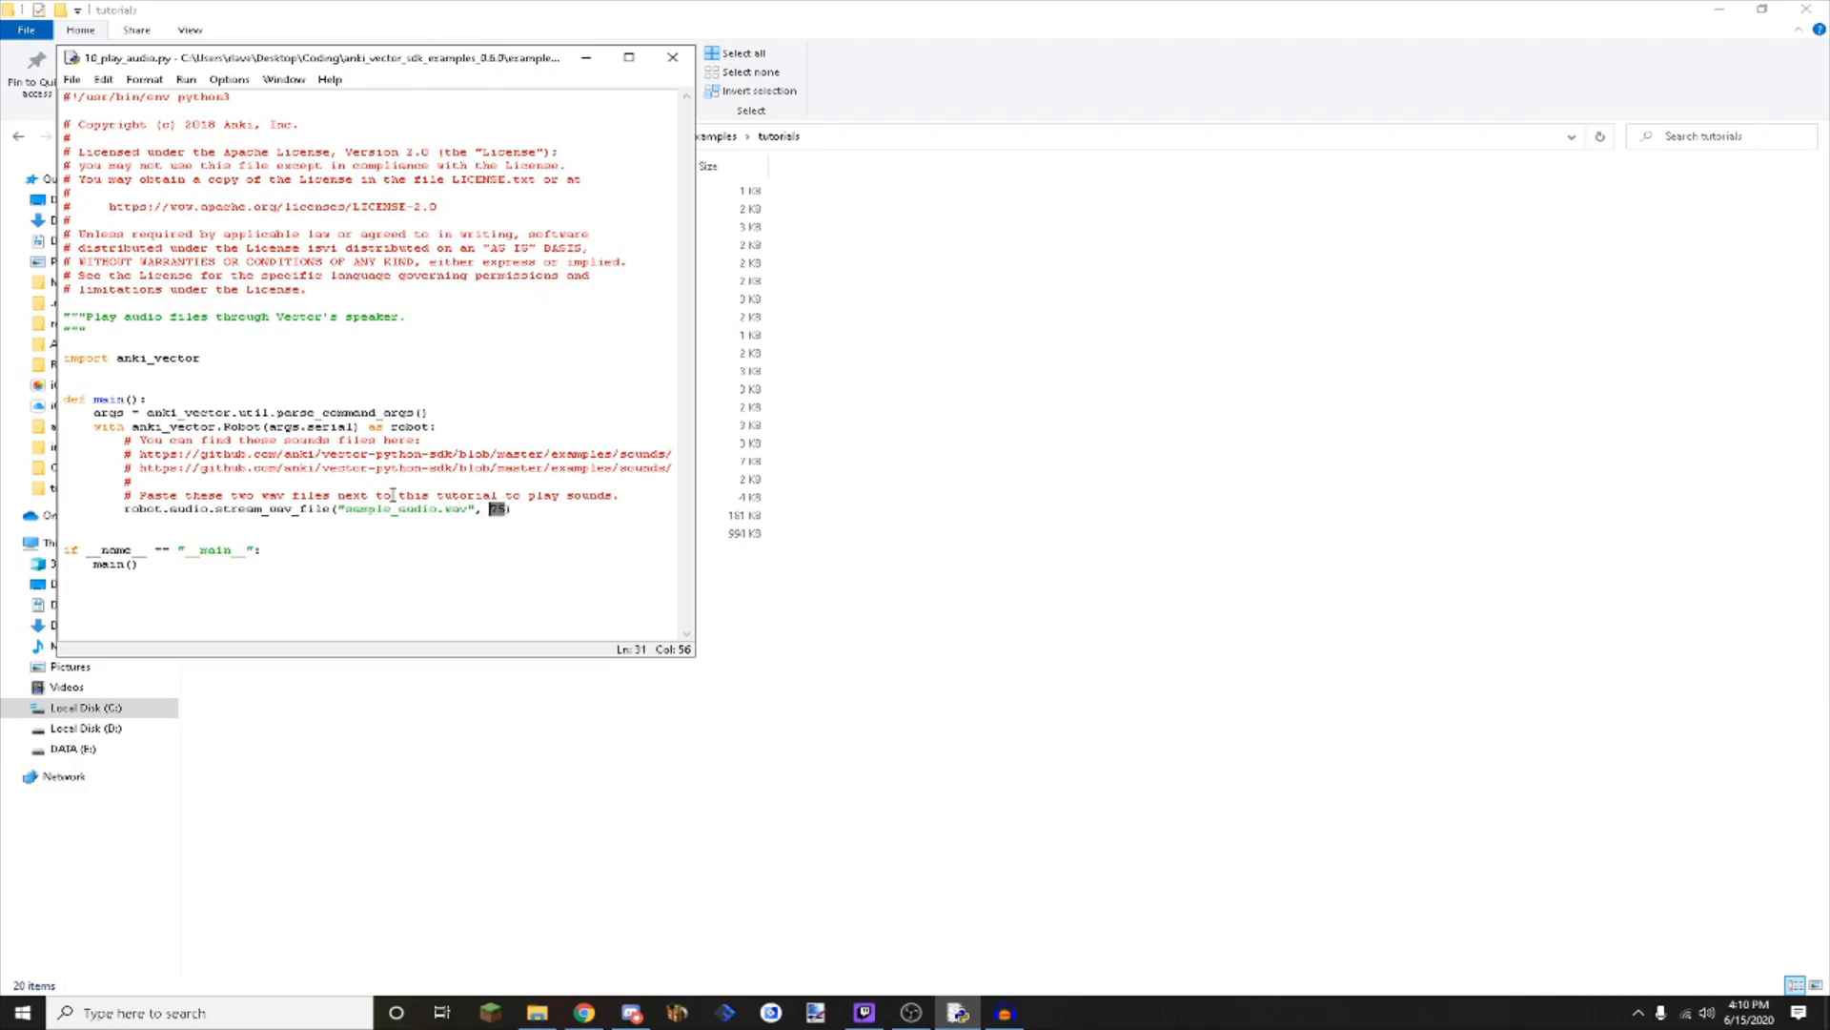
pyautogui.write('100')
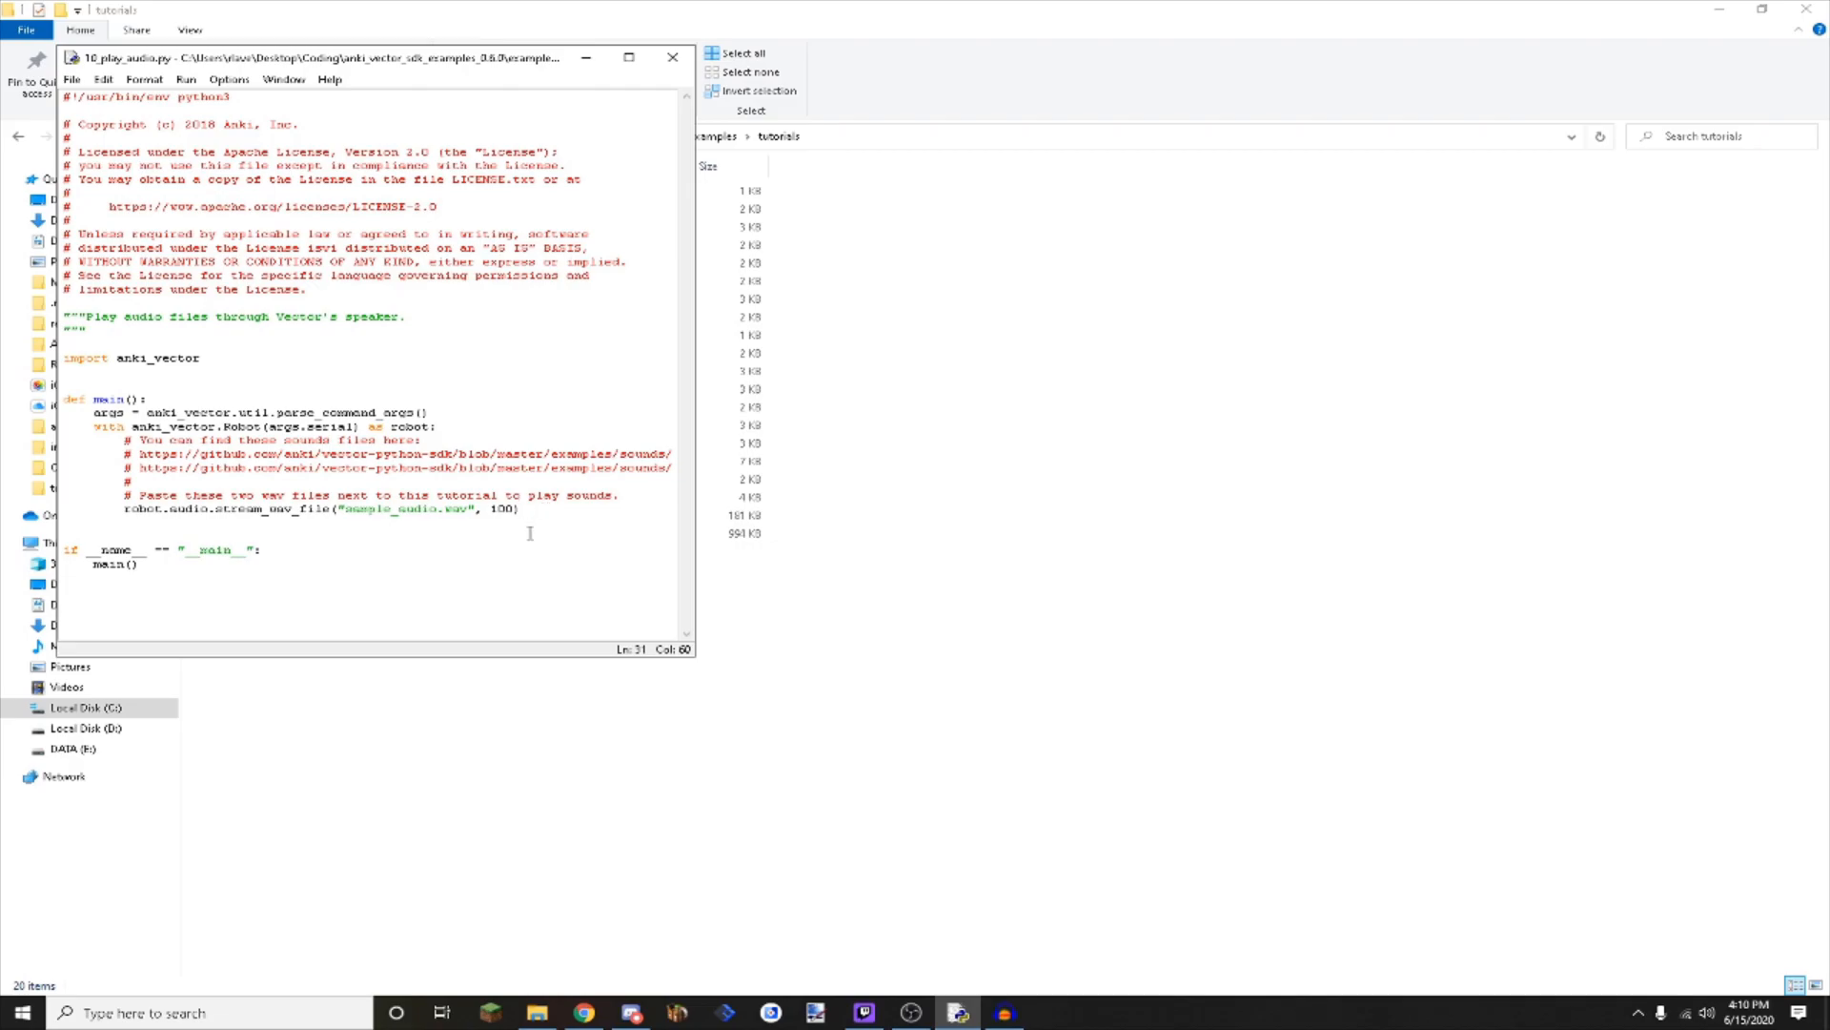
# Minimize IDLE and bring OBS Studio and the YouTube video page forward.
pyautogui.click(674, 58)
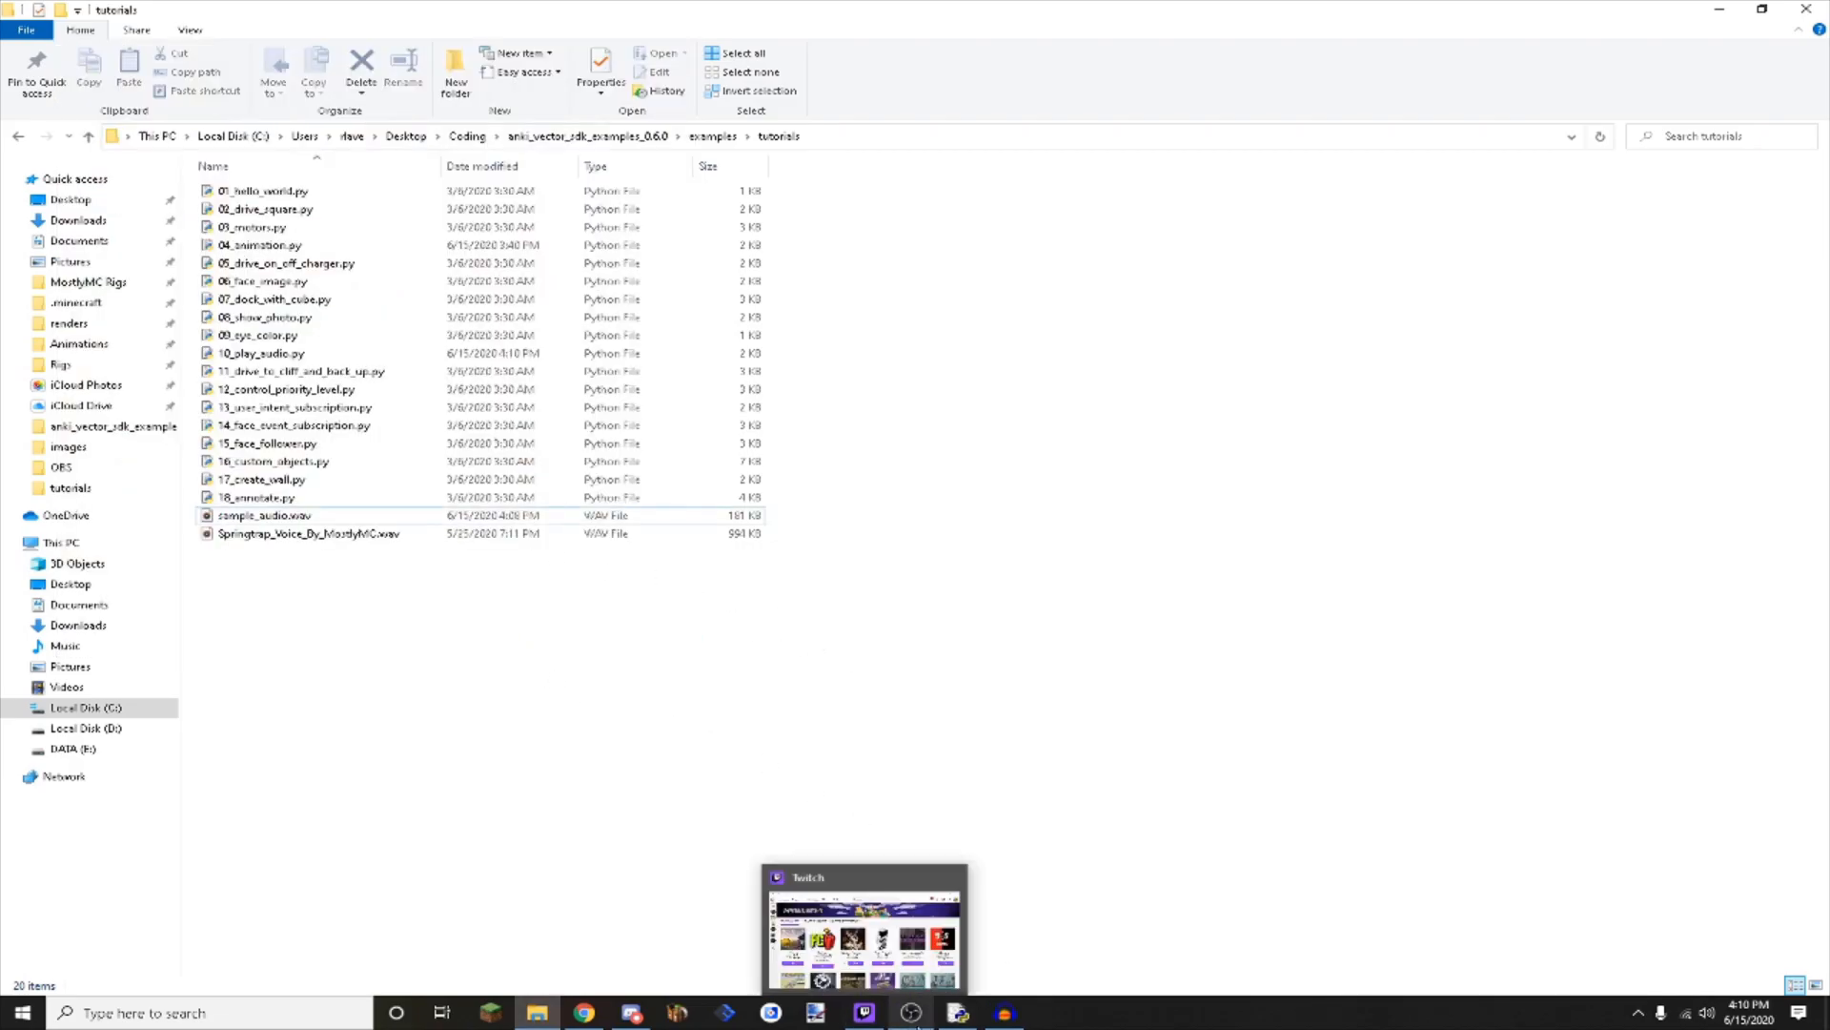
pyautogui.click(955, 1013)
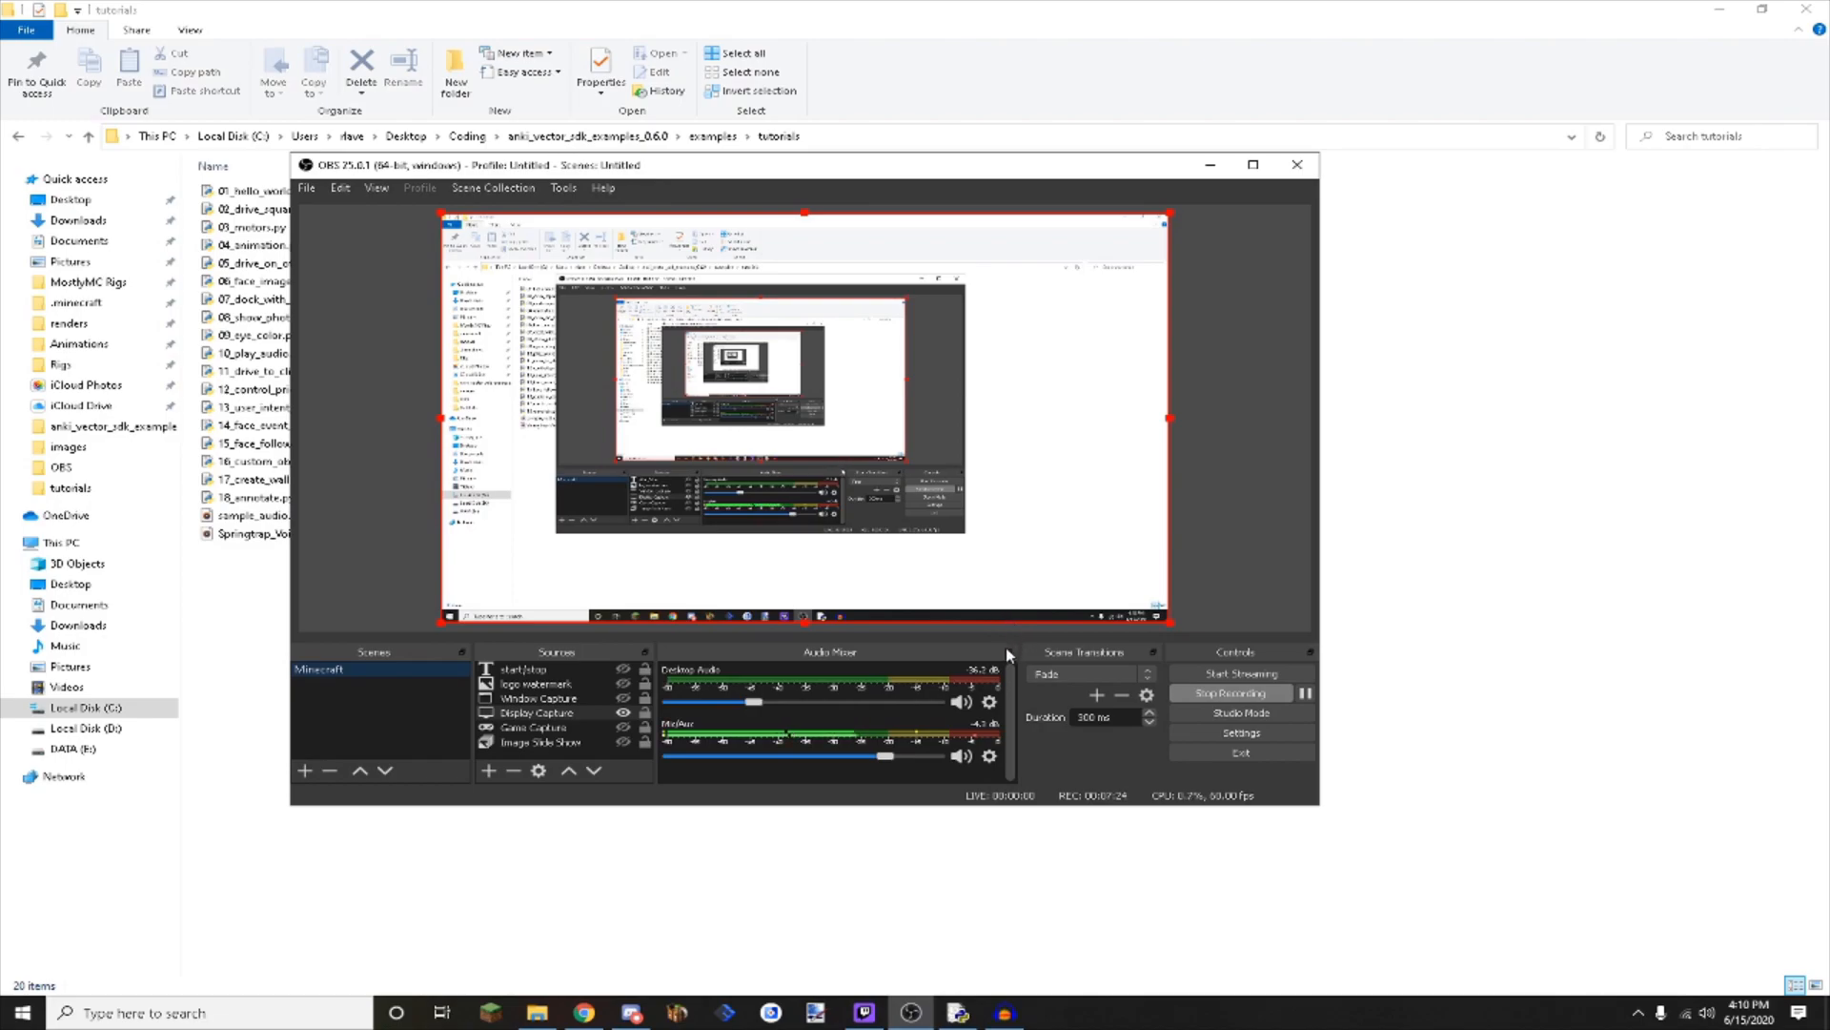
pyautogui.click(581, 1012)
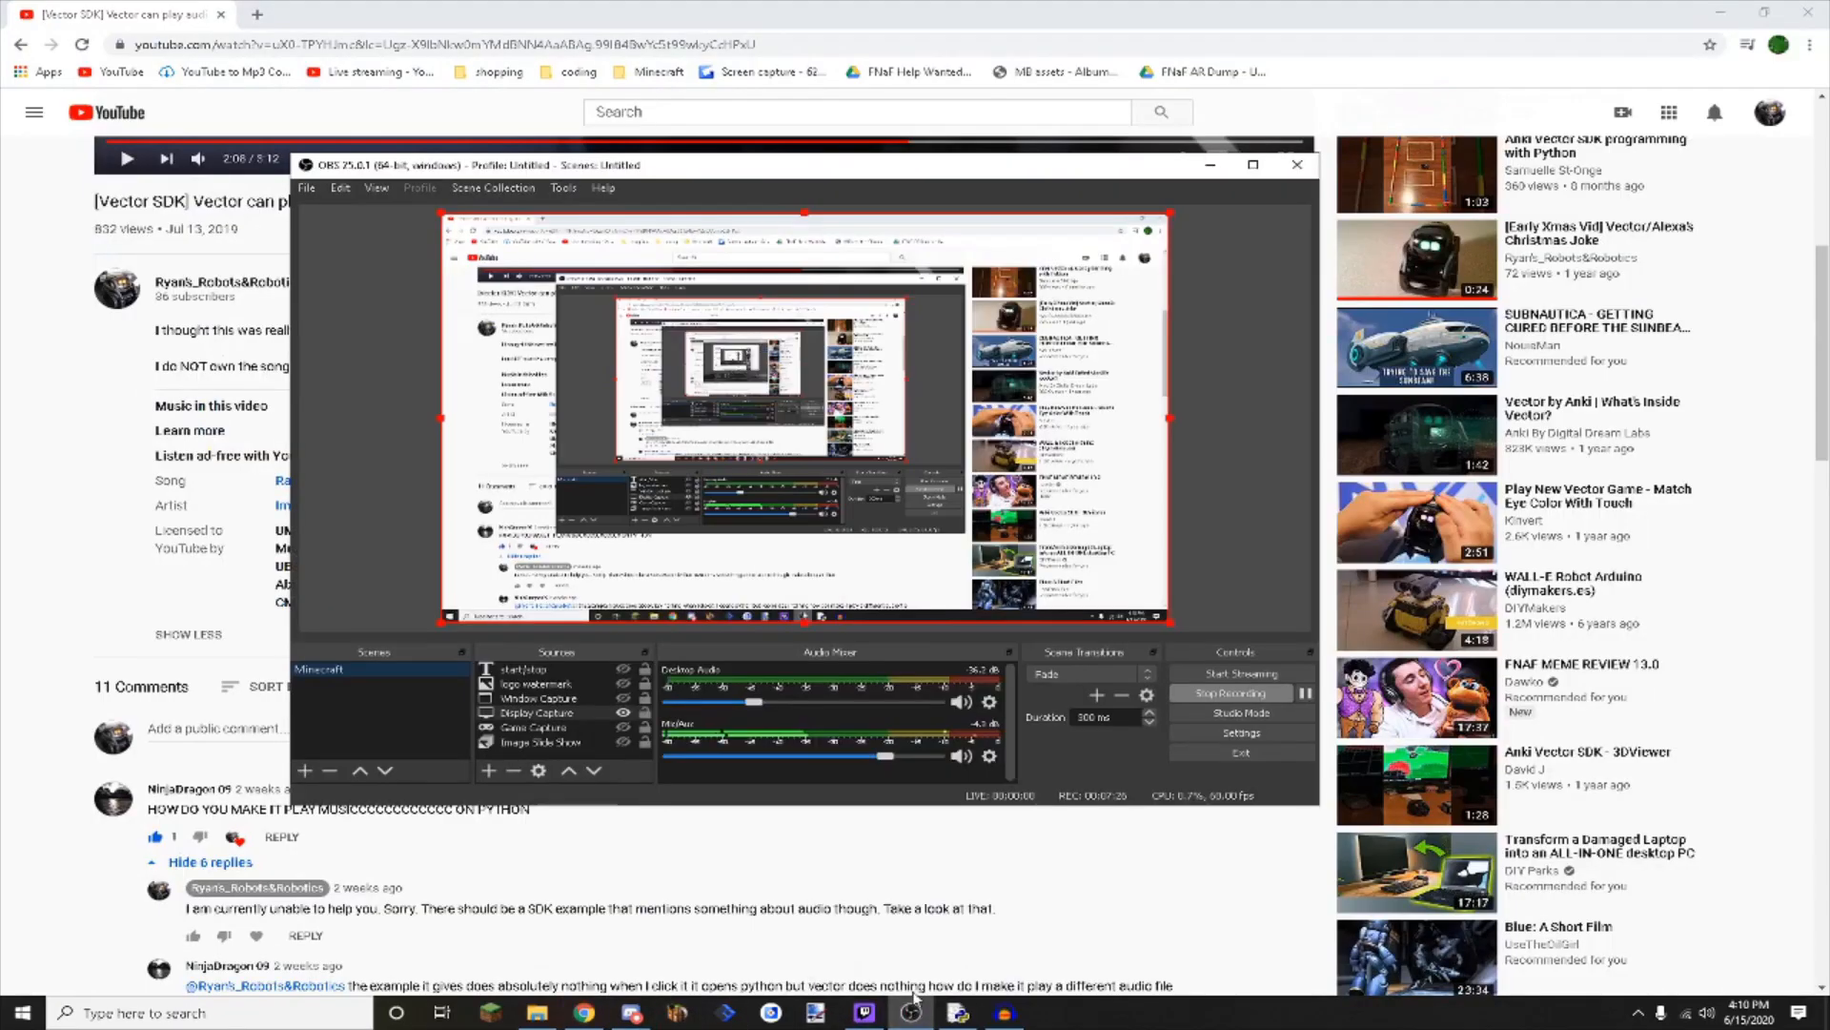